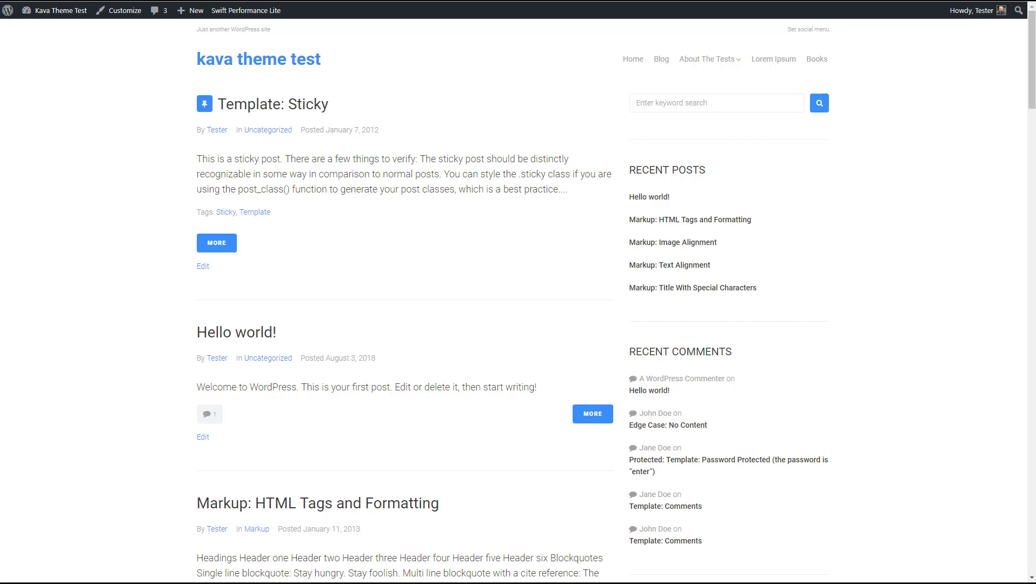
mouse_move(377, 234)
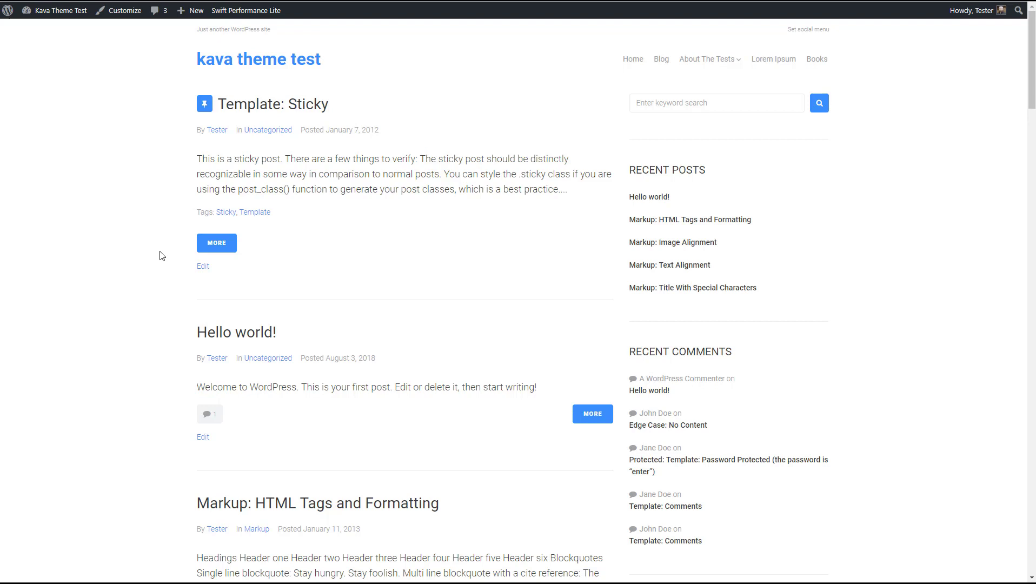
mouse_move(167, 245)
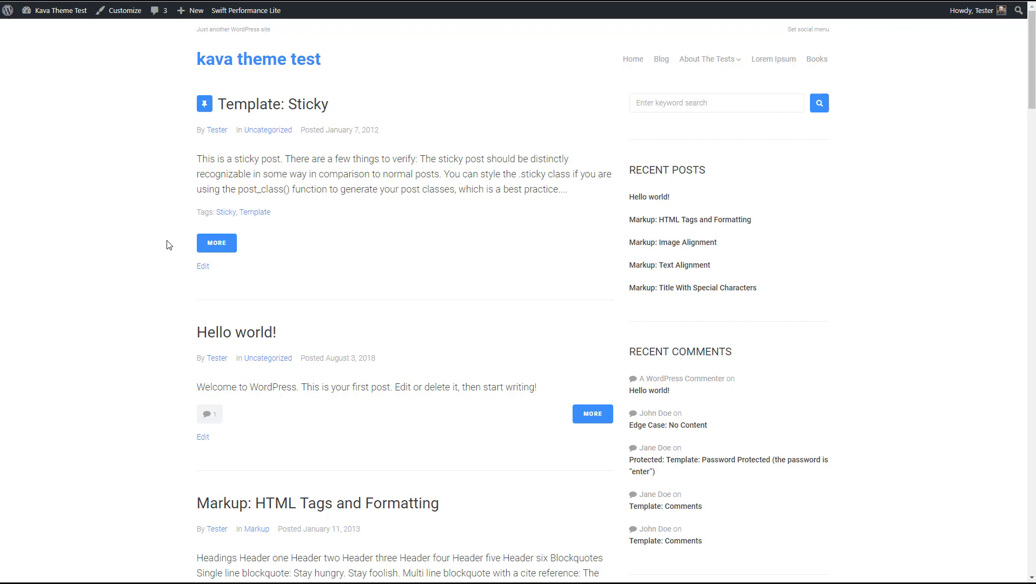
mouse_move(36, 148)
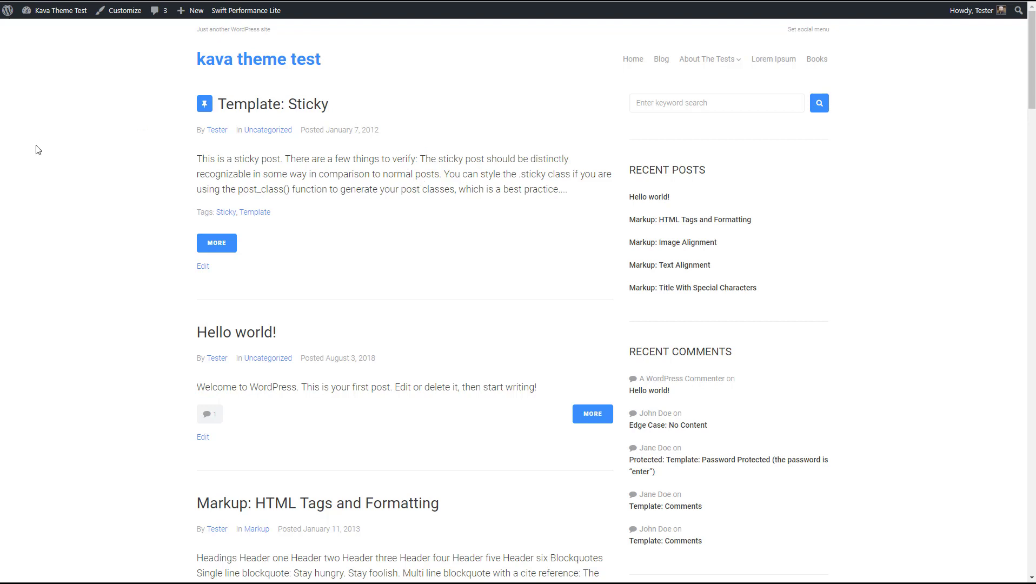
mouse_move(46, 142)
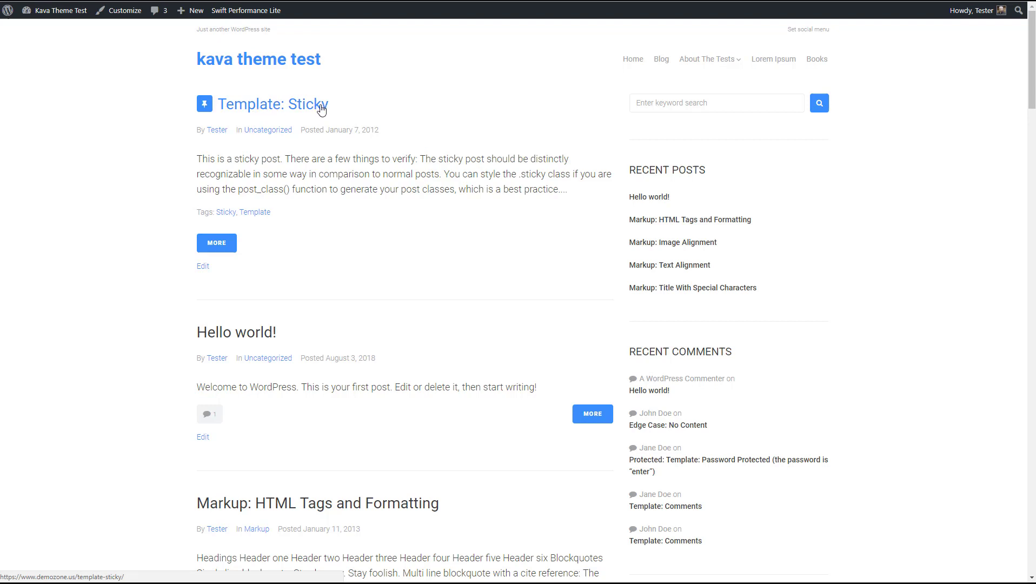
mouse_move(338, 106)
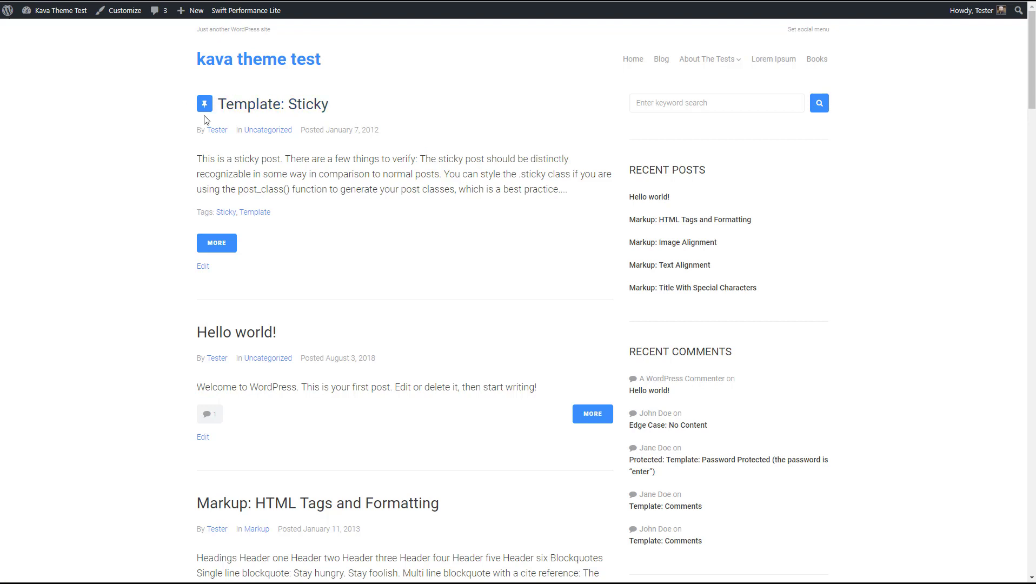
mouse_move(152, 166)
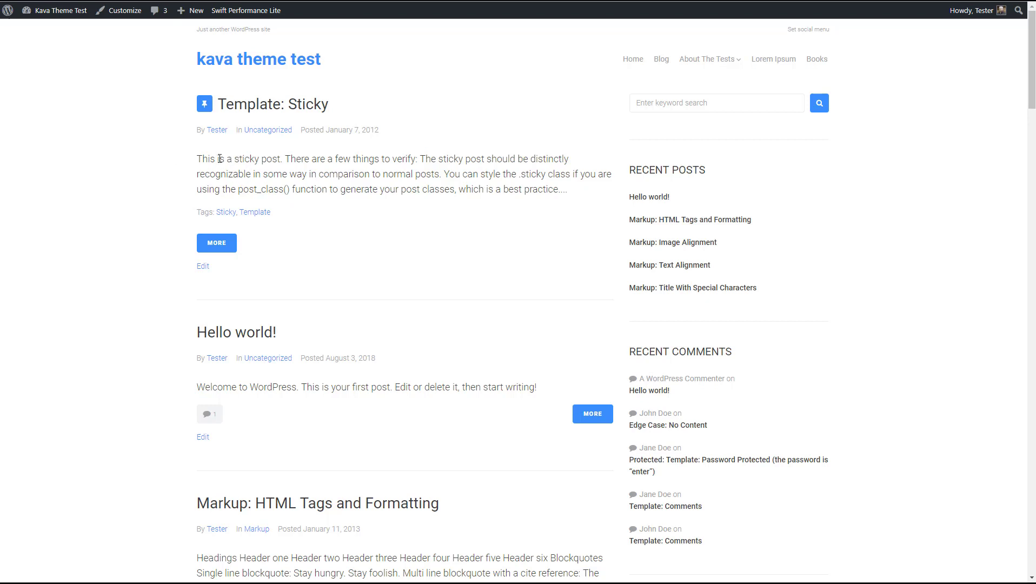
mouse_move(184, 155)
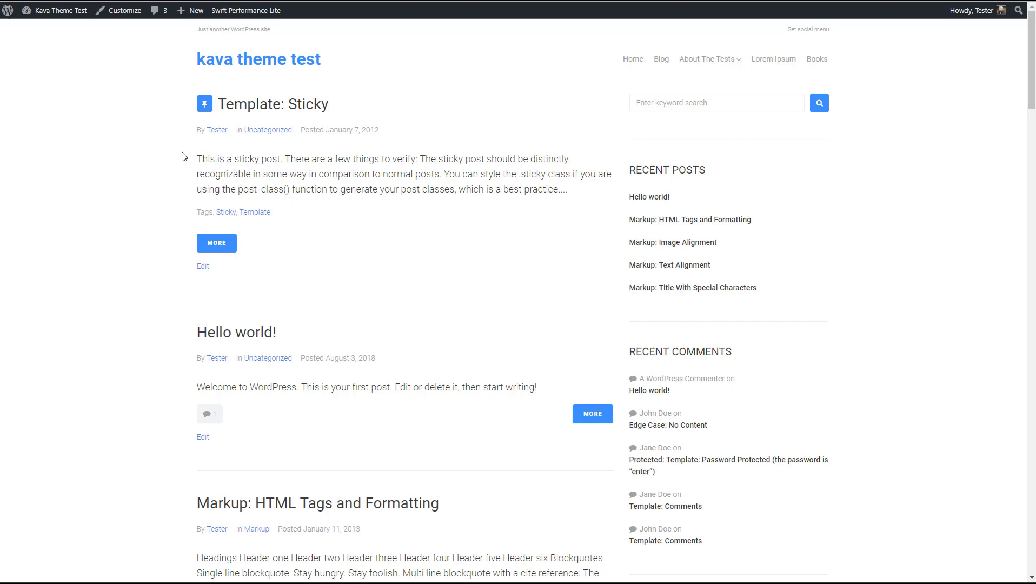
Scroll the blog listing down to the 'Markup: HTML Tags and Formatting' post and open it.
scroll(down, 3)
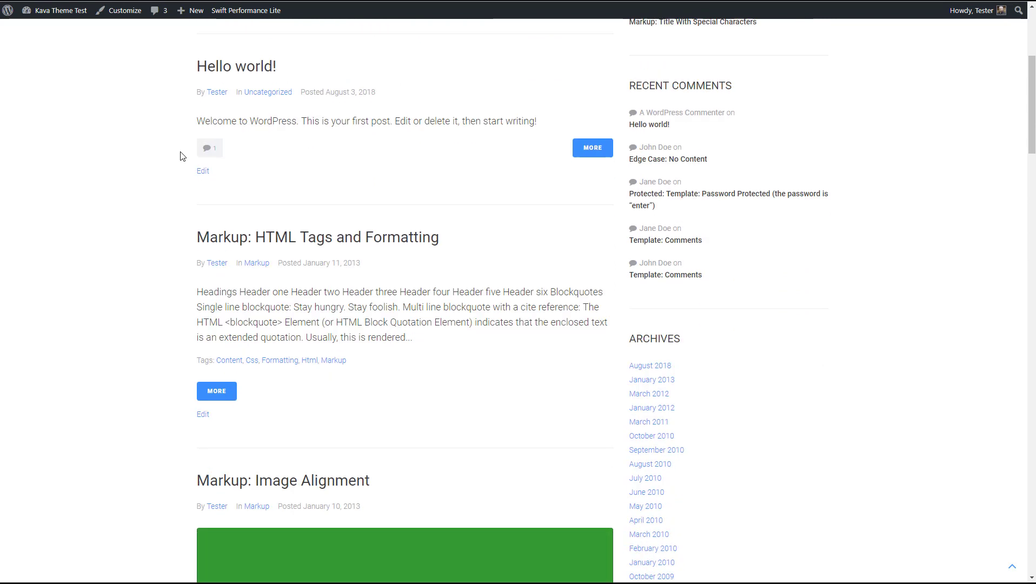
scroll(down, 3)
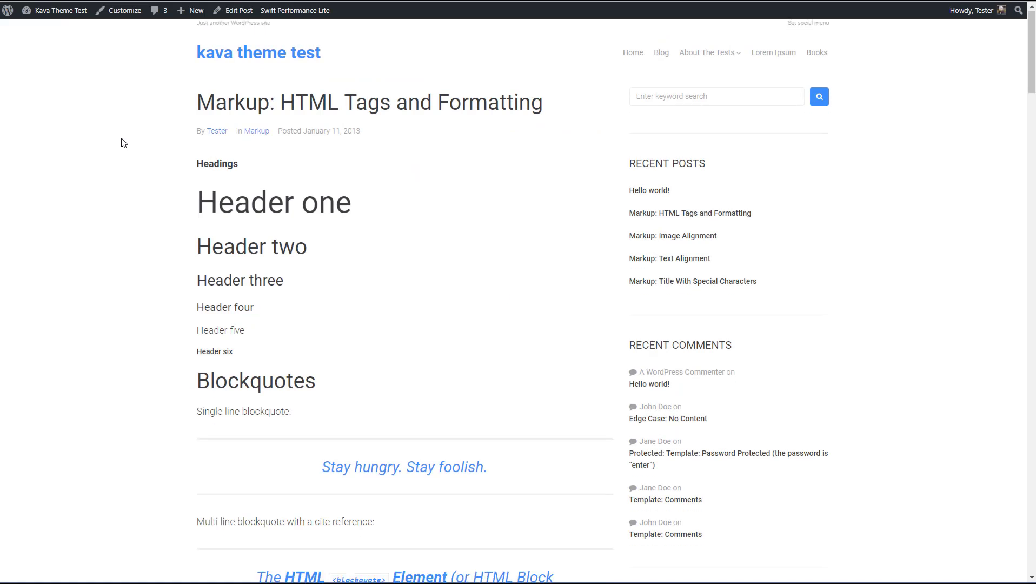
Scroll past the headings, blockquotes and formatting examples to the post's tag list and author box.
scroll(down, 3)
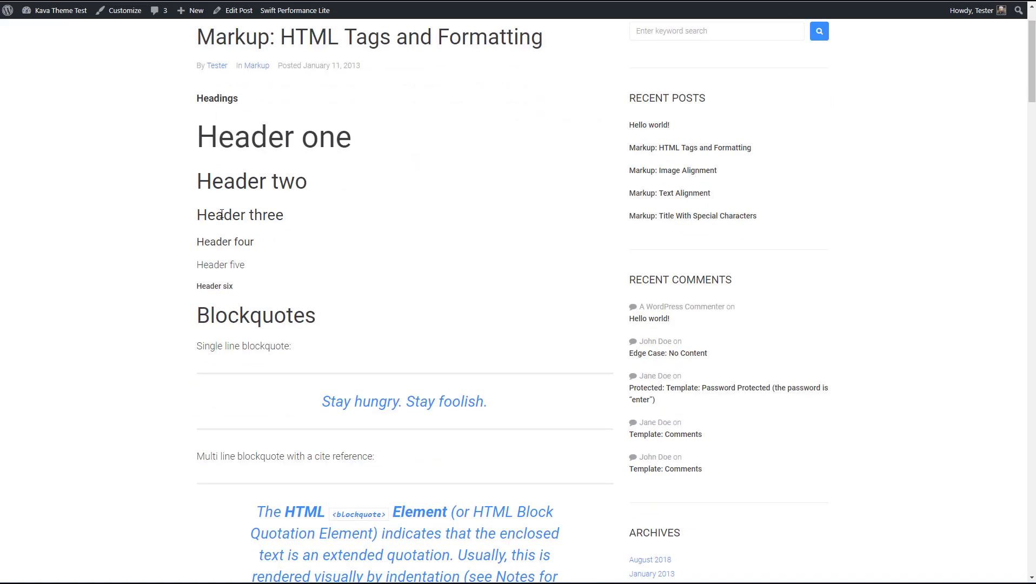
scroll(down, 3)
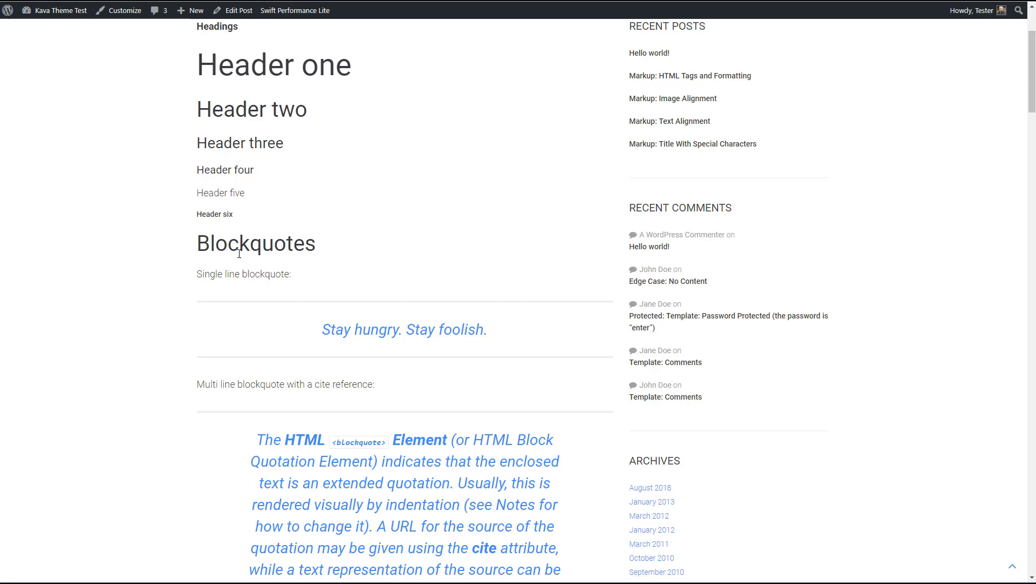
mouse_move(406, 332)
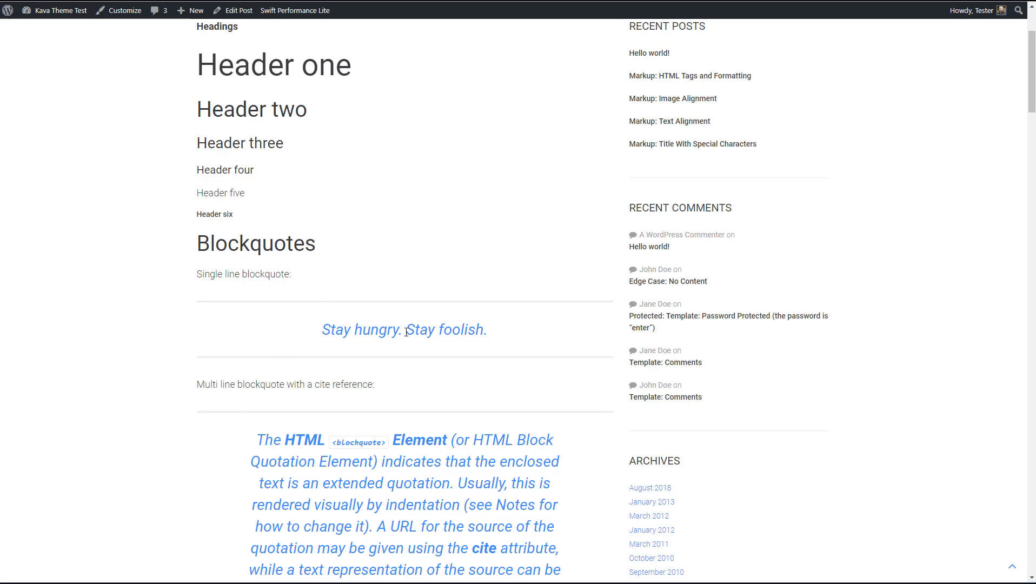
scroll(down, 3)
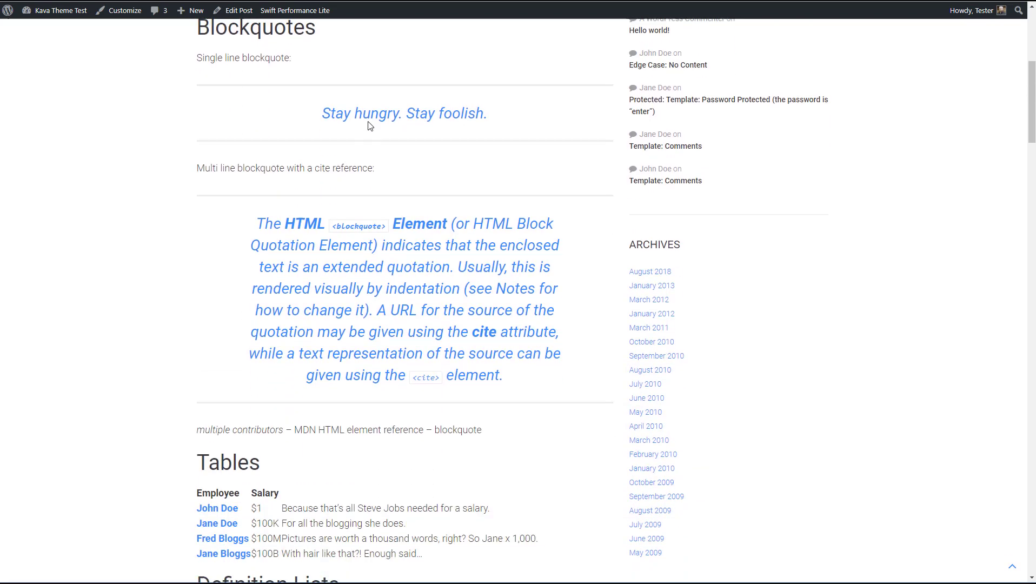
mouse_move(399, 269)
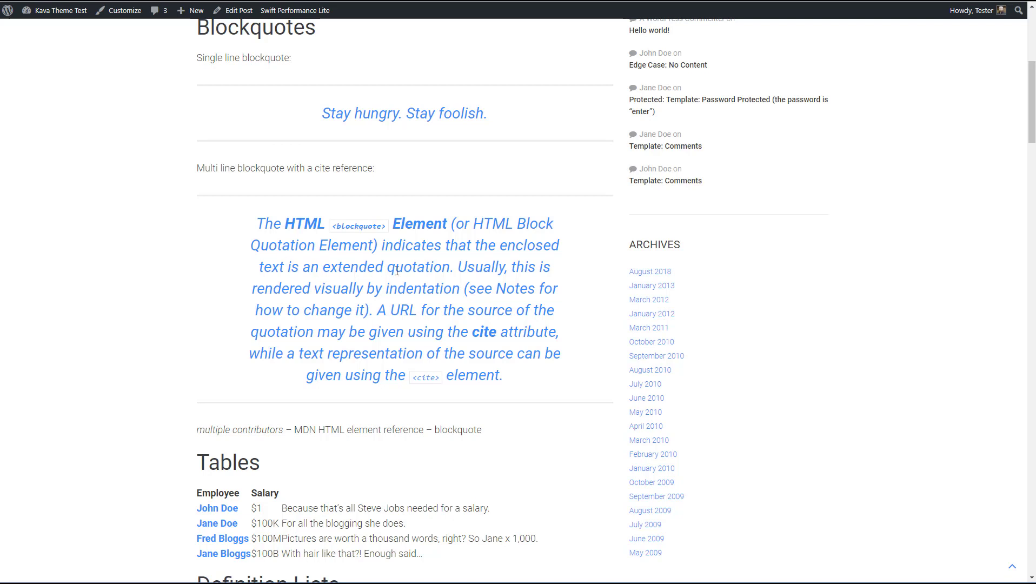
scroll(down, 3)
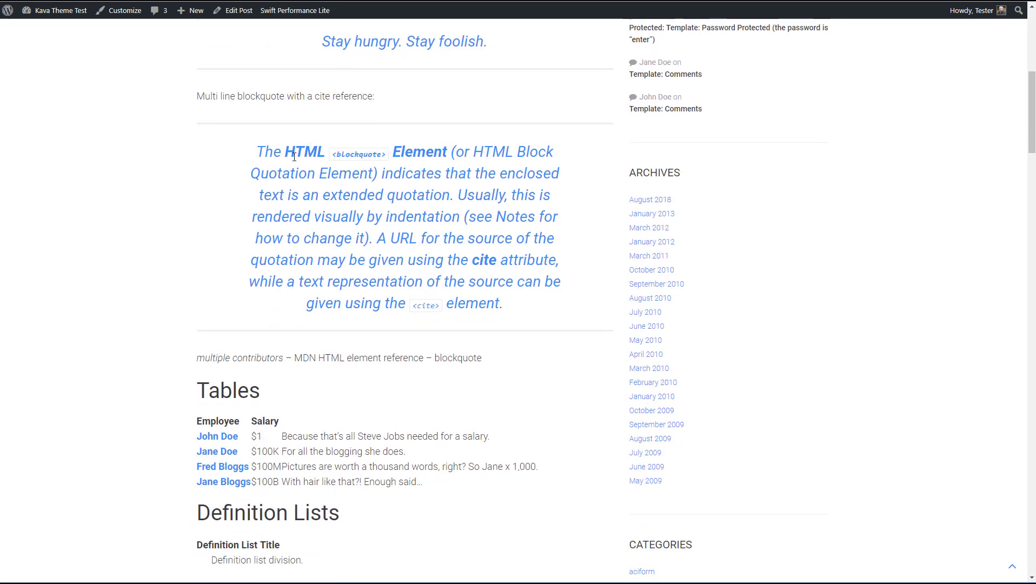
mouse_move(425, 307)
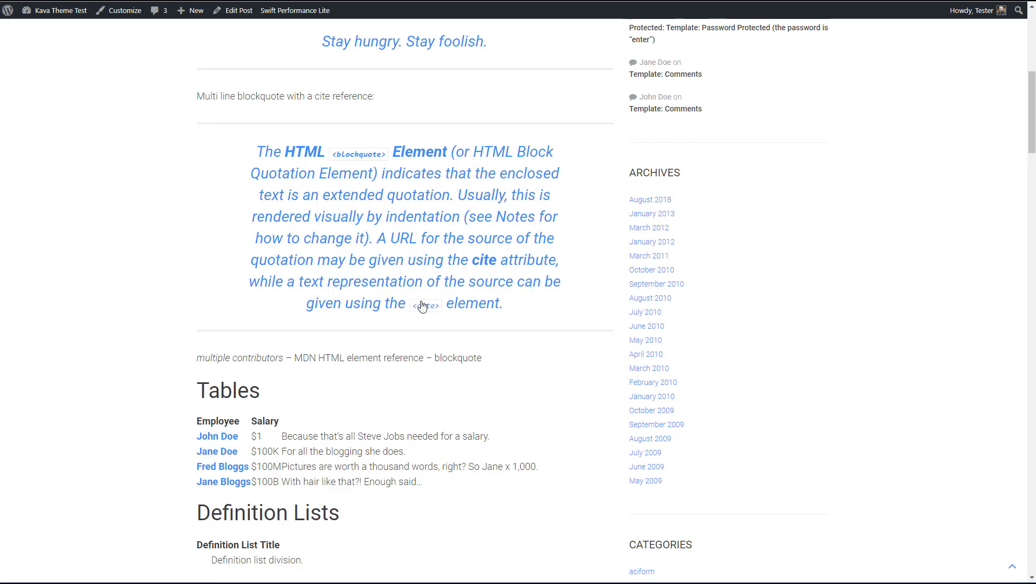
scroll(down, 3)
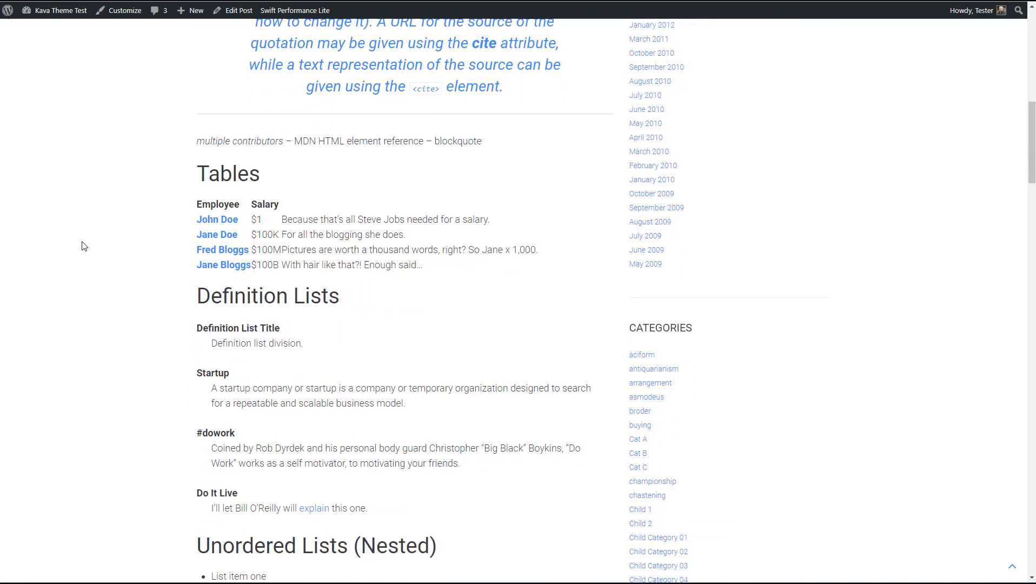
mouse_move(237, 221)
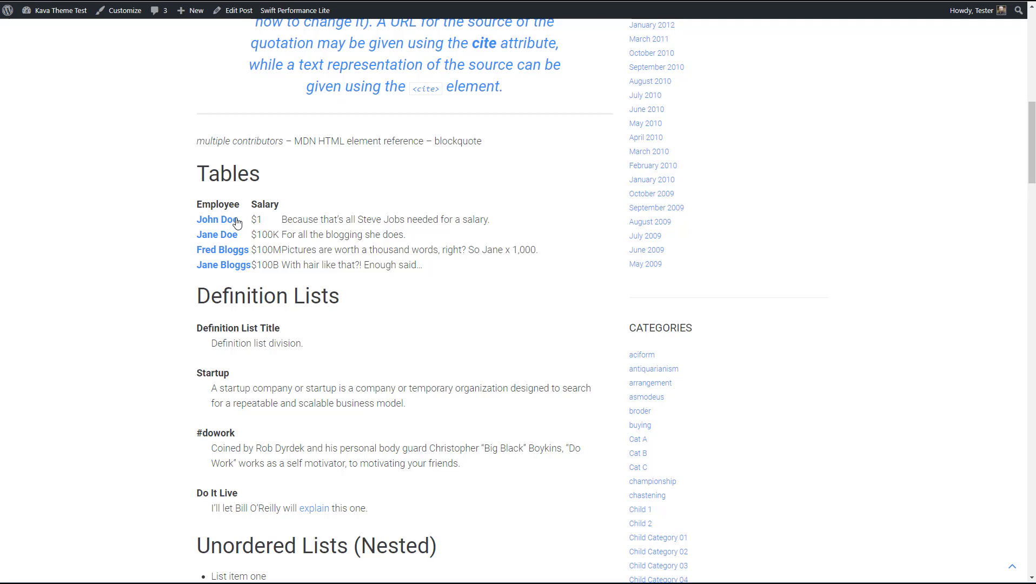
mouse_move(225, 170)
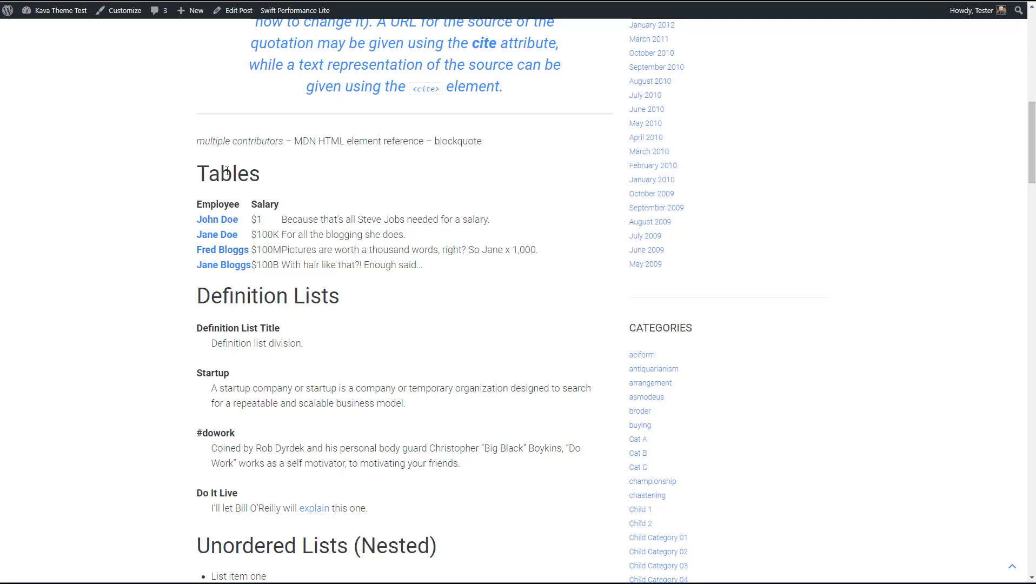
mouse_move(282, 232)
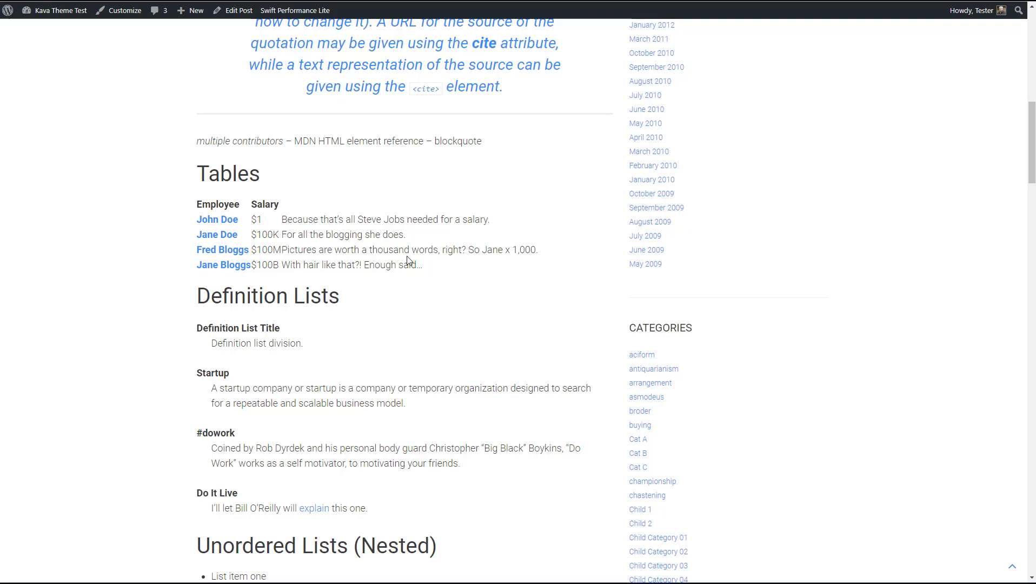
mouse_move(366, 220)
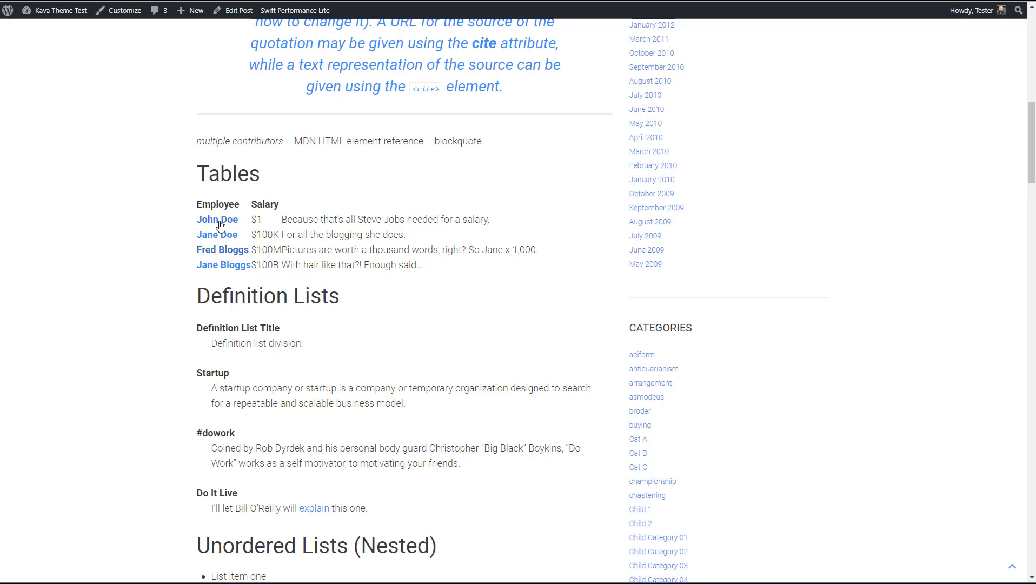
scroll(down, 3)
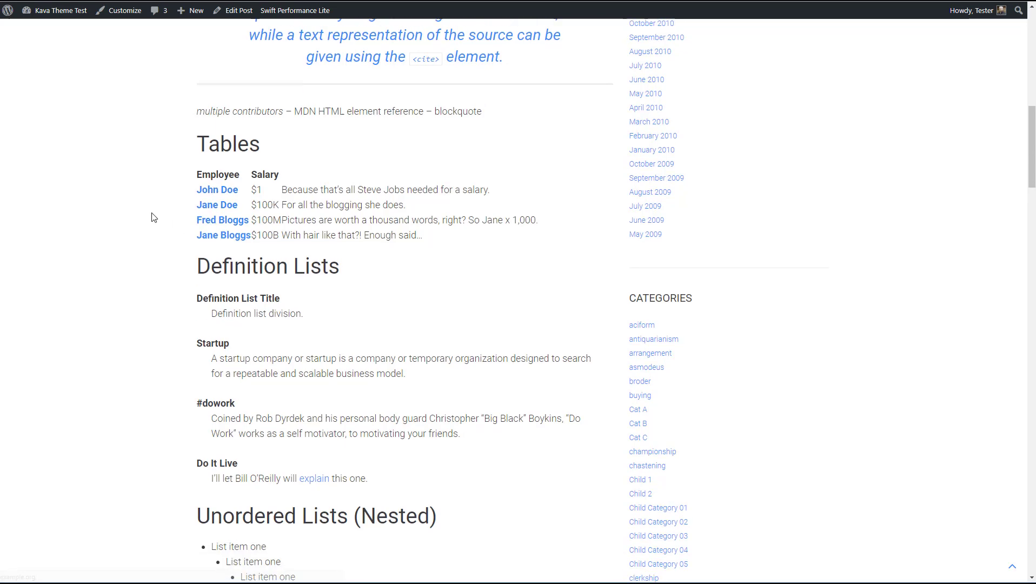
scroll(down, 3)
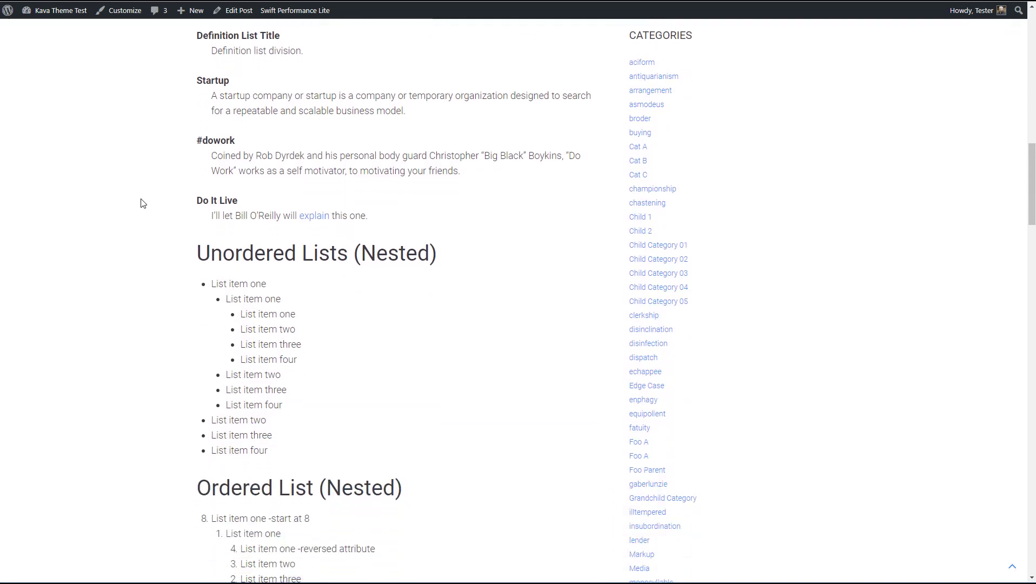
scroll(down, 3)
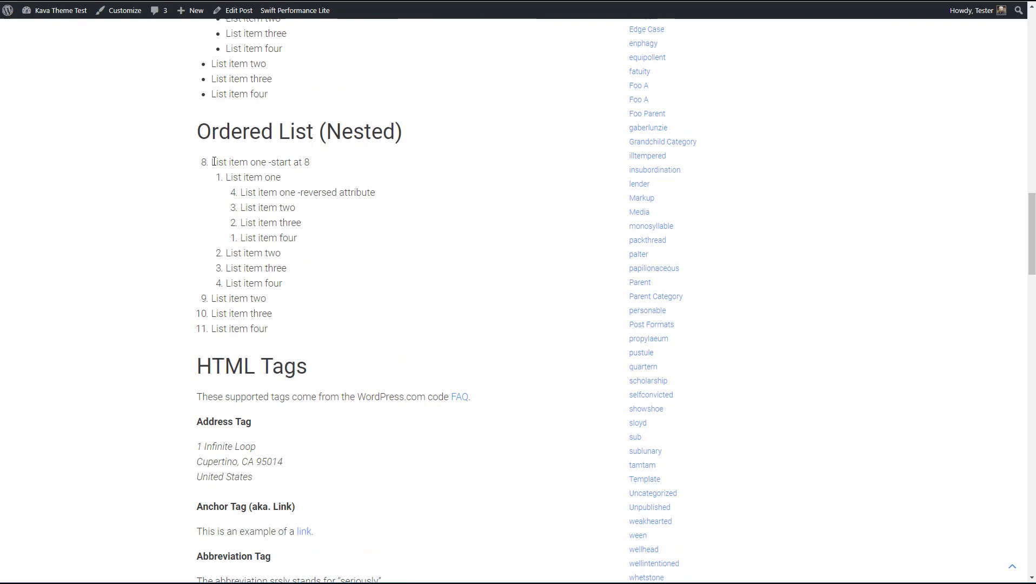
scroll(down, 3)
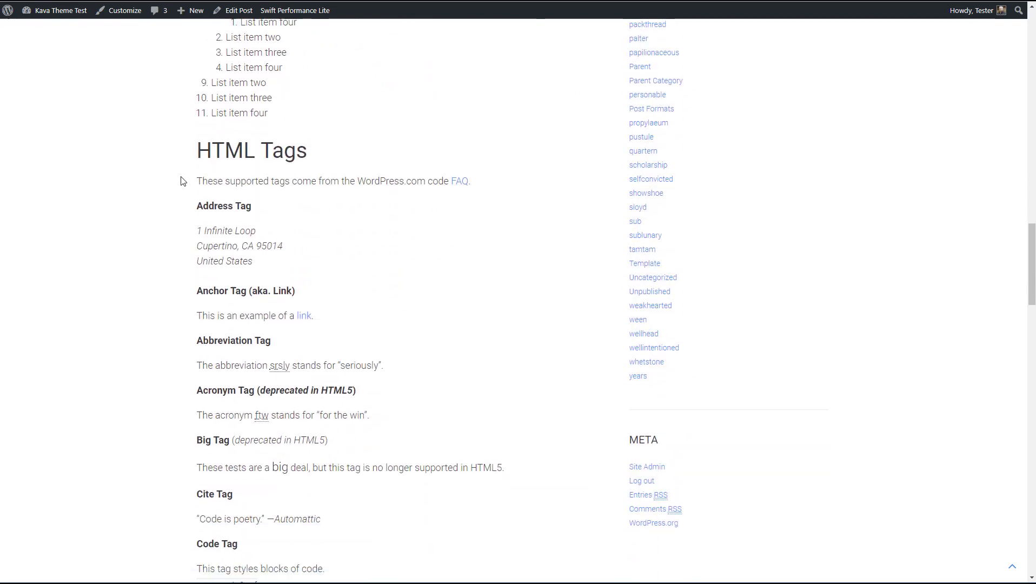
scroll(down, 3)
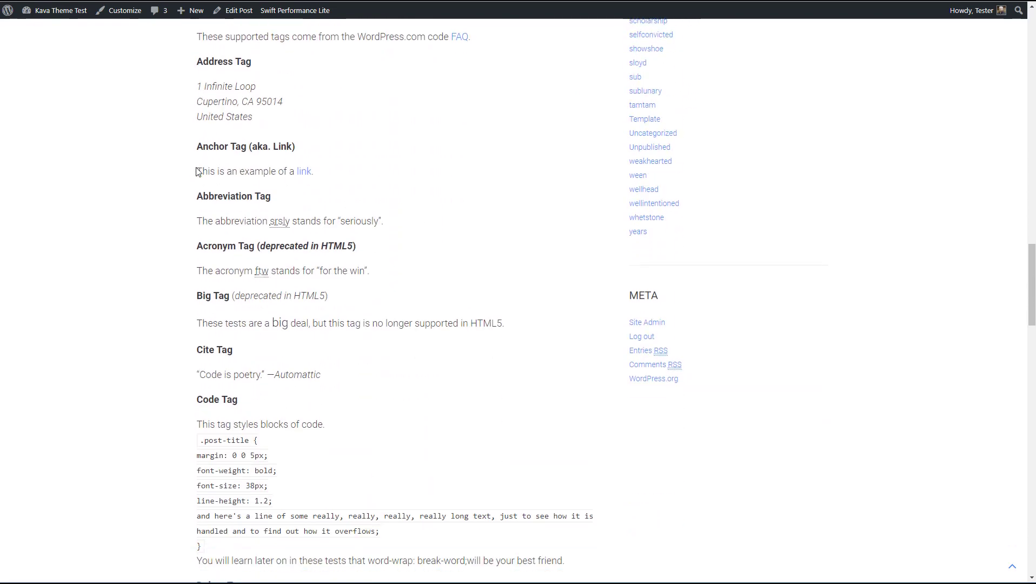
scroll(down, 3)
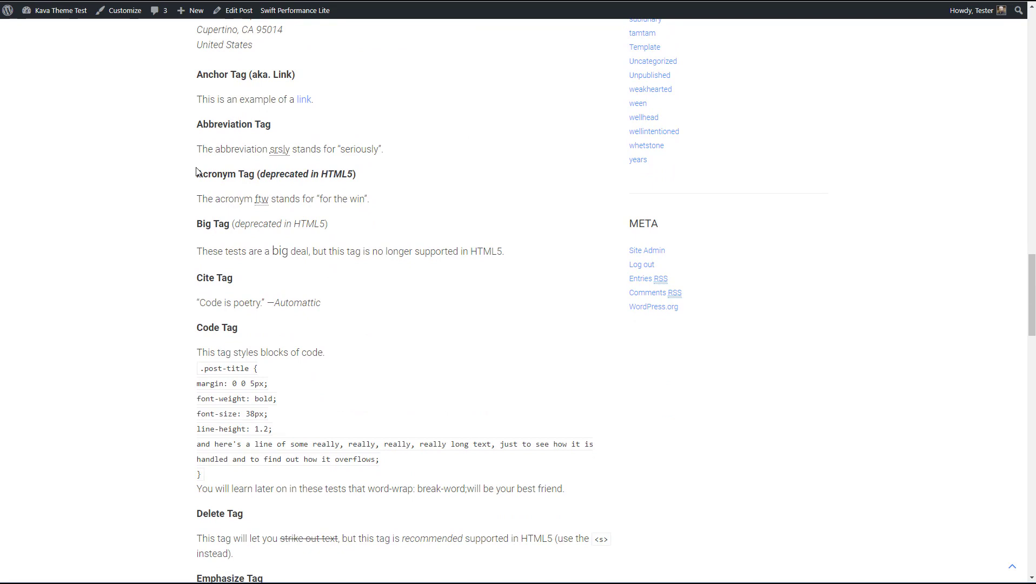
scroll(down, 3)
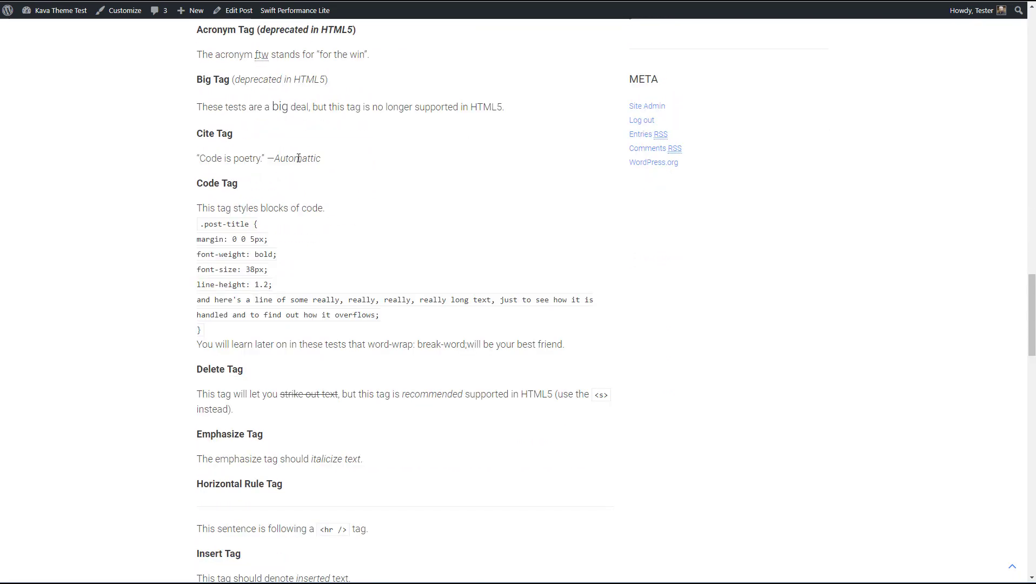
mouse_move(229, 262)
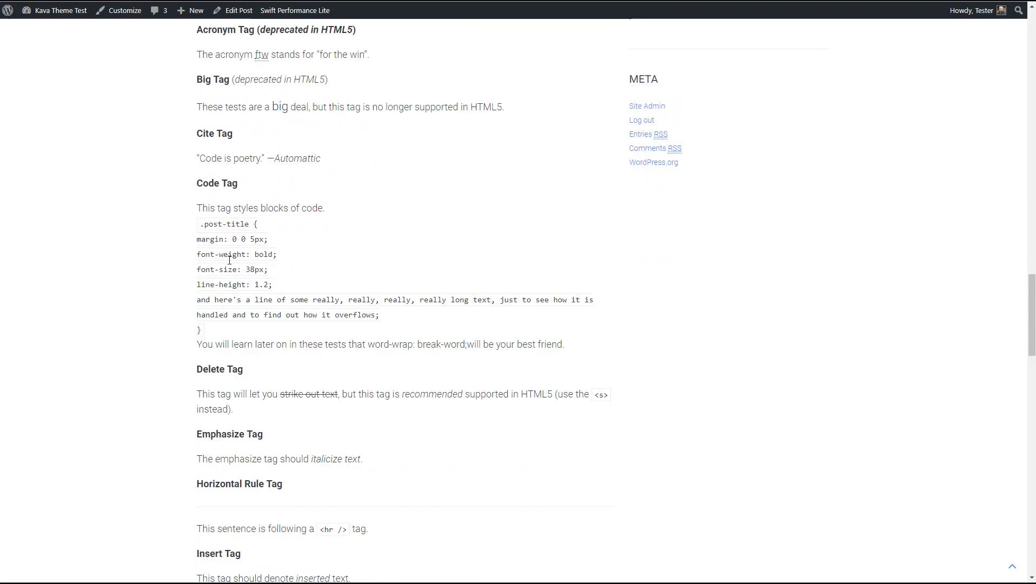
scroll(down, 3)
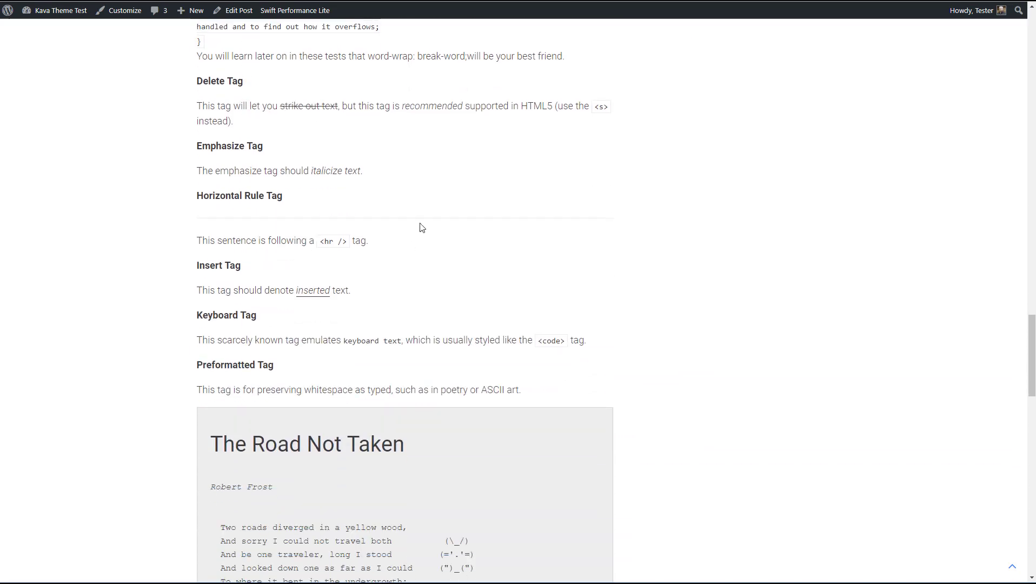
scroll(down, 3)
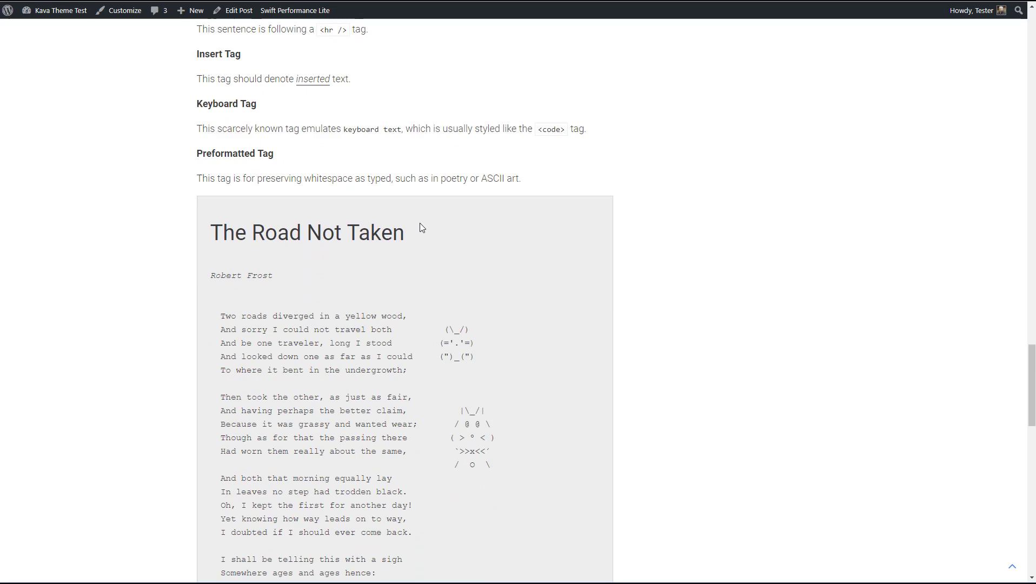
scroll(down, 3)
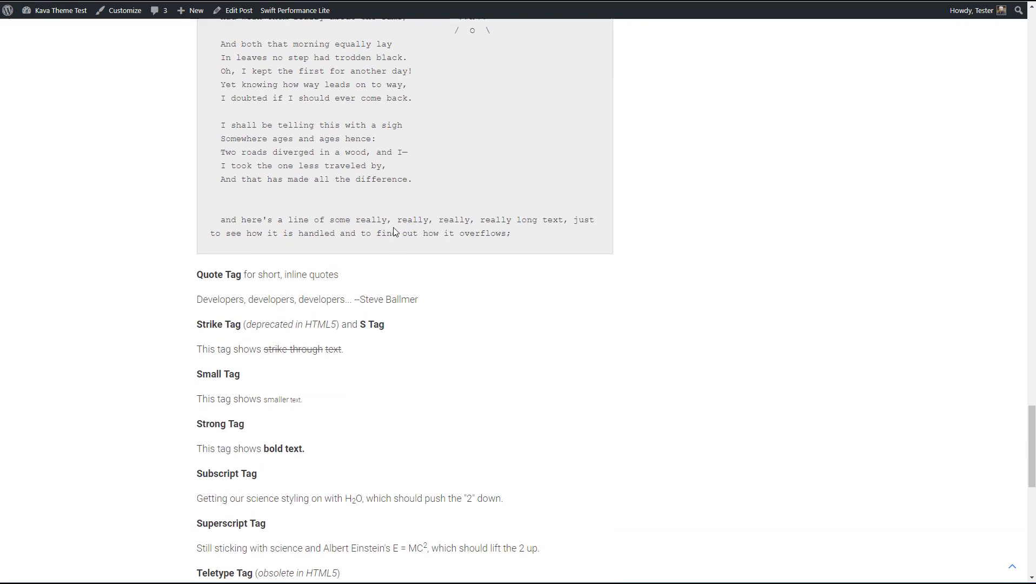
scroll(down, 3)
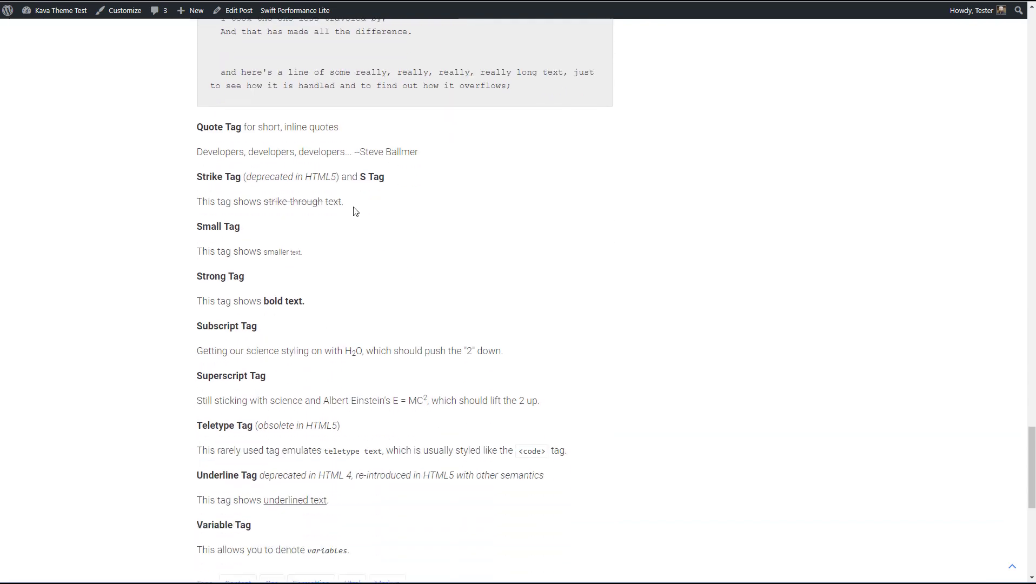
scroll(down, 3)
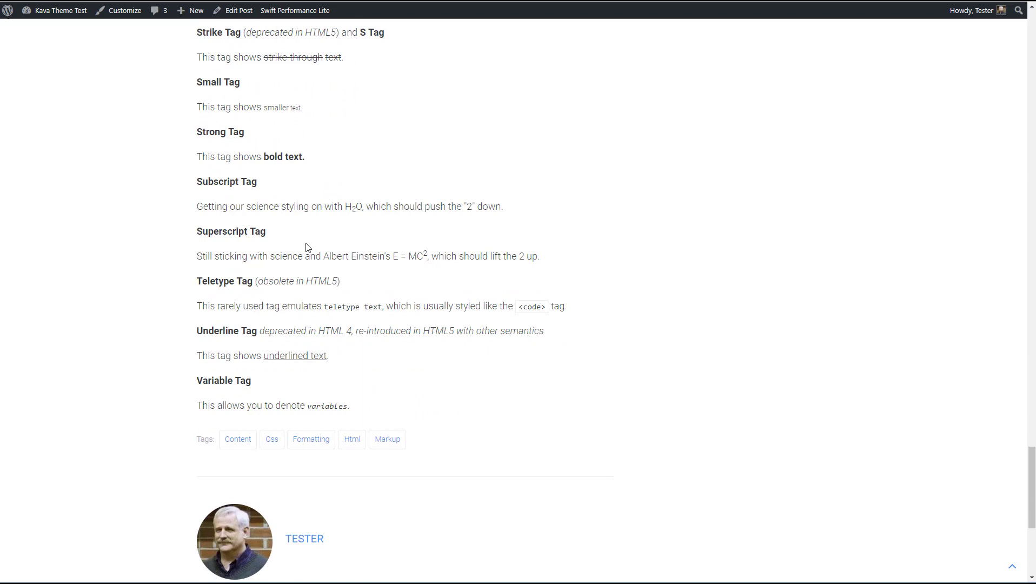
mouse_move(239, 83)
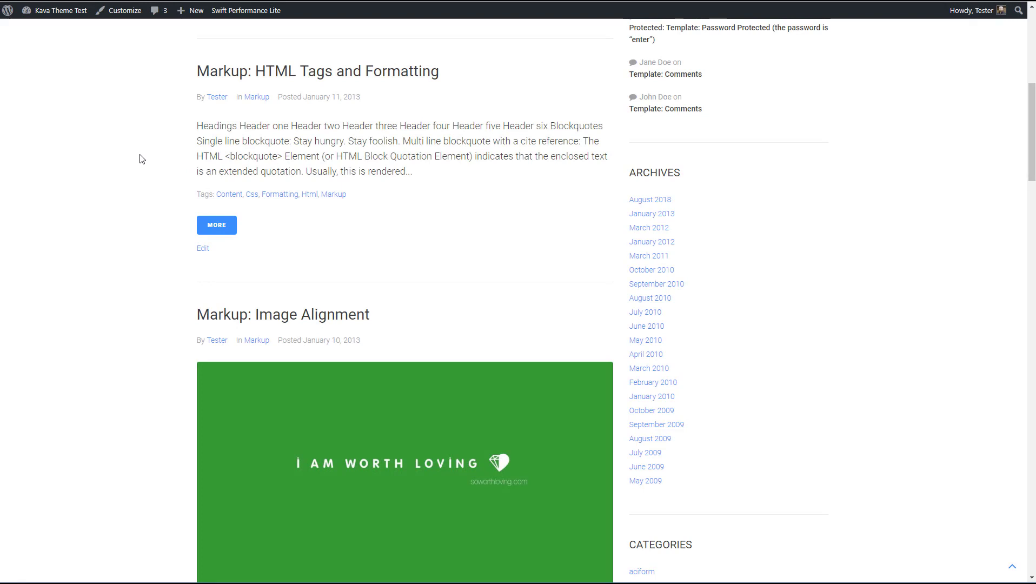
Go back from the single post to the blog post listing.
scroll(down, 3)
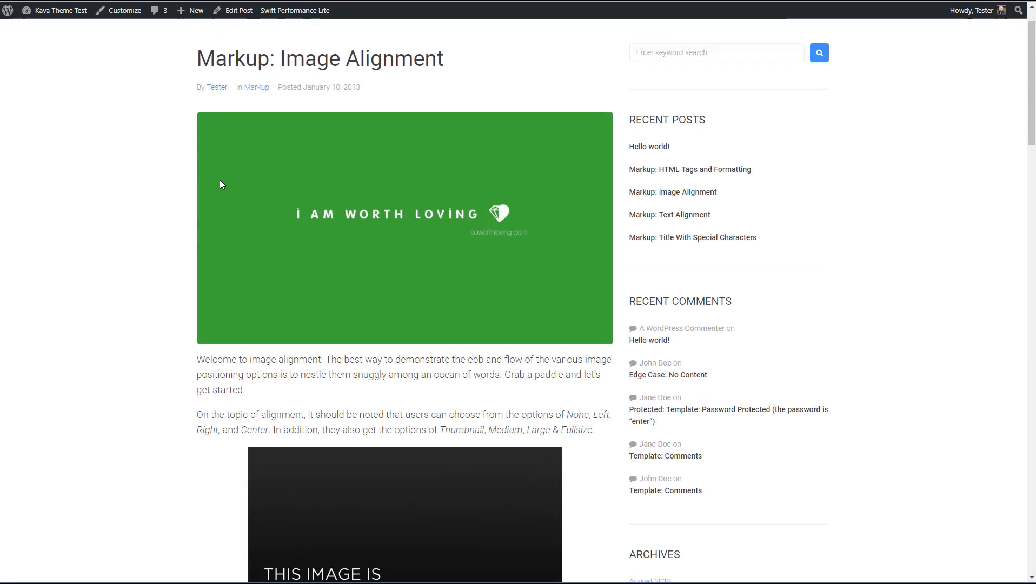
Scroll through the Image Alignment post's centered, left-aligned and extra-wide image examples.
scroll(down, 3)
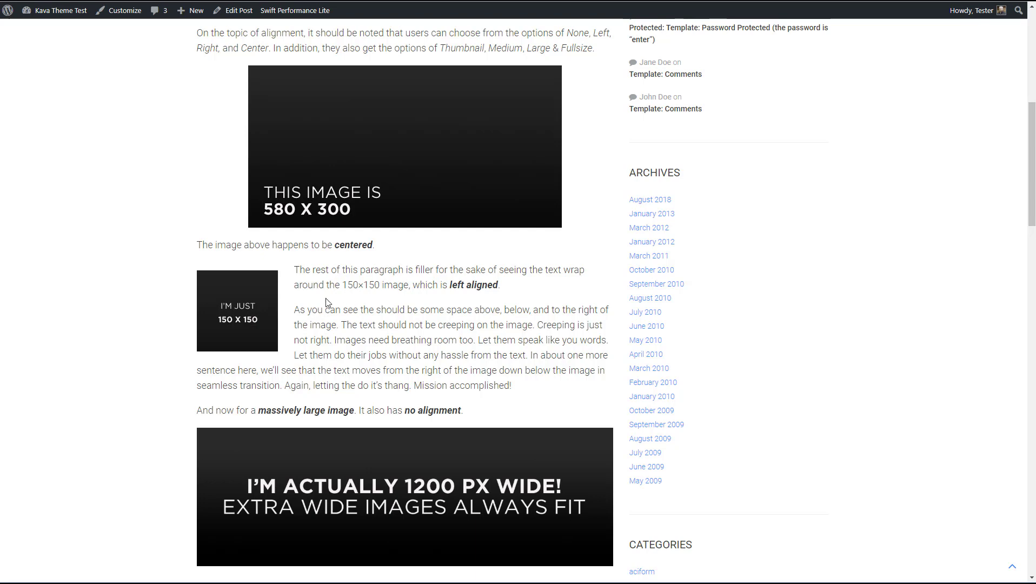
scroll(down, 3)
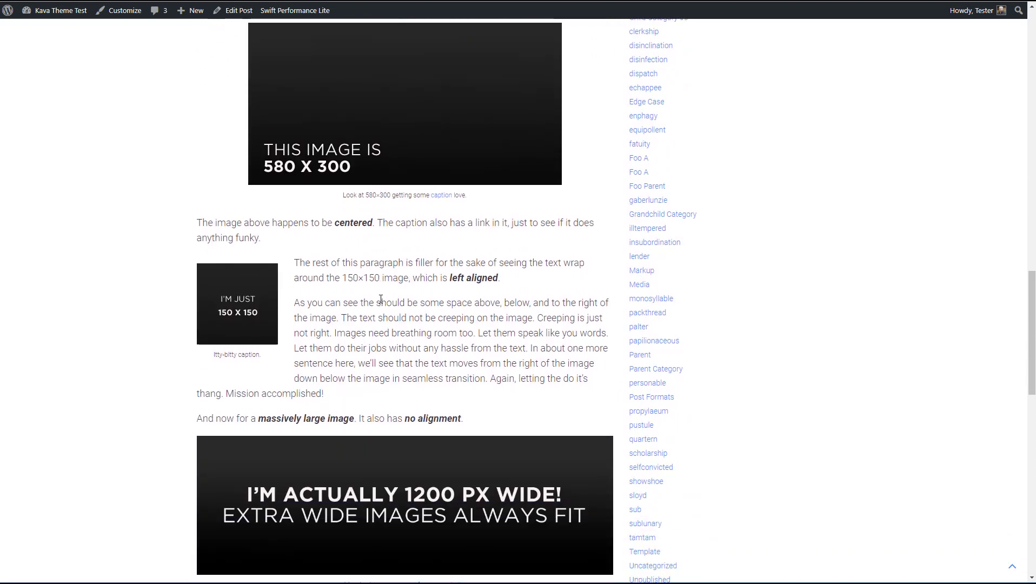
scroll(down, 3)
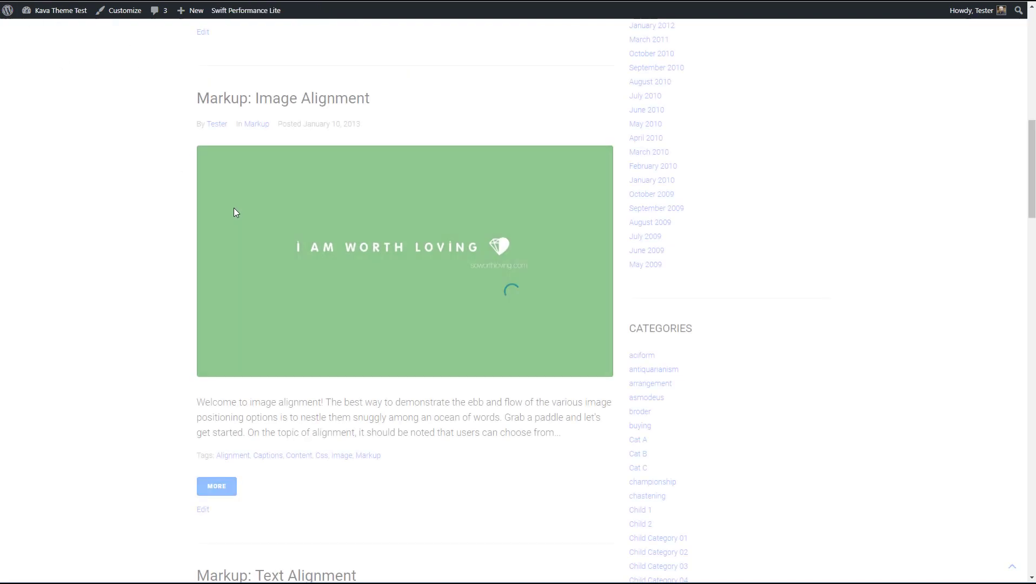
Scroll the blog listing past Title With Markup to the Featured Image (Horizontal) post.
scroll(down, 3)
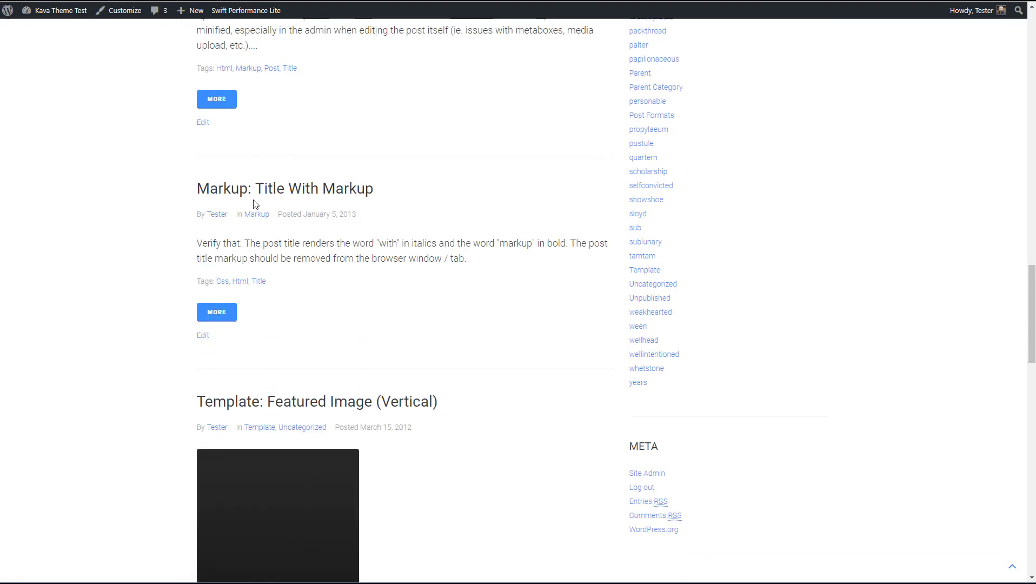
scroll(down, 3)
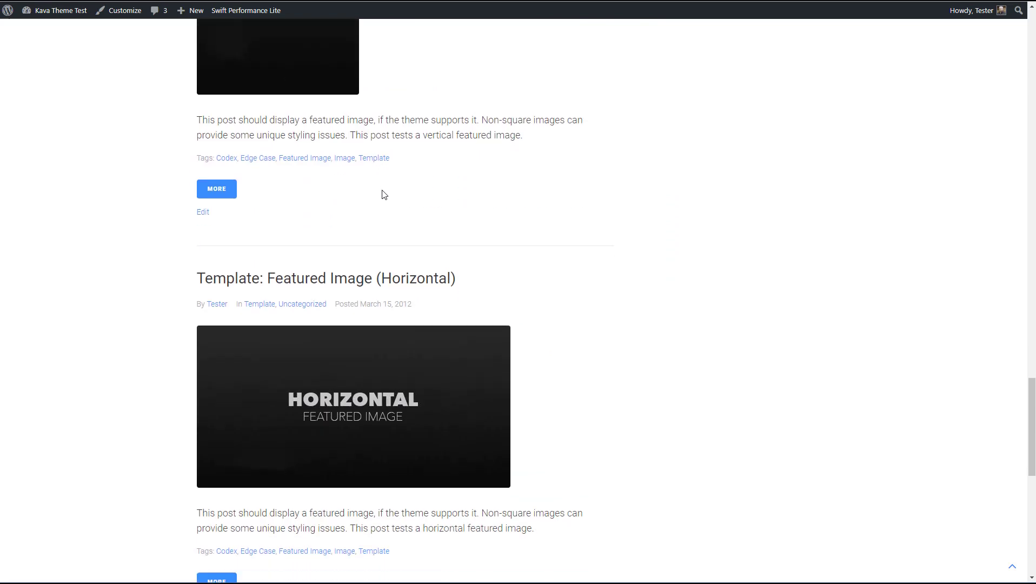
scroll(down, 3)
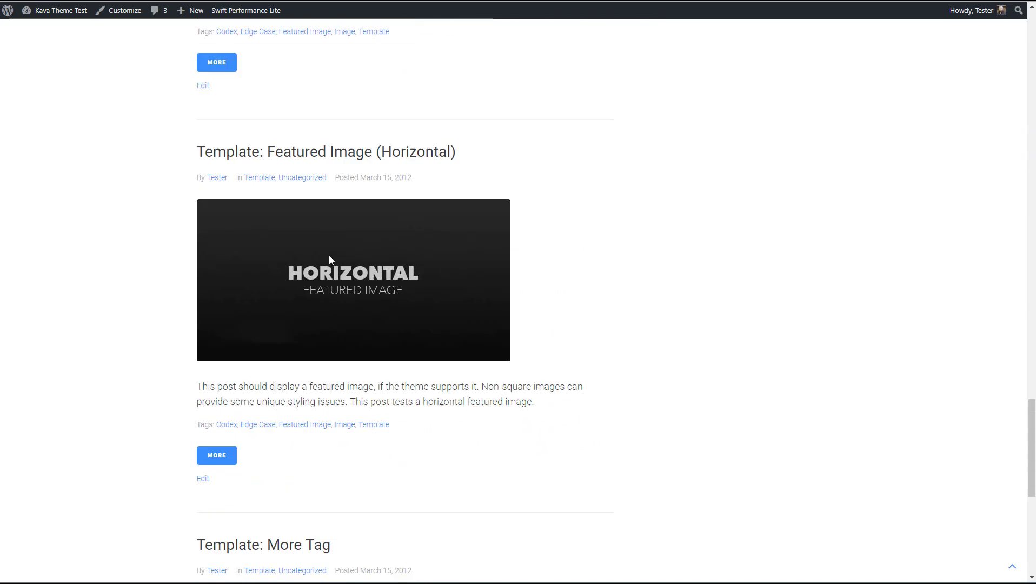
scroll(down, 3)
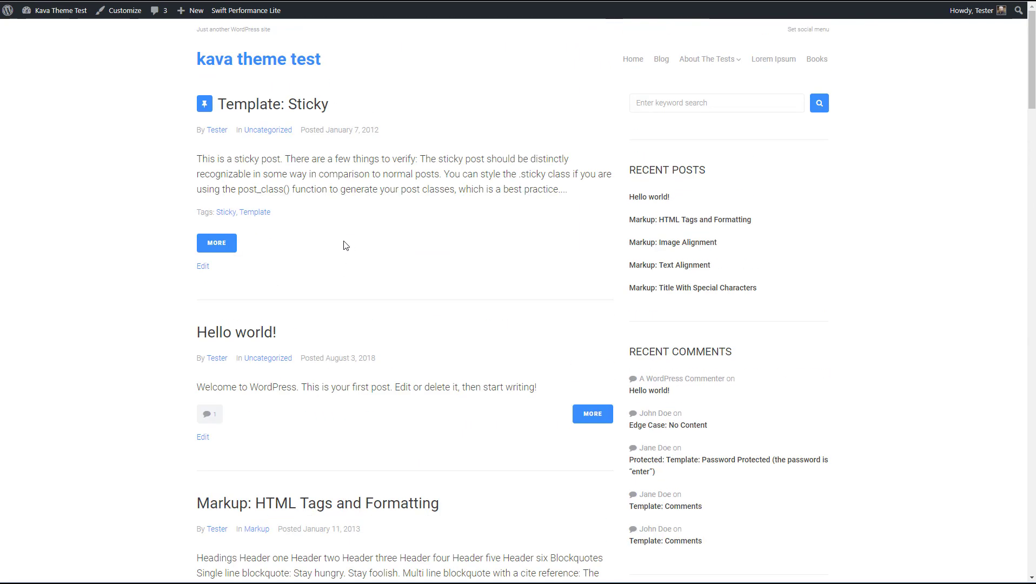
mouse_move(635, 387)
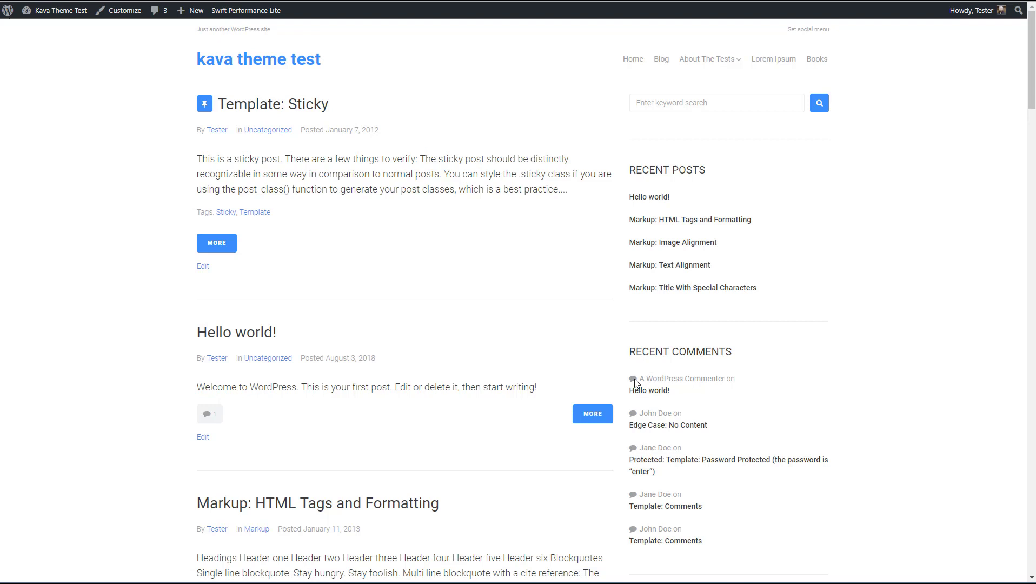
mouse_move(638, 416)
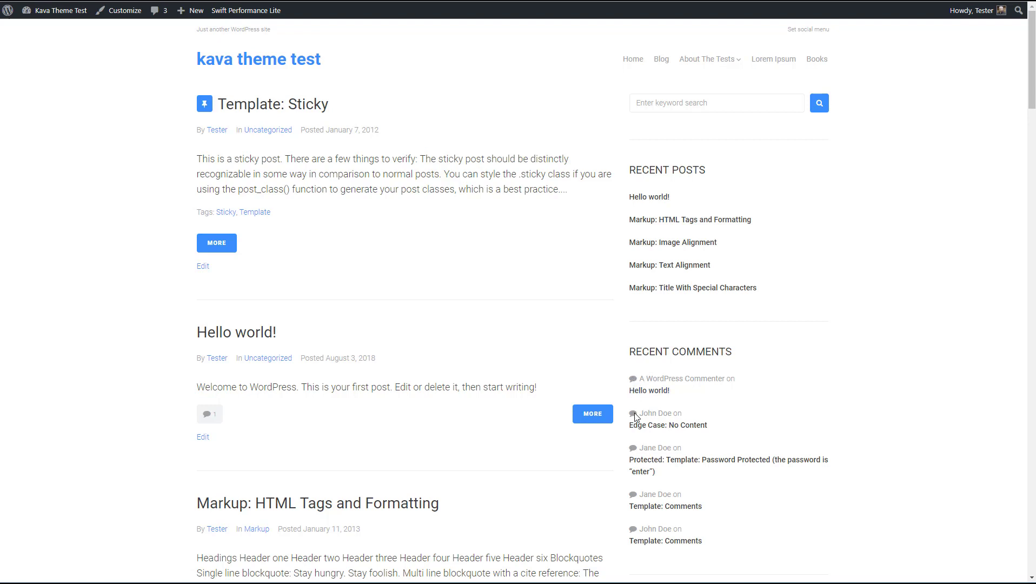
mouse_move(638, 442)
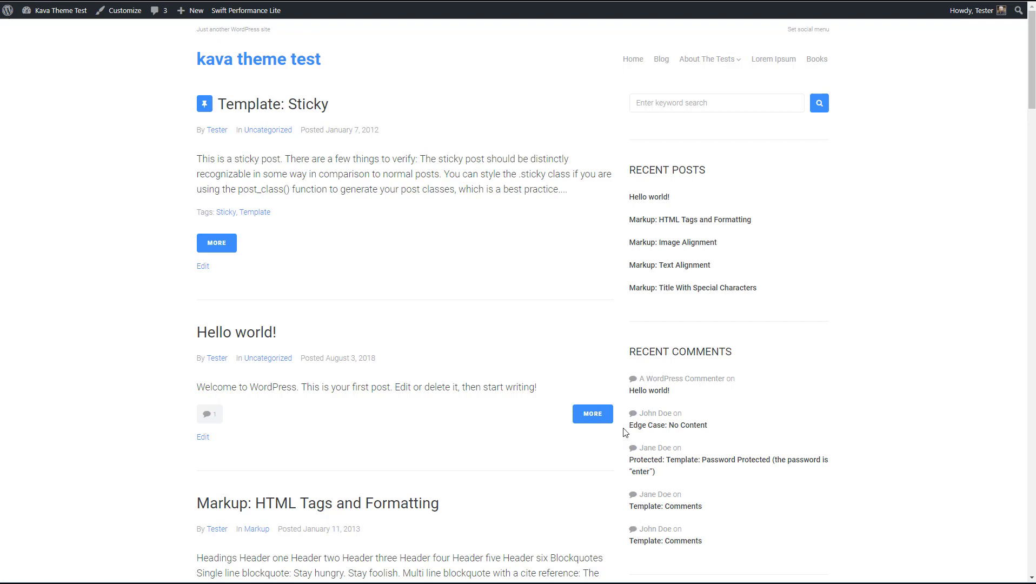
mouse_move(616, 151)
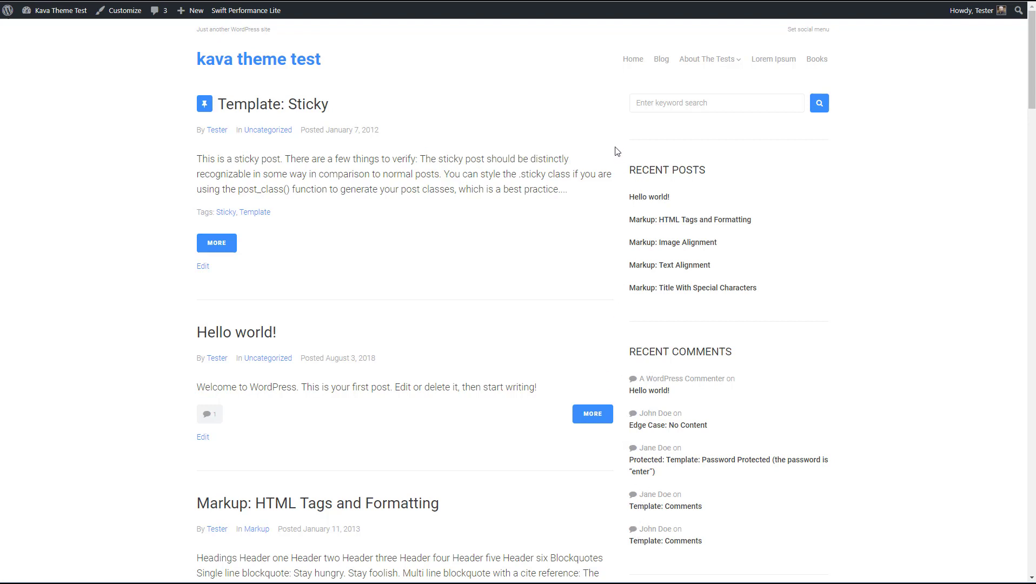
mouse_move(617, 176)
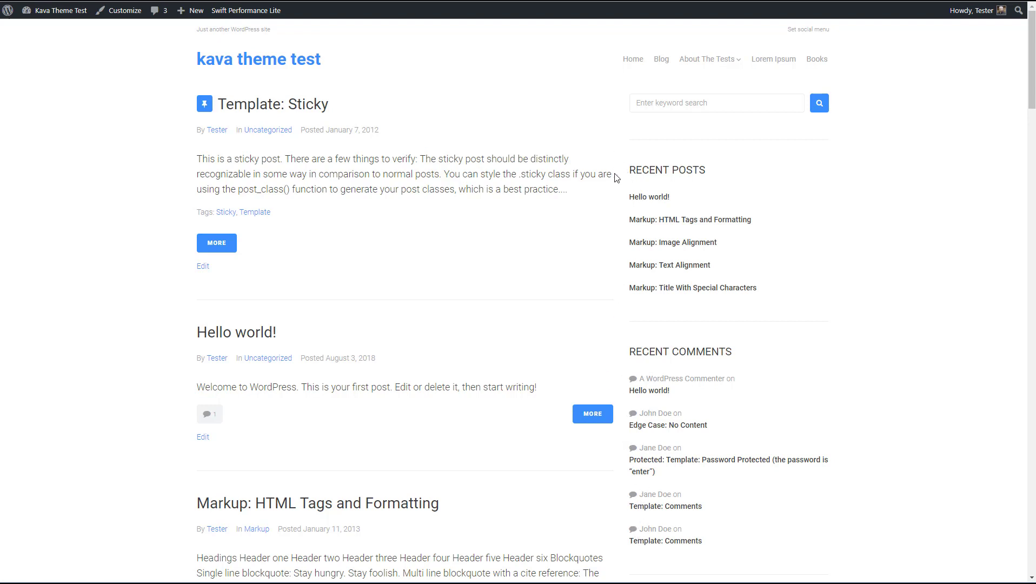
mouse_move(615, 181)
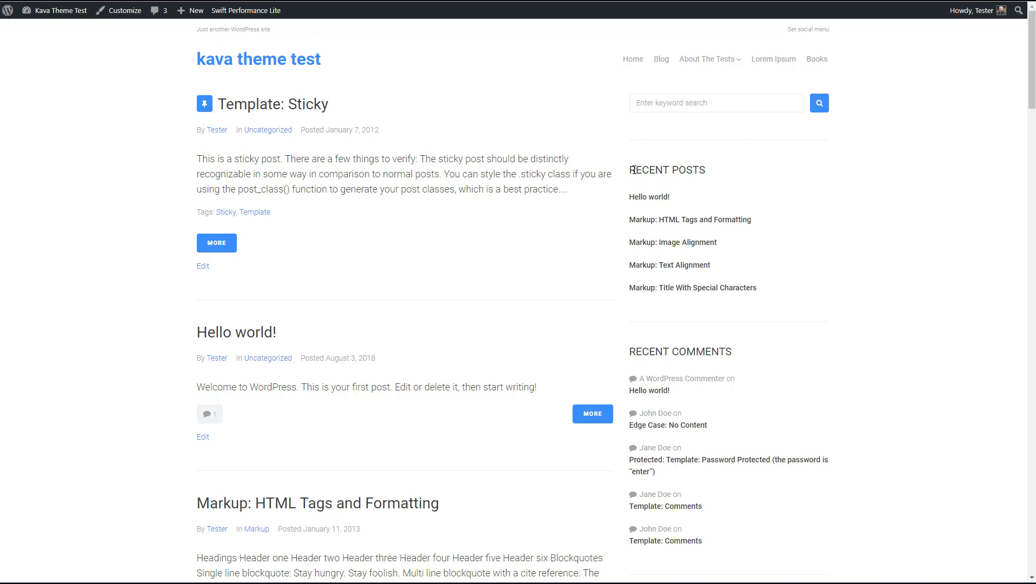
mouse_move(418, 175)
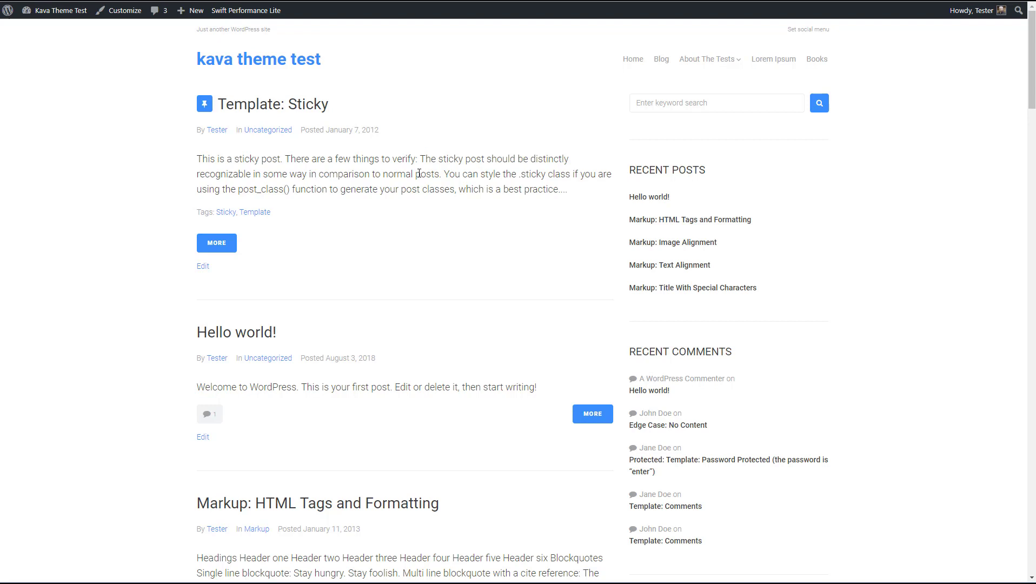
mouse_move(620, 177)
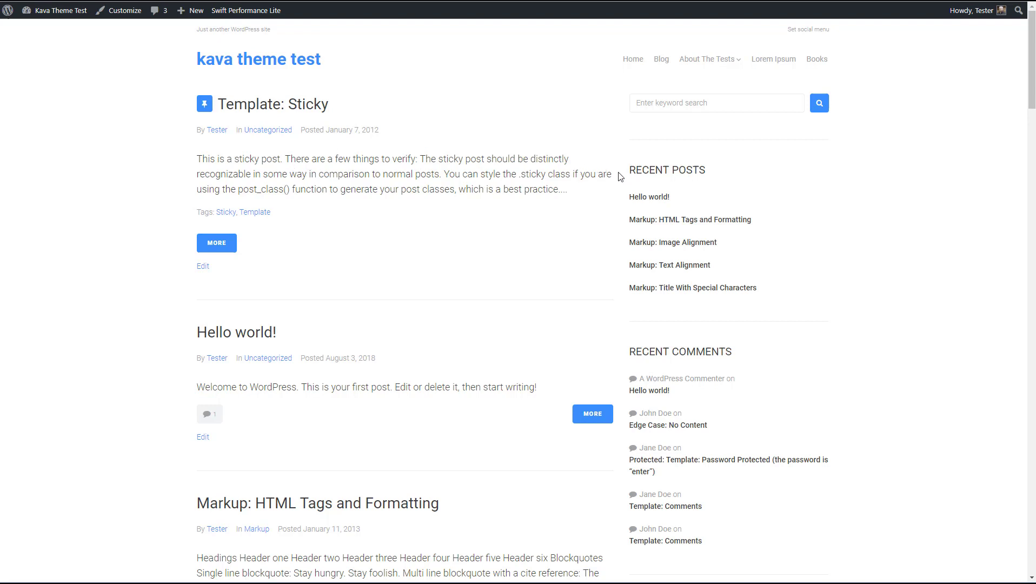
mouse_move(618, 187)
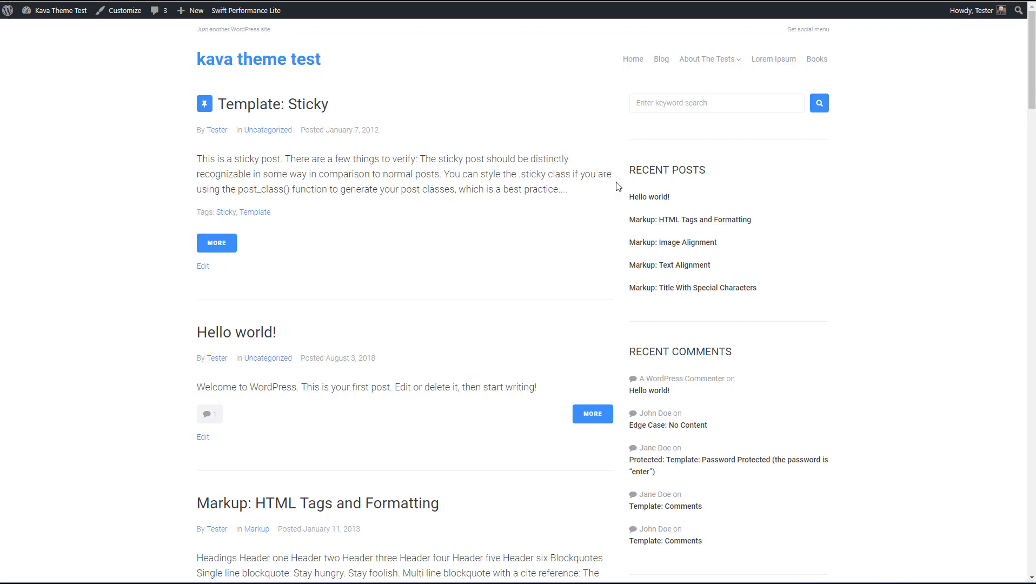
mouse_move(625, 180)
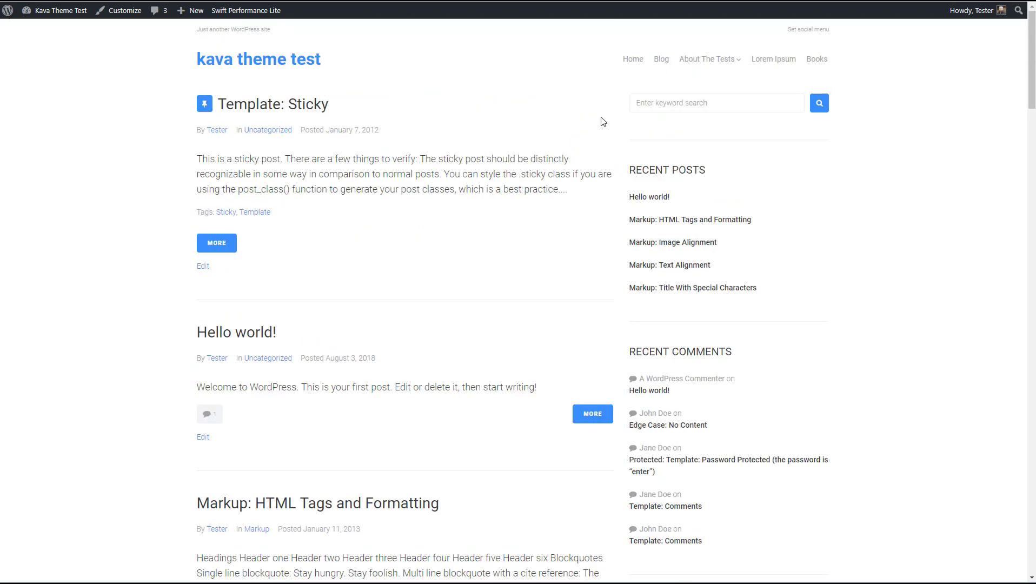
mouse_move(261, 41)
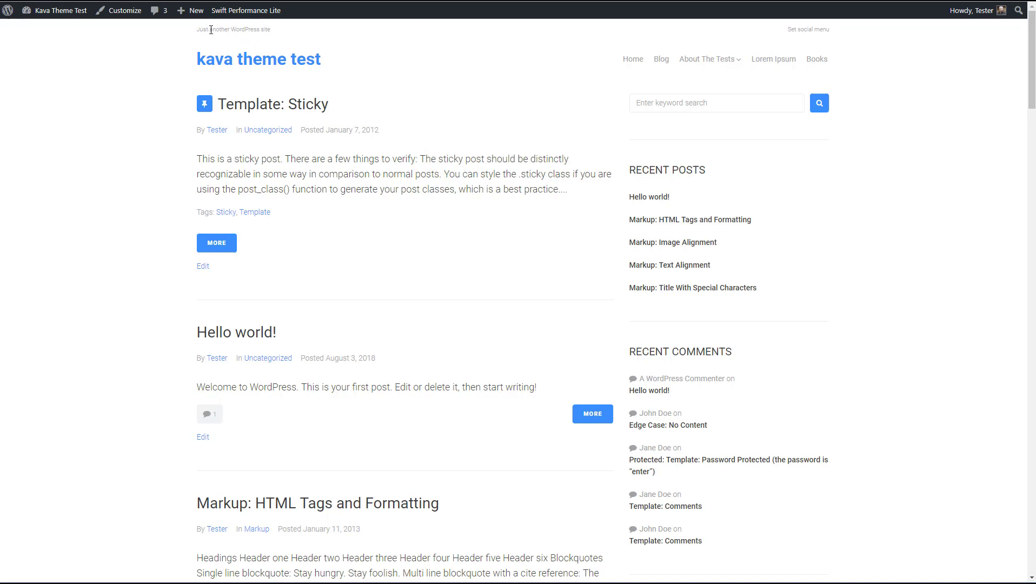
mouse_move(809, 30)
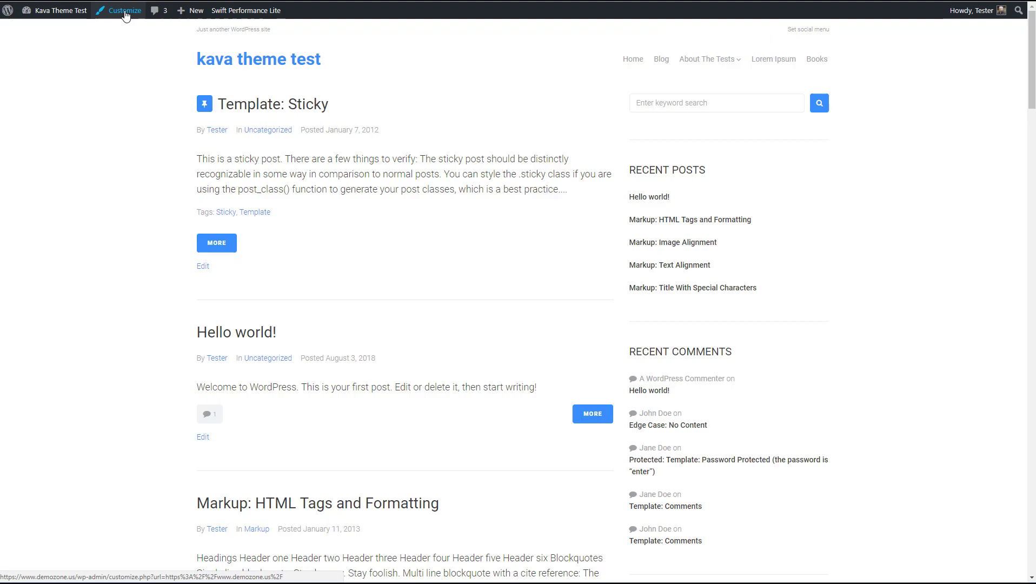
Open the live Customizer, dismiss the autosave notice, and leave the Site Identity panel.
click(122, 10)
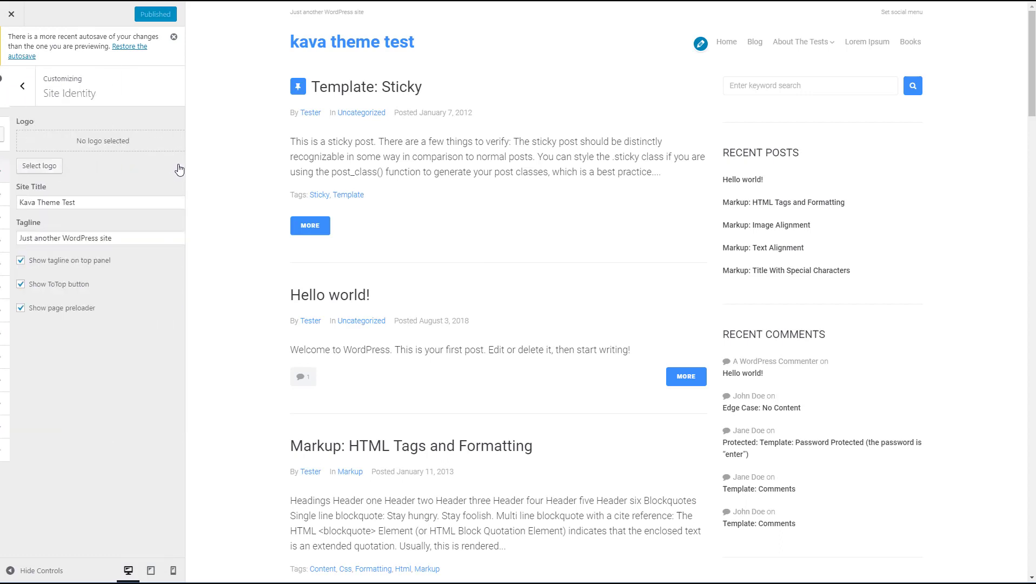
click(174, 37)
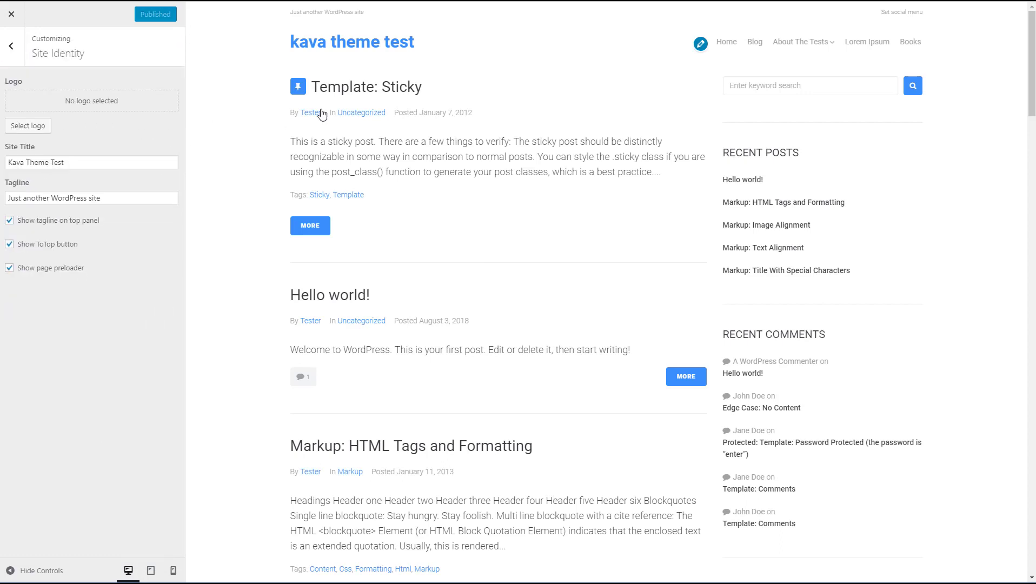
mouse_move(285, 64)
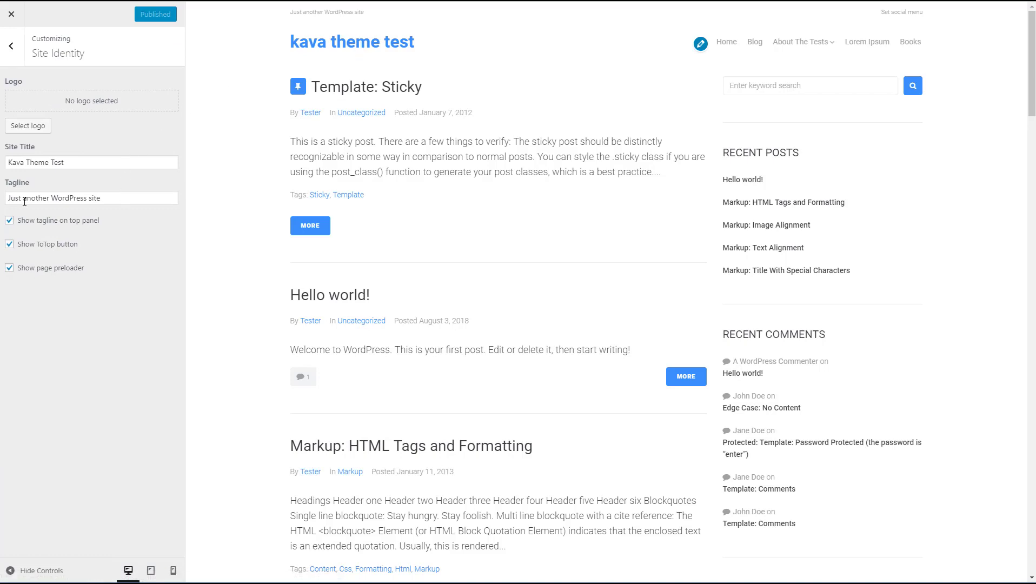
mouse_move(342, 13)
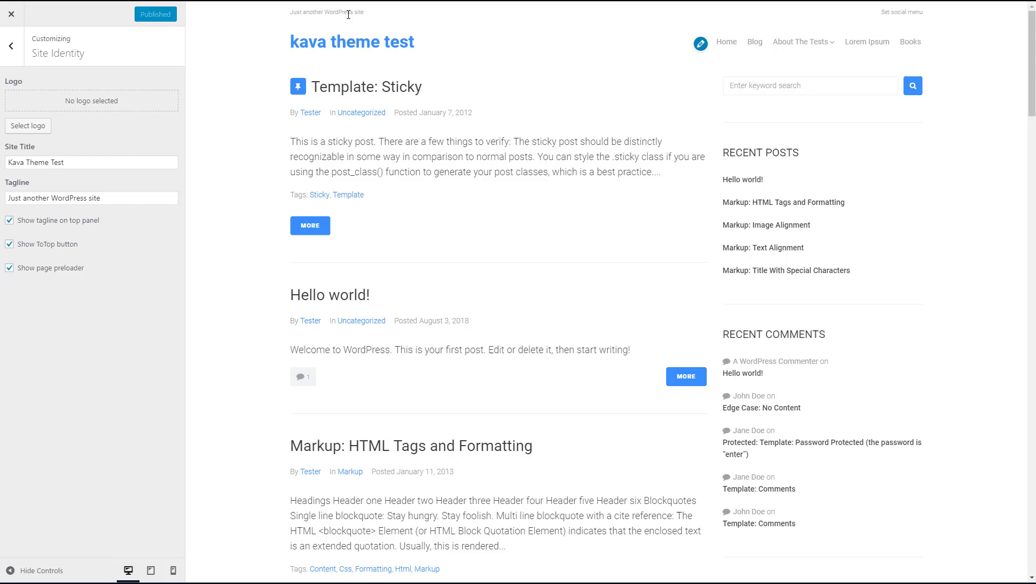
mouse_move(289, 16)
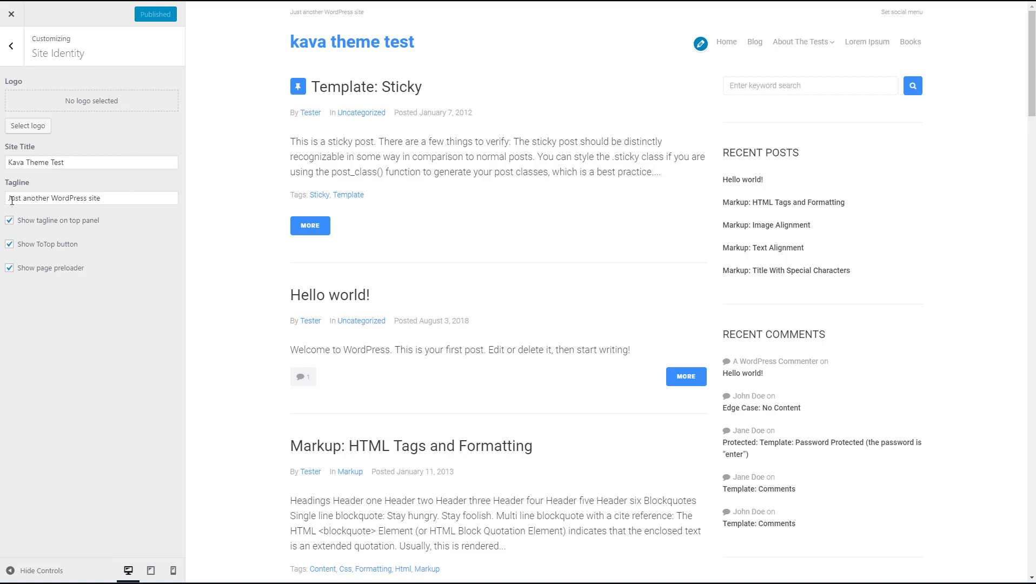
mouse_move(61, 217)
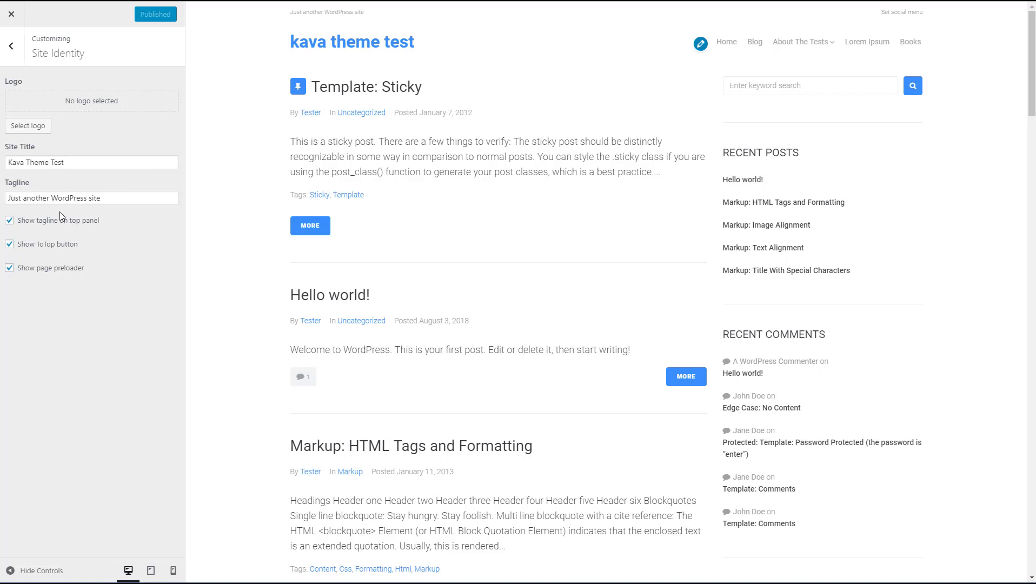
mouse_move(47, 186)
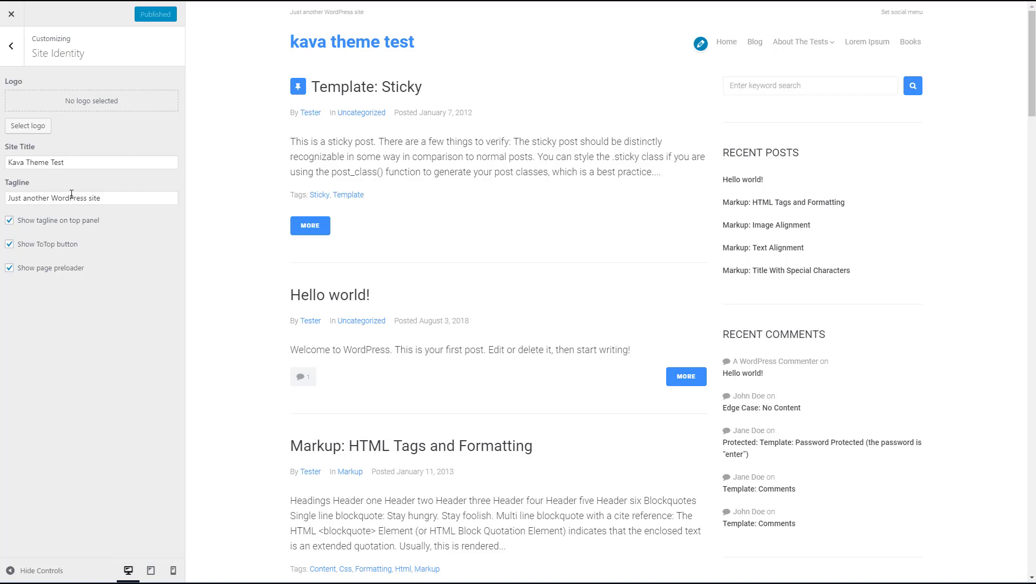
mouse_move(61, 212)
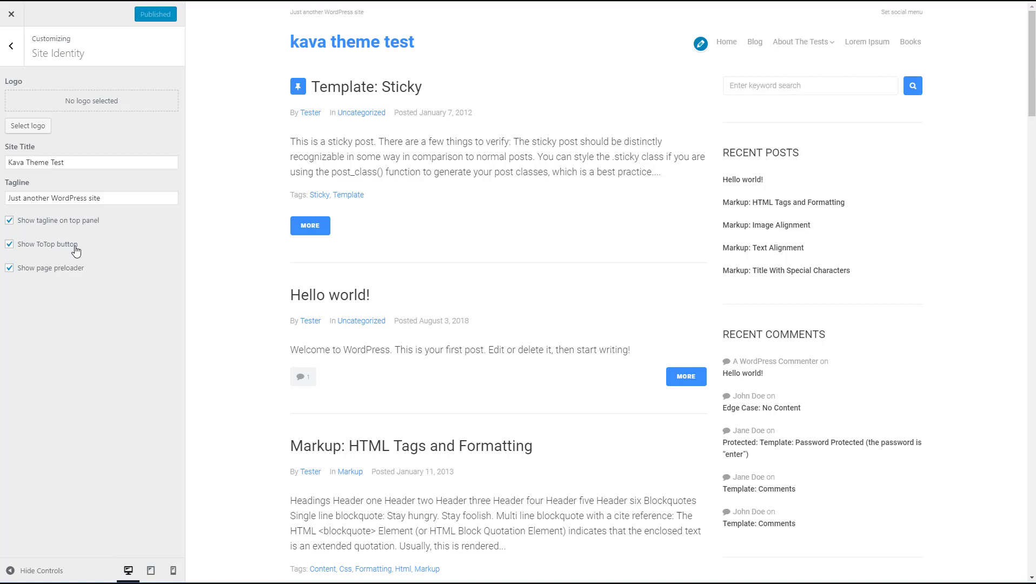
scroll(down, 3)
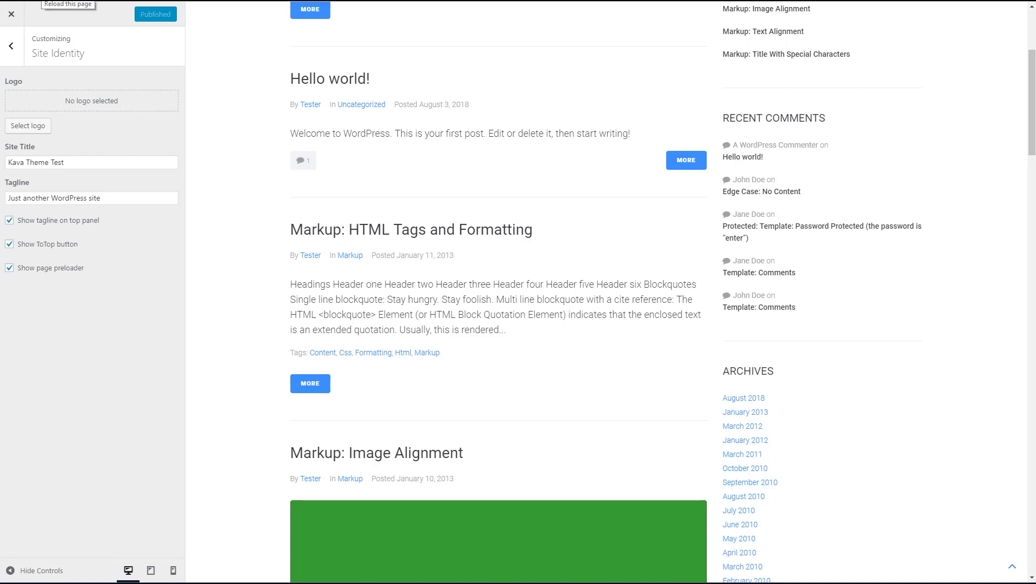
click(10, 44)
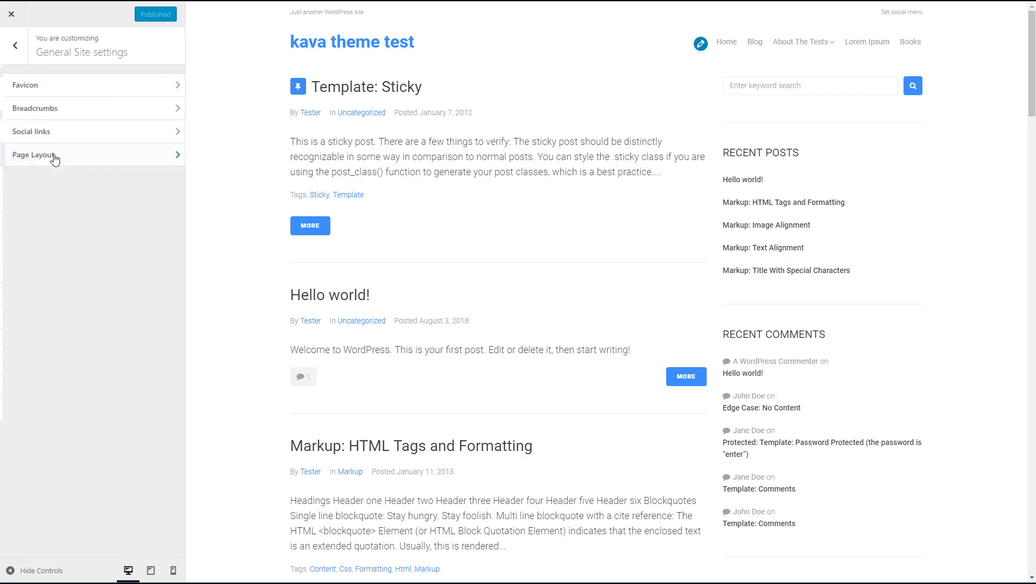
In Breadcrumbs settings, enable breadcrumbs on the front page and show the page title.
click(25, 84)
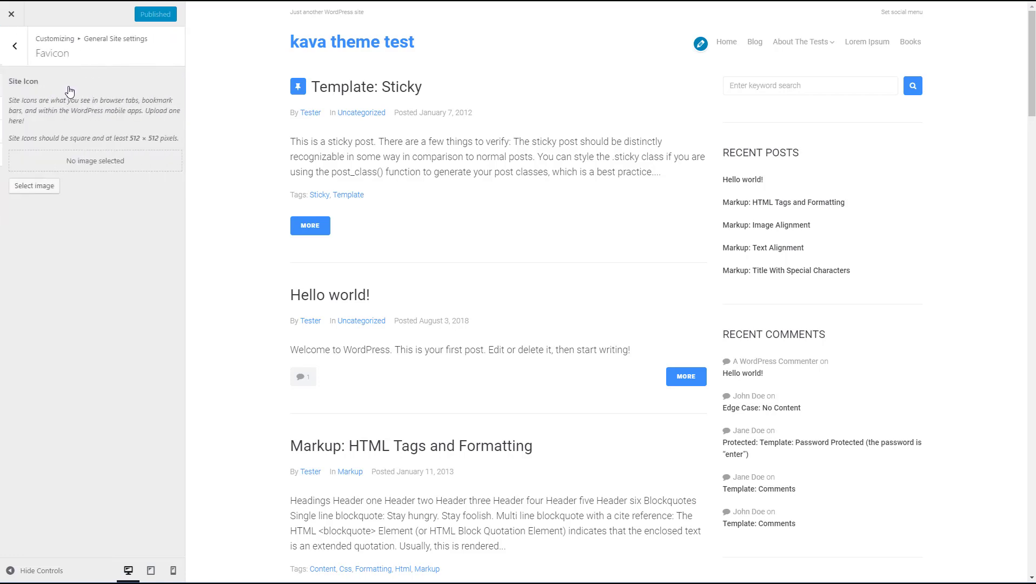
click(10, 44)
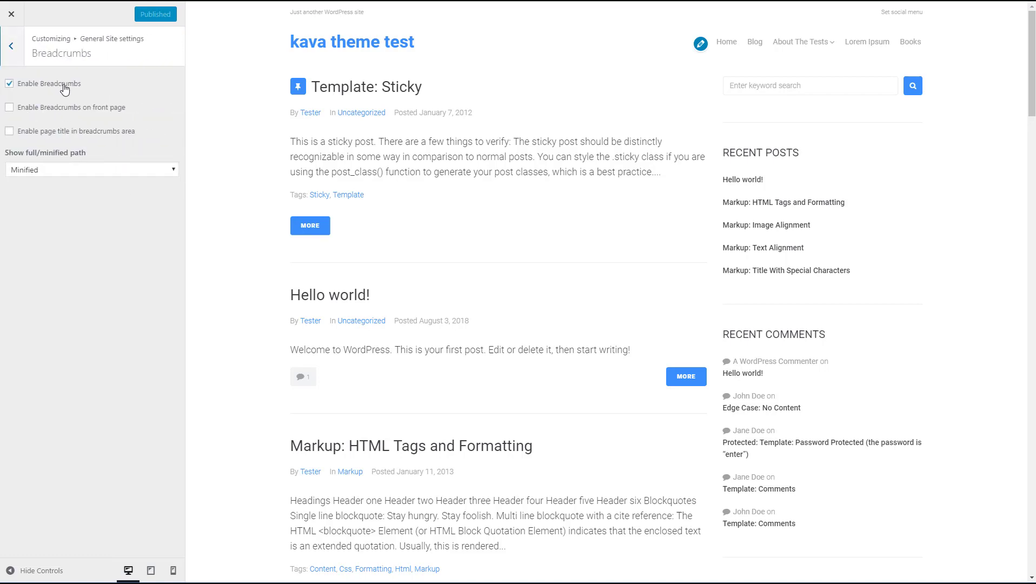
mouse_move(68, 95)
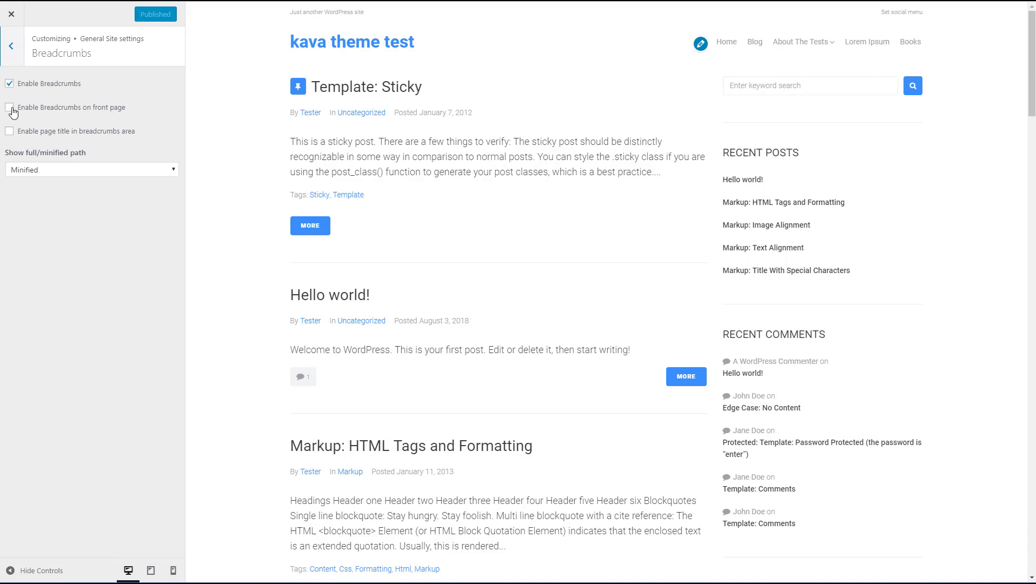
click(11, 106)
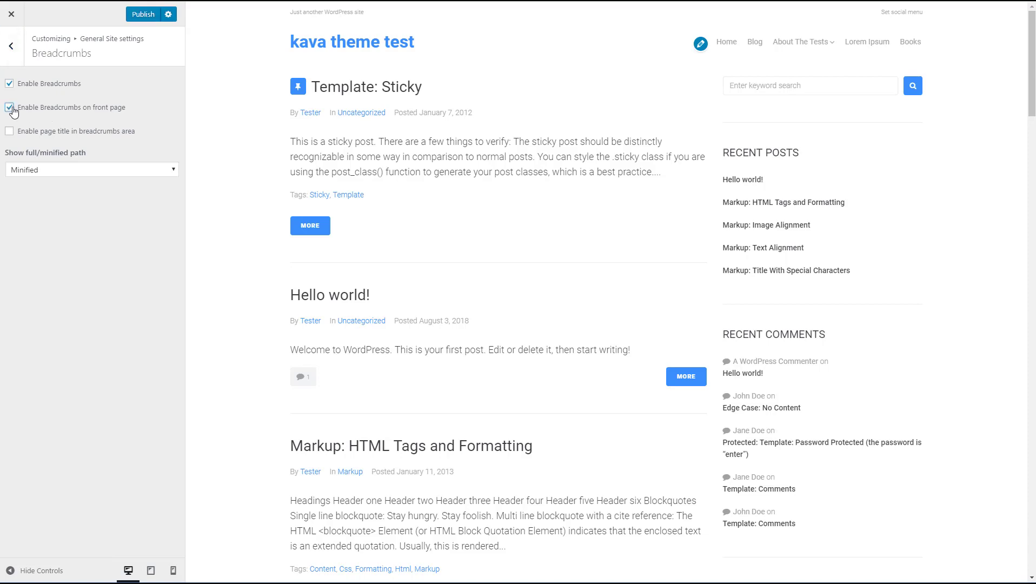
click(11, 106)
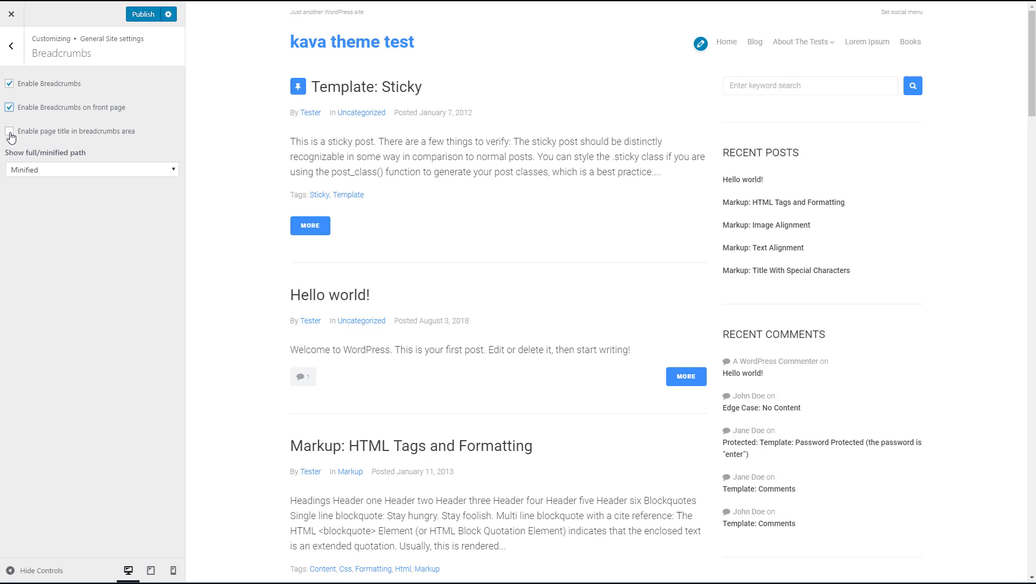
click(8, 131)
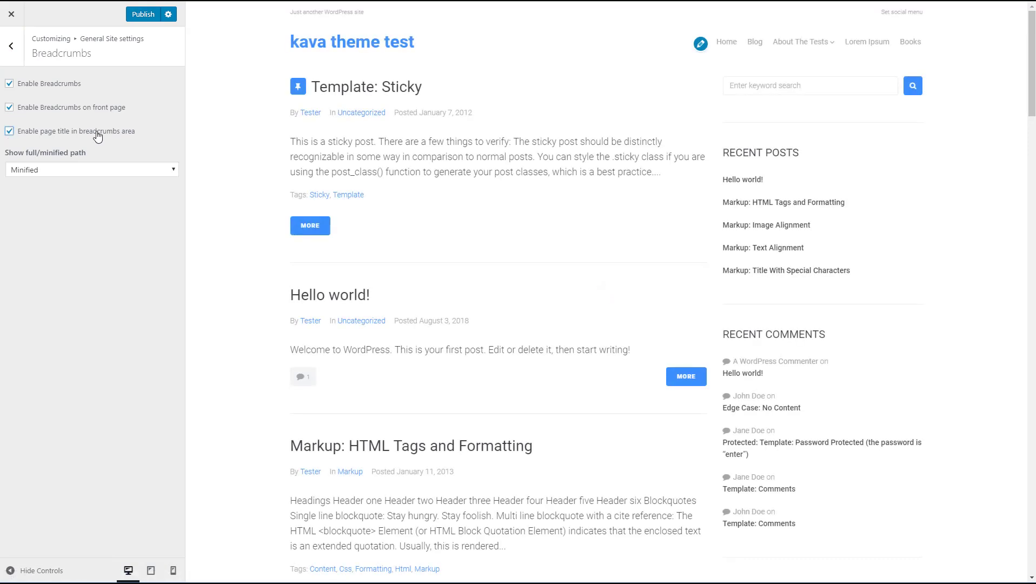
Set the breadcrumbs path to Full and publish the changes.
scroll(down, 3)
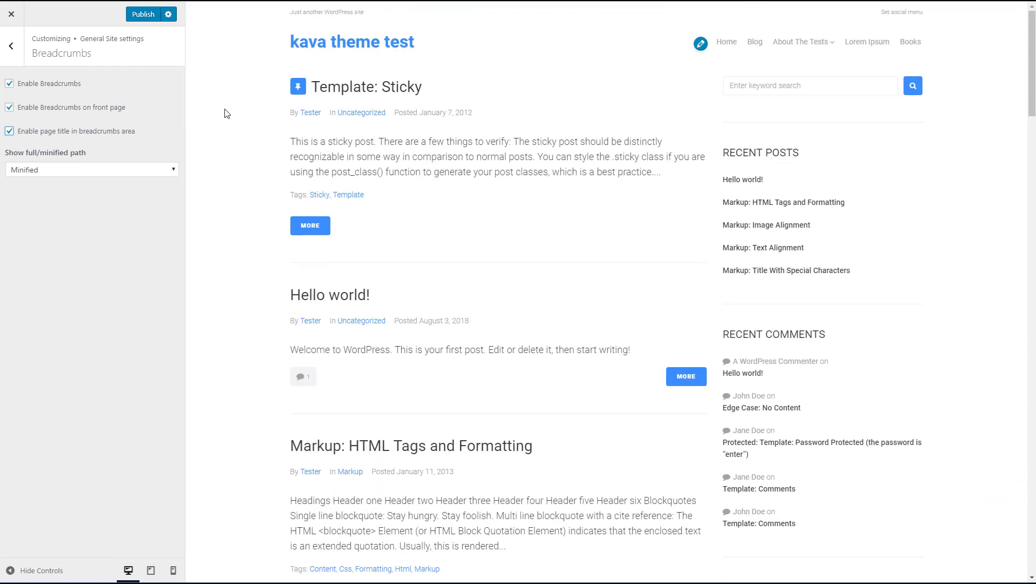
click(91, 169)
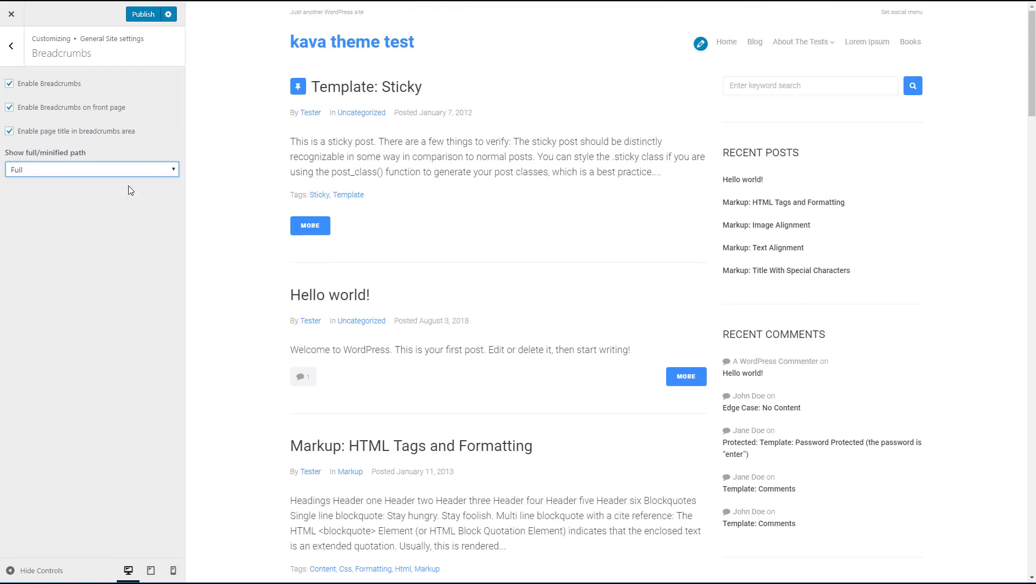
click(143, 14)
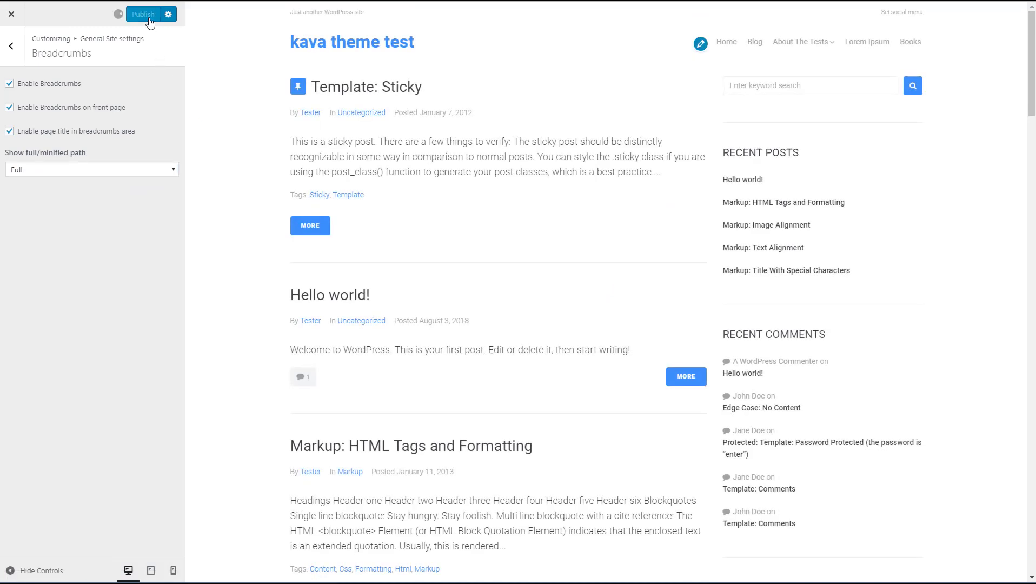
click(143, 14)
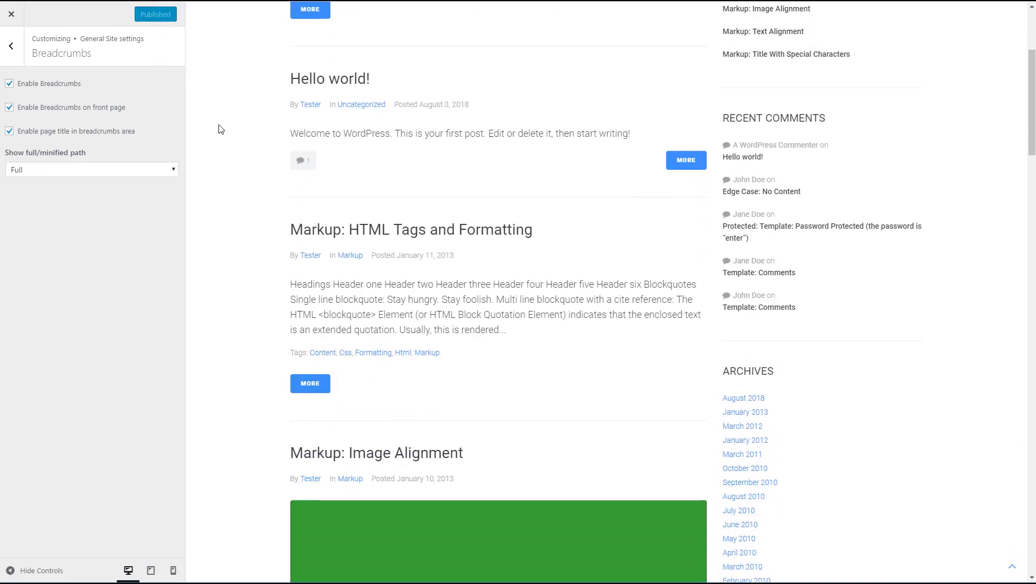
mouse_move(332, 230)
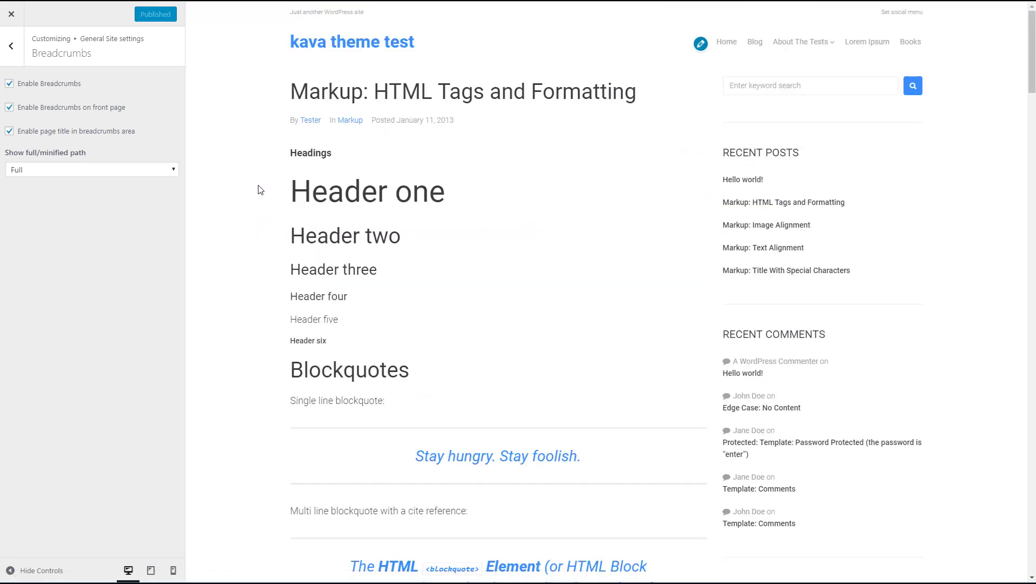
scroll(down, 3)
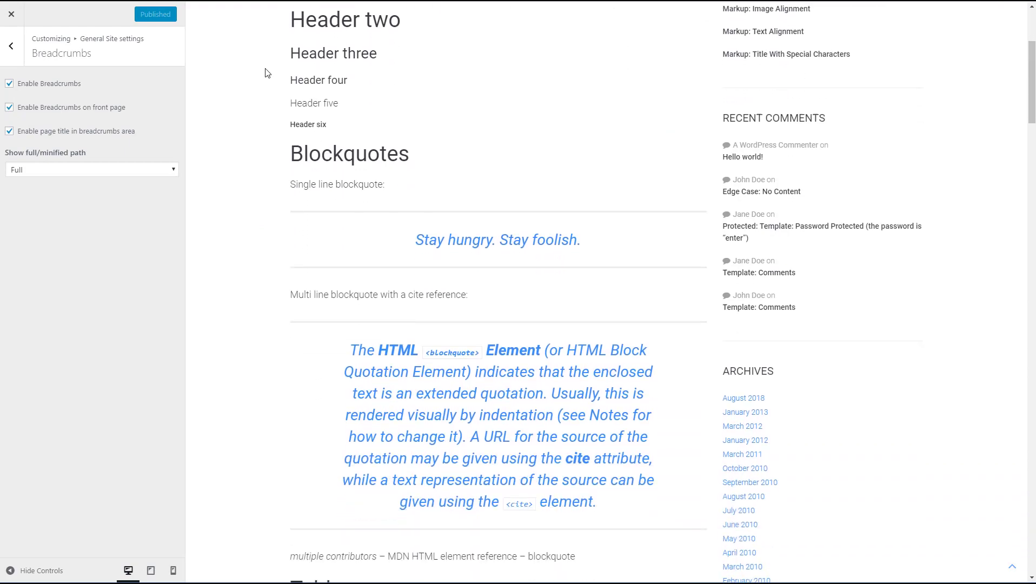
scroll(down, 3)
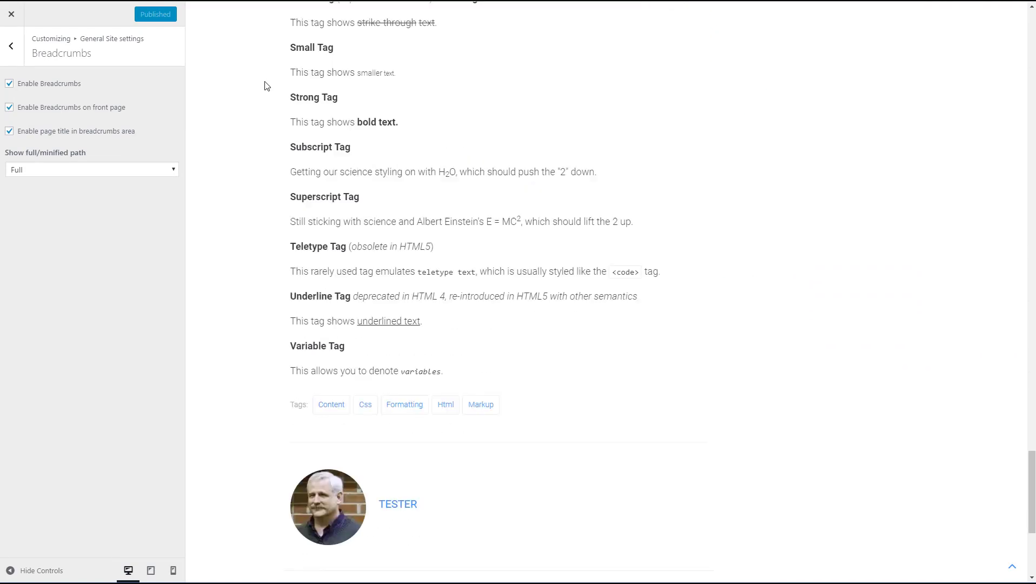
scroll(down, 3)
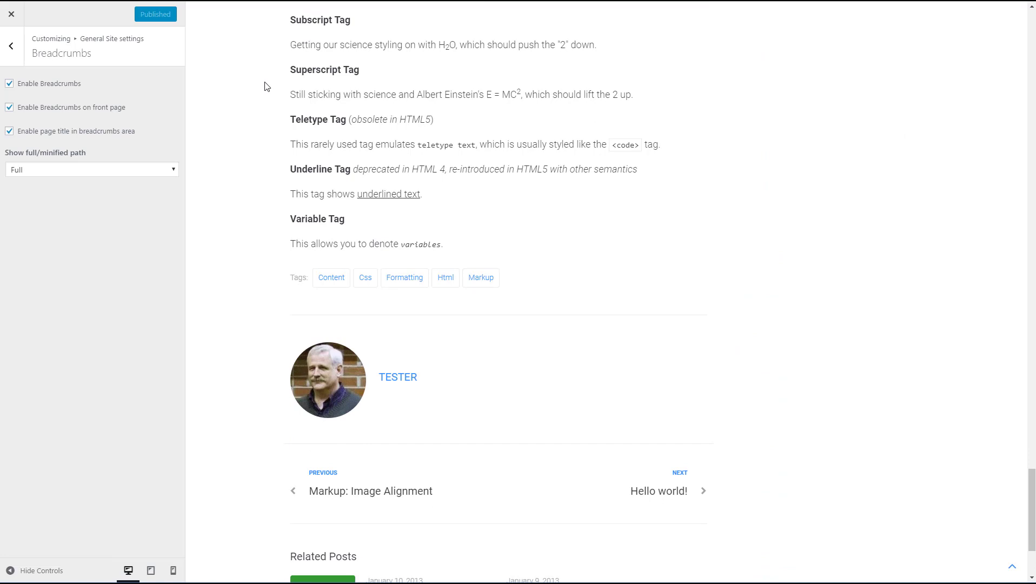
scroll(down, 3)
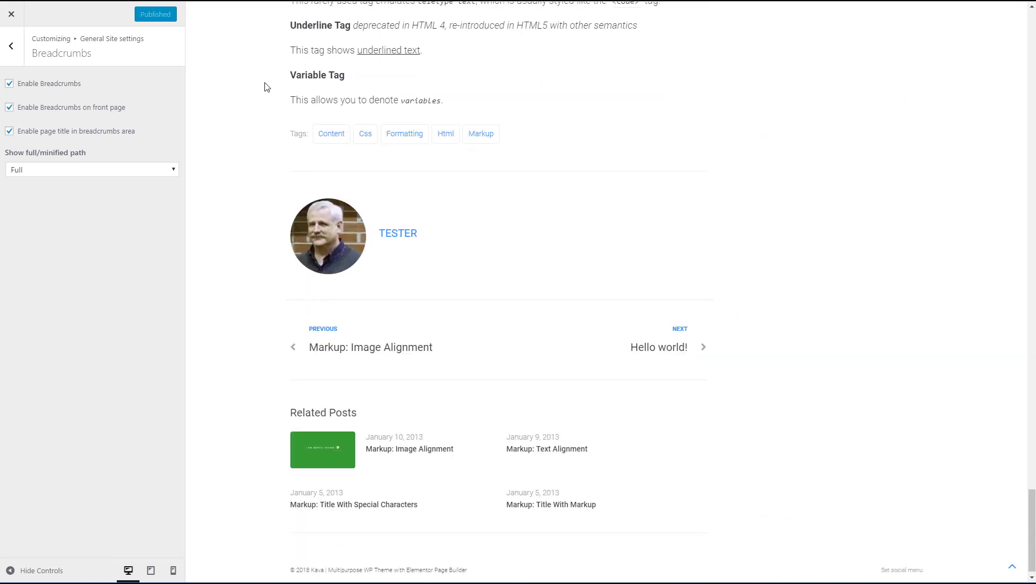
scroll(down, 3)
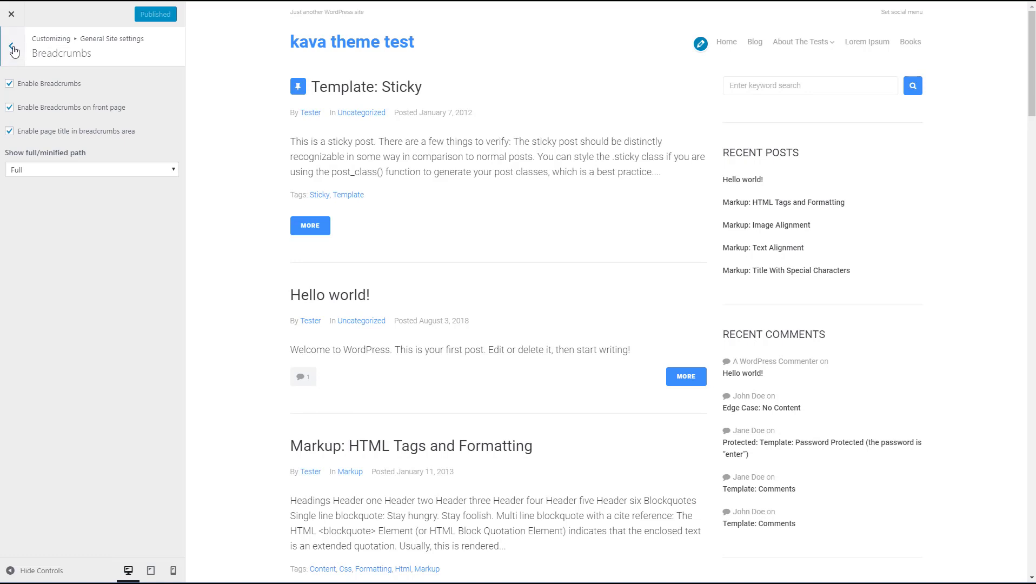
Return to General Site settings and bring up the Social links section.
click(10, 46)
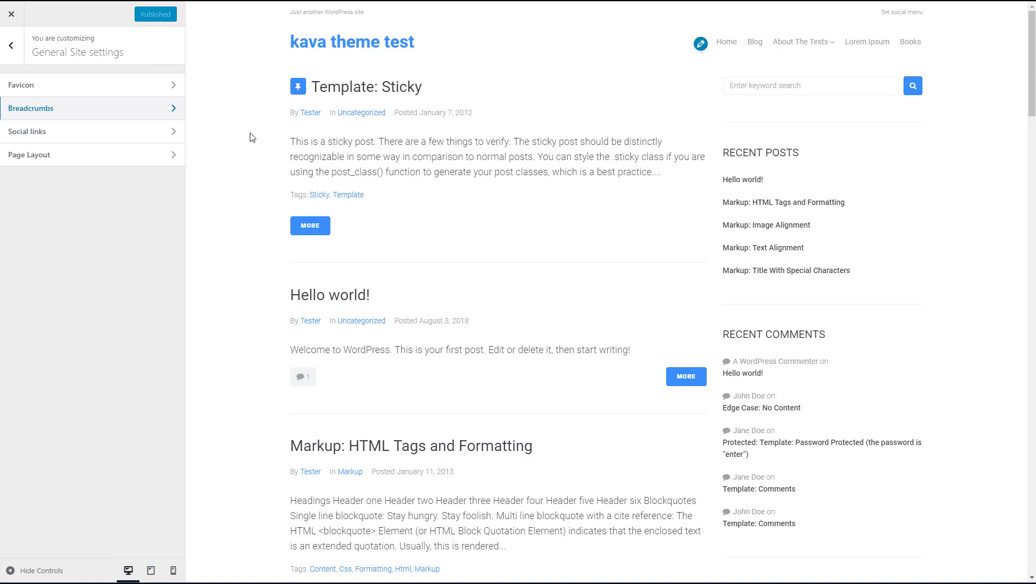
mouse_move(262, 143)
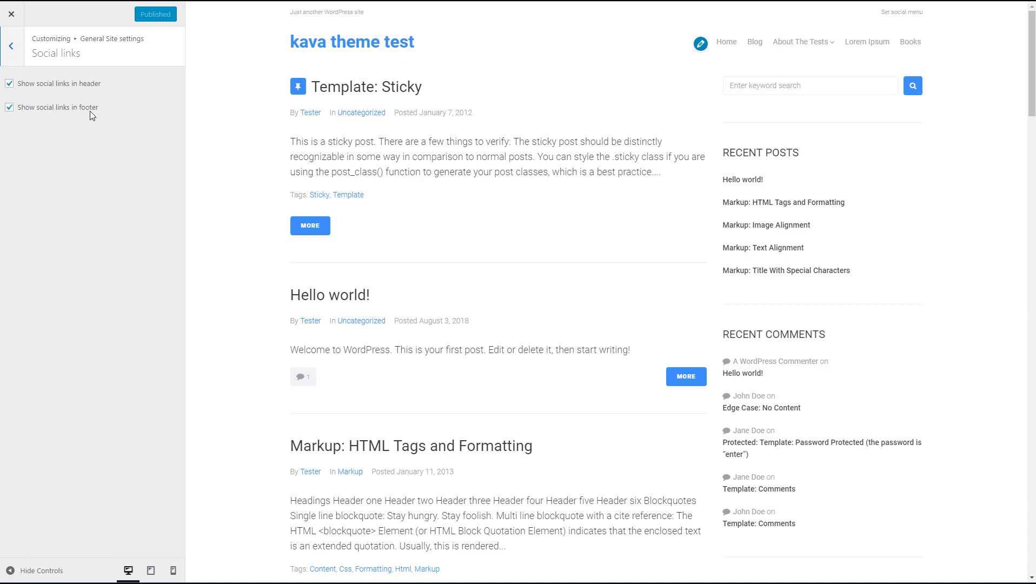
mouse_move(1033, 64)
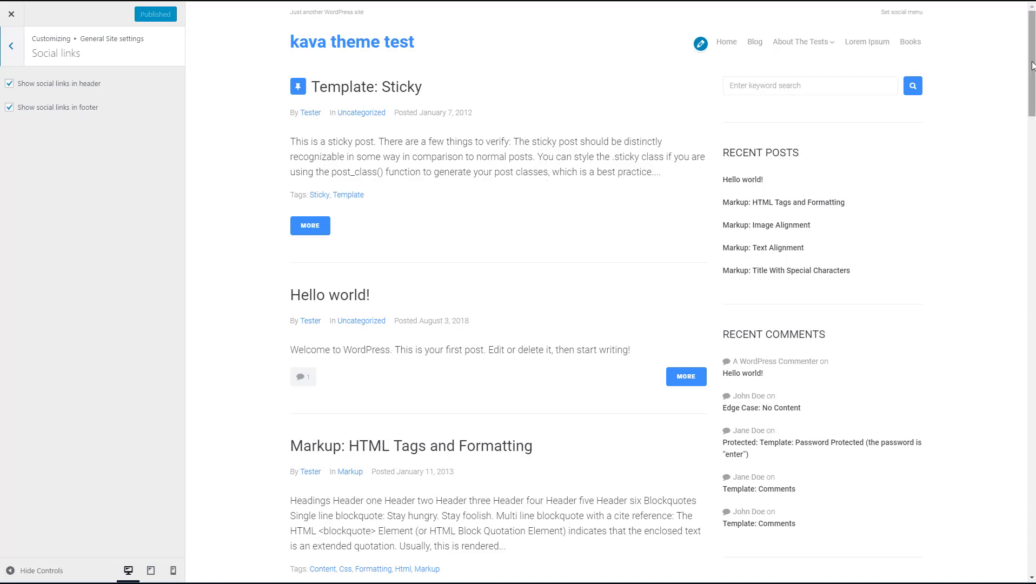
scroll(down, 3)
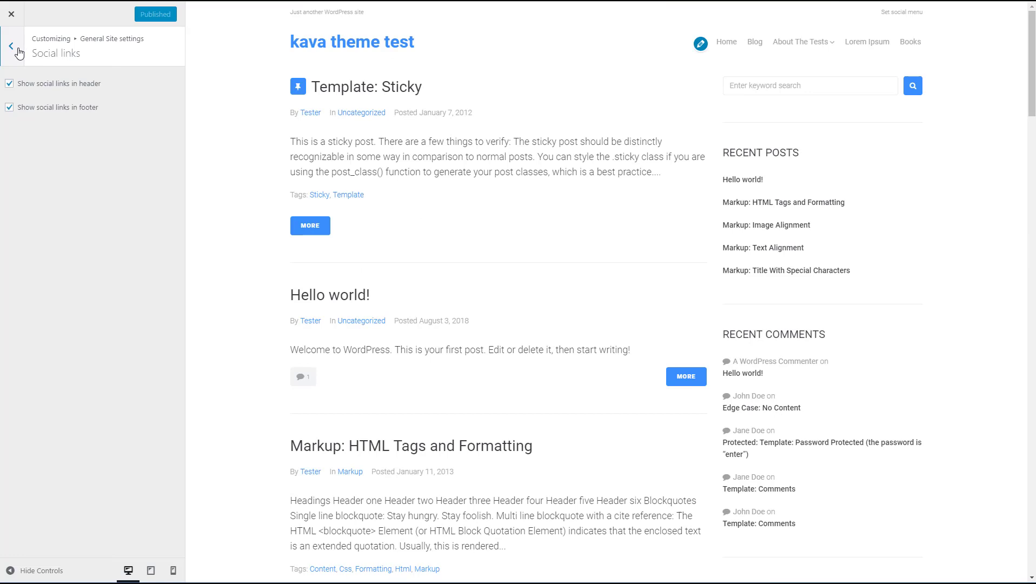
In Page Layout, choose the Boxed container, try sidebar width 1/4, then settle on 1/3.
click(11, 44)
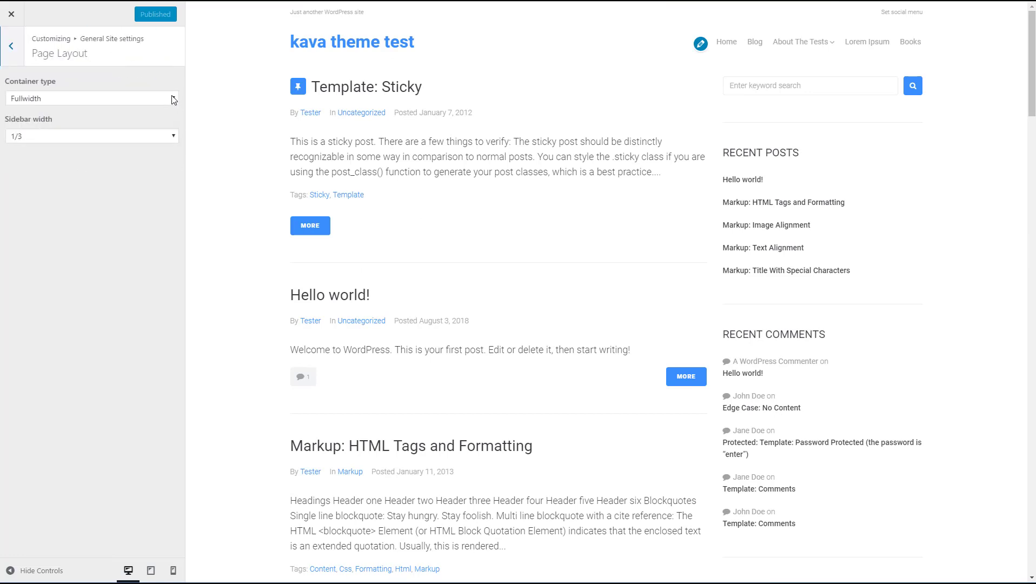
click(92, 98)
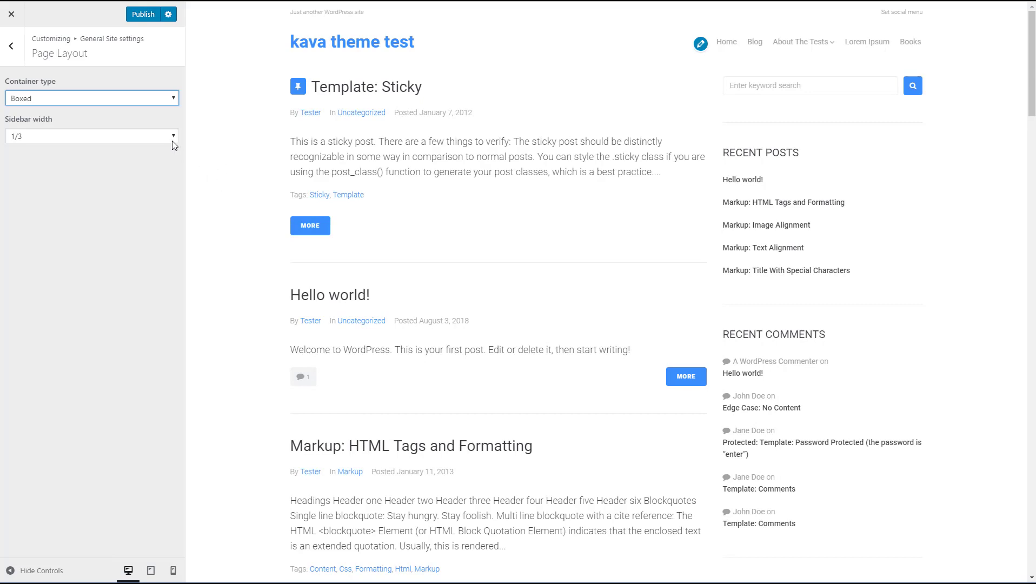
click(92, 136)
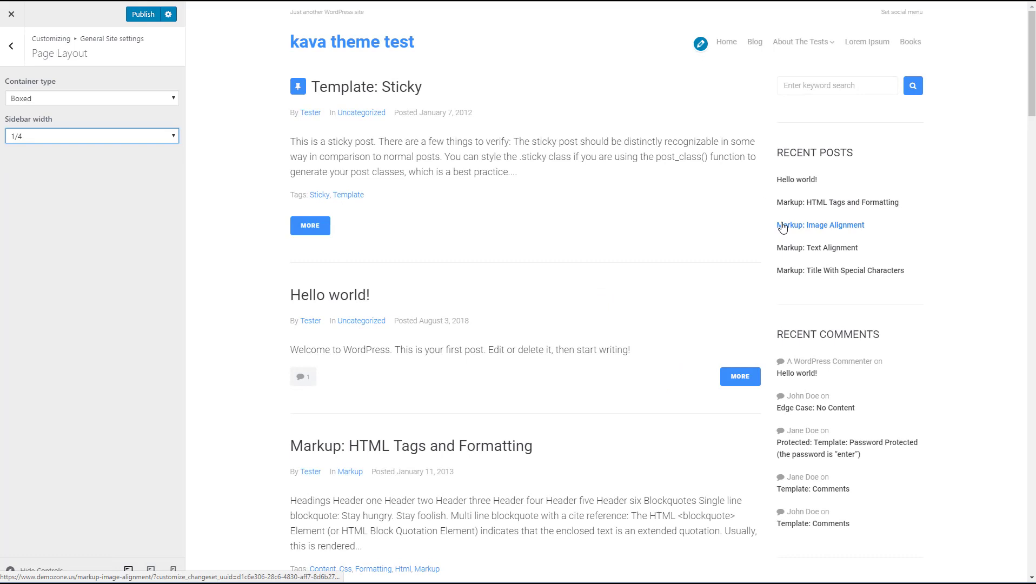
mouse_move(765, 160)
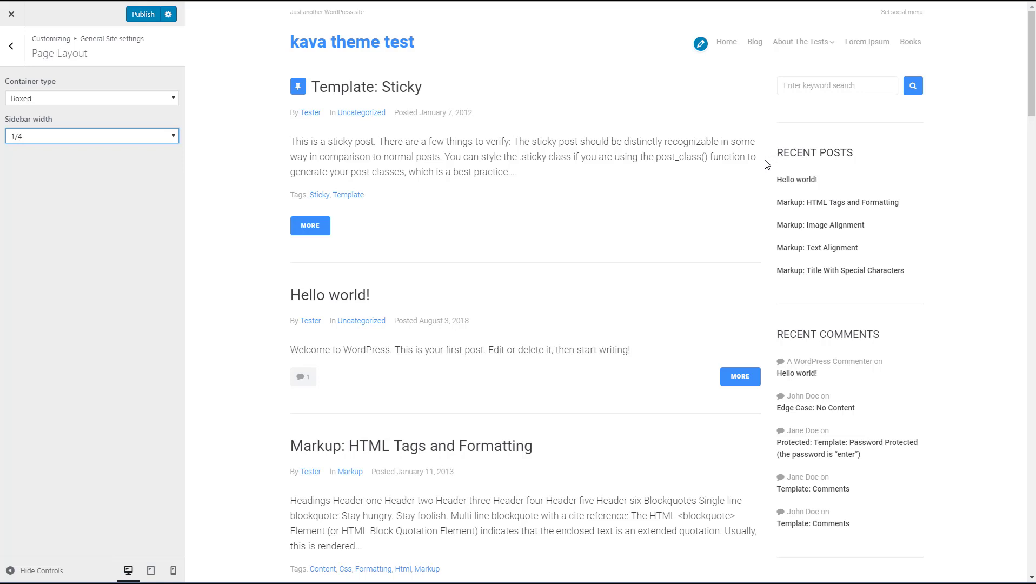
mouse_move(772, 389)
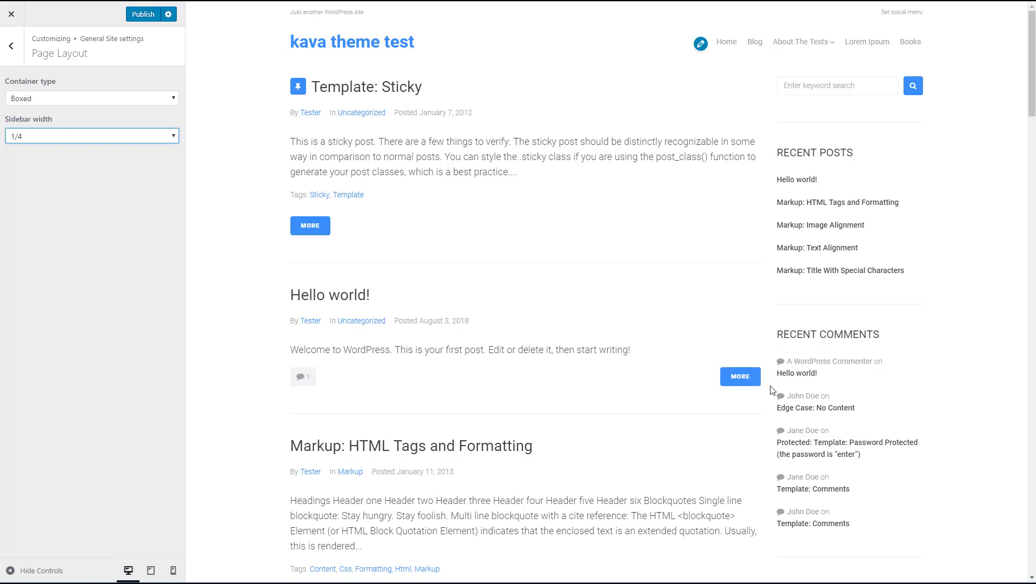
mouse_move(769, 406)
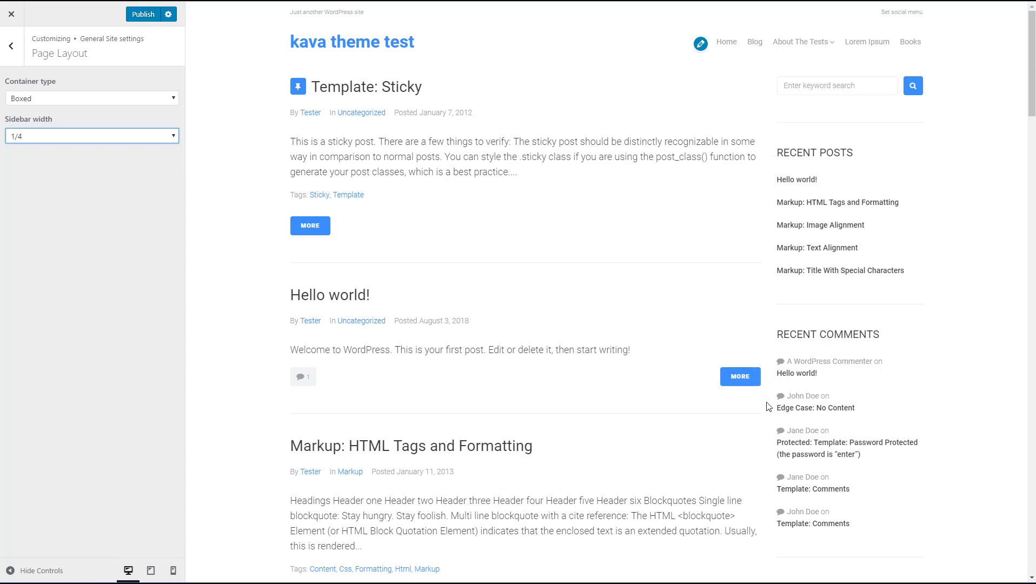
mouse_move(170, 142)
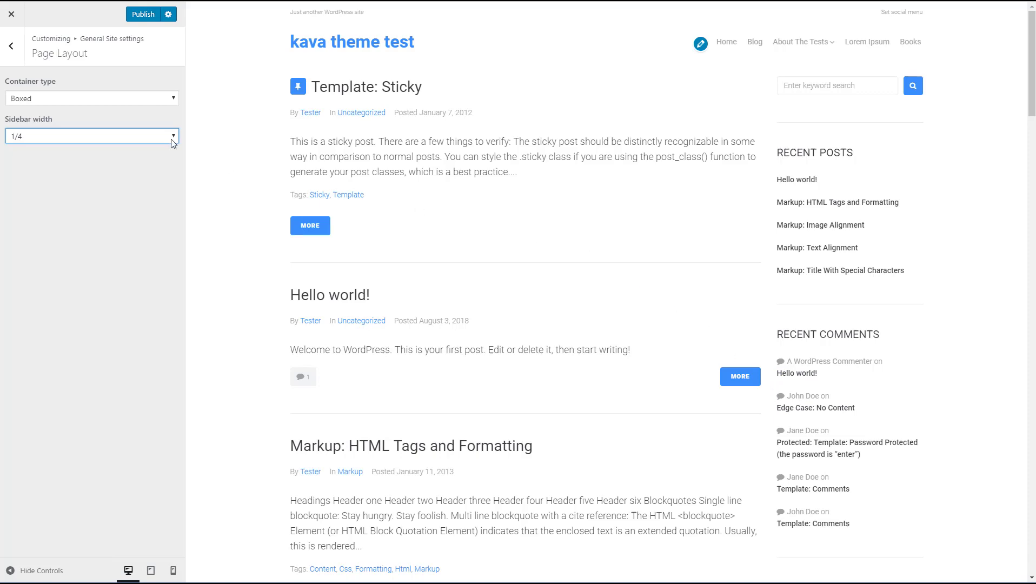
click(92, 136)
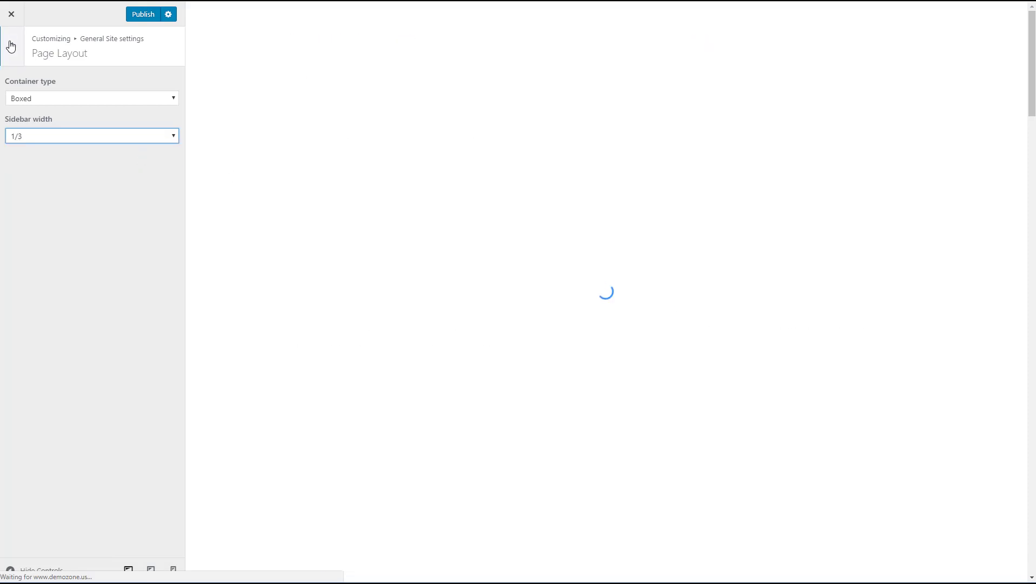
click(10, 44)
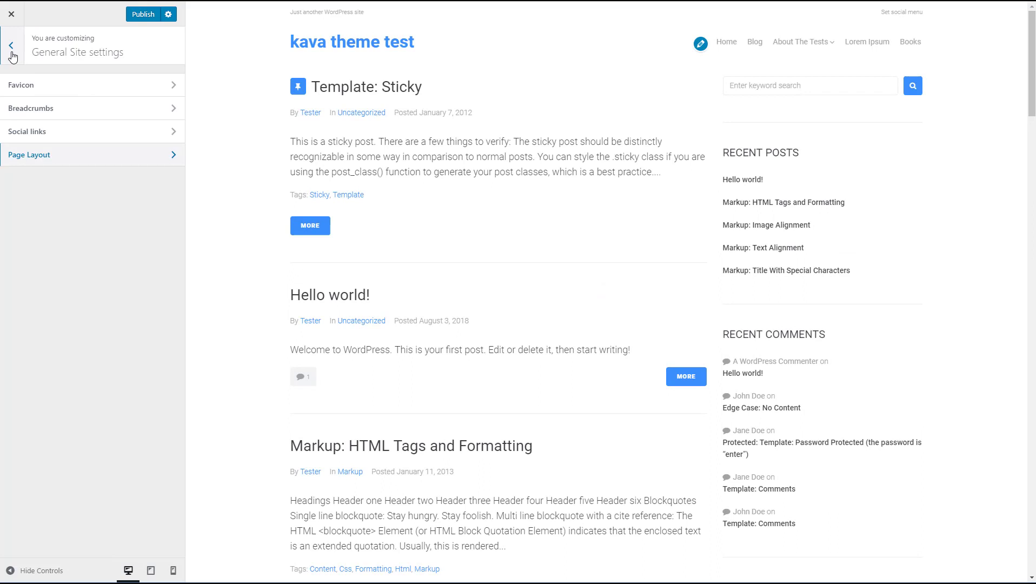
From the Customizer overview, go into Colors and then the Color Scheme panel.
click(8, 44)
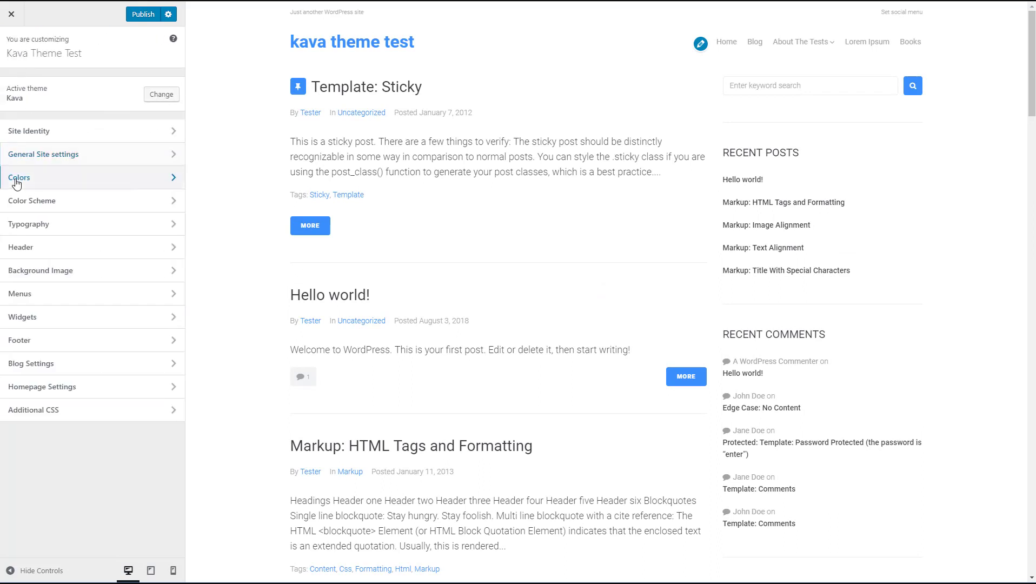
click(20, 177)
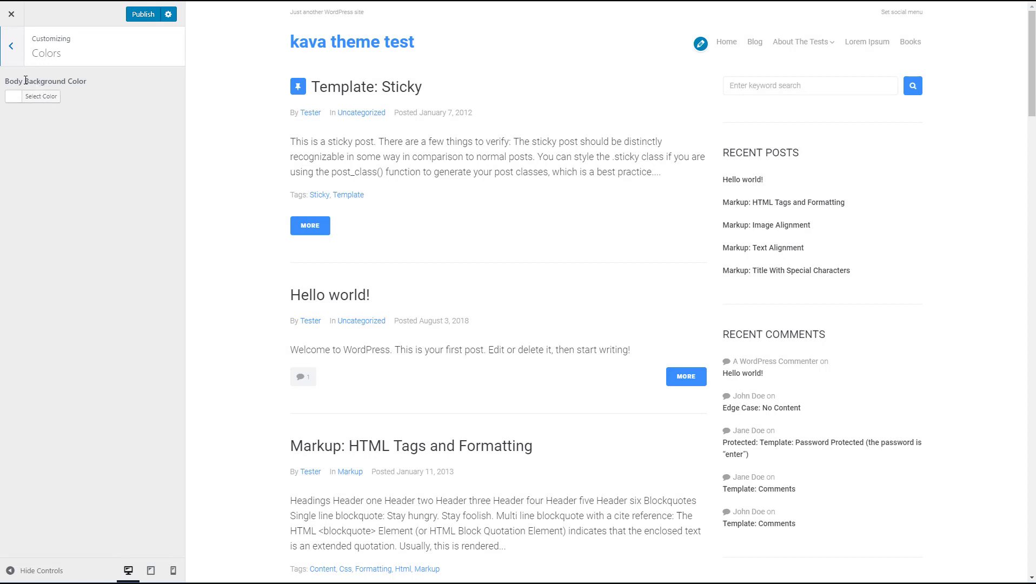
mouse_move(46, 98)
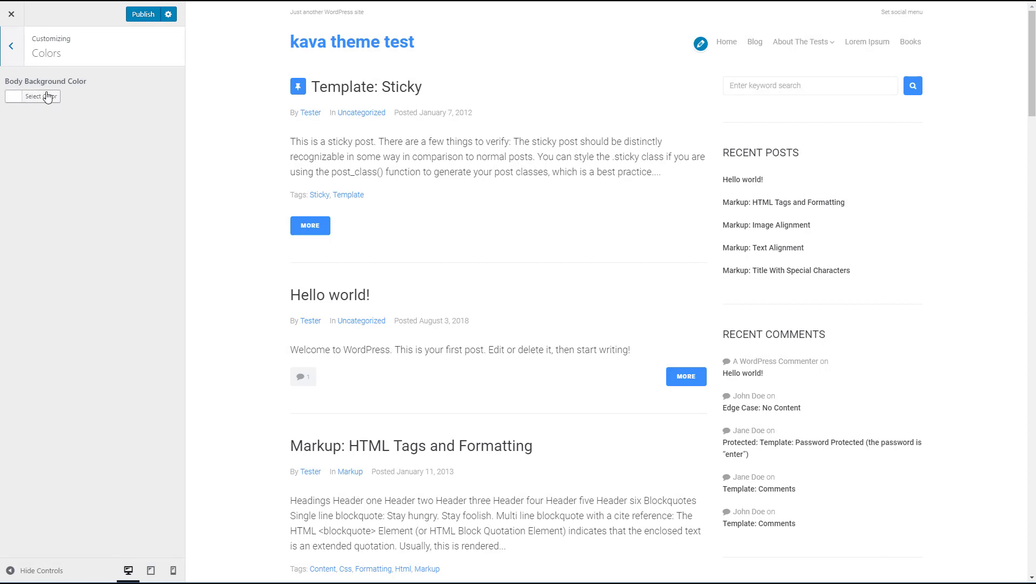
click(10, 45)
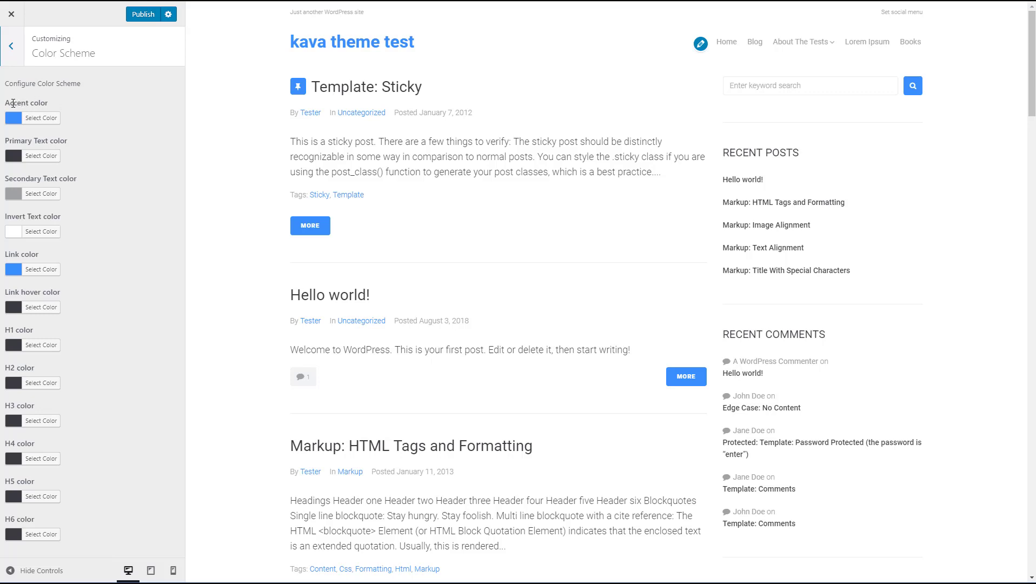
mouse_move(35, 143)
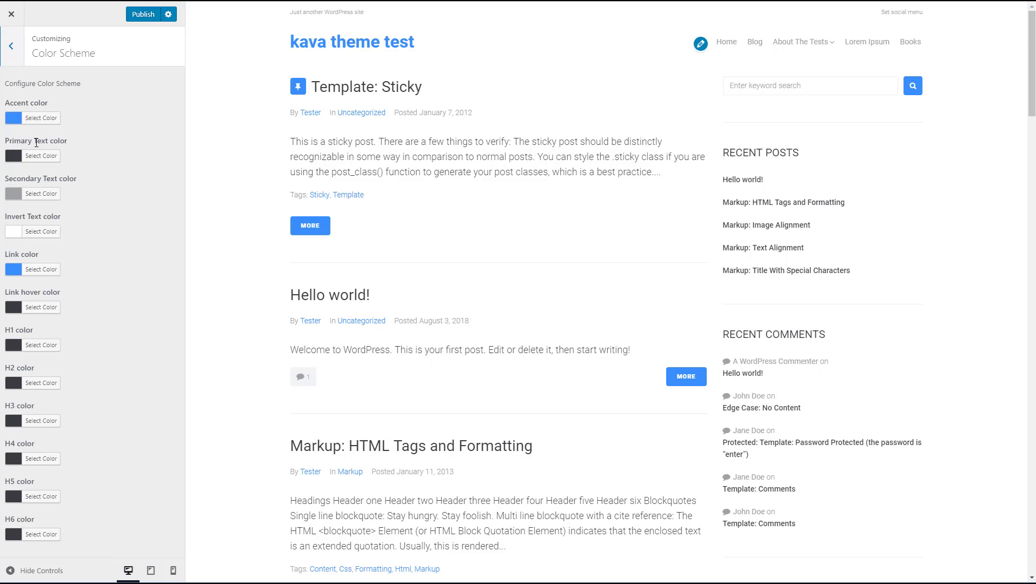
mouse_move(61, 253)
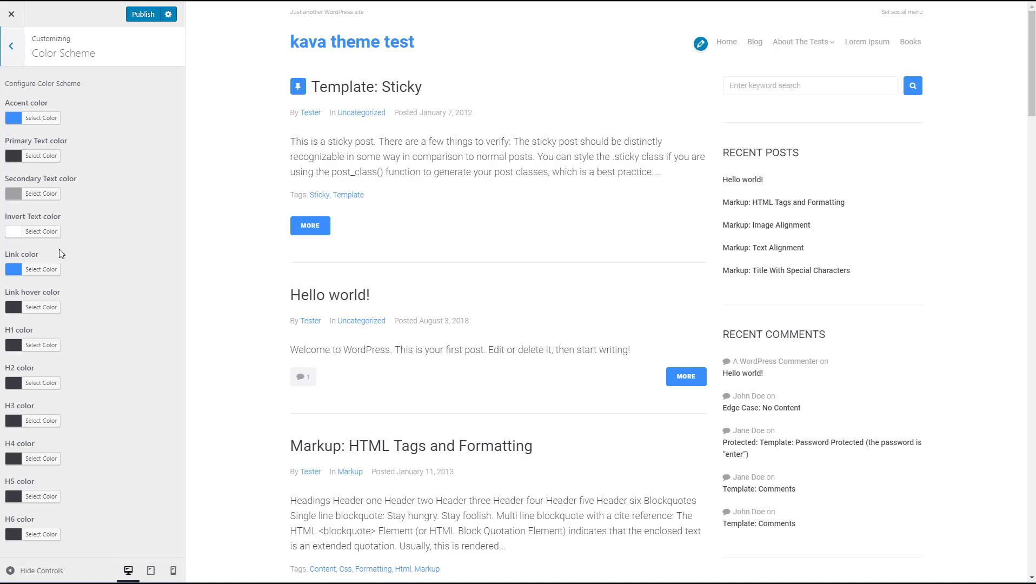
mouse_move(38, 343)
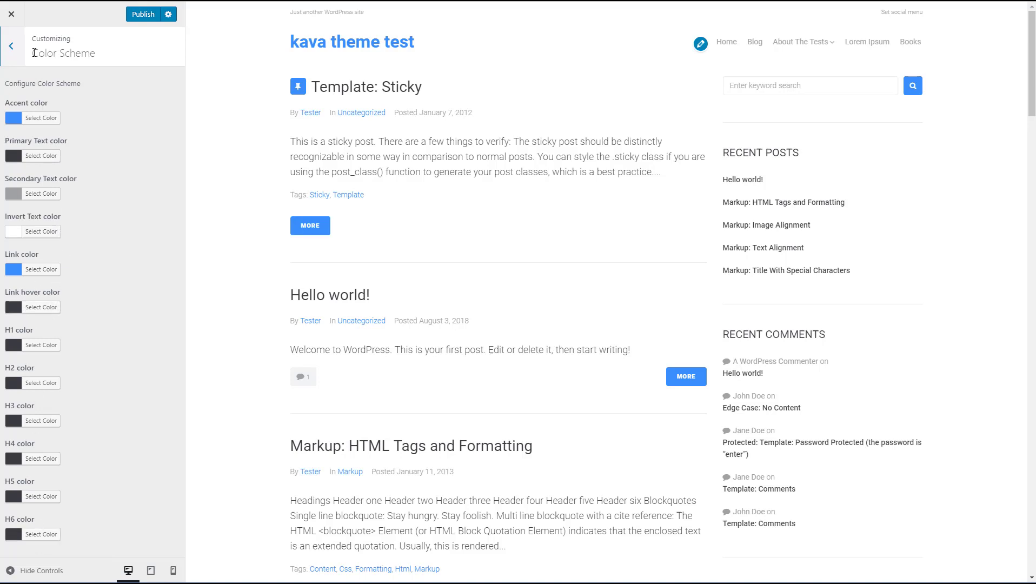
Browse the Body text, Logo text, Menu, Breadcrumbs and Button typography panels, then return to the overview.
click(10, 45)
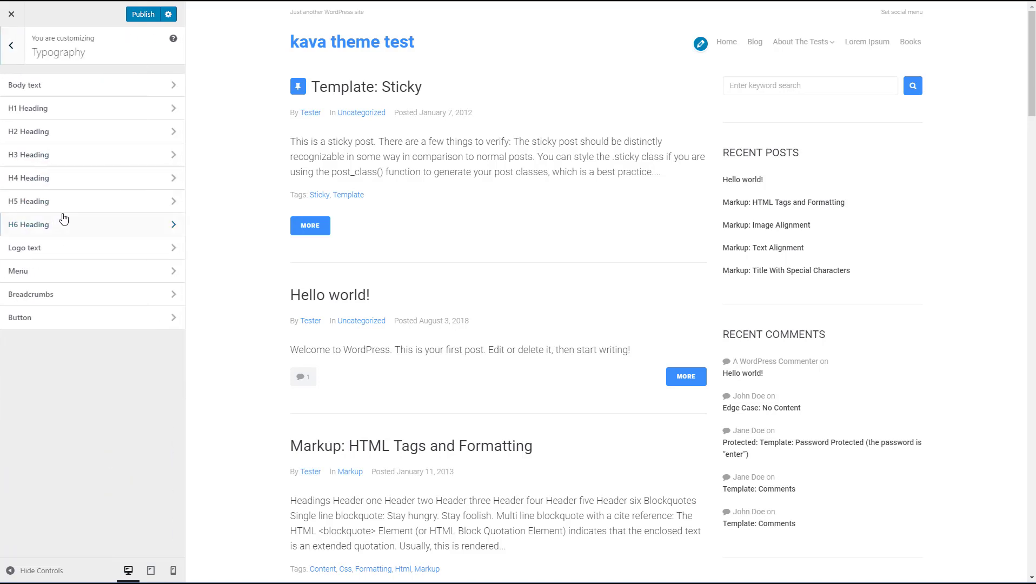
click(23, 85)
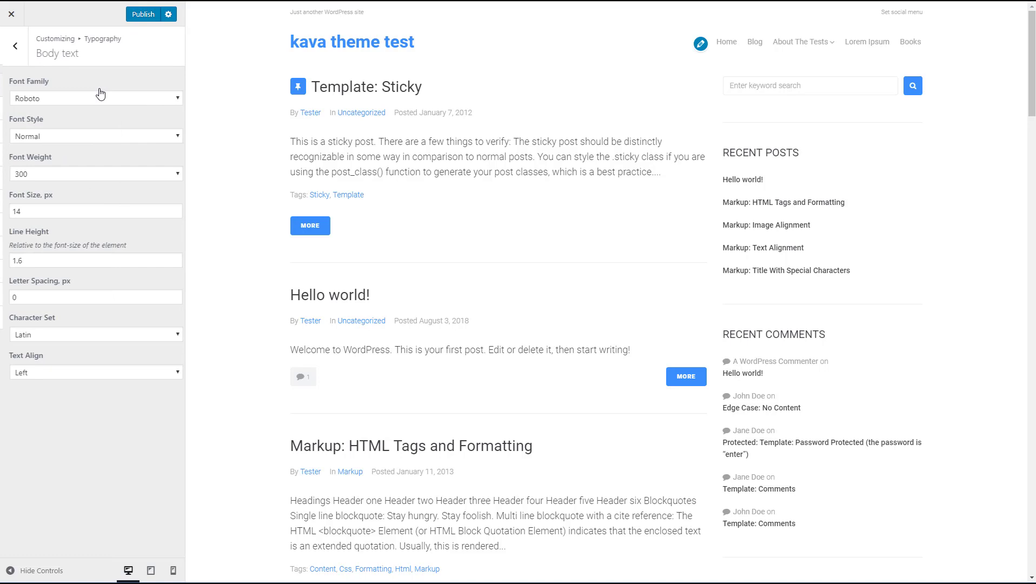
click(13, 45)
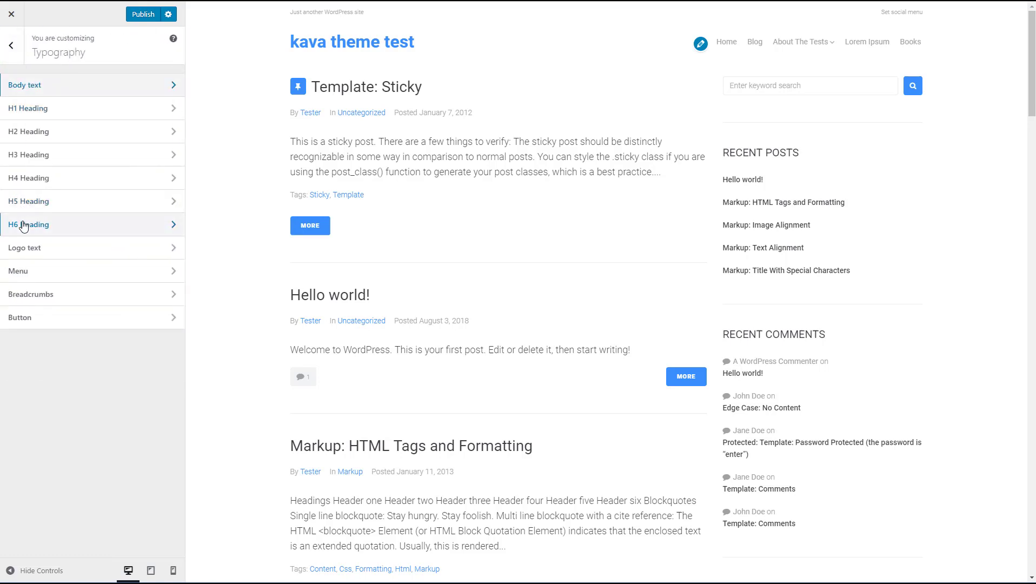
click(25, 248)
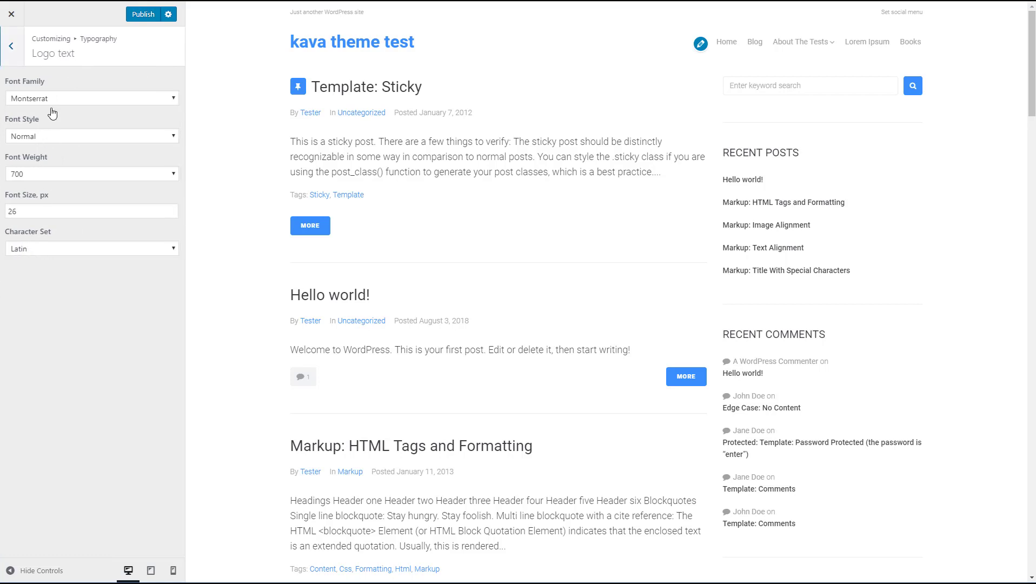
click(10, 44)
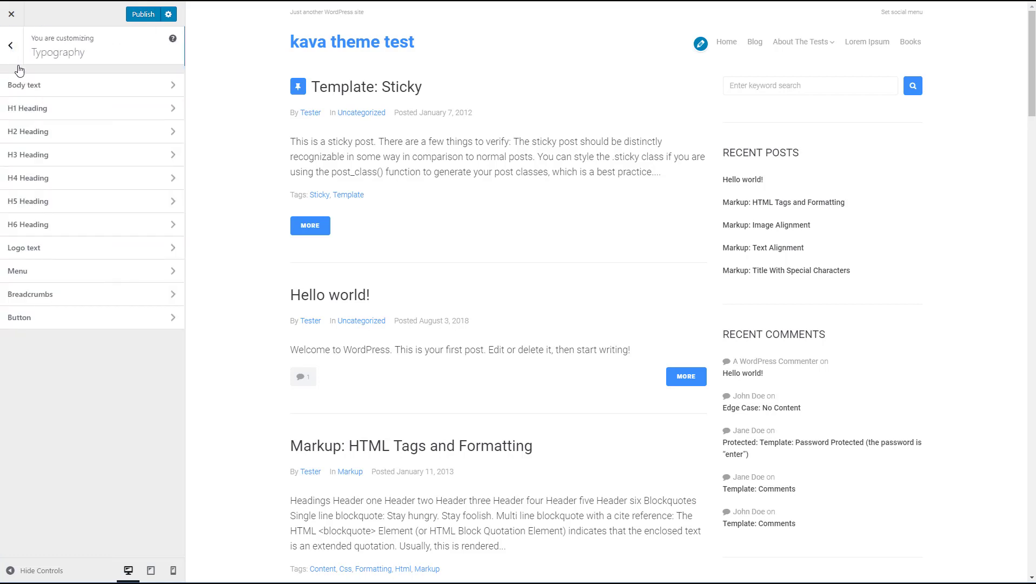
click(92, 271)
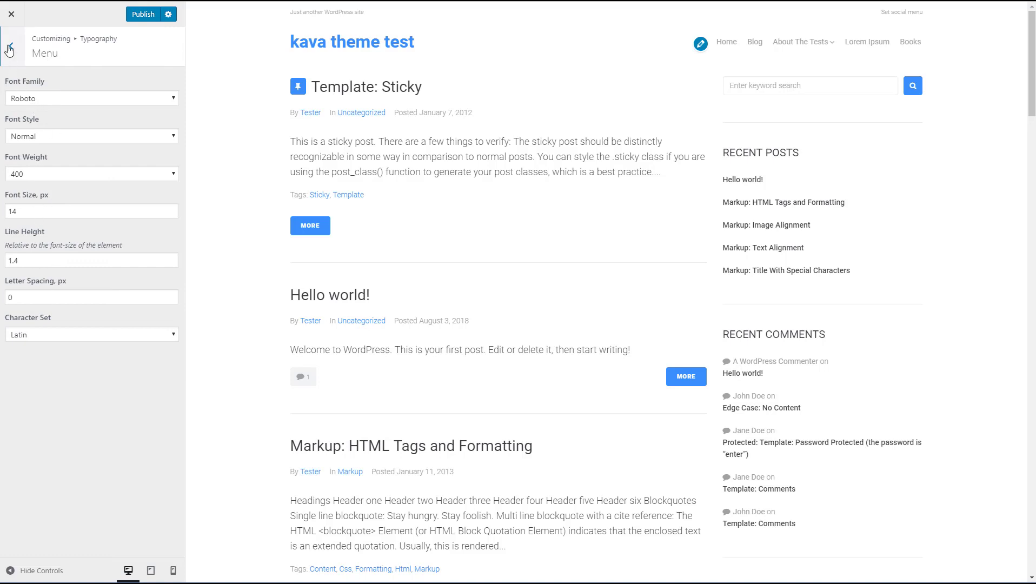
click(9, 44)
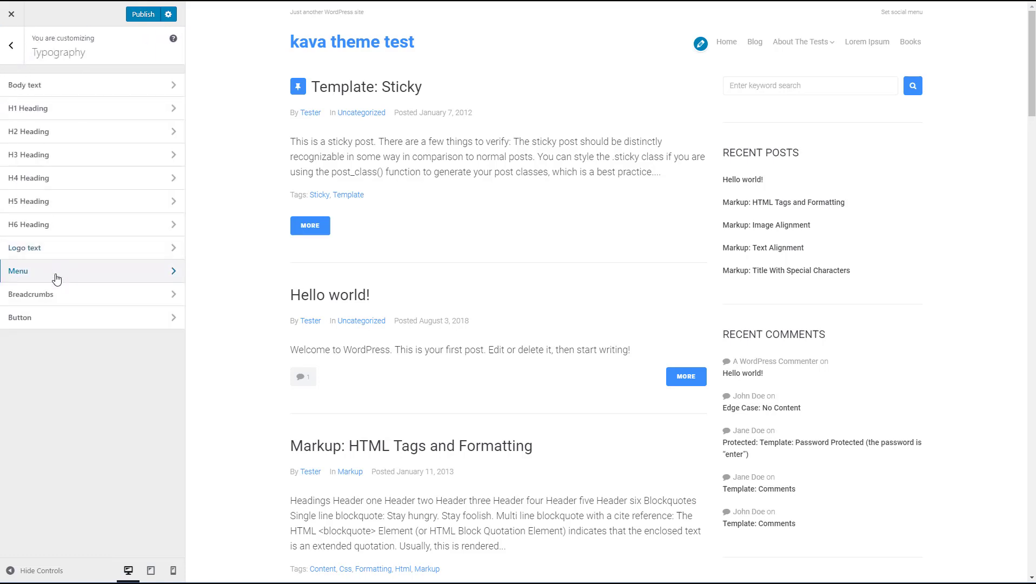
click(30, 295)
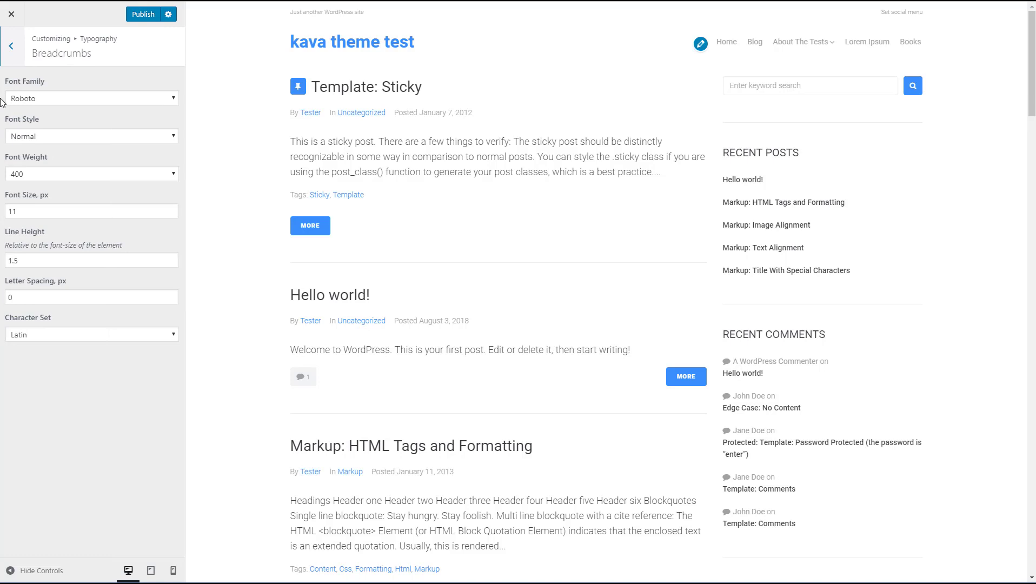
click(9, 46)
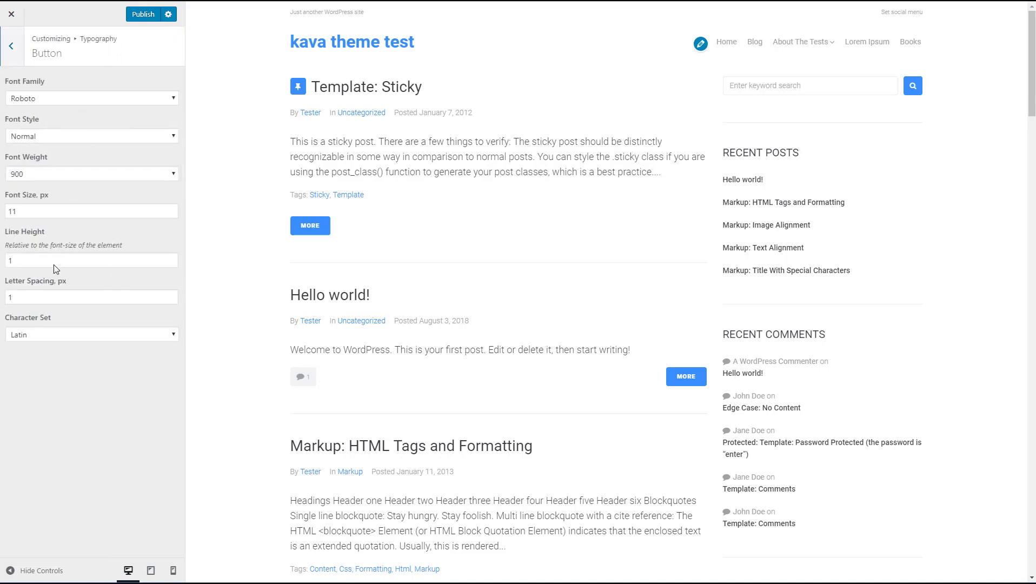
click(10, 46)
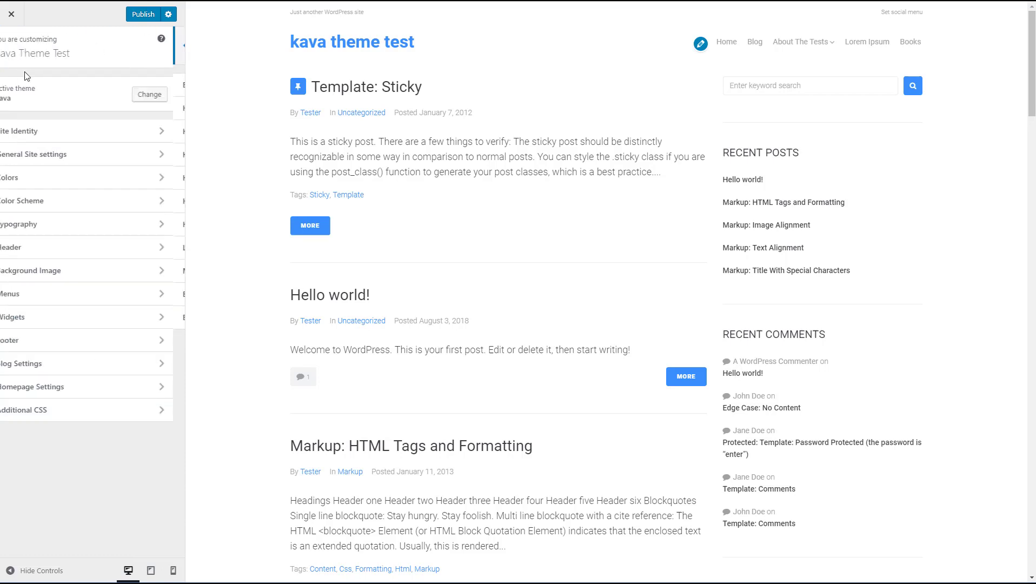
Review the Header Styles background options, keeping Background Attachment at Scroll.
click(11, 247)
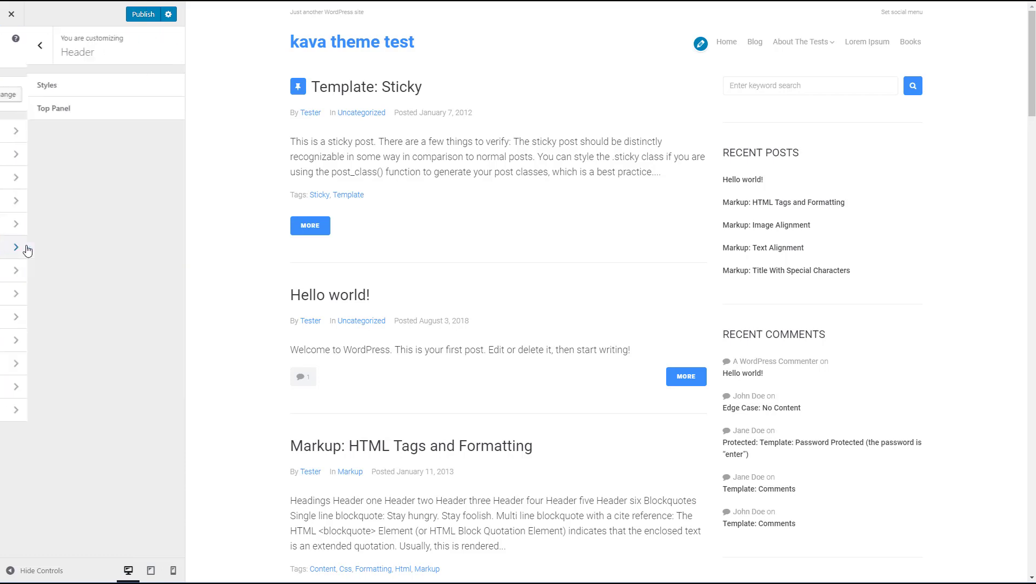
click(47, 85)
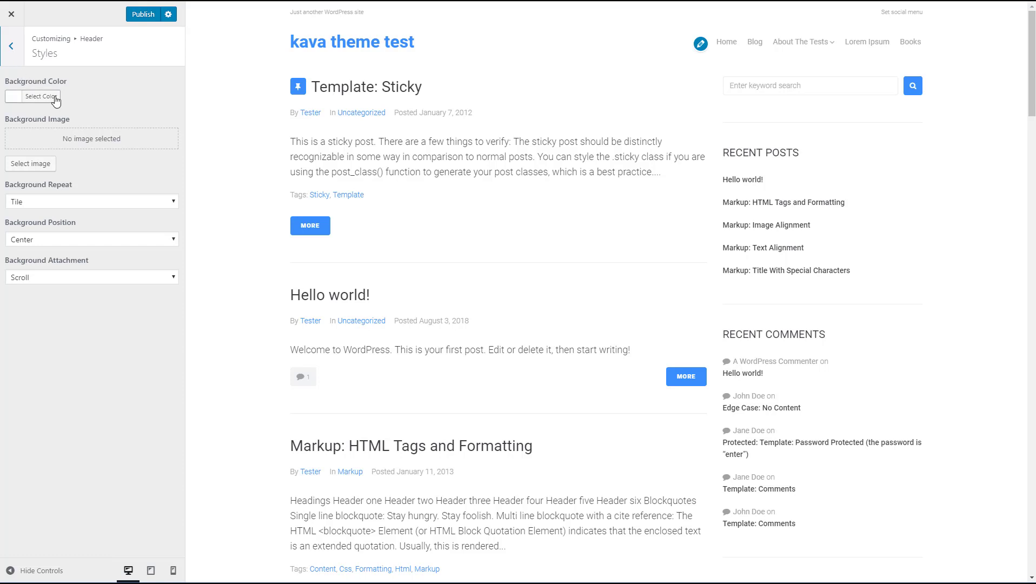
mouse_move(43, 140)
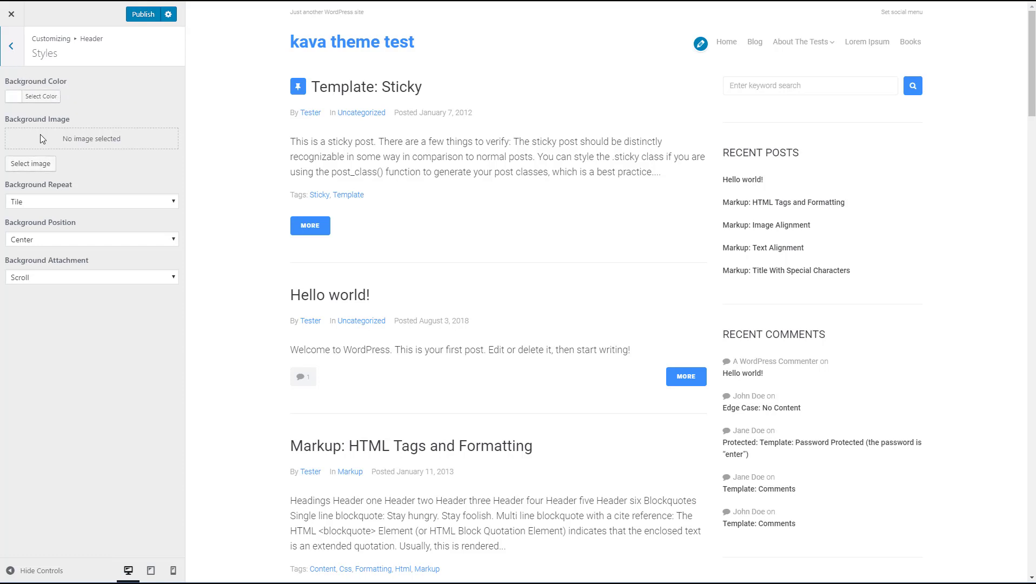
mouse_move(79, 141)
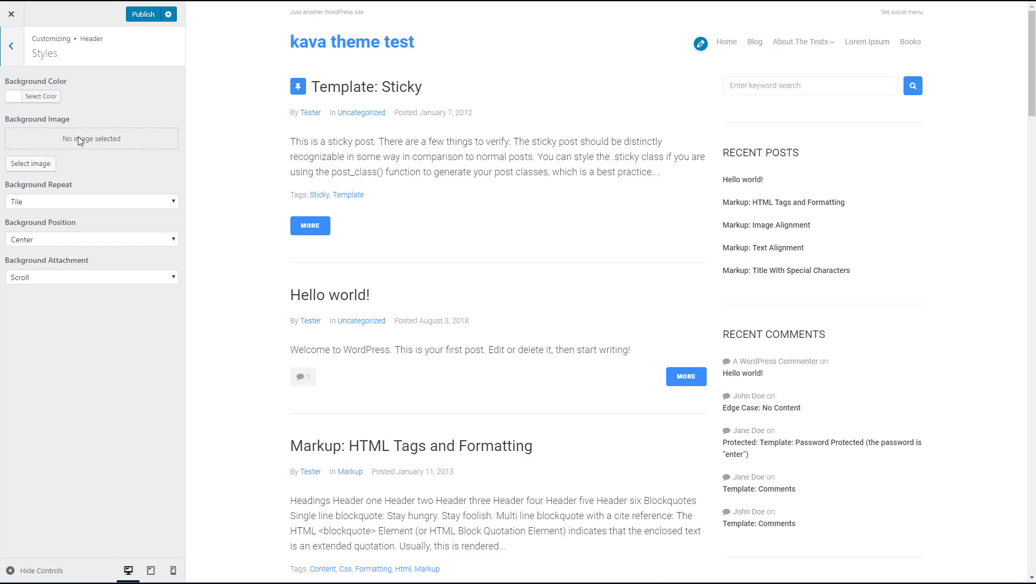
mouse_move(50, 148)
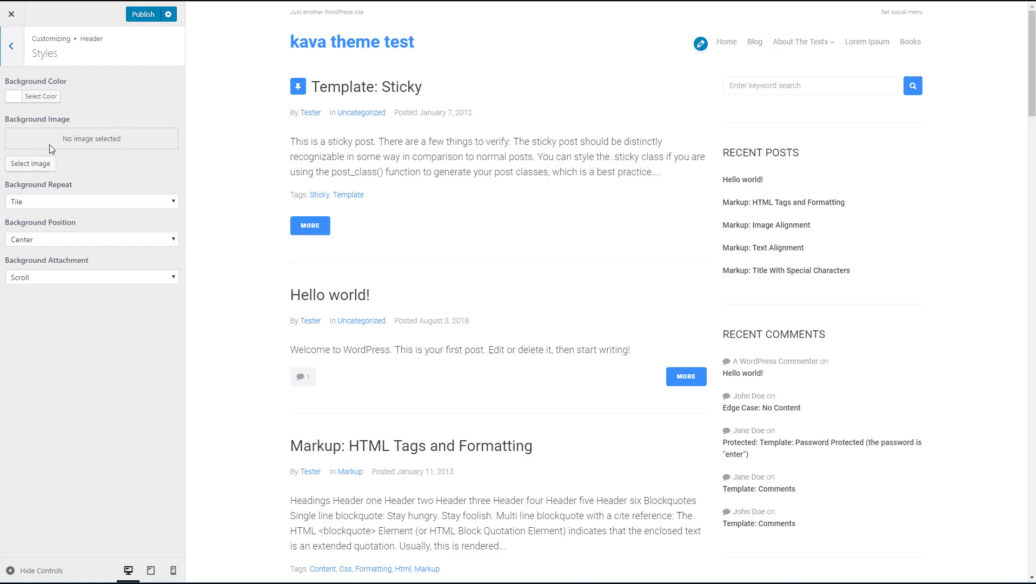
mouse_move(71, 145)
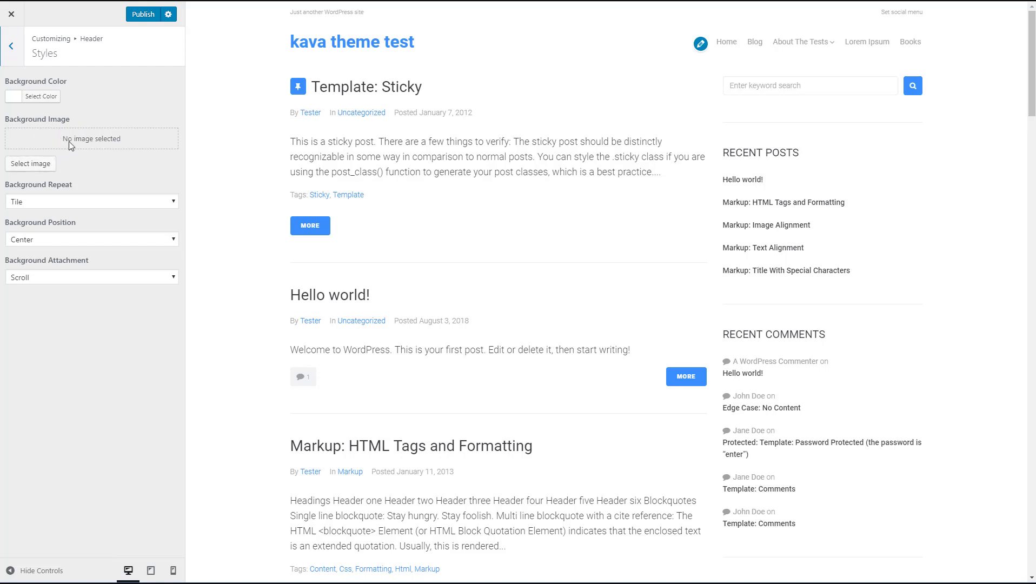
mouse_move(65, 147)
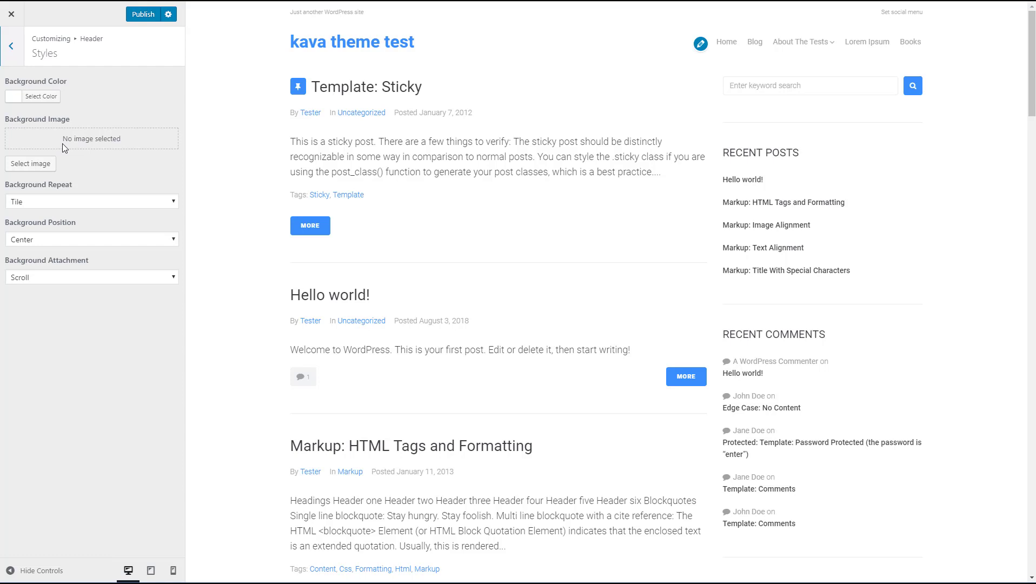
mouse_move(75, 149)
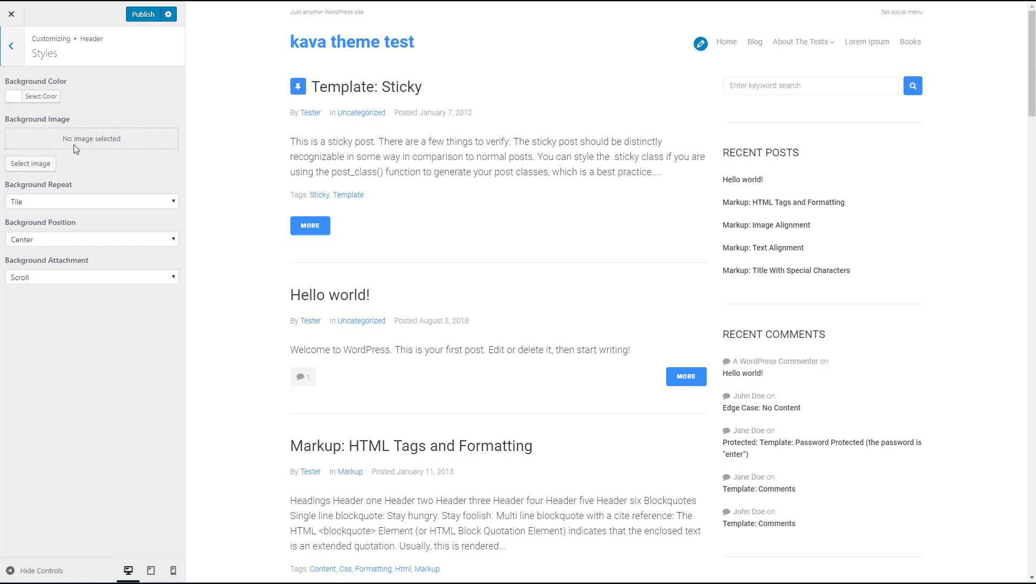
mouse_move(44, 278)
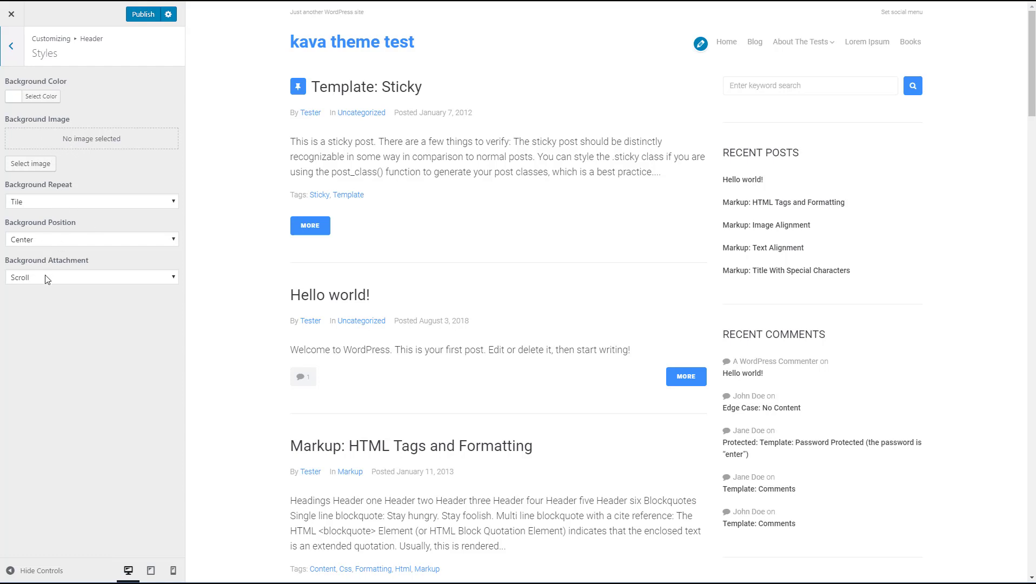
click(91, 277)
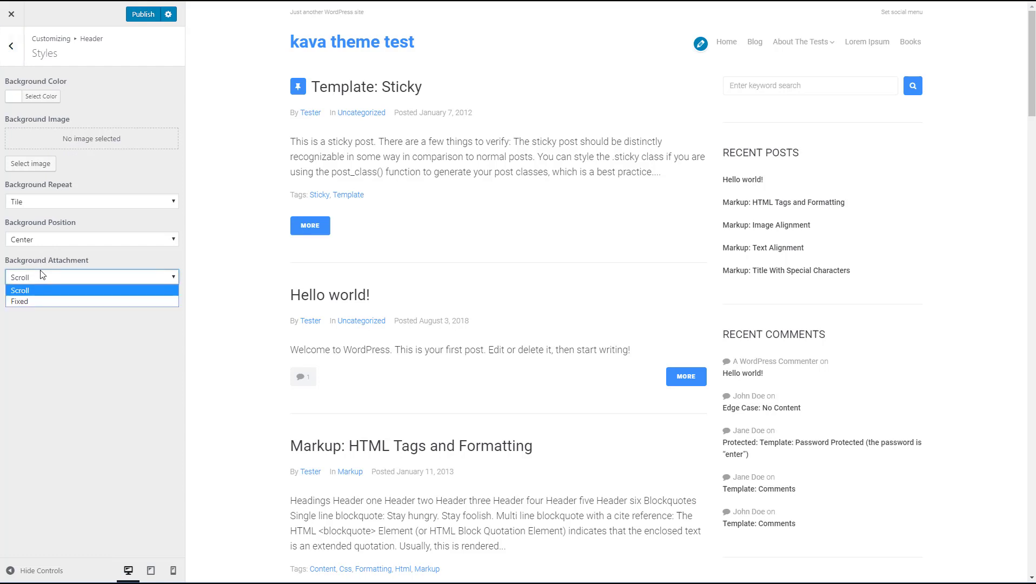
click(20, 290)
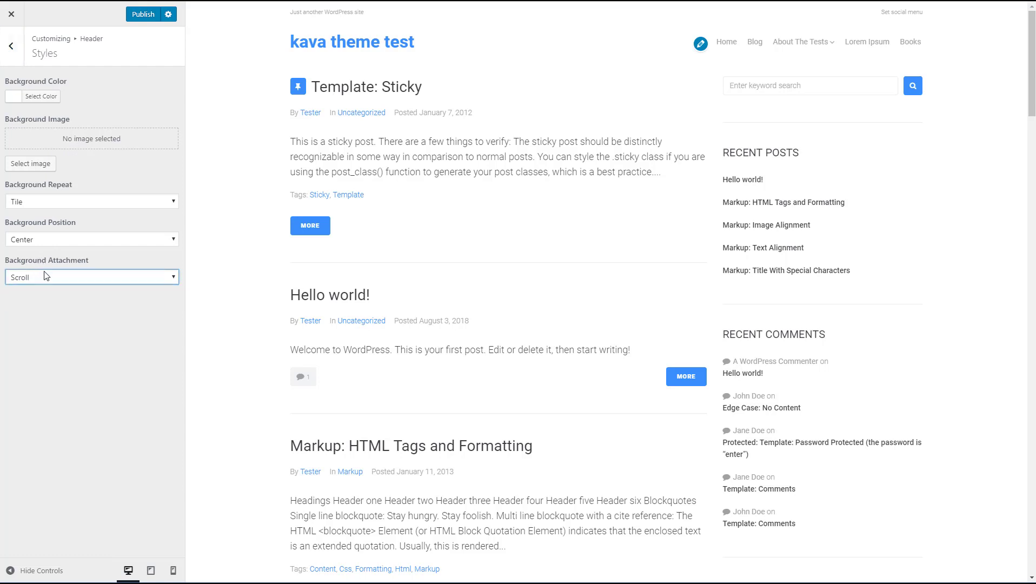
mouse_move(64, 206)
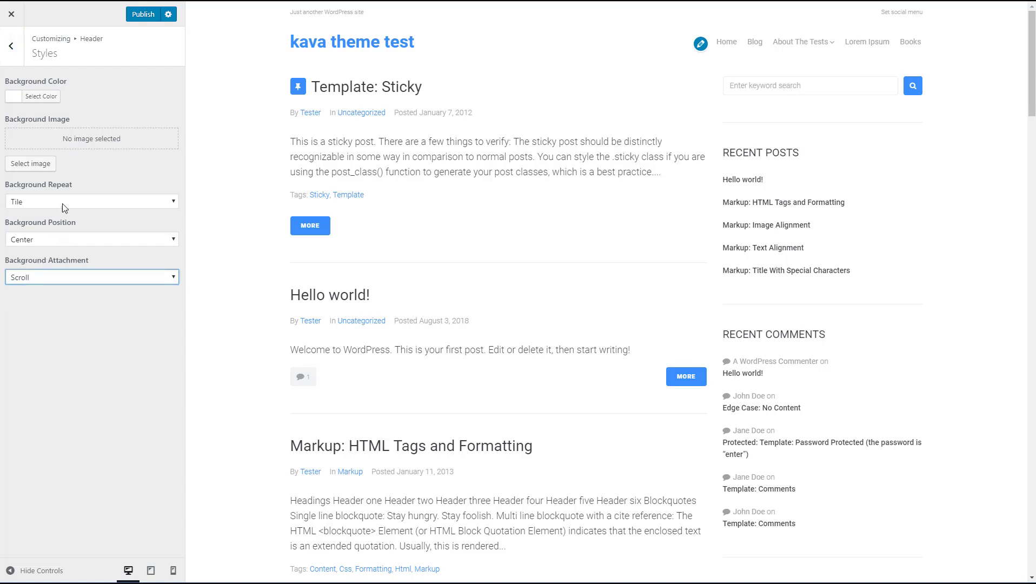
click(9, 45)
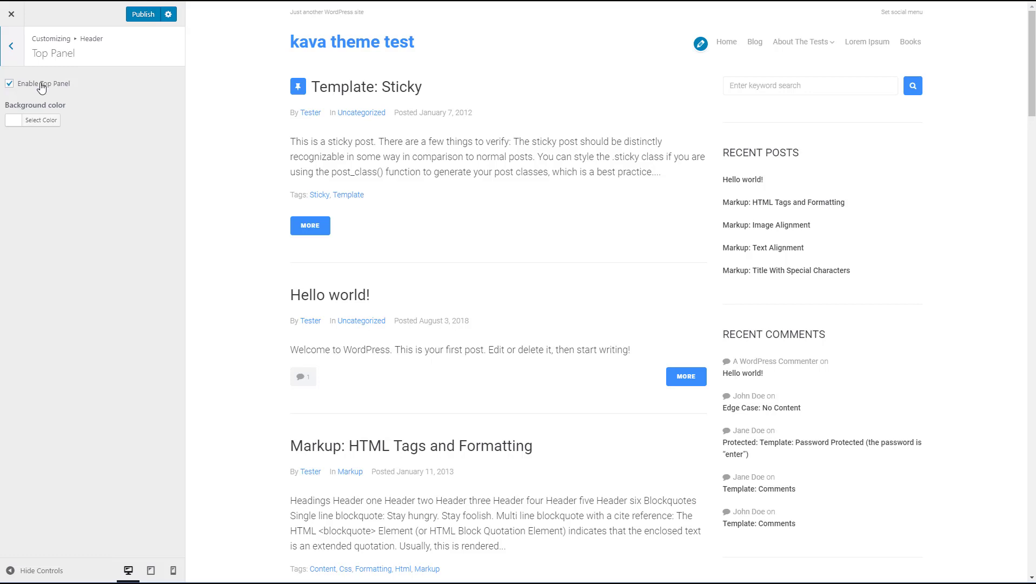
mouse_move(42, 102)
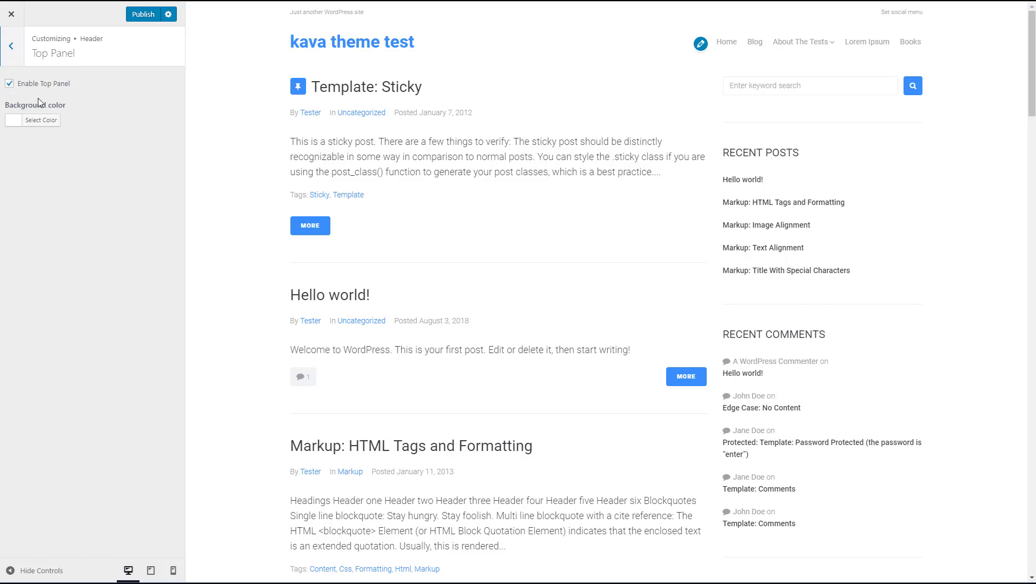
mouse_move(299, 21)
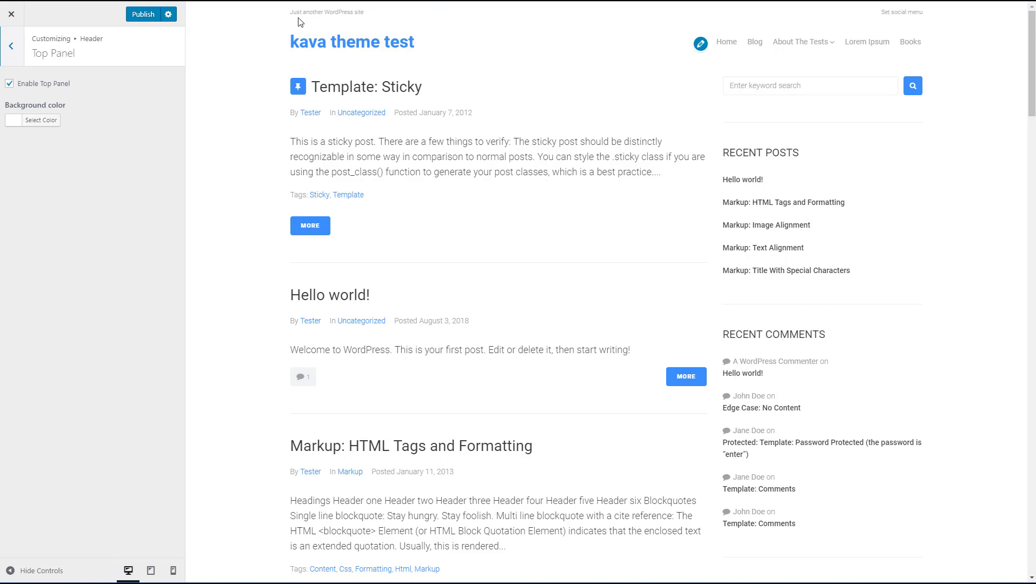
mouse_move(289, 20)
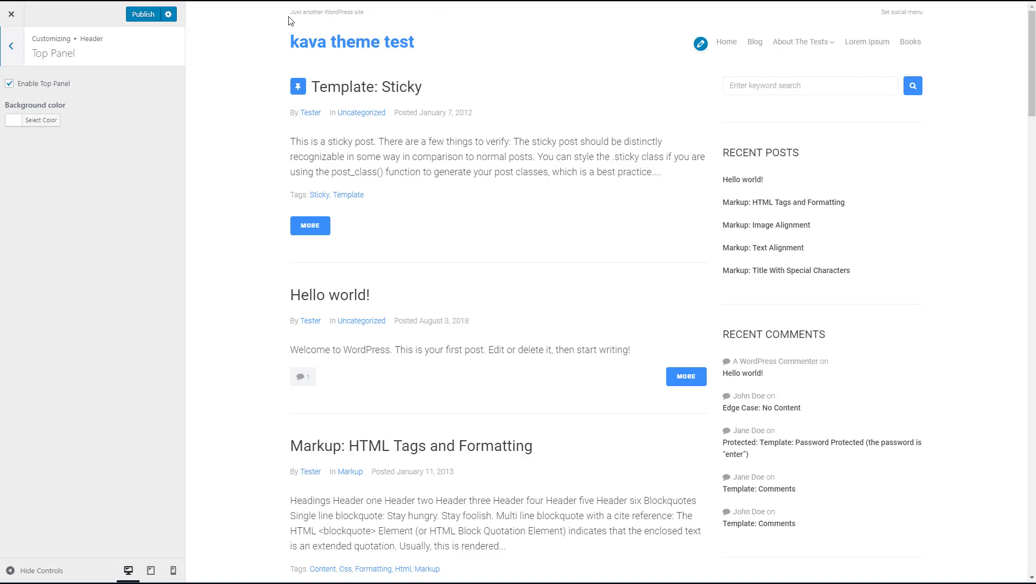
mouse_move(359, 15)
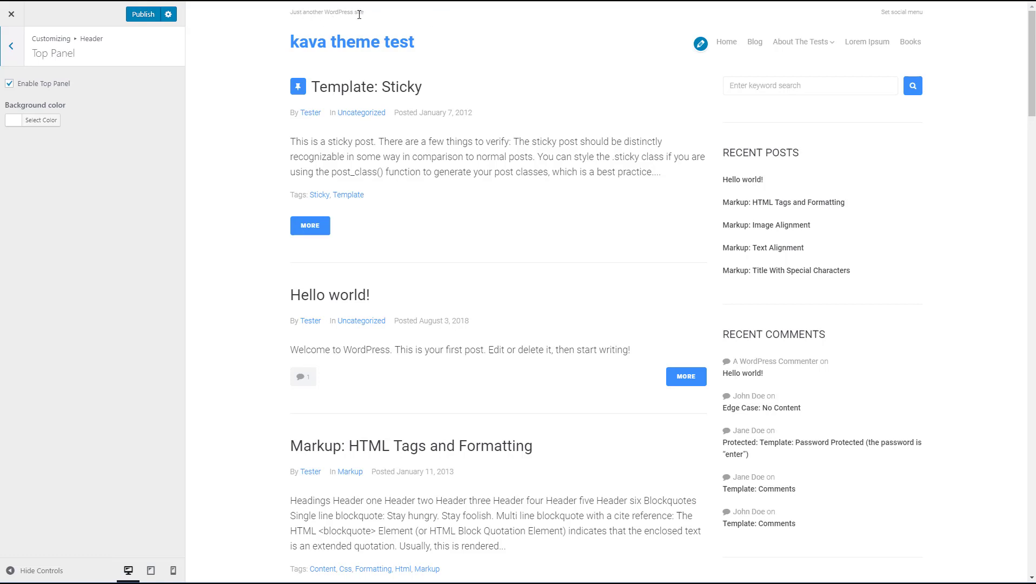
mouse_move(785, 22)
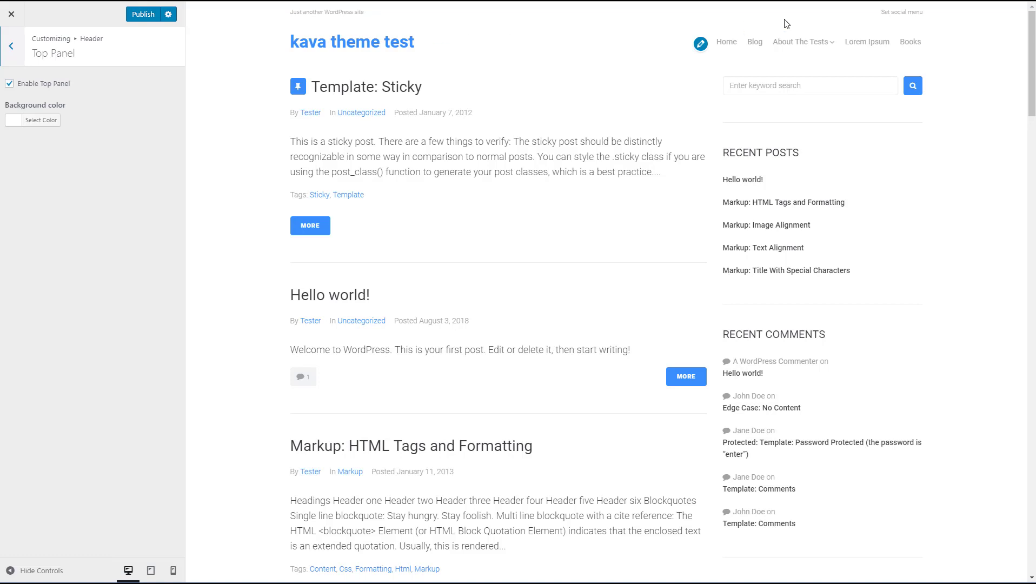
mouse_move(869, 18)
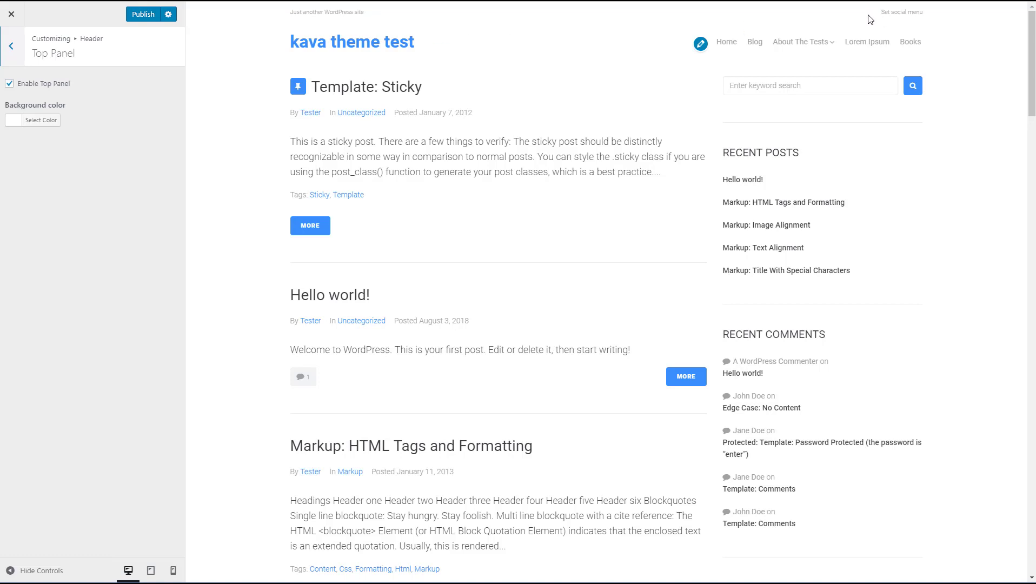
mouse_move(883, 17)
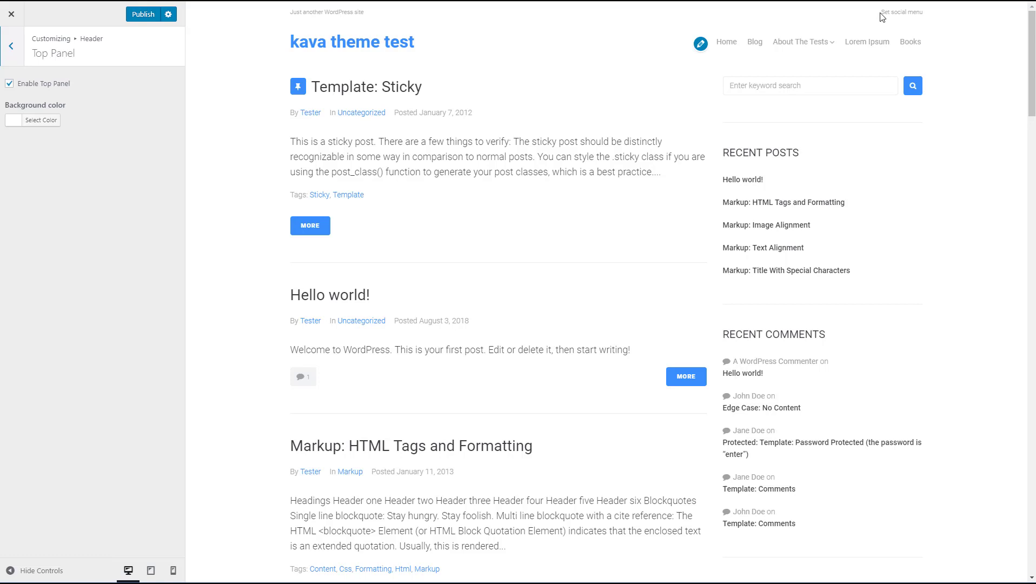
mouse_move(410, 14)
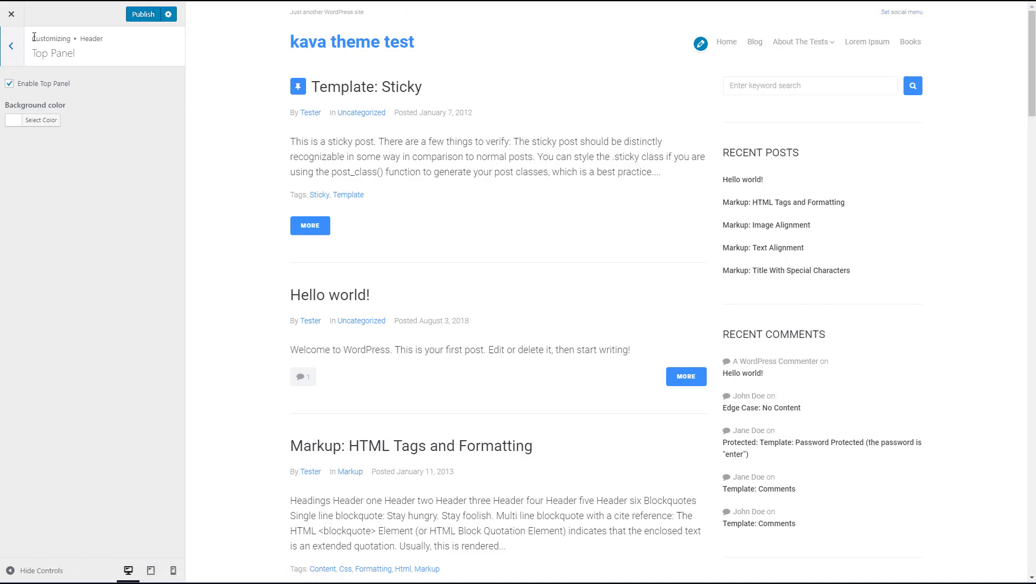
View the empty Background Image section from the Customizer root, then go back.
click(10, 45)
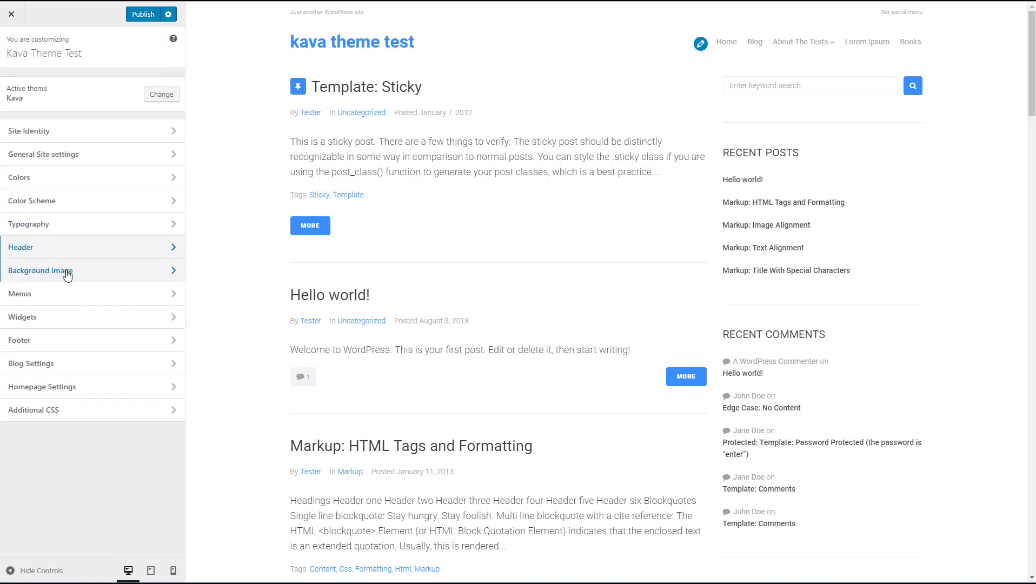
click(60, 270)
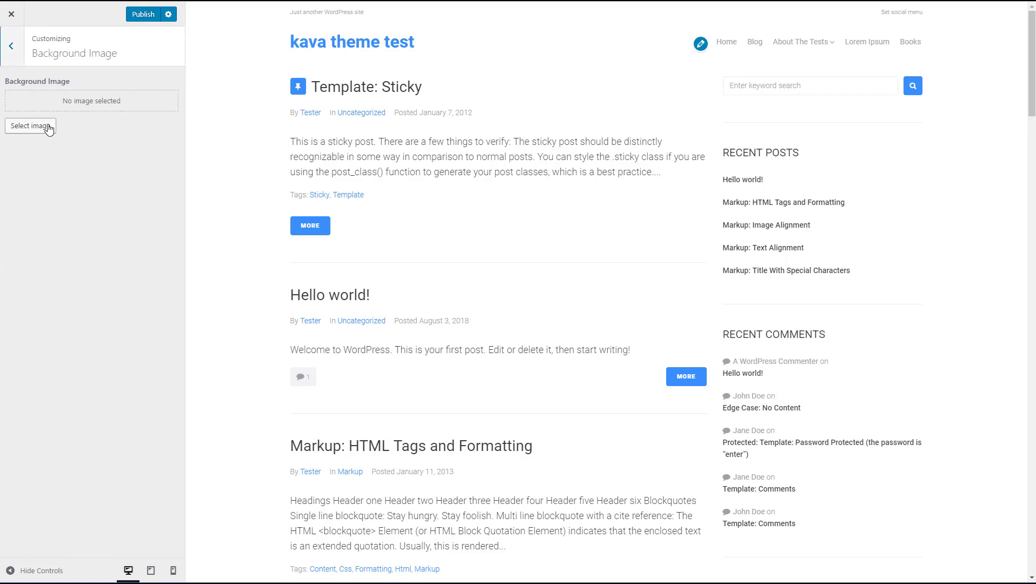
click(11, 46)
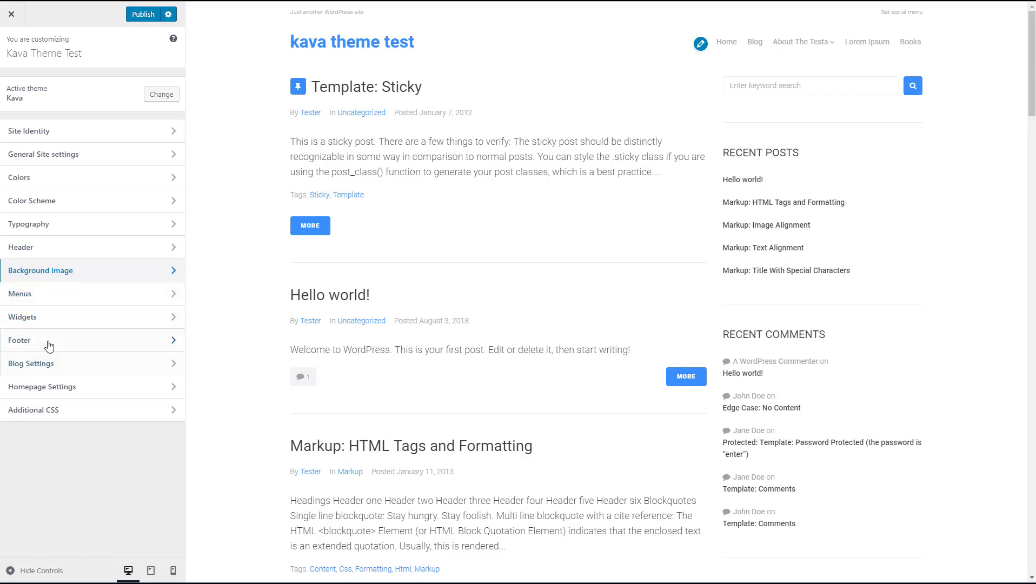
click(19, 340)
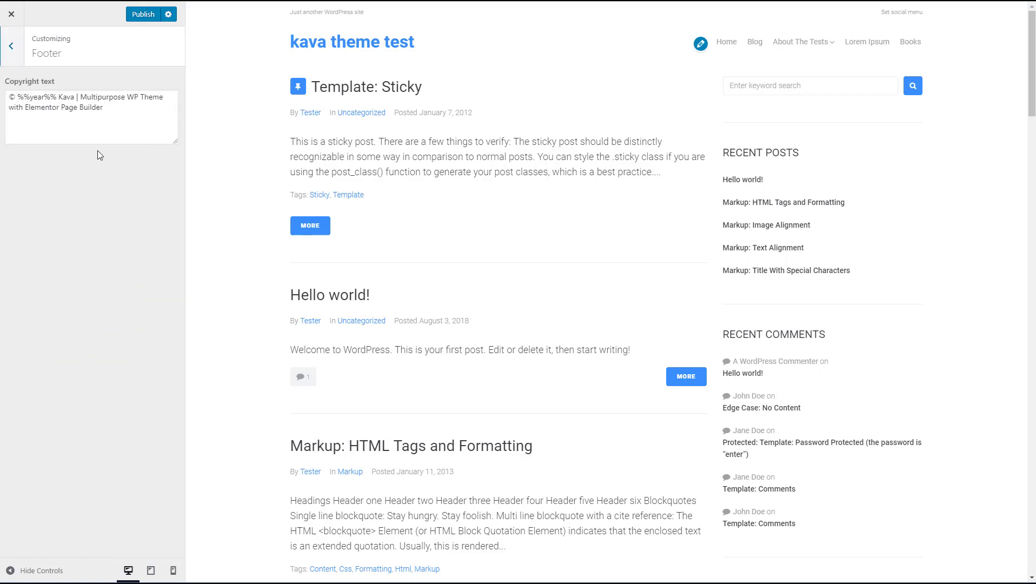
click(46, 114)
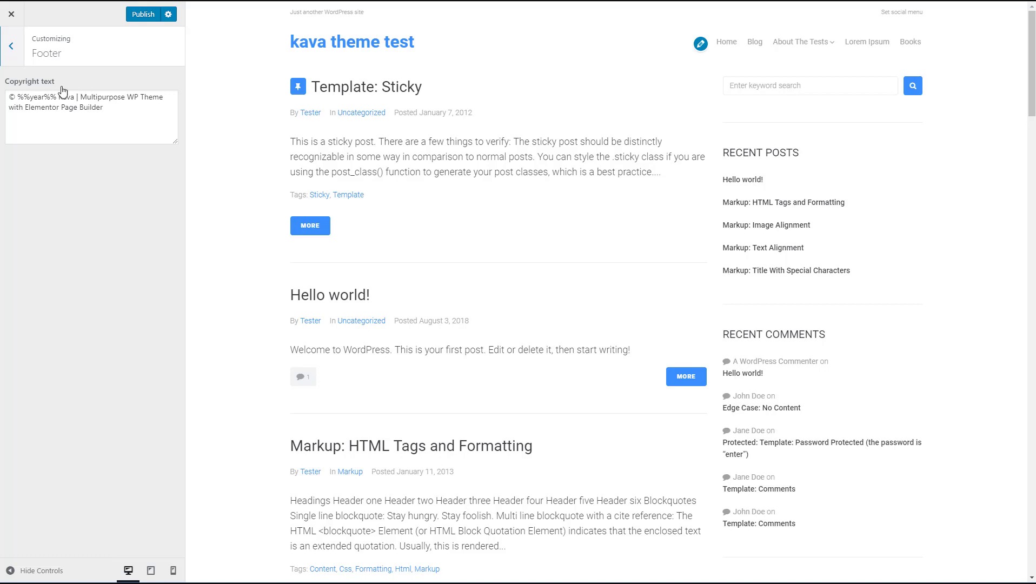
mouse_move(69, 87)
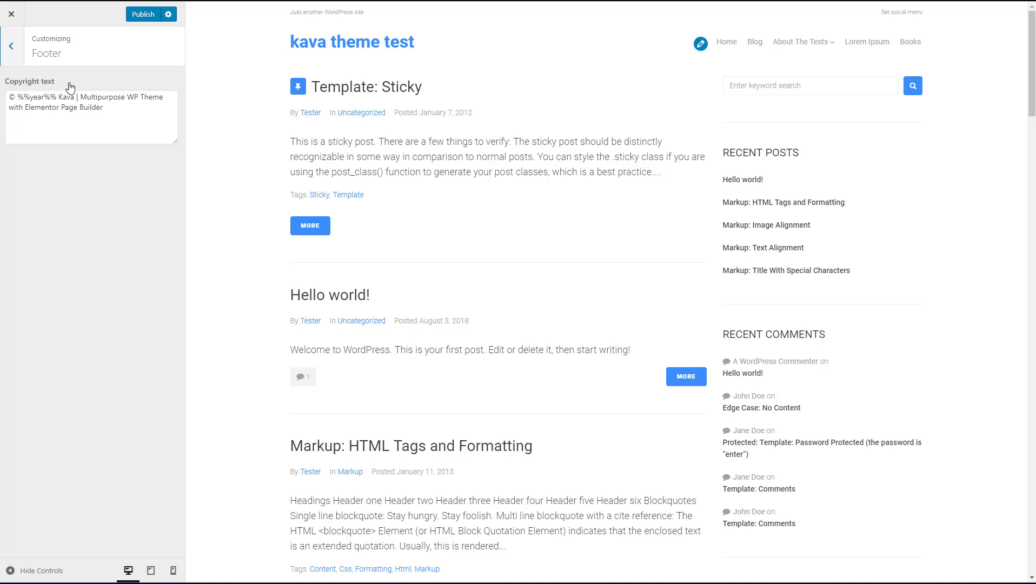
click(10, 46)
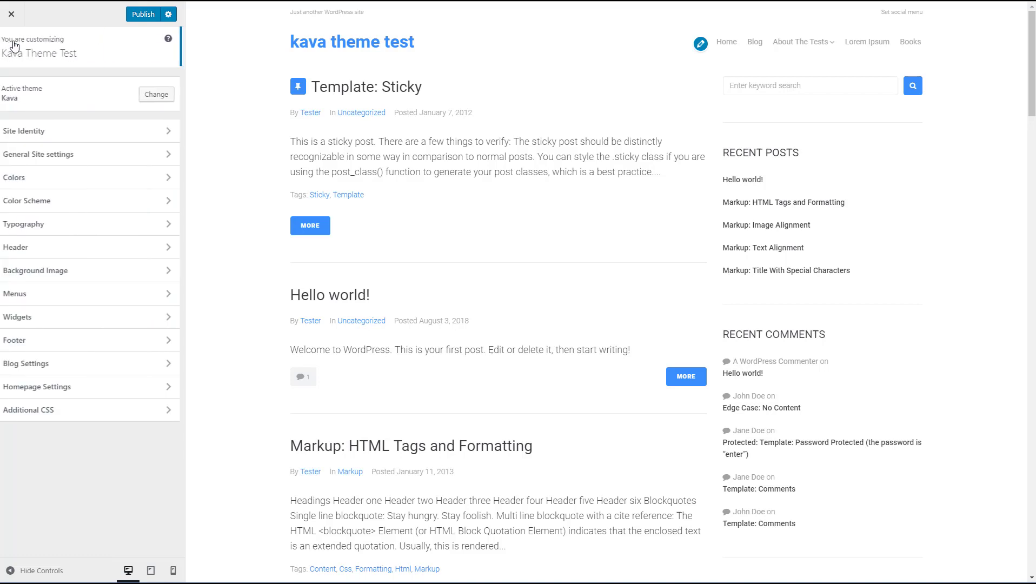
In Blog Settings > Blog, try Grid, Masonry and Vertical Justify layouts, ending on Creative.
click(81, 363)
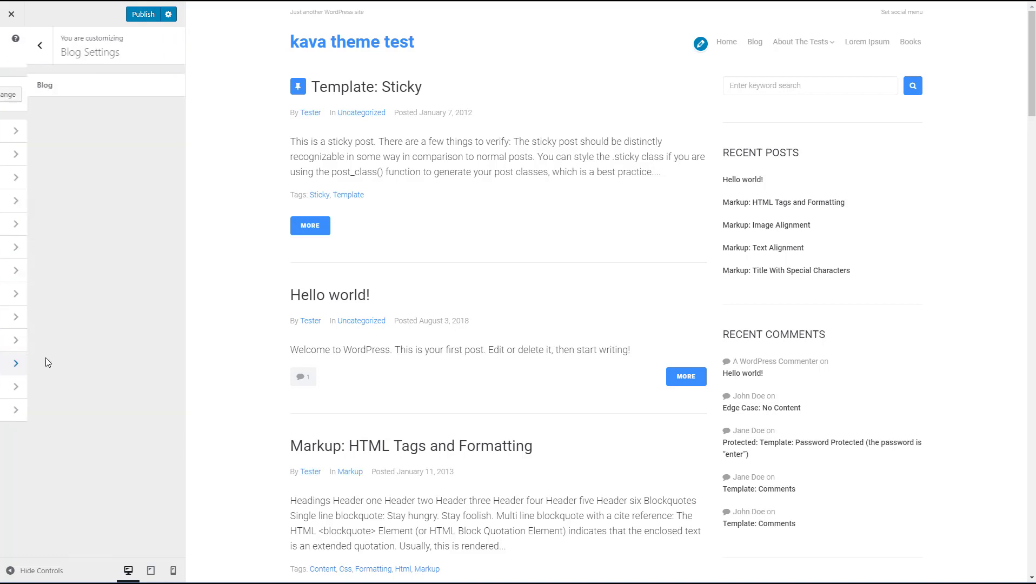
click(16, 363)
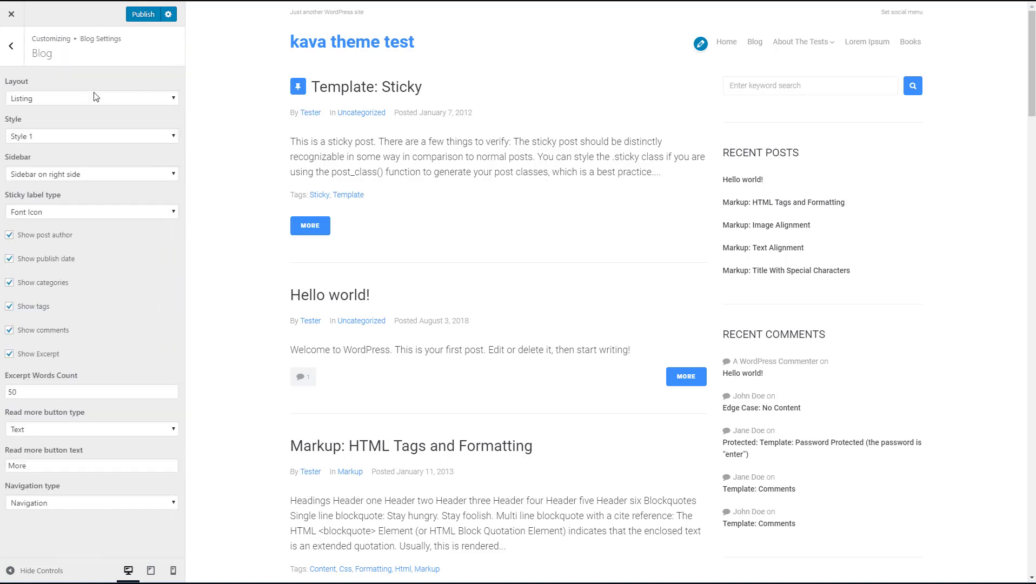
mouse_move(110, 115)
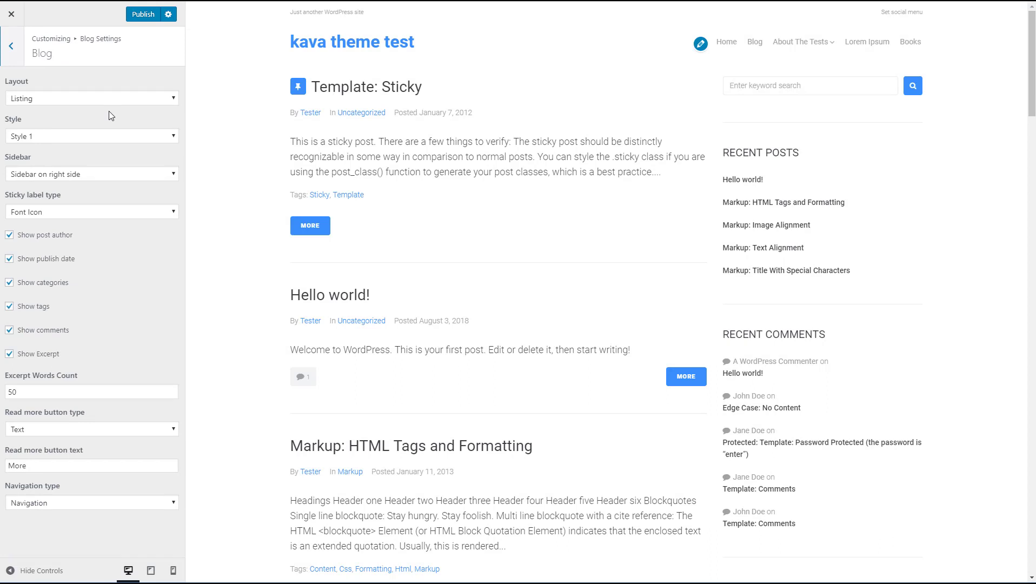
click(92, 98)
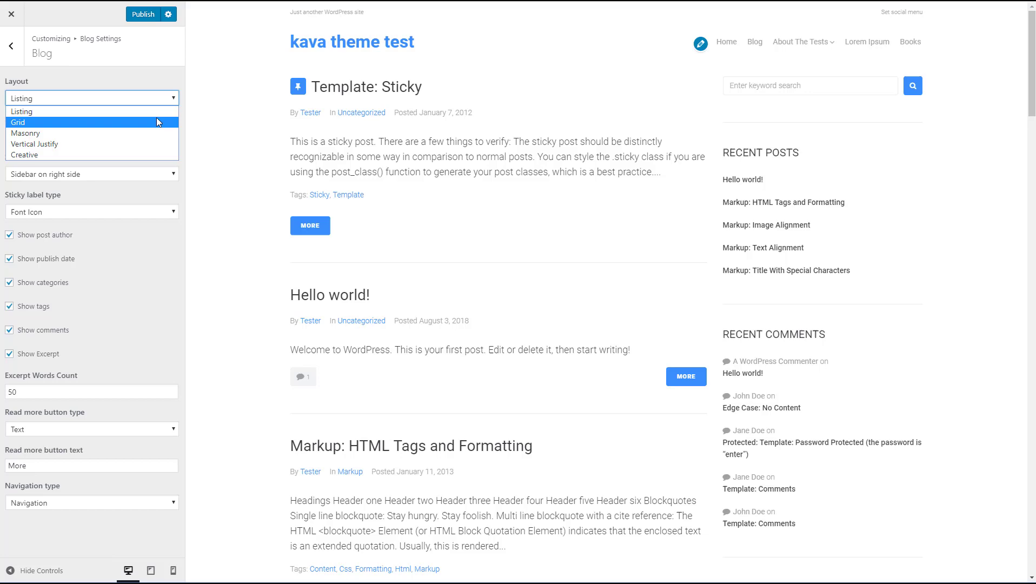
click(18, 122)
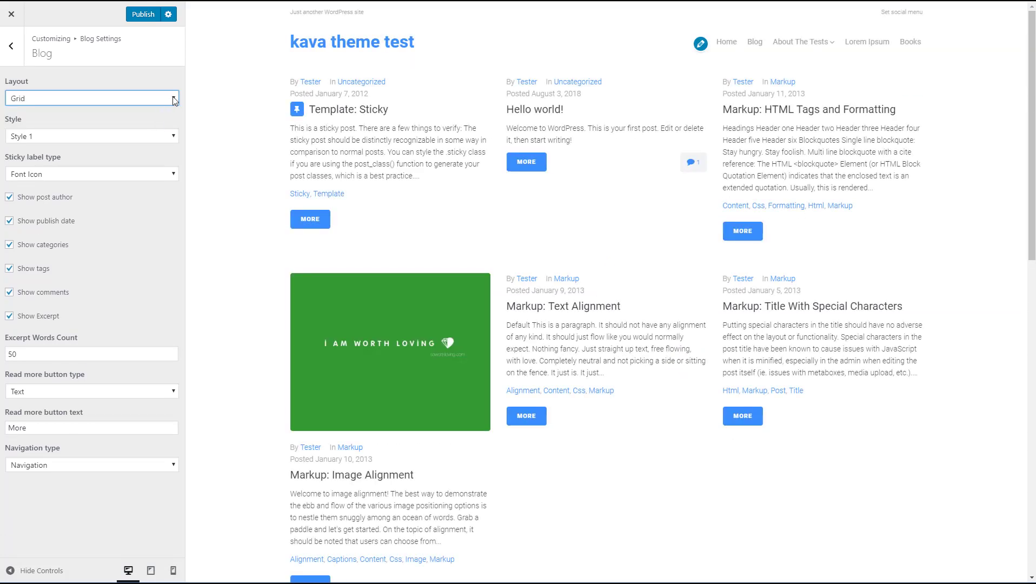
click(92, 98)
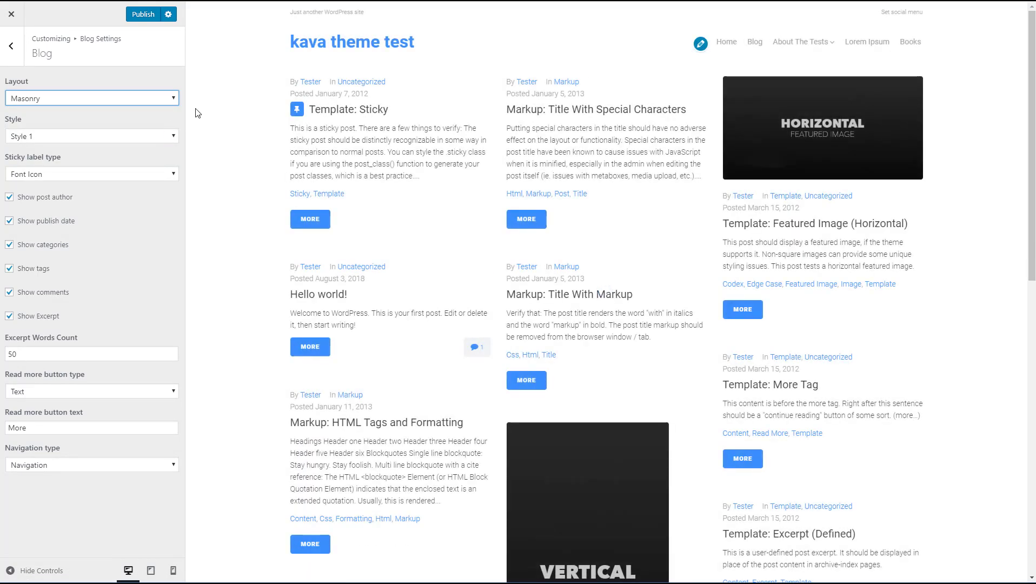
click(92, 97)
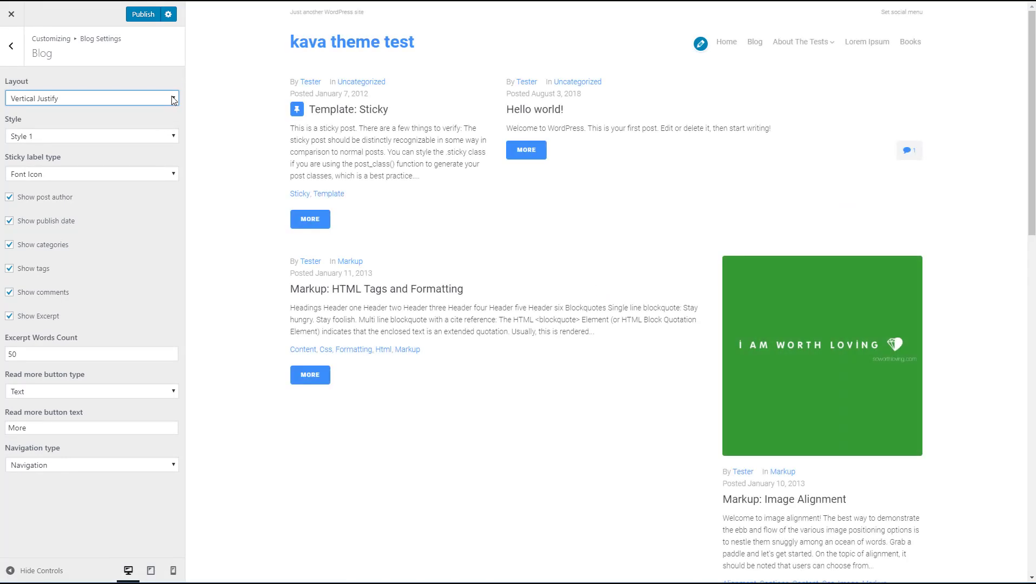
click(92, 99)
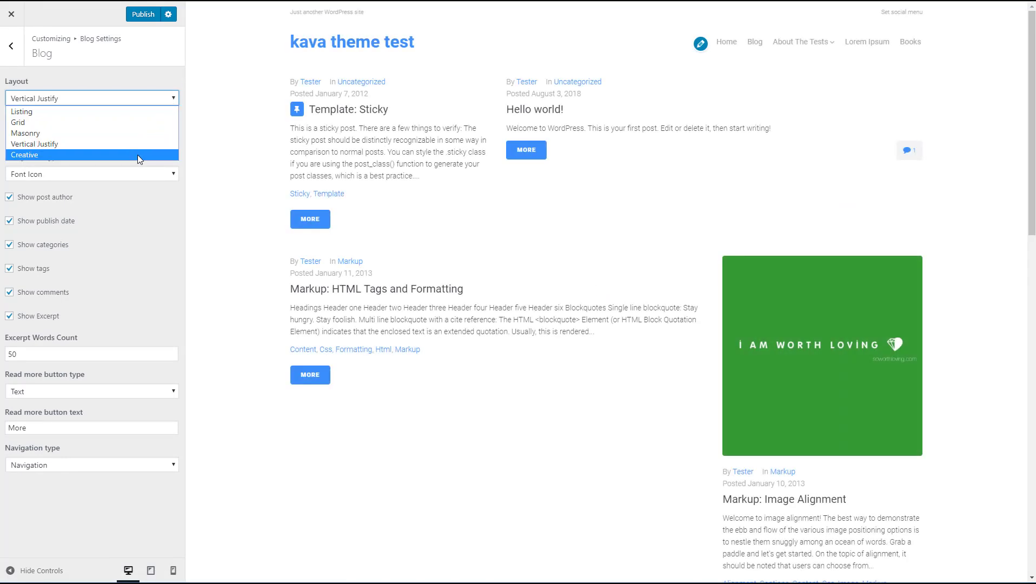
click(20, 154)
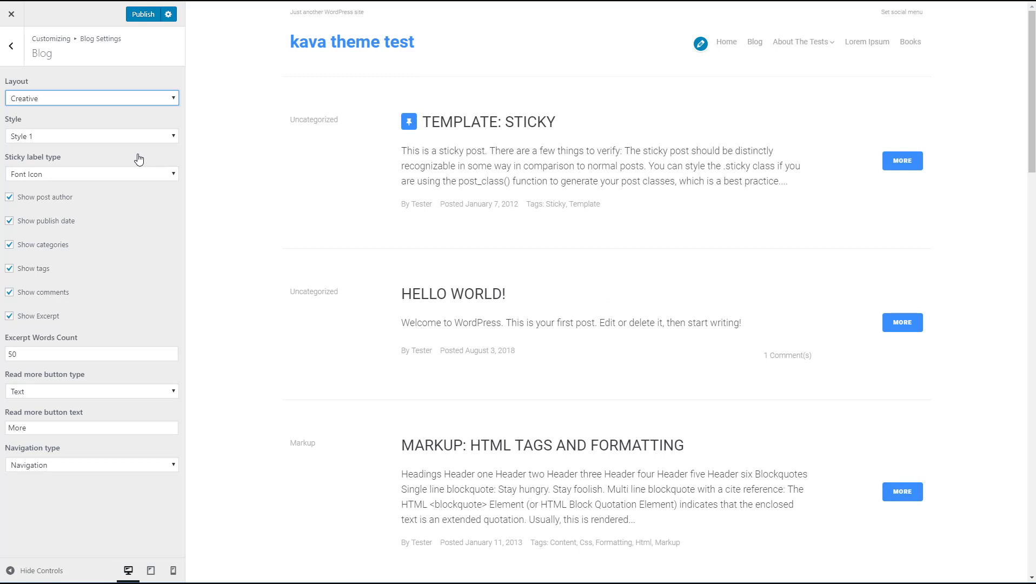
mouse_move(164, 138)
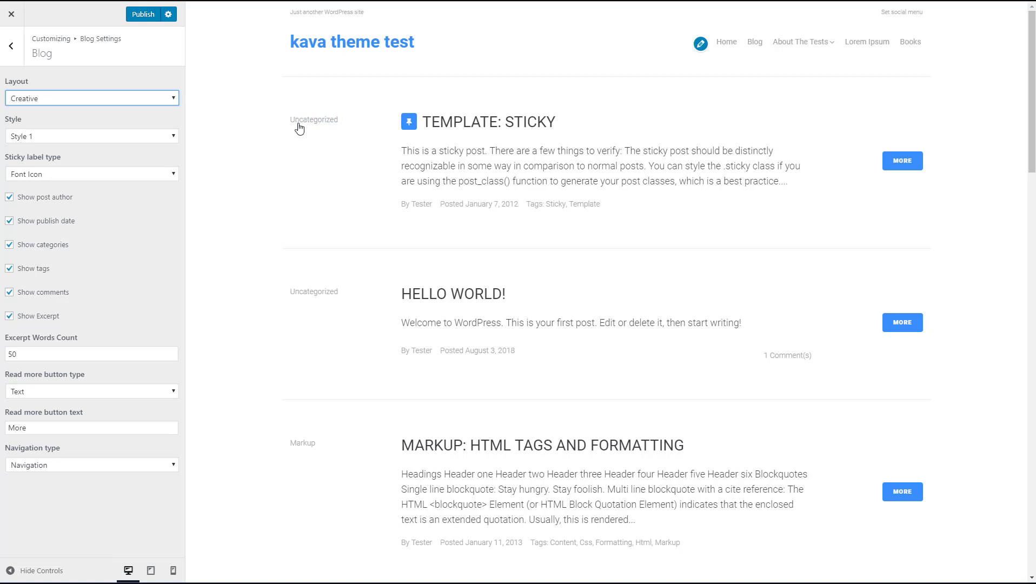
mouse_move(198, 153)
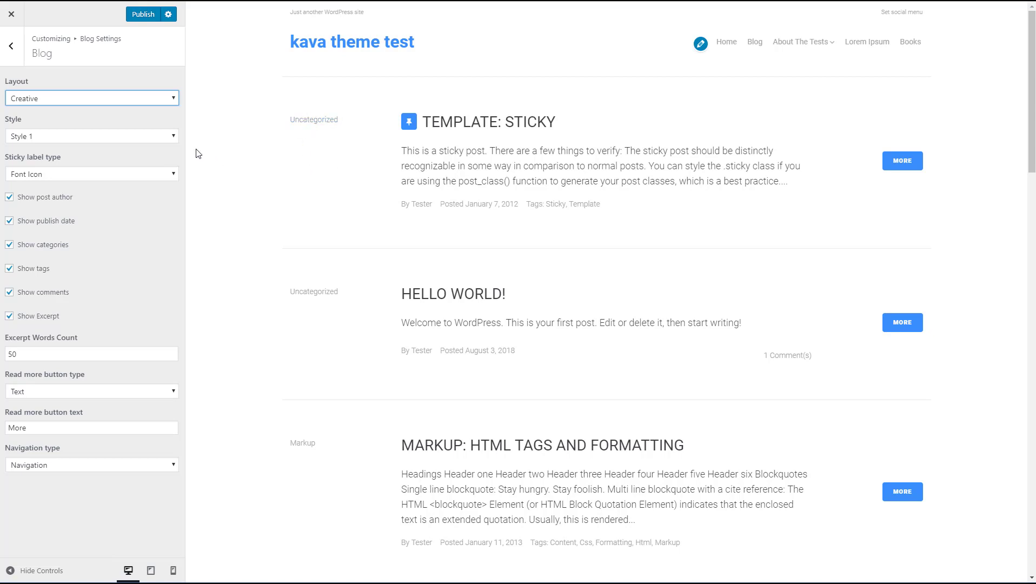
mouse_move(169, 138)
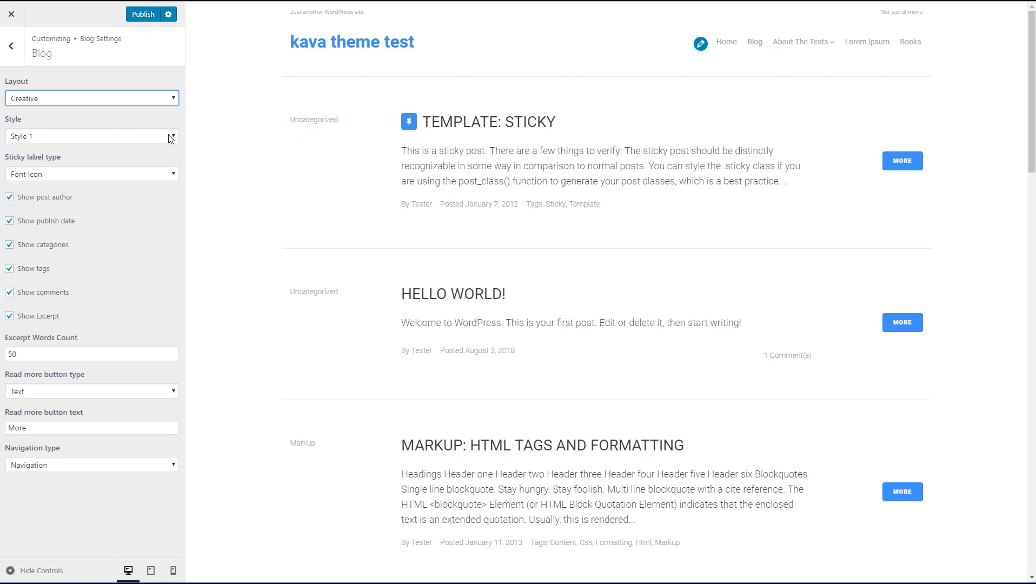
mouse_move(178, 125)
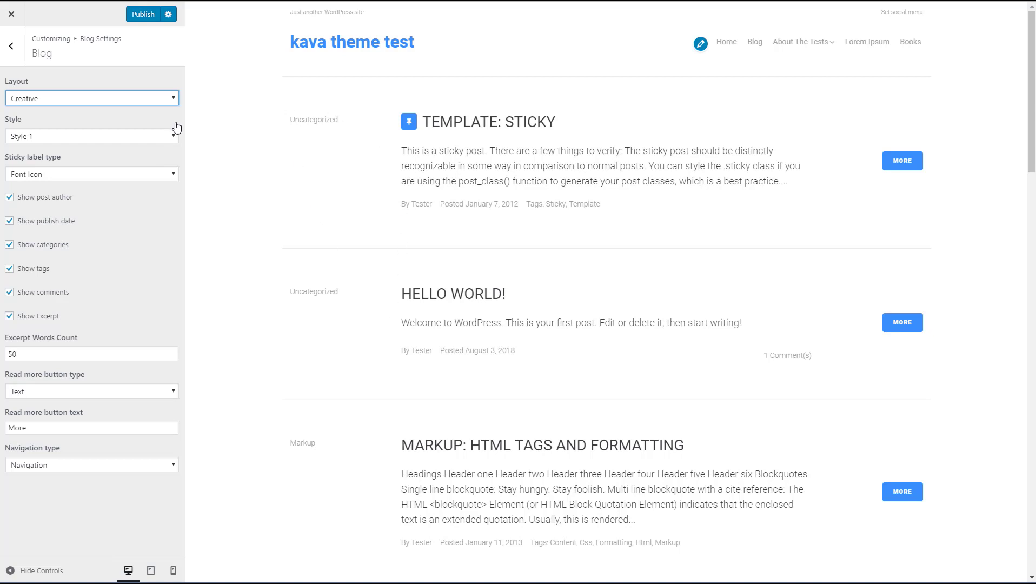
mouse_move(175, 141)
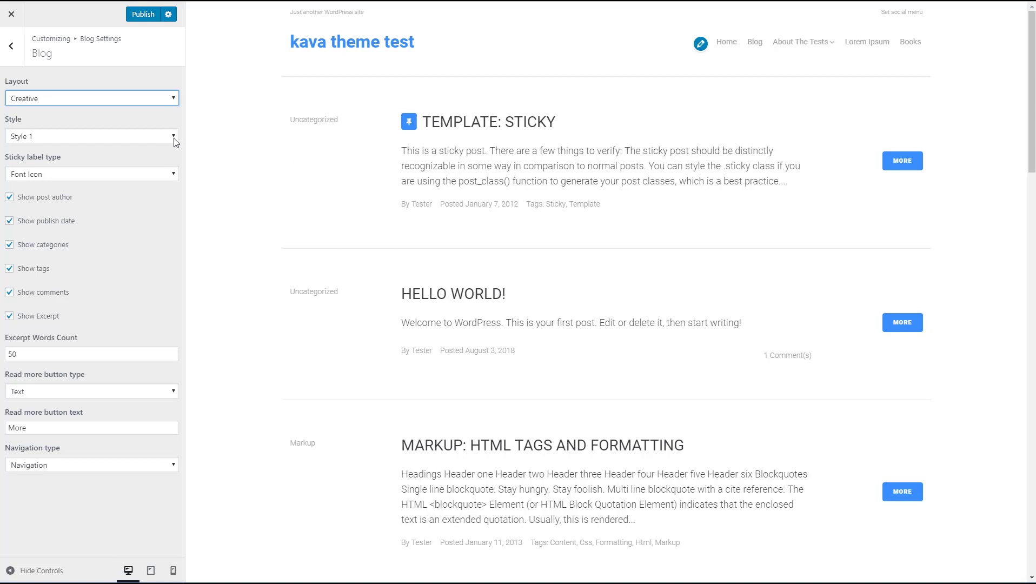
Try Style 2 for the Creative blog posts, then switch to Style 3.
click(92, 136)
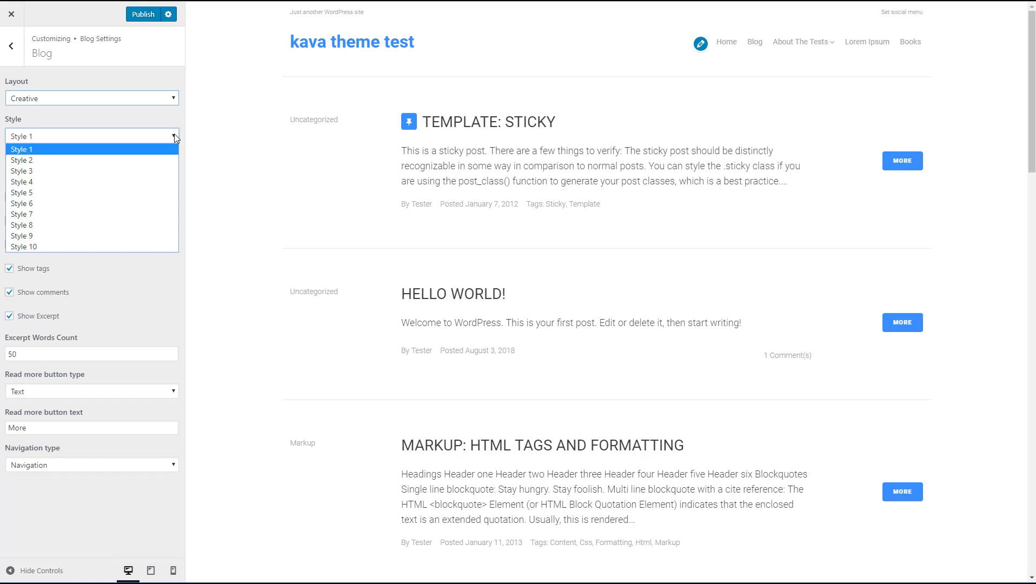
mouse_move(169, 159)
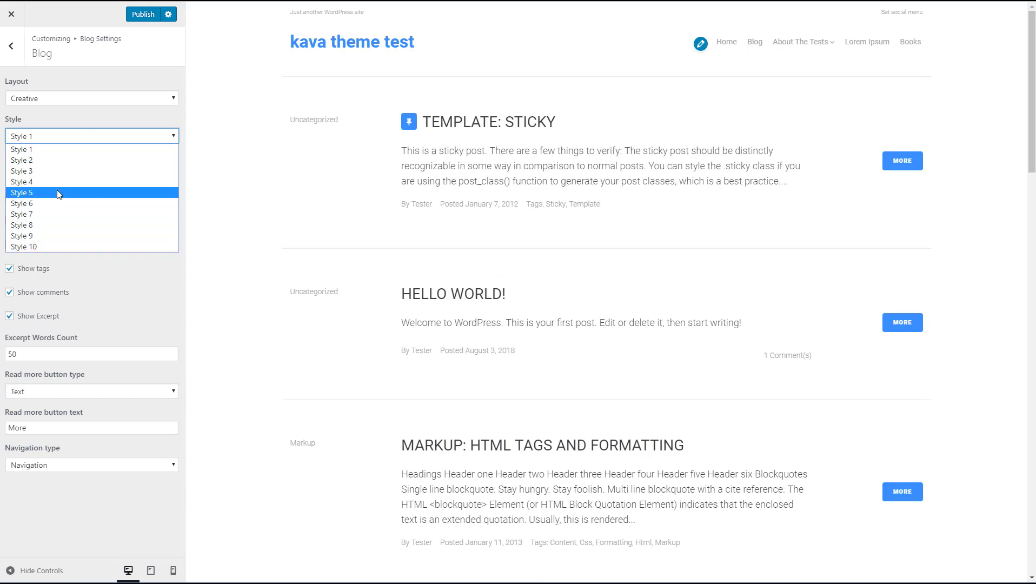
click(23, 160)
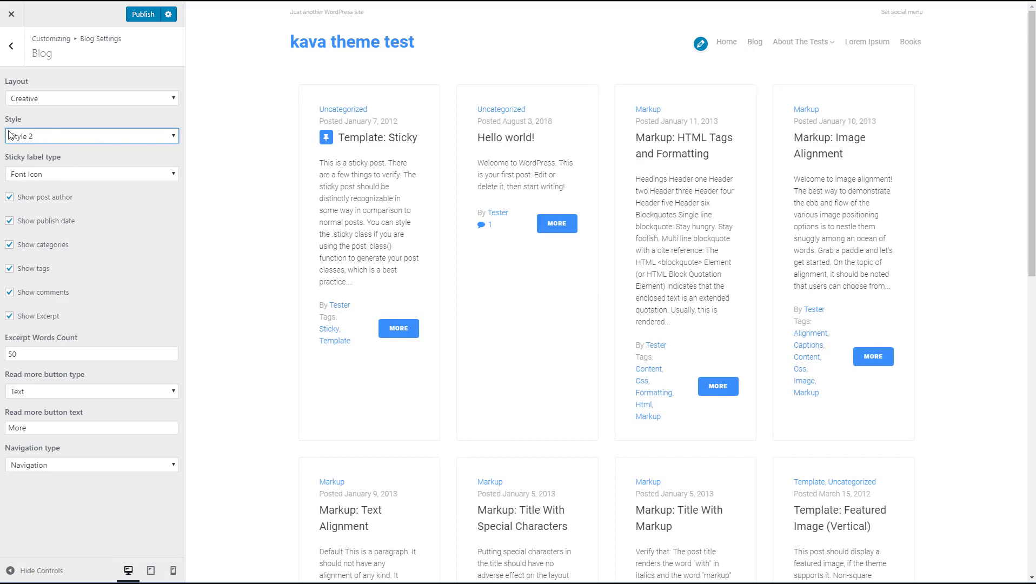
click(91, 136)
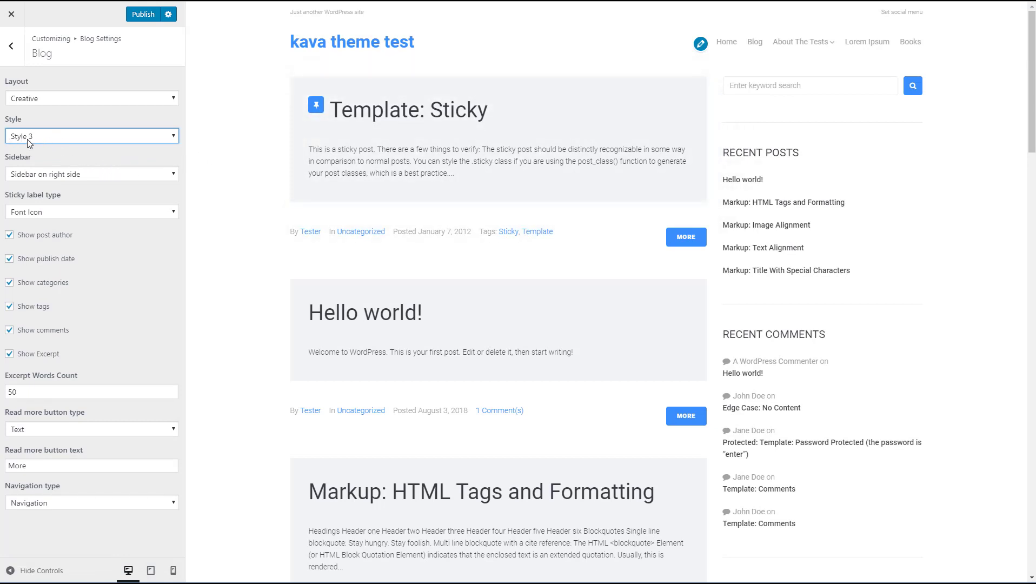
mouse_move(67, 144)
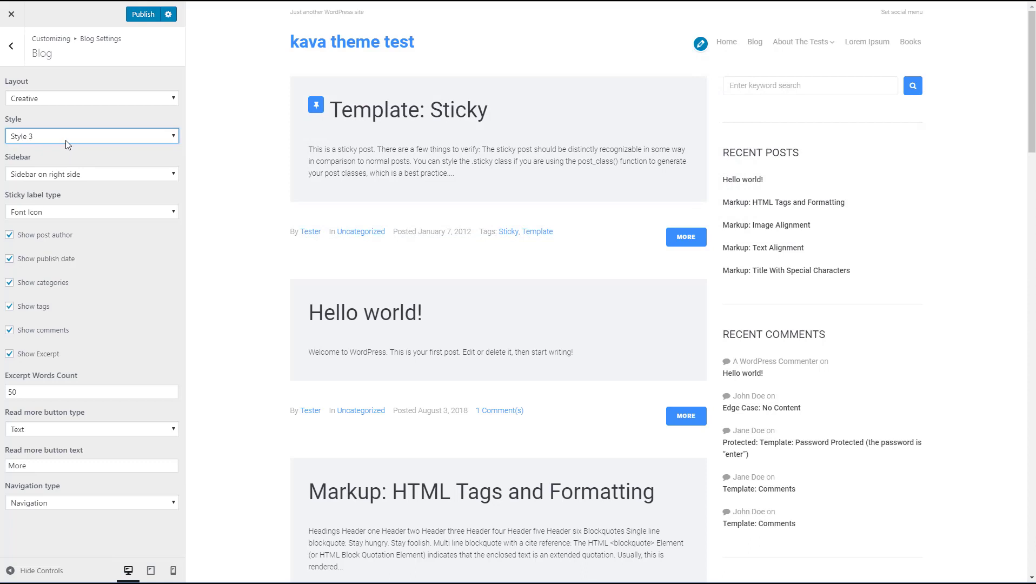
mouse_move(97, 170)
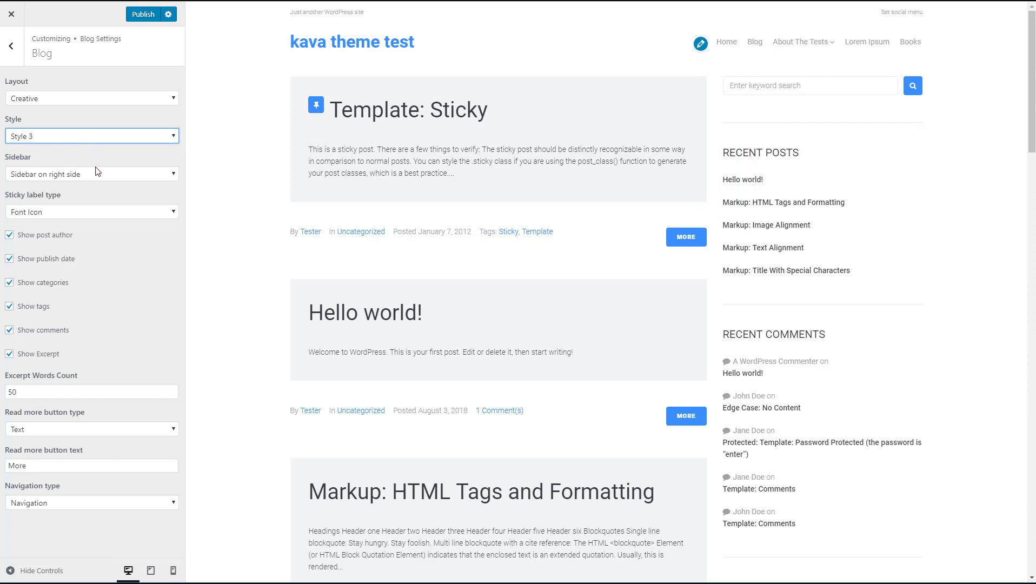
mouse_move(180, 186)
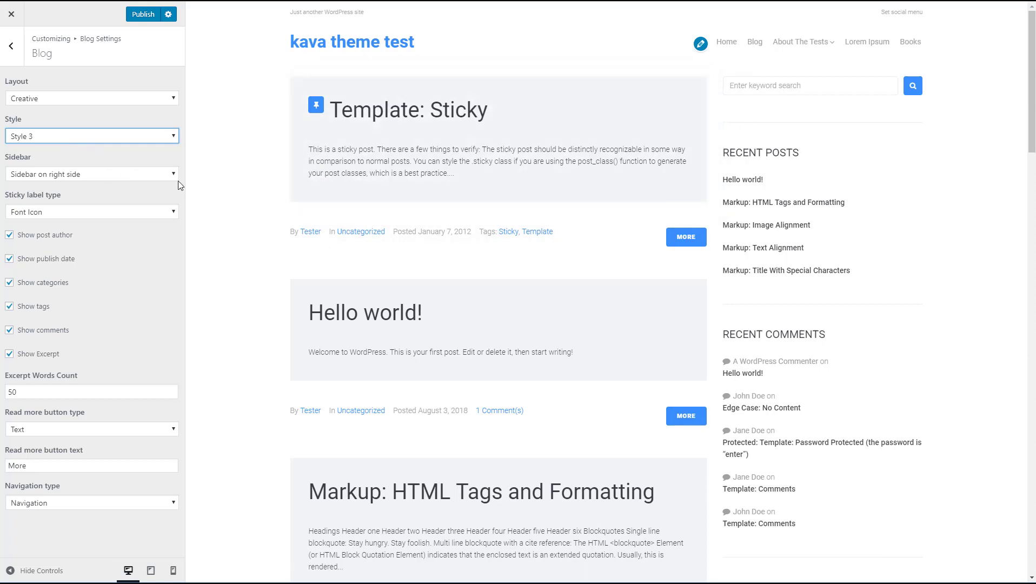
mouse_move(82, 257)
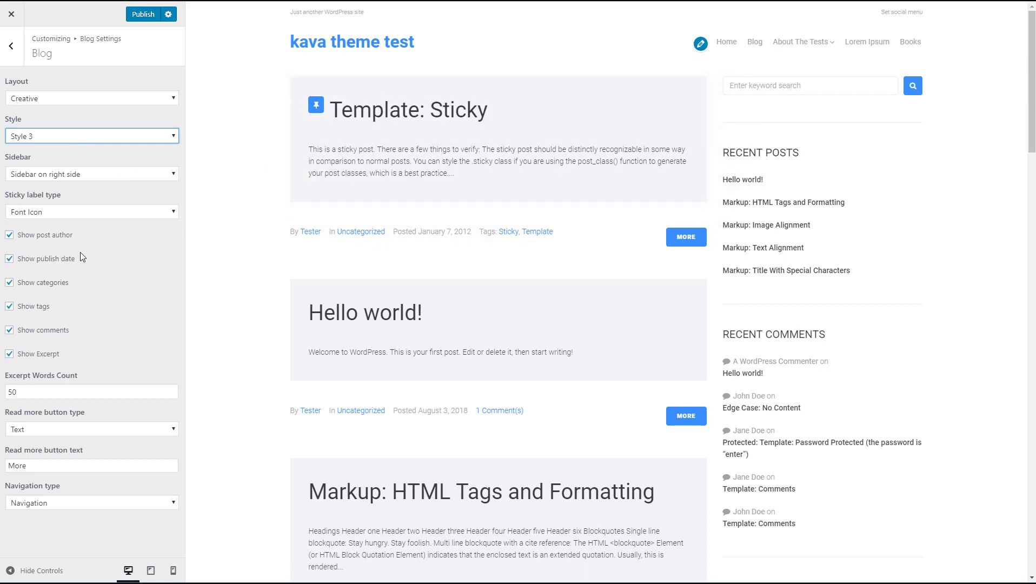
mouse_move(59, 446)
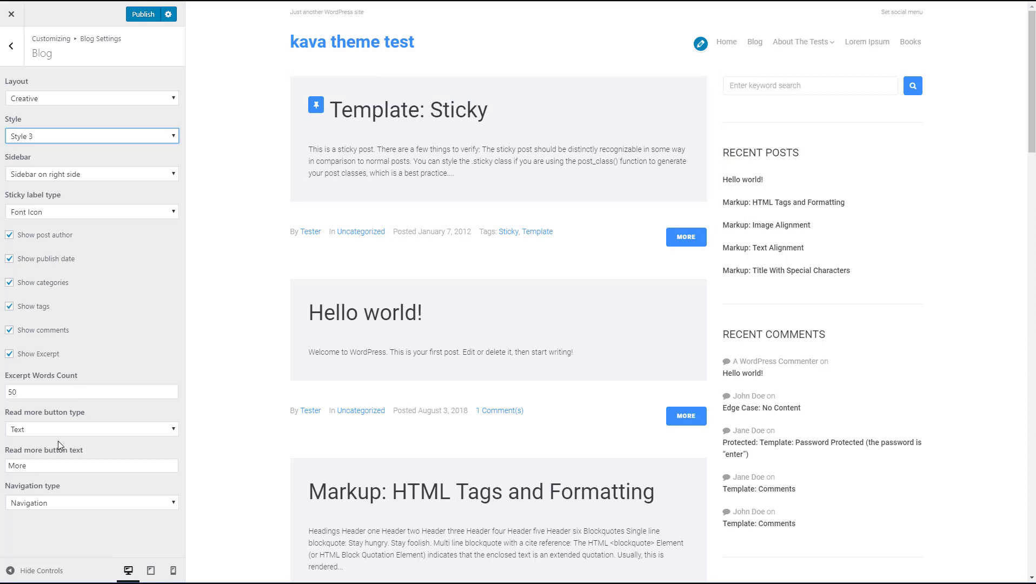
mouse_move(253, 144)
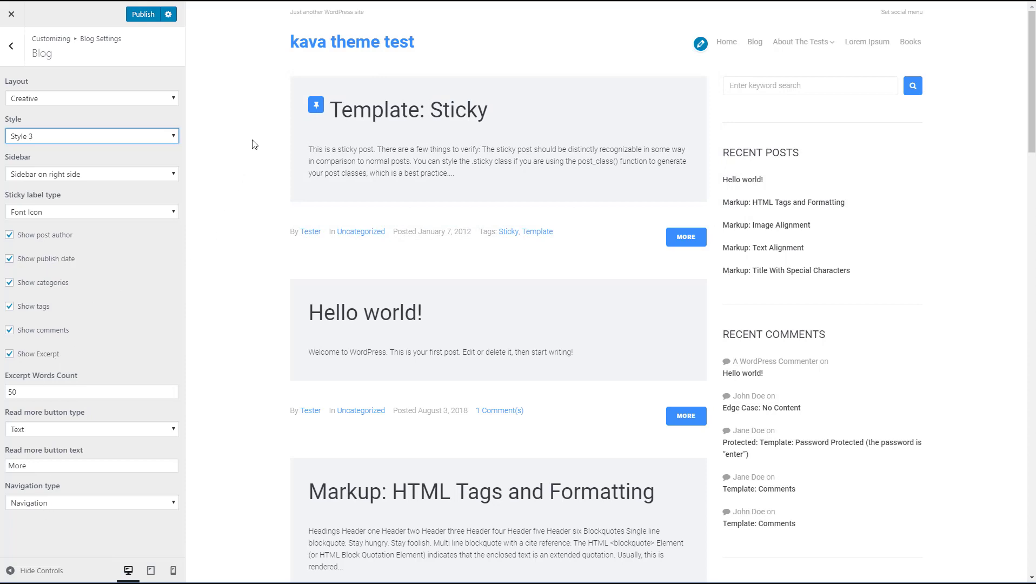
Try the Masonry layout with no sidebar and Style 5 posts.
click(92, 98)
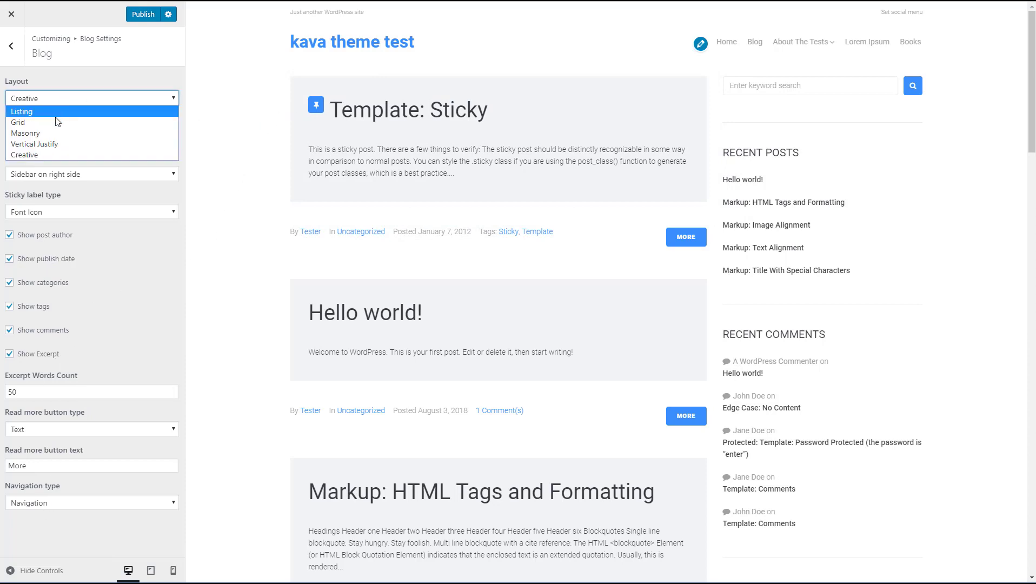
click(26, 133)
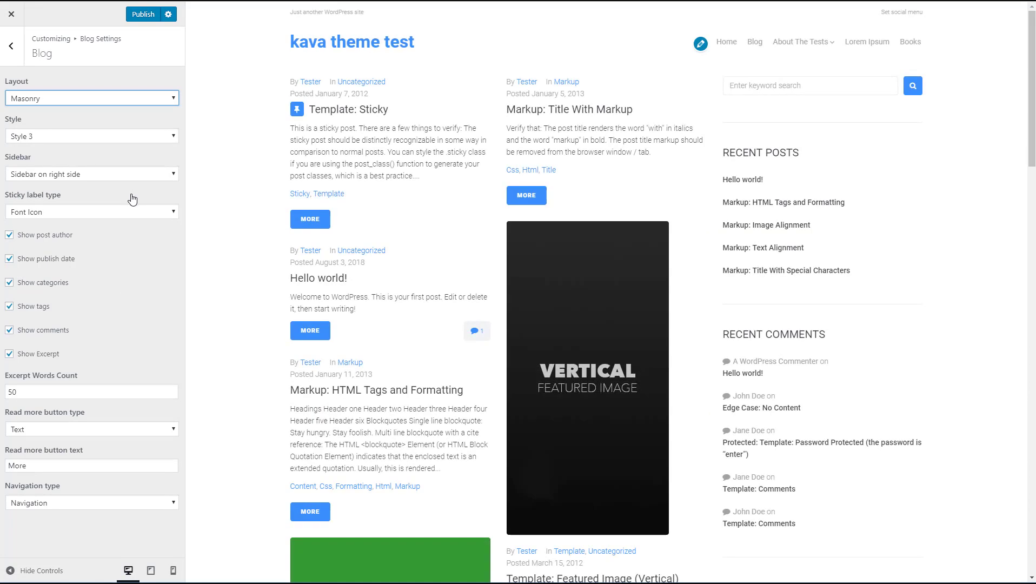
mouse_move(93, 204)
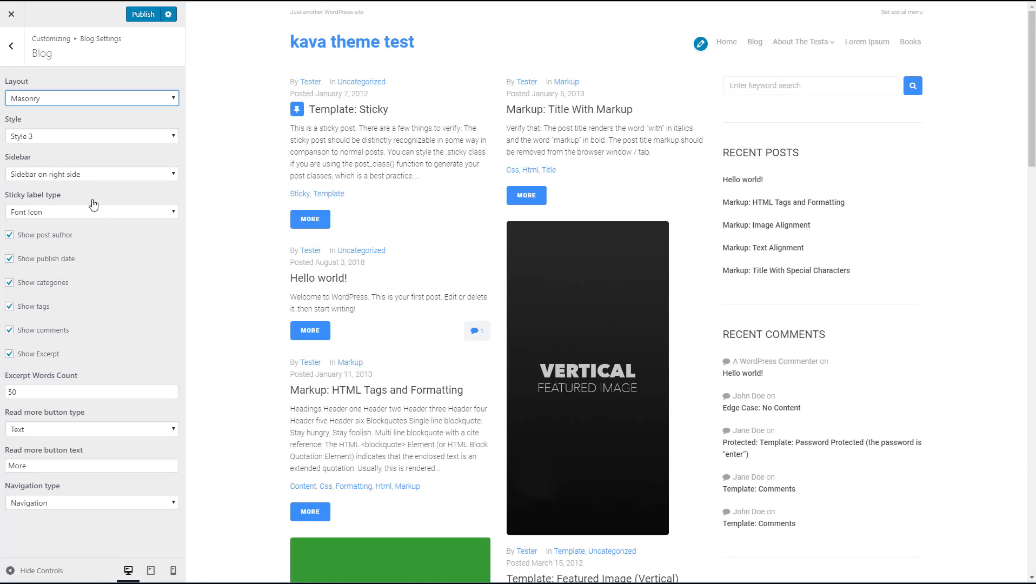
click(92, 174)
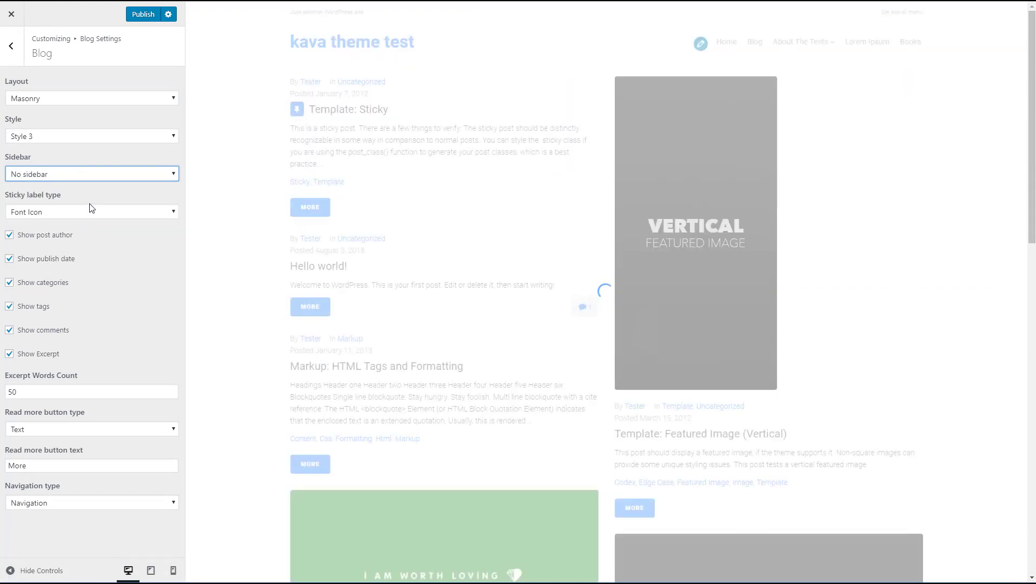
click(92, 136)
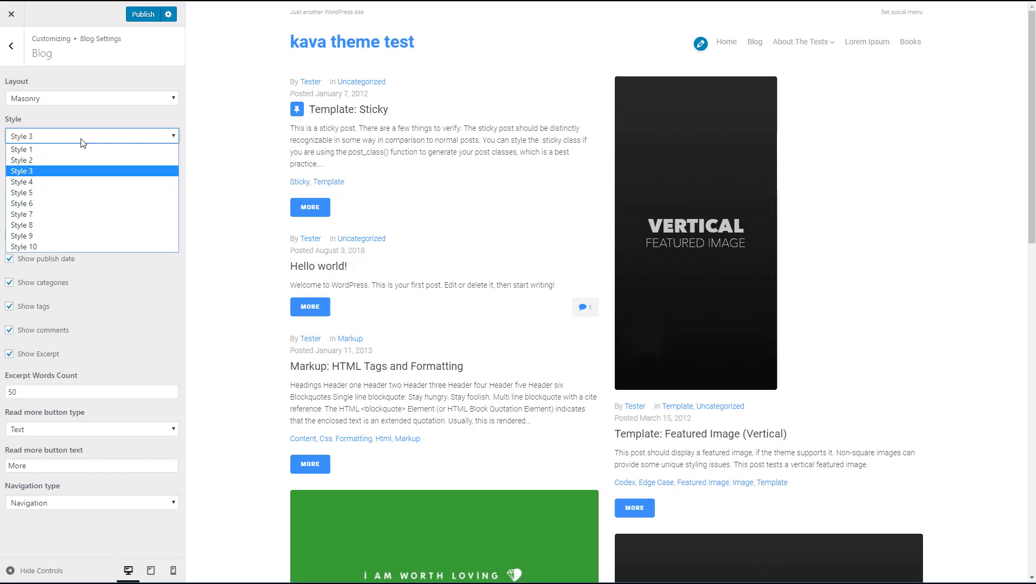
click(22, 192)
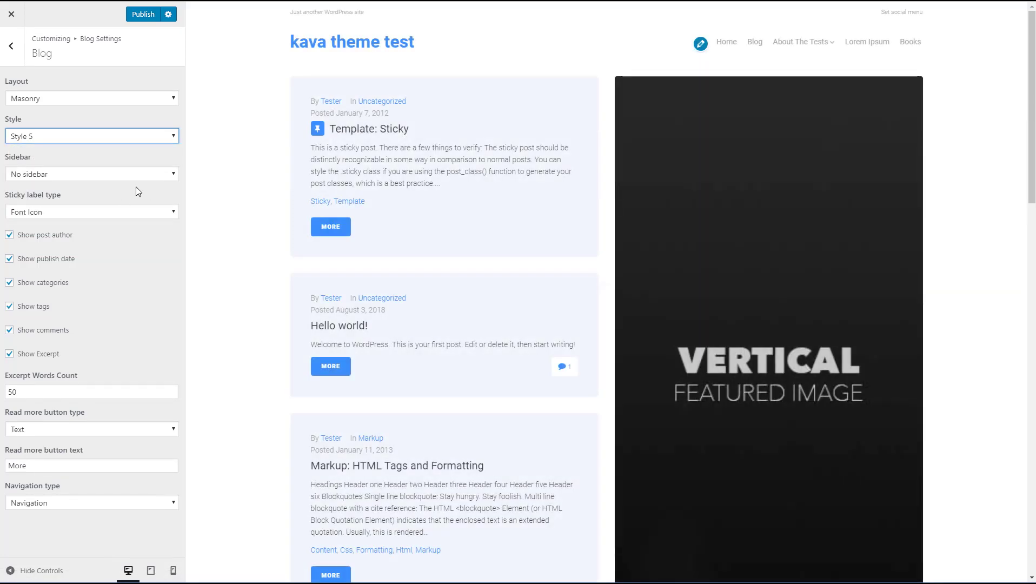
click(91, 98)
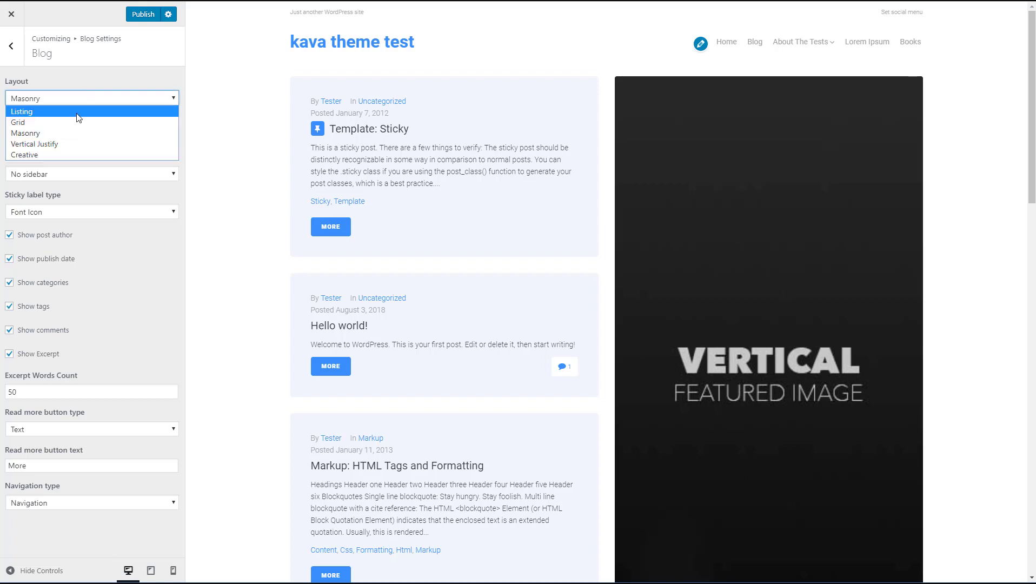
Set the blog to Listing layout, right-side sidebar and Style 1, then back out.
click(21, 112)
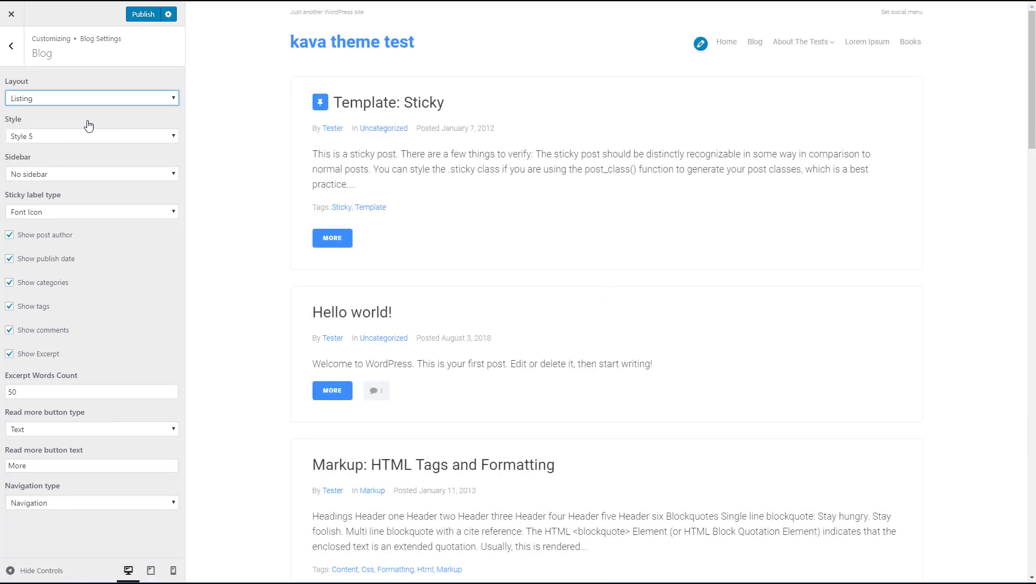
click(92, 173)
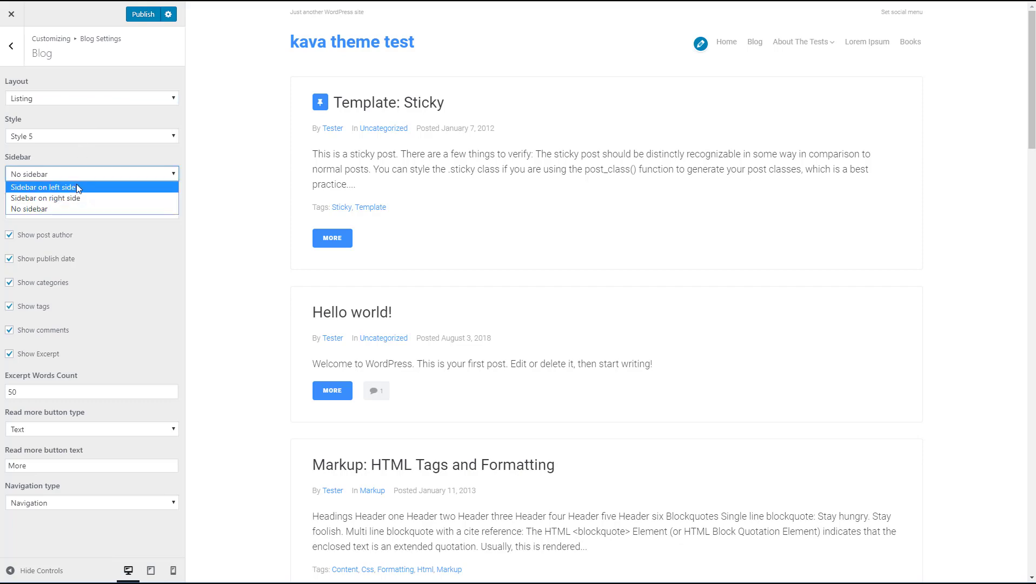
click(46, 198)
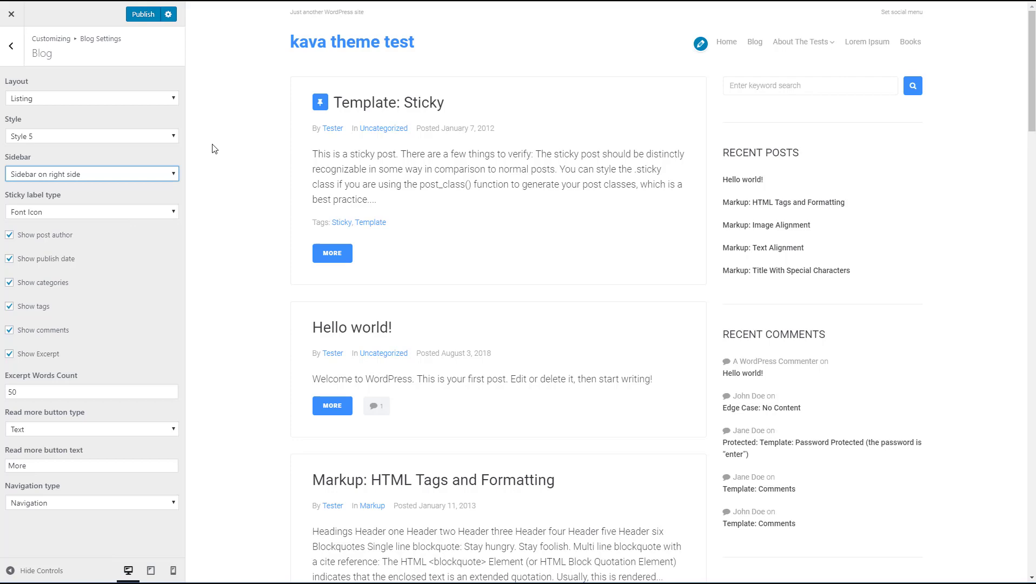
mouse_move(146, 133)
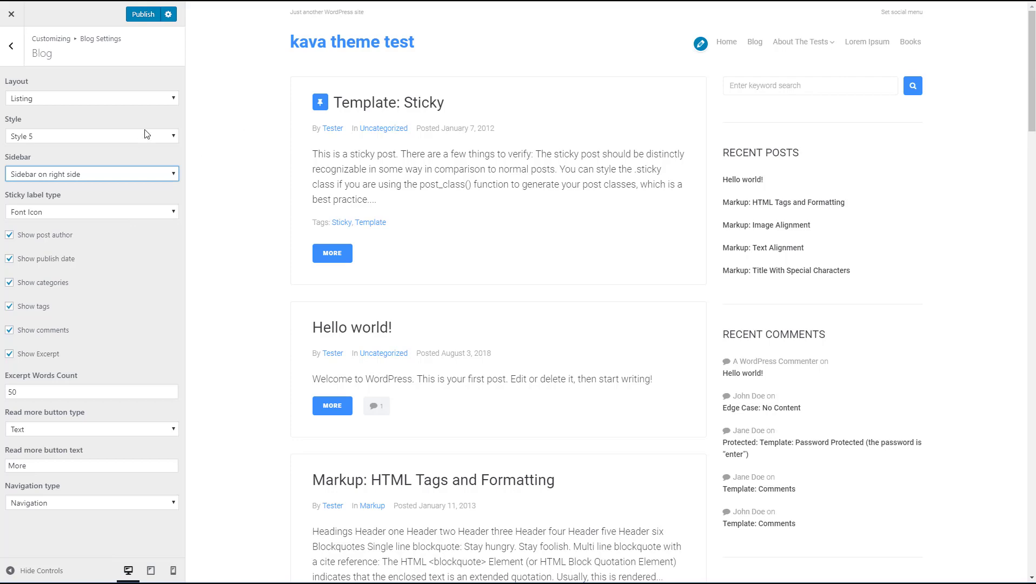
click(91, 136)
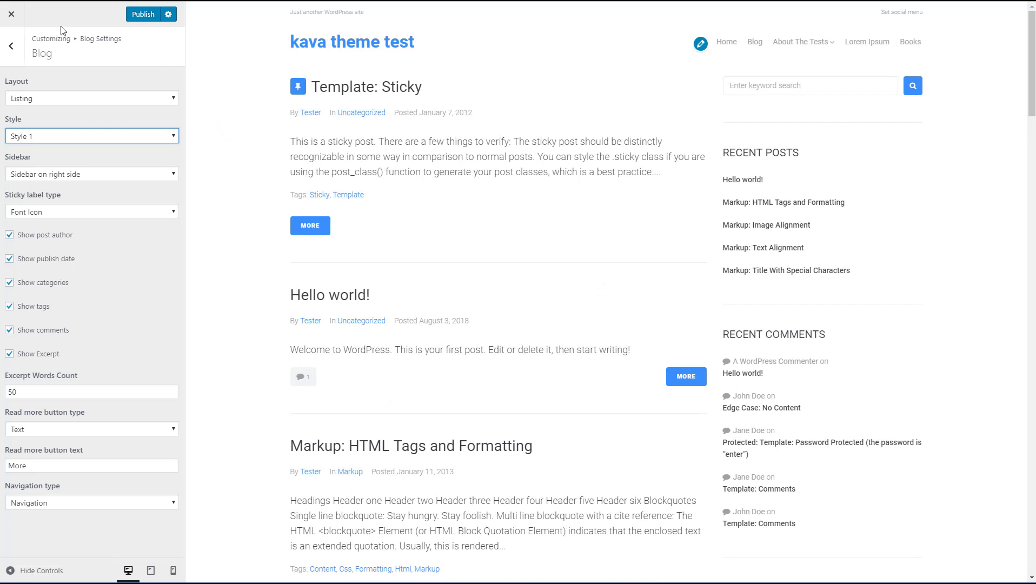
click(9, 45)
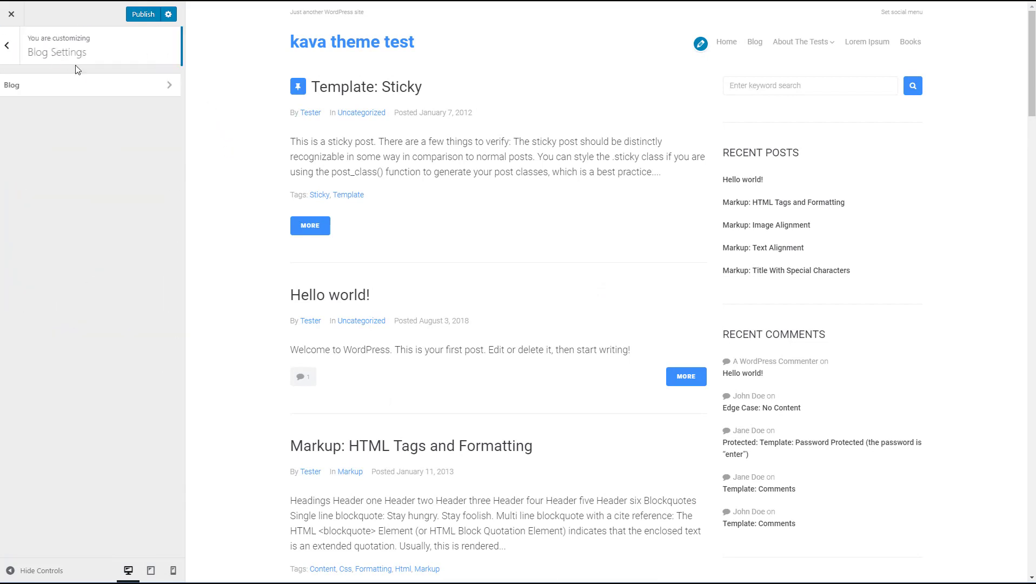
Publish the Customizer changes and close the Customizer to the Menus admin page.
click(6, 45)
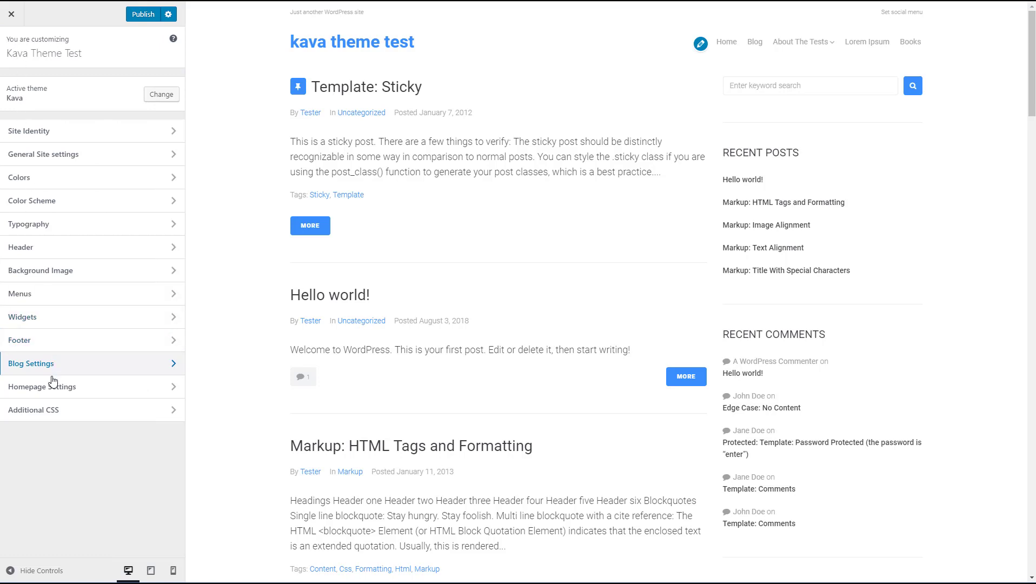
mouse_move(49, 389)
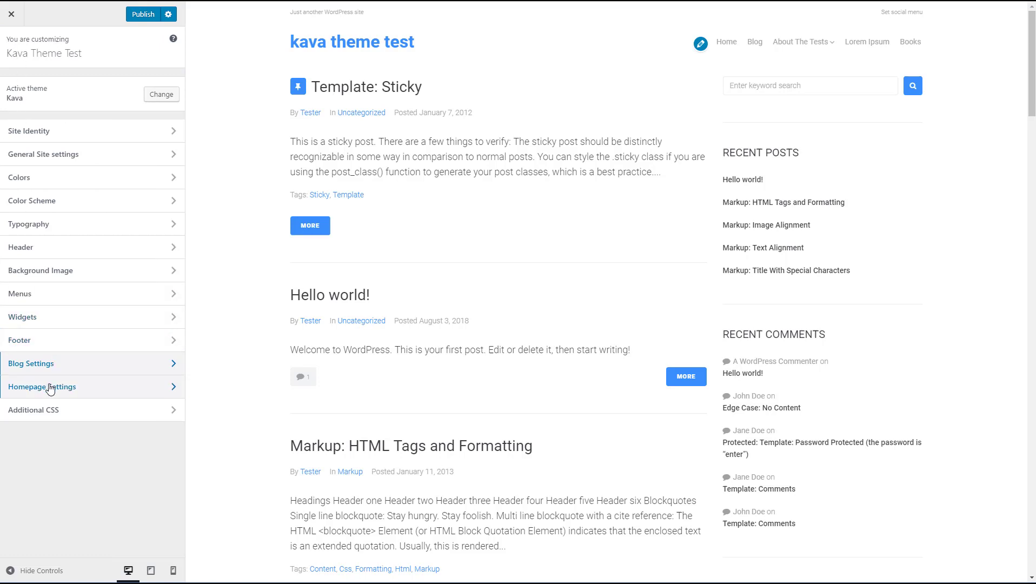
click(42, 386)
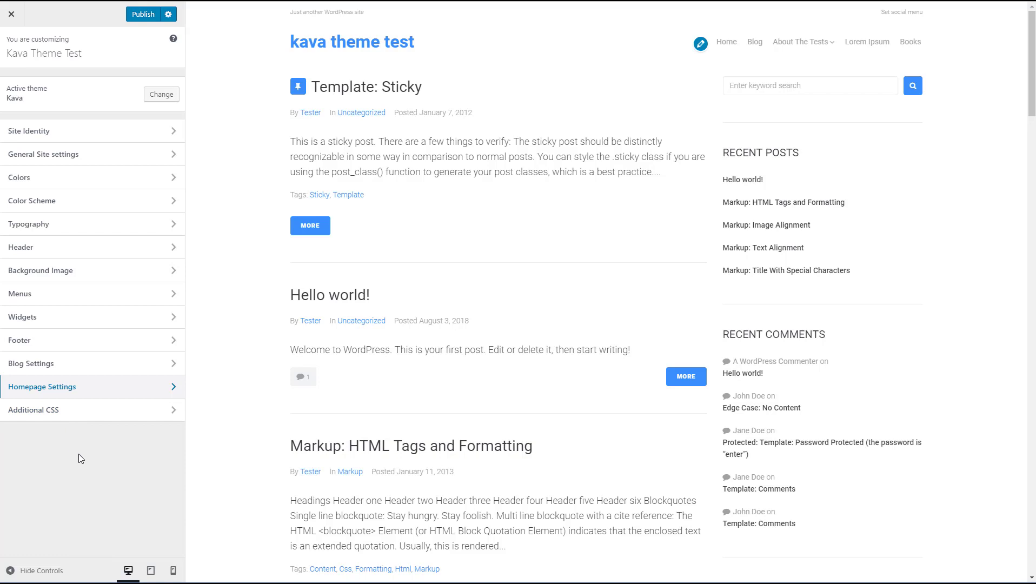
mouse_move(73, 378)
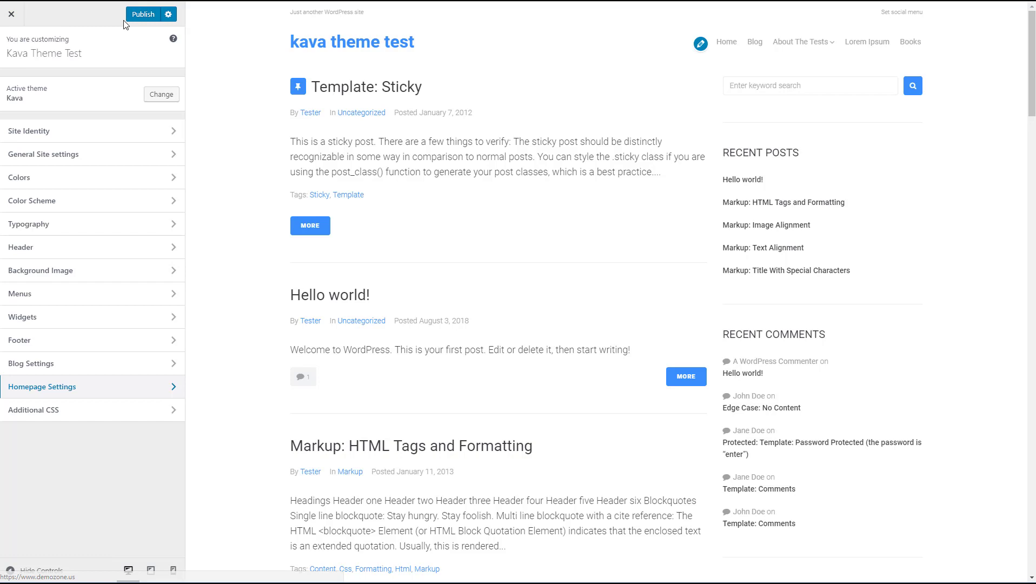
click(142, 14)
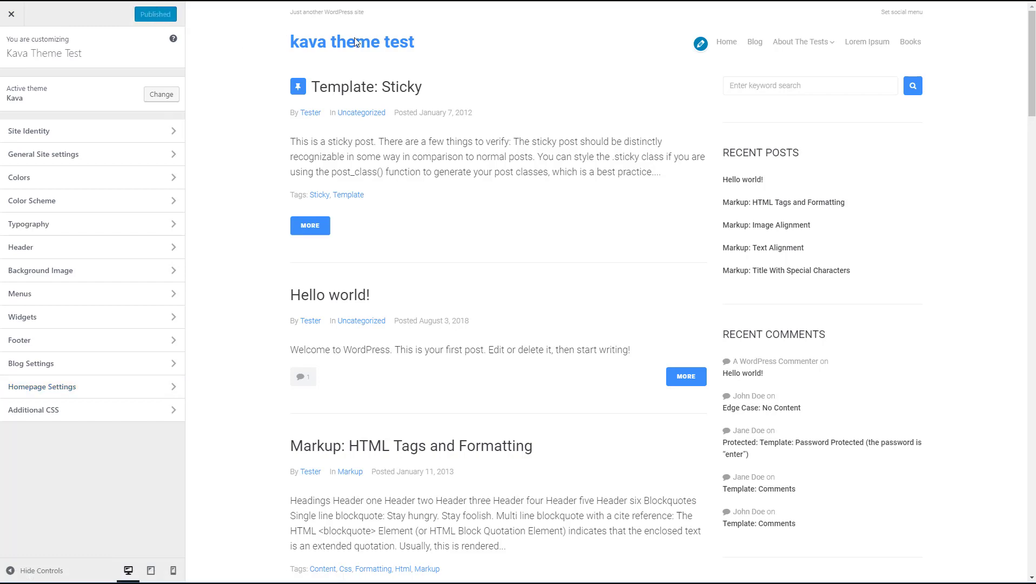
mouse_move(901, 12)
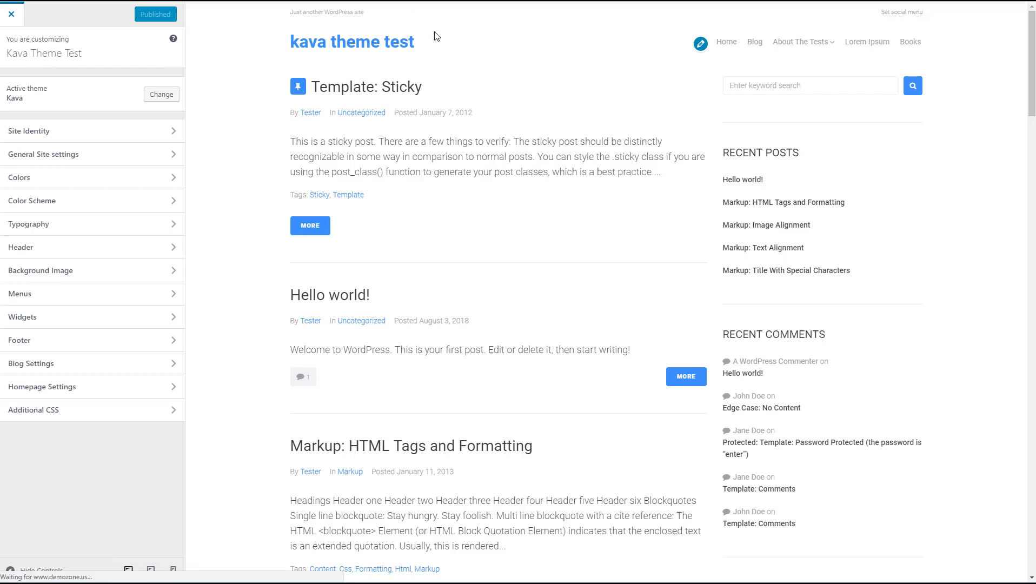
click(12, 14)
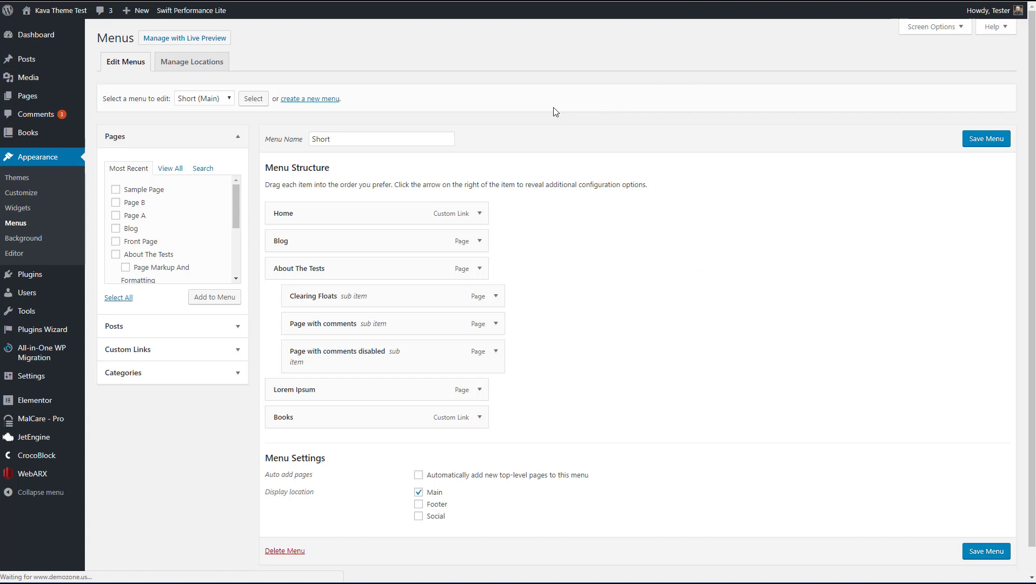
mouse_move(505, 116)
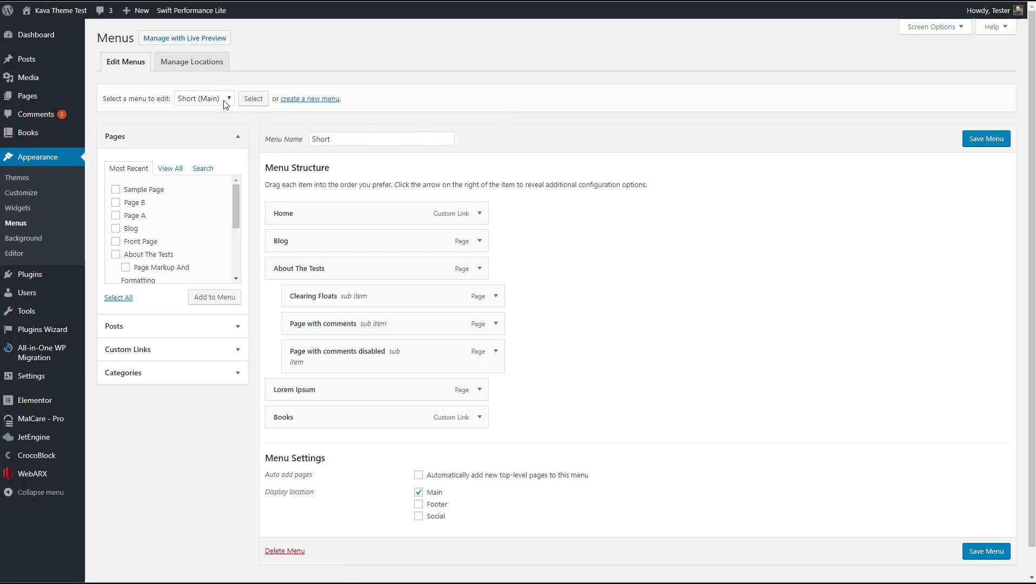
Check the existing menus, then create a new empty menu named 'Social Links'.
click(204, 98)
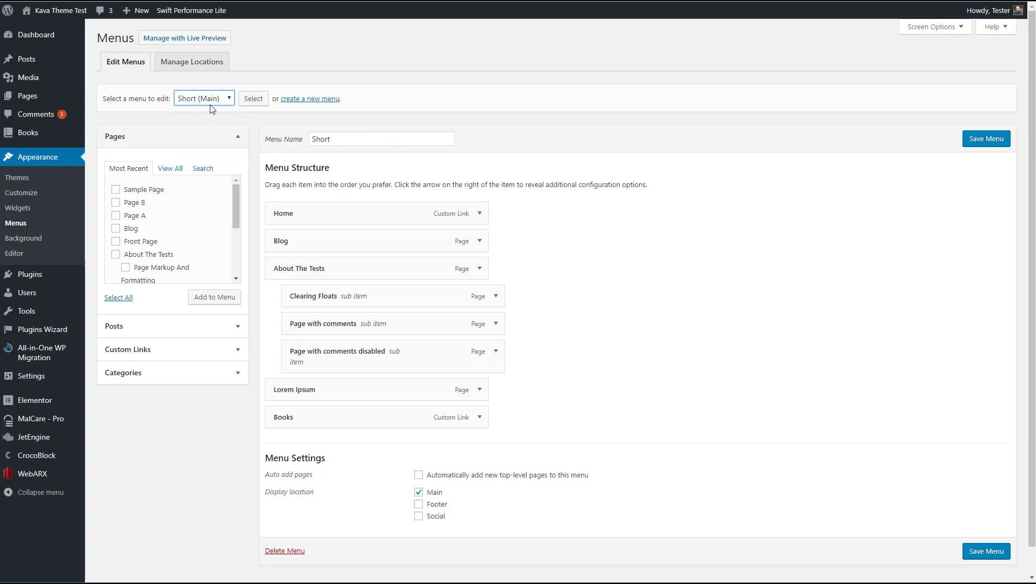
mouse_move(260, 121)
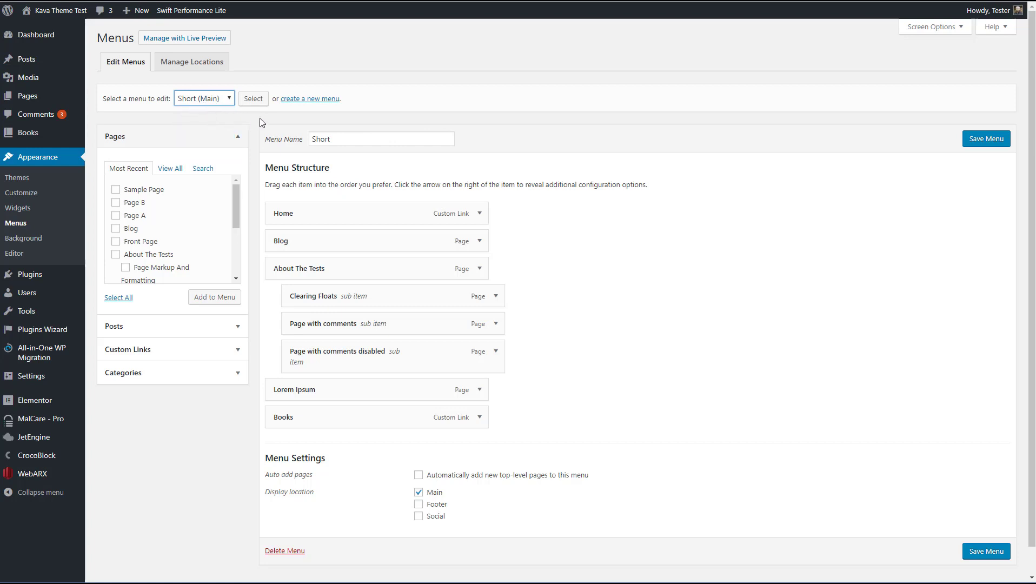
mouse_move(317, 101)
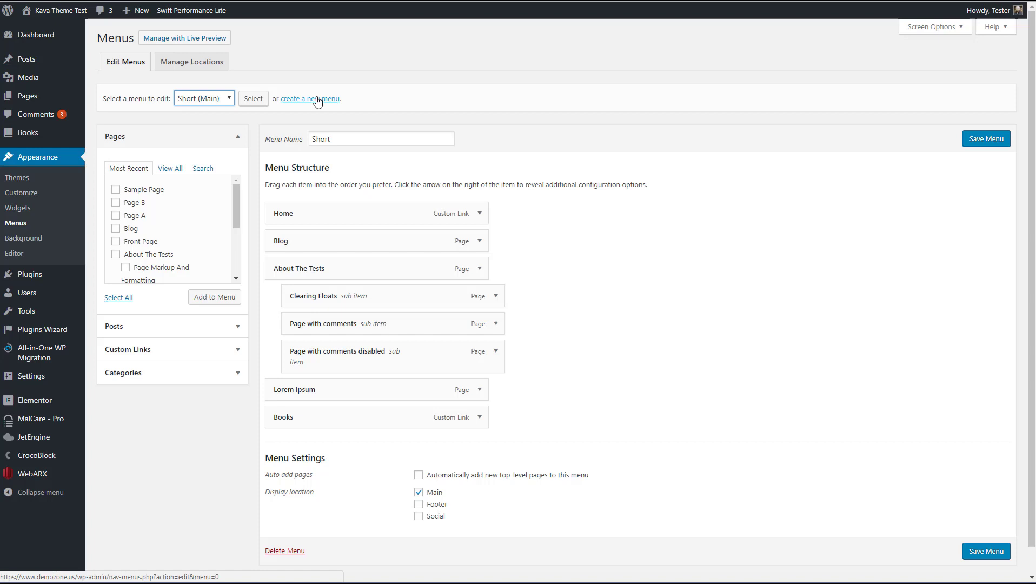
click(310, 98)
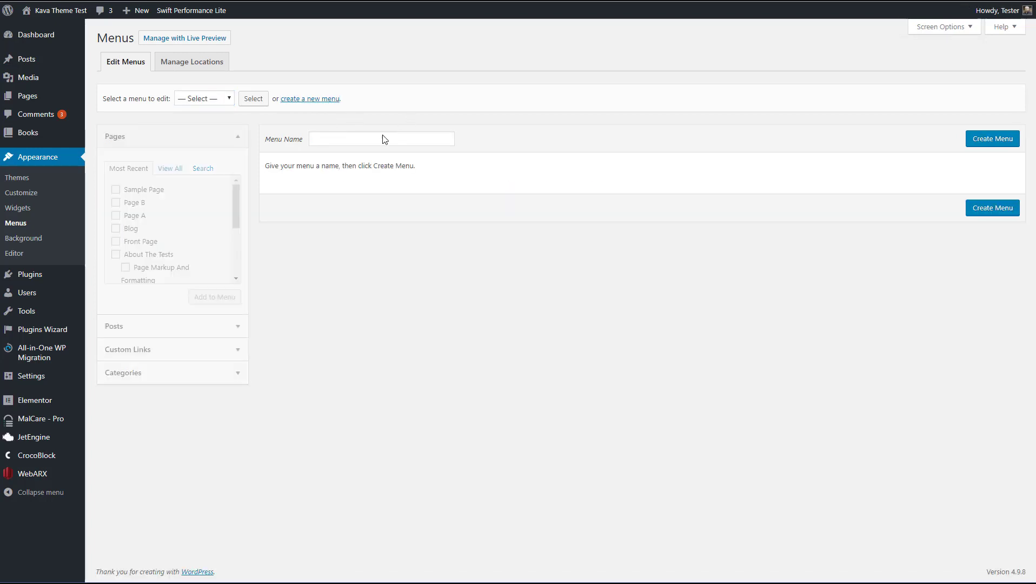
click(382, 138)
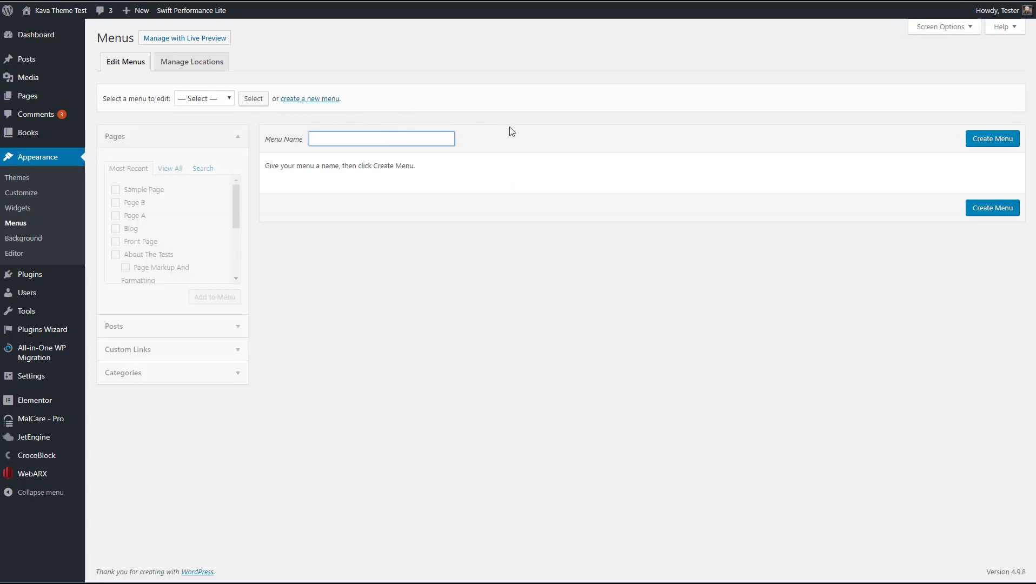
text(Social)
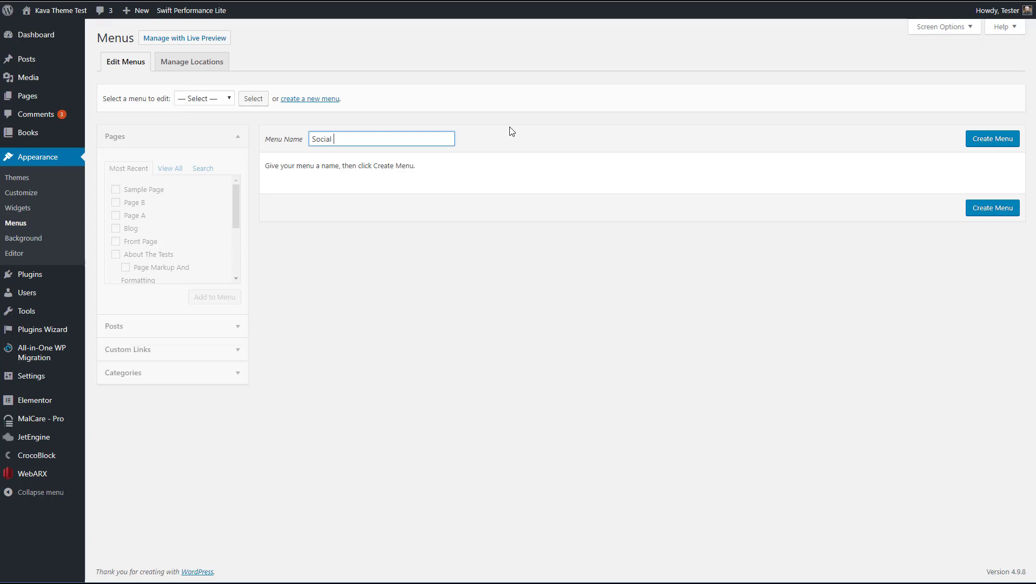
text(Links)
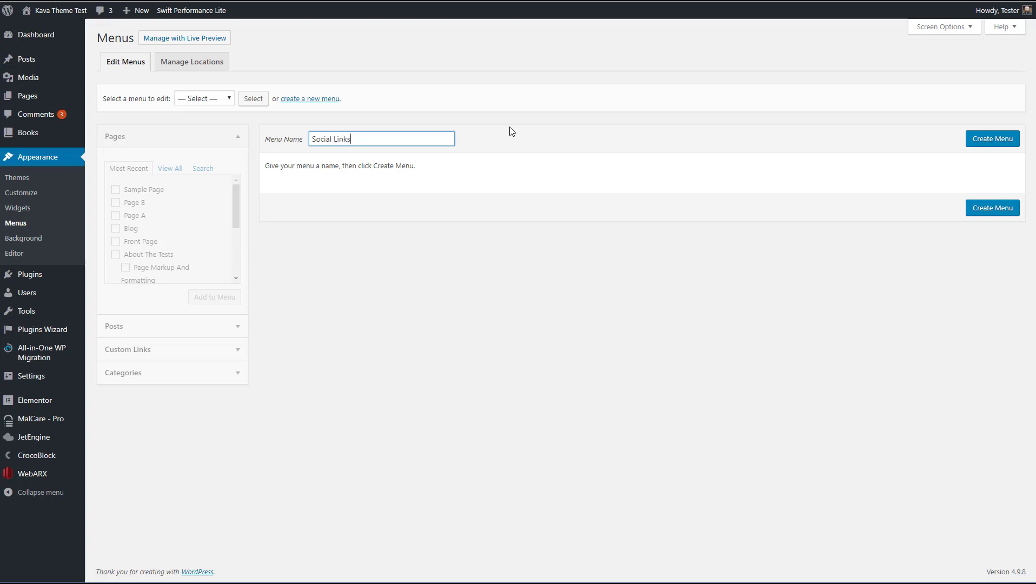
mouse_move(989, 140)
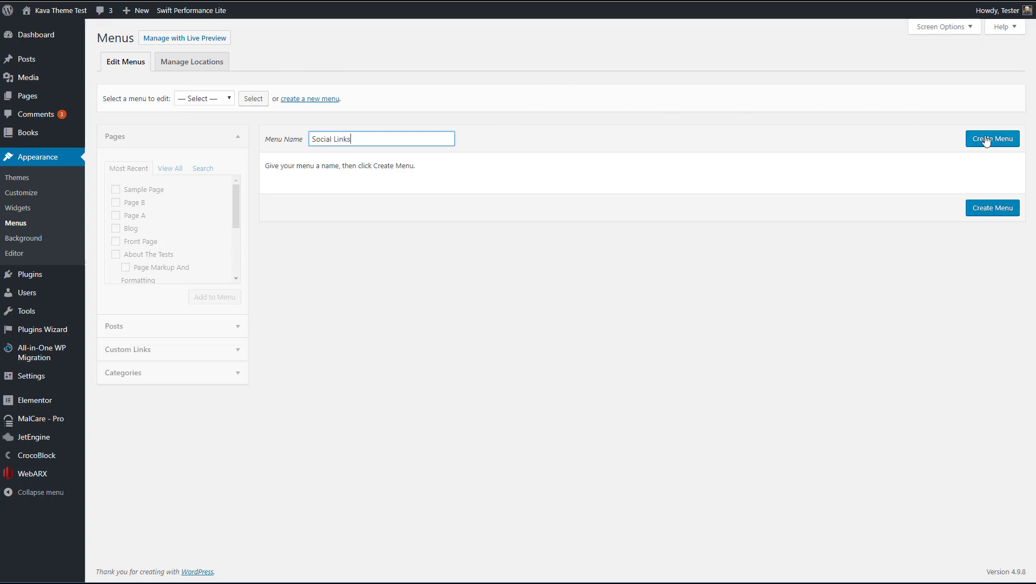
click(993, 139)
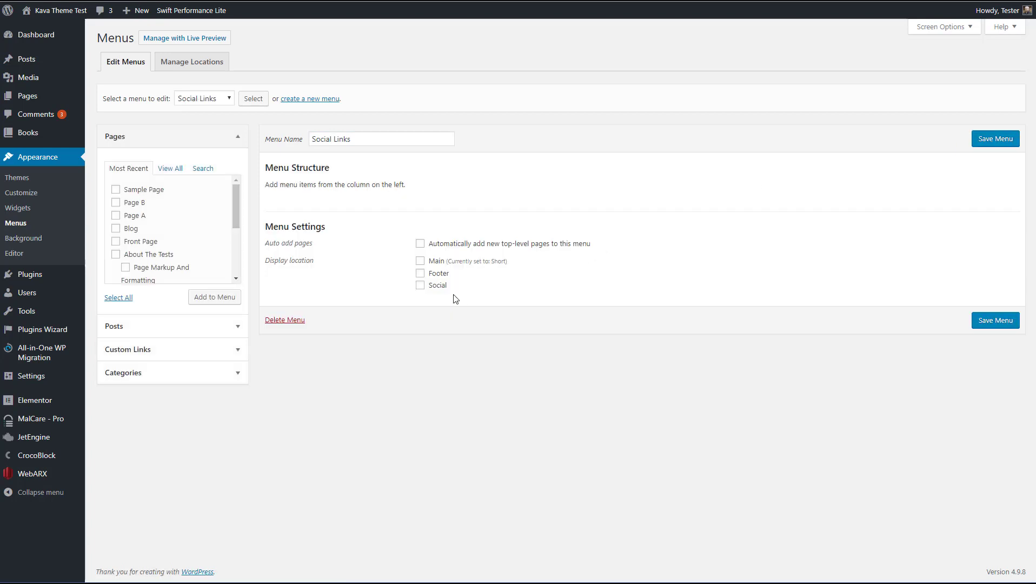
Assign the menu to the Social and Footer locations and start entering a custom link.
click(420, 285)
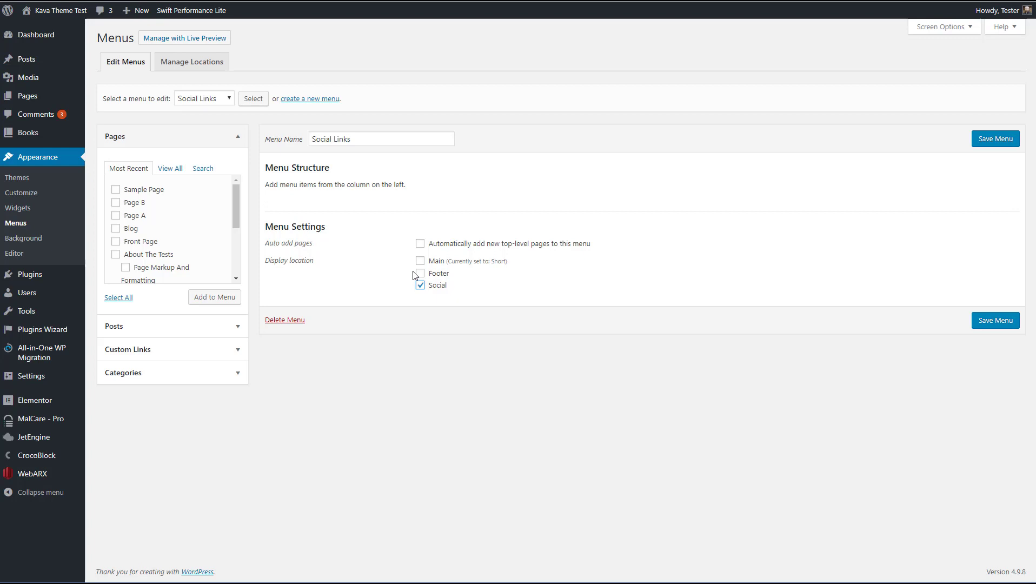
click(419, 273)
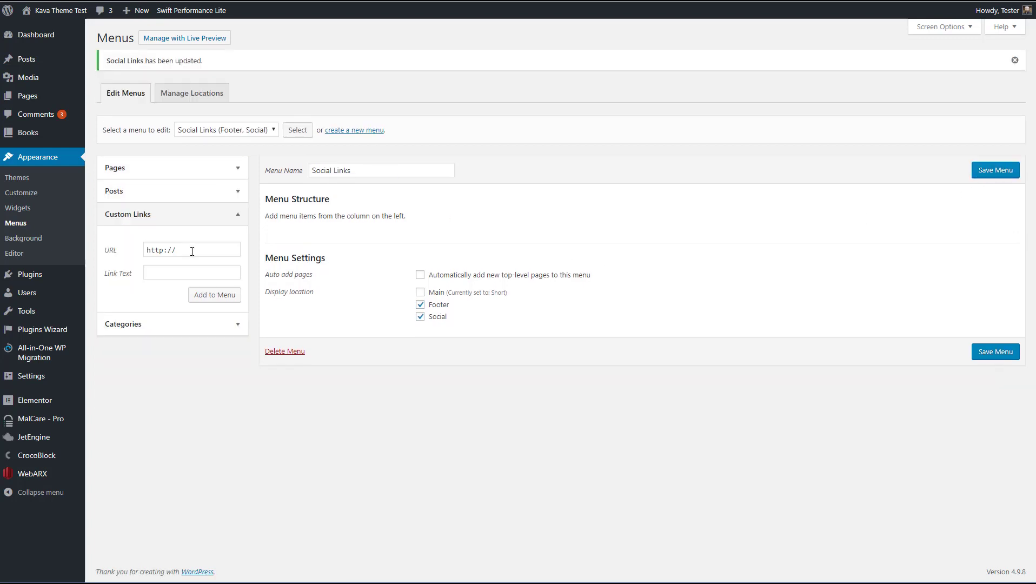
click(191, 250)
text(s)
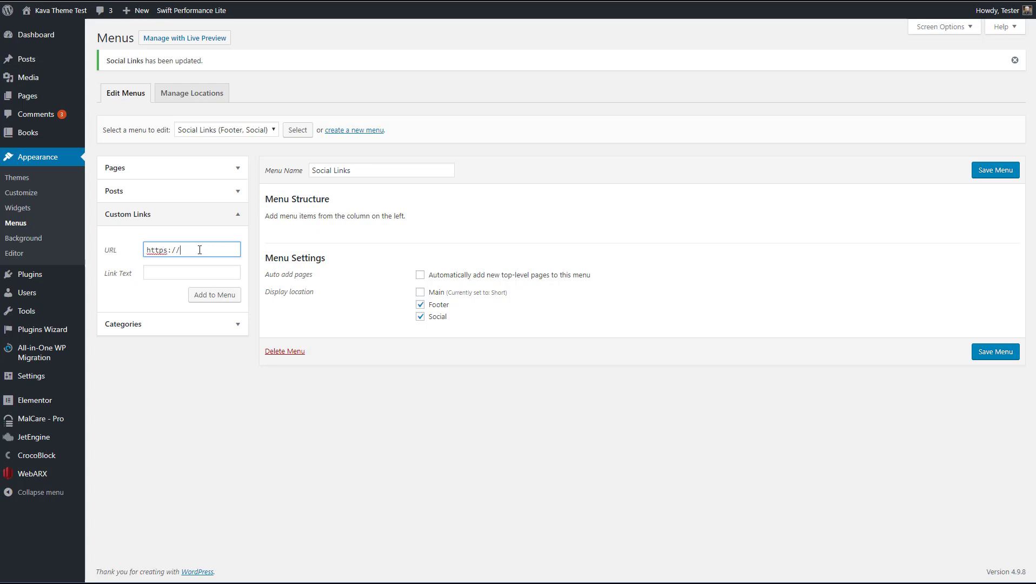
text(www.)
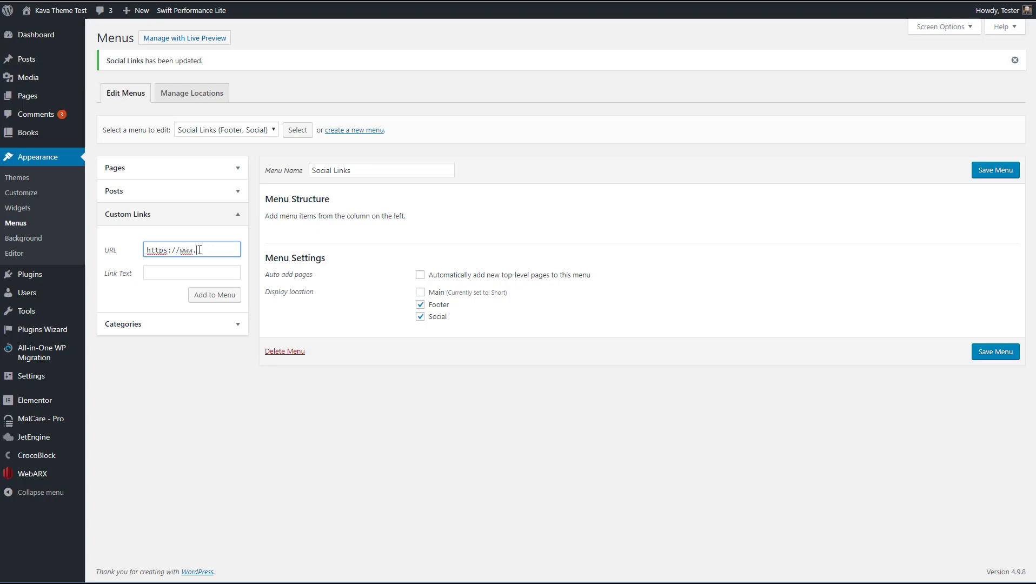
text(facebook.com/)
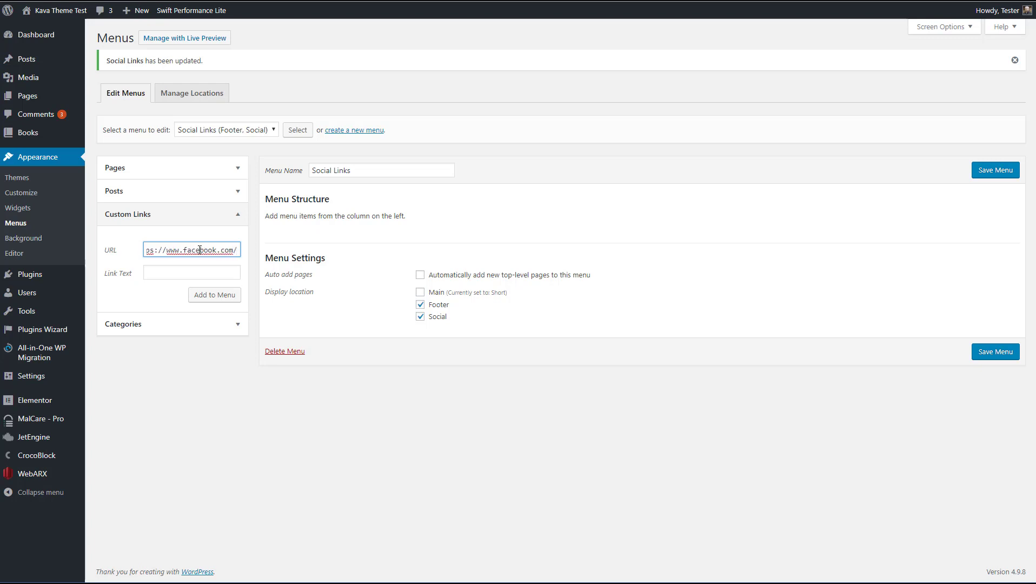
click(191, 272)
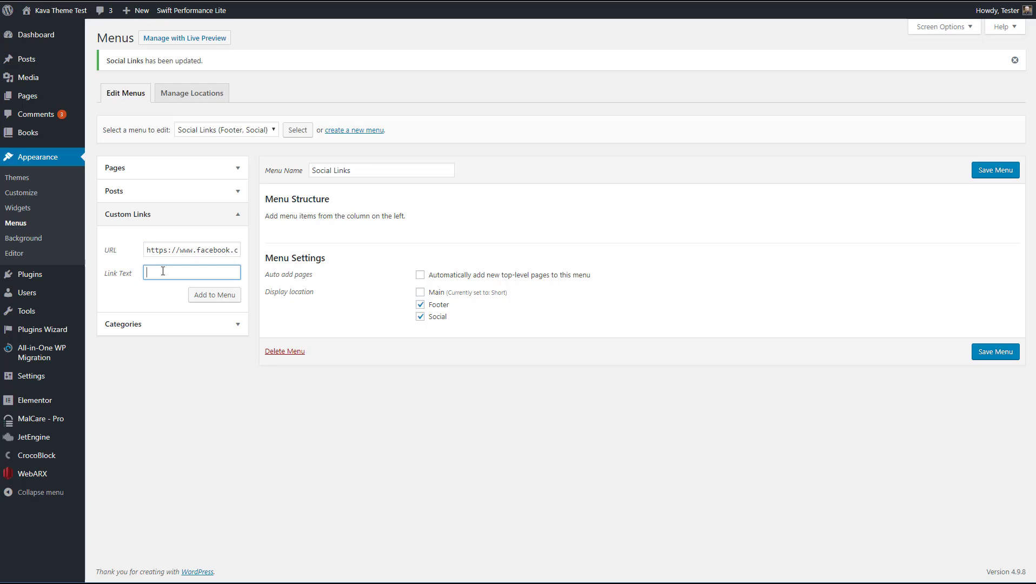
text(Facebook)
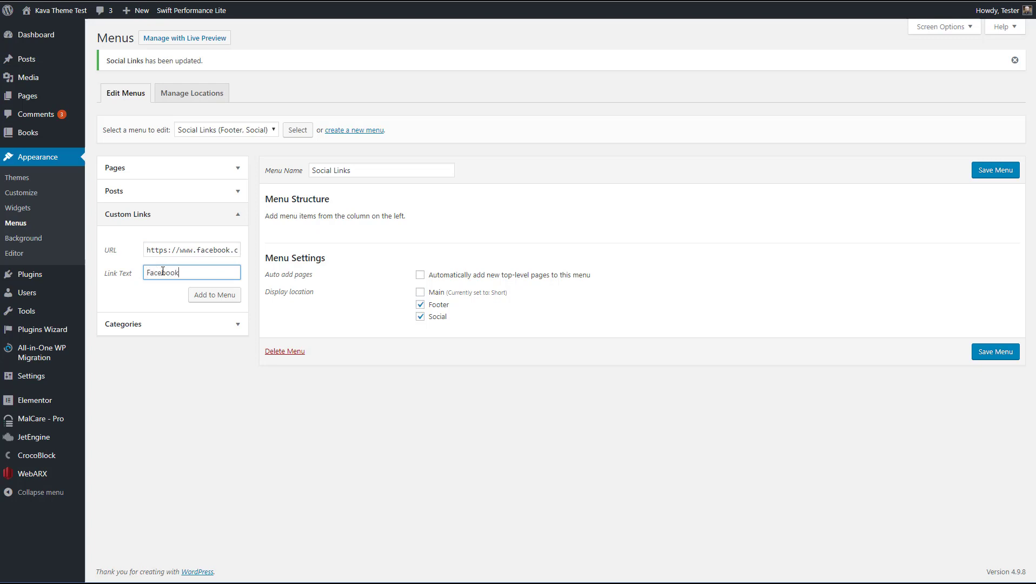
click(214, 295)
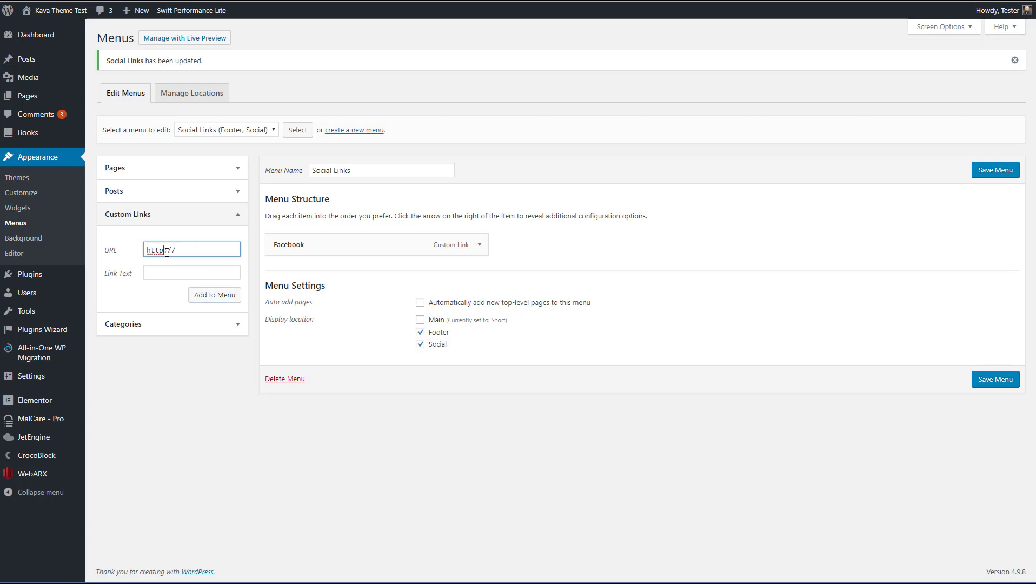
text(https://w)
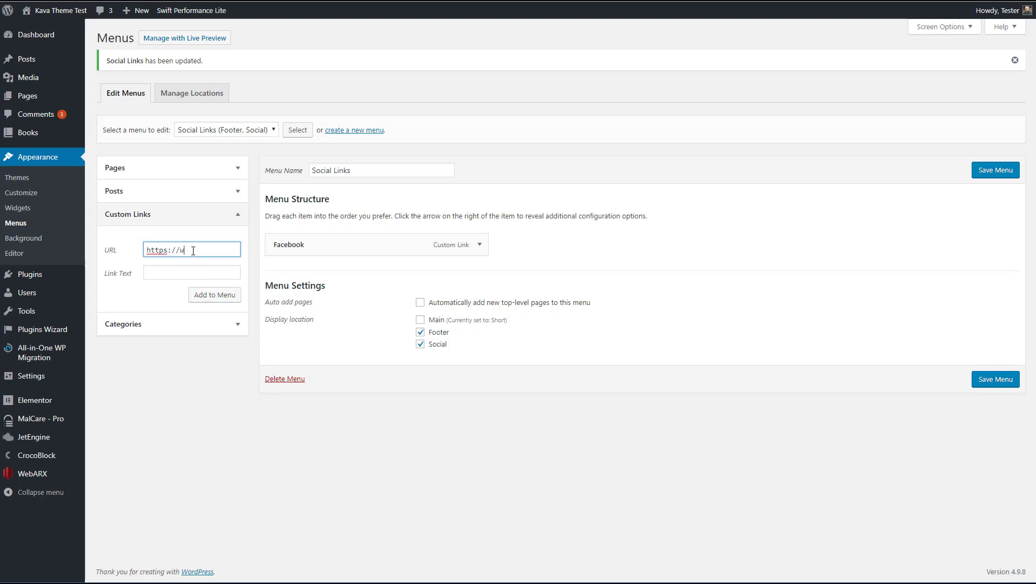
text(ww.twitter.cc)
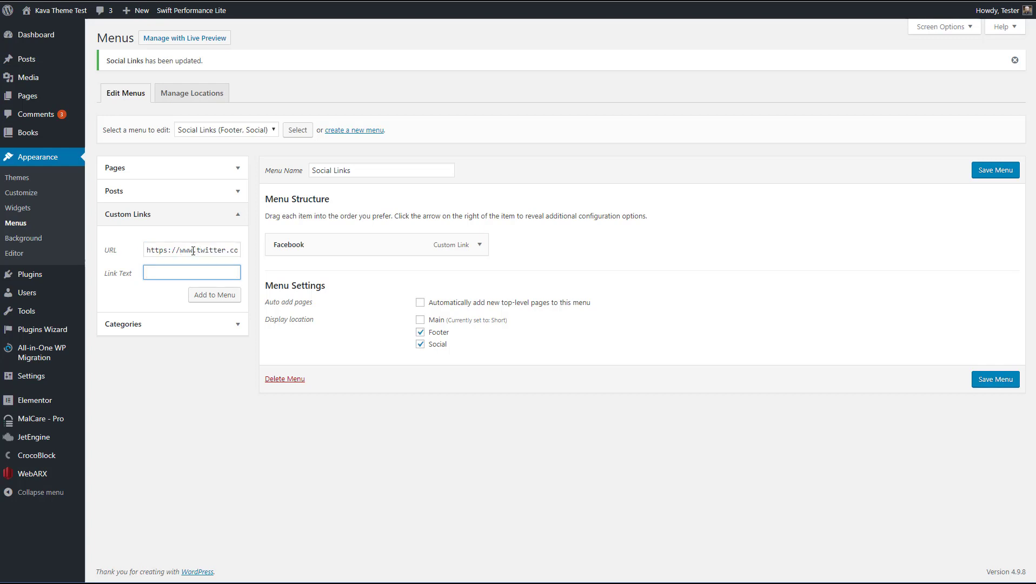
text(Twitter)
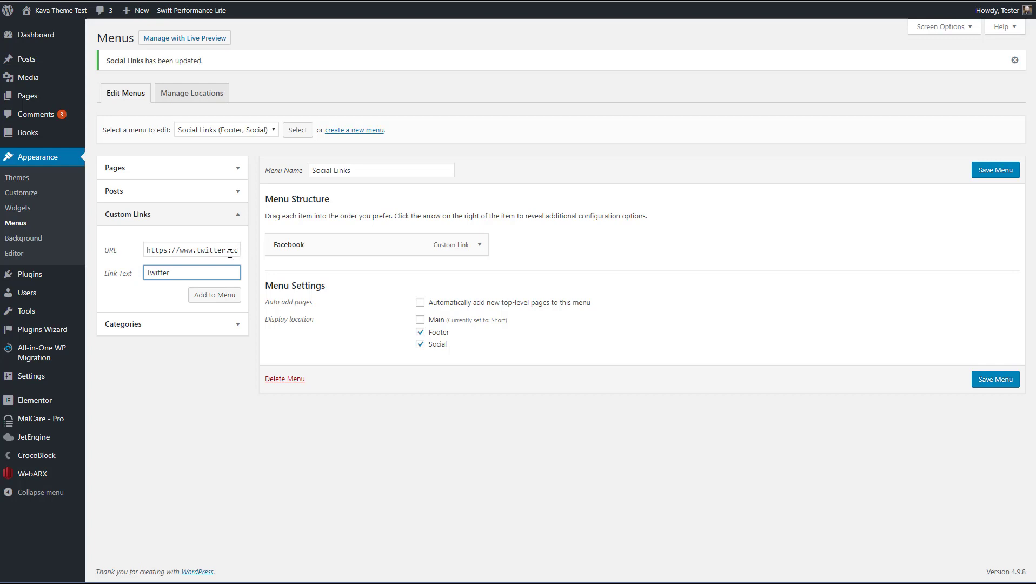
click(214, 295)
text(https://)
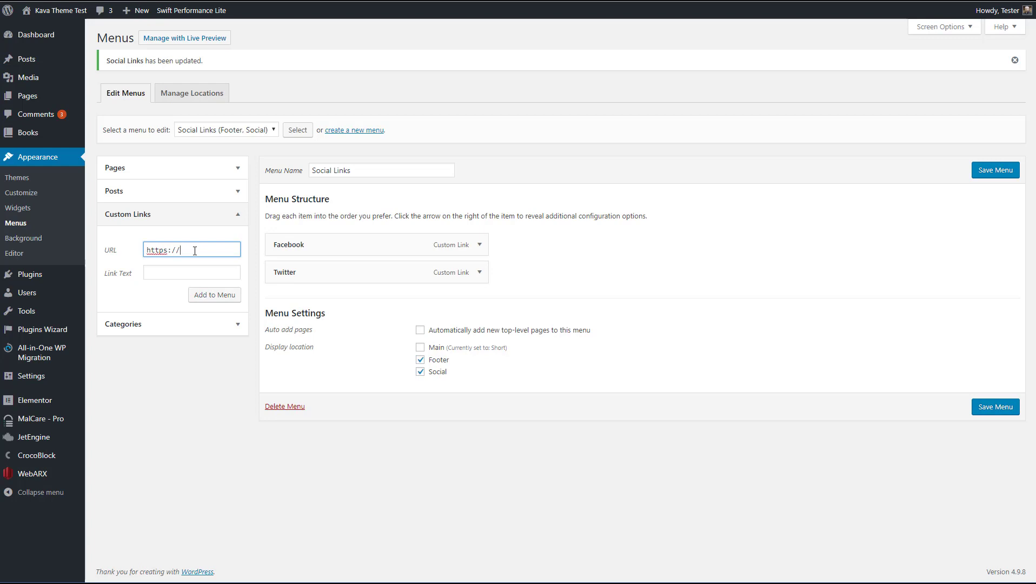
Add a LinkedIn custom link, save the Social Links menu, and visit the site.
text(www.)
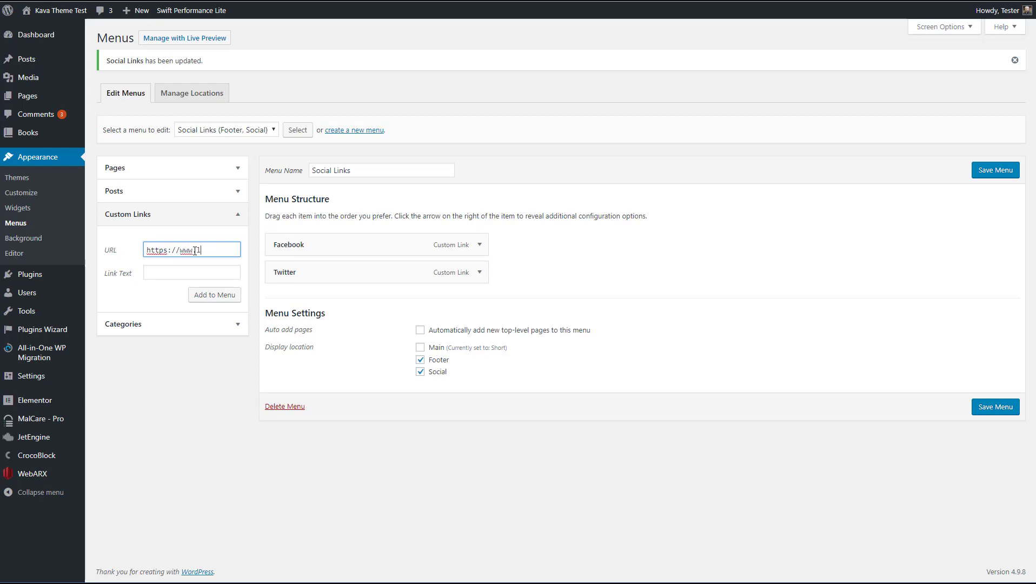
text(linkedin.c)
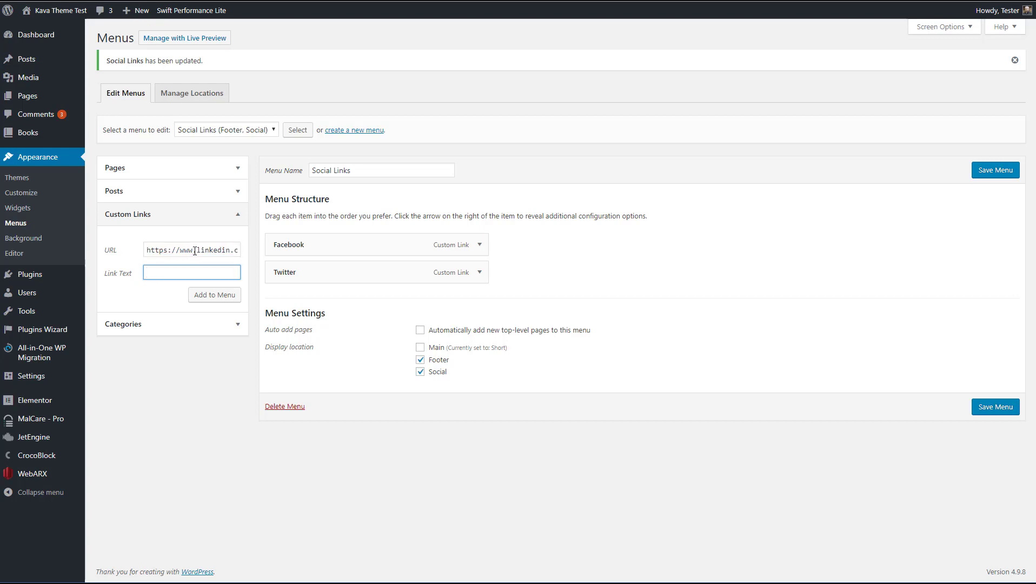
text(LinkedIn)
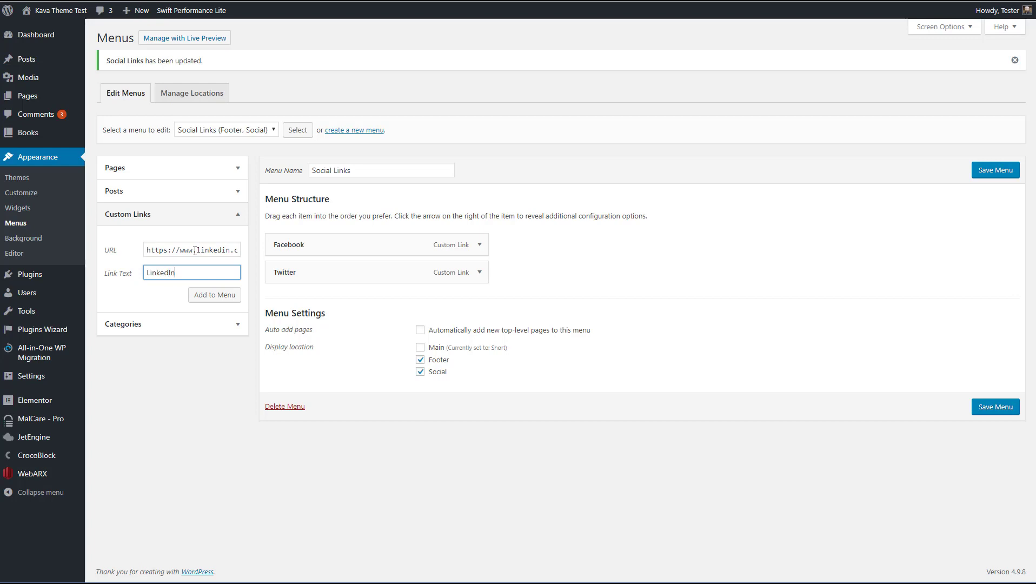
click(214, 295)
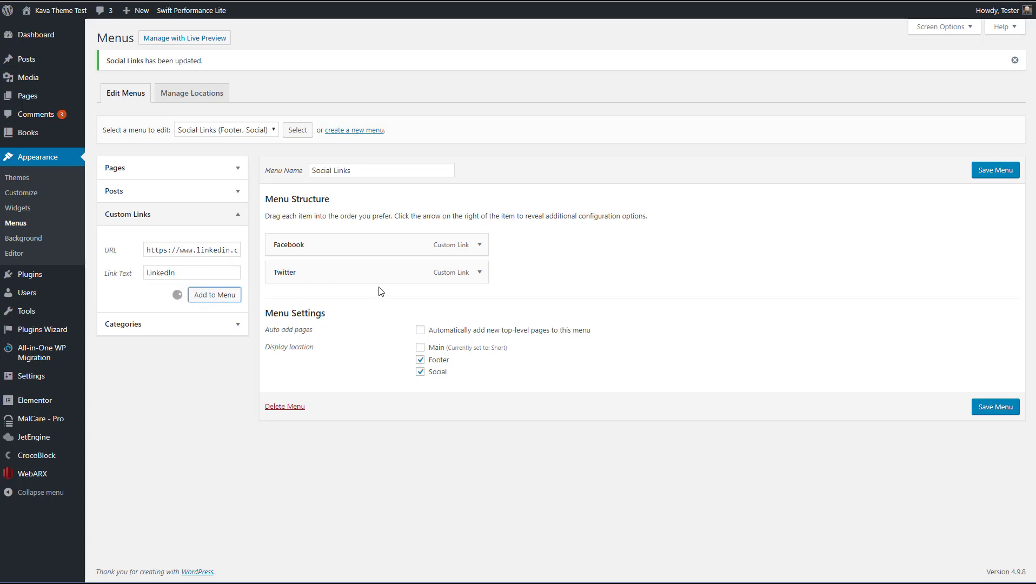
click(214, 295)
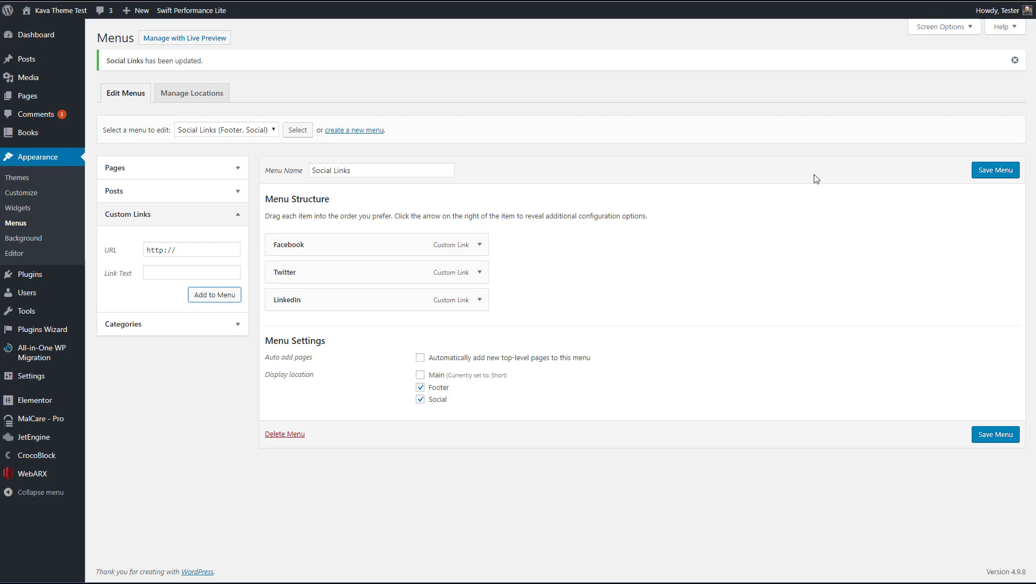
click(995, 162)
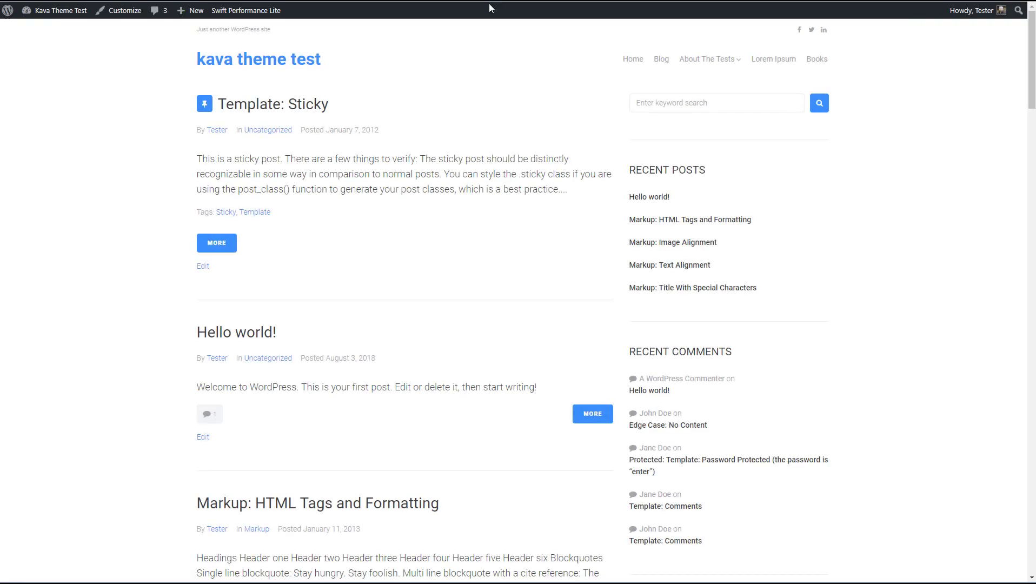
mouse_move(819, 30)
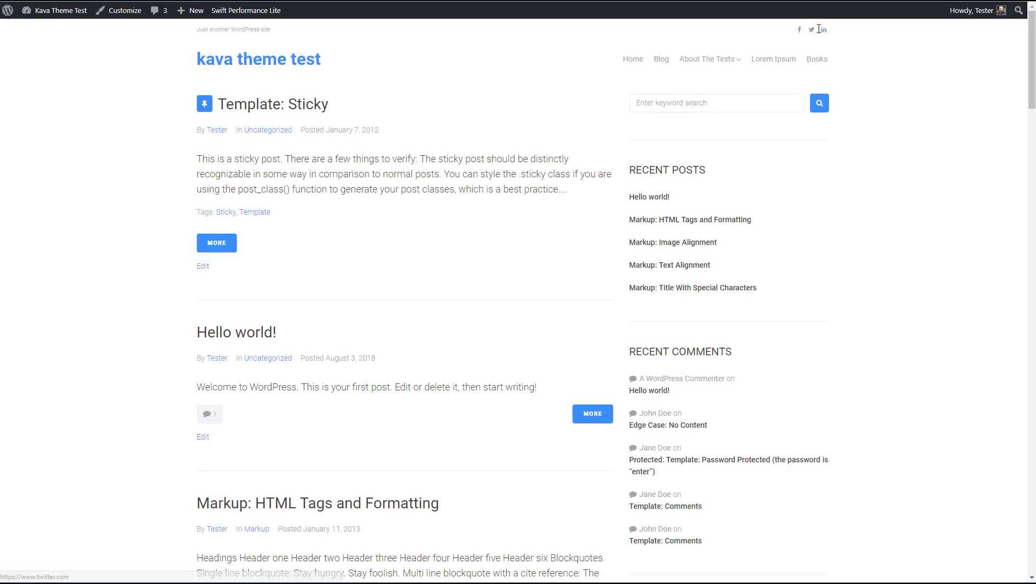
mouse_move(767, 24)
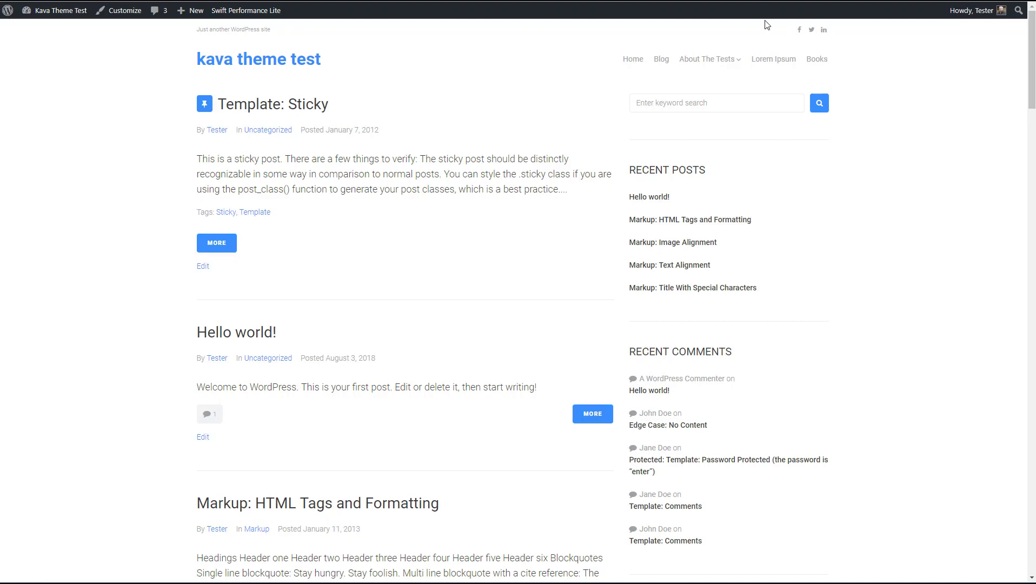
Scroll down the front page past the header's Facebook, Twitter and LinkedIn icons.
scroll(down, 3)
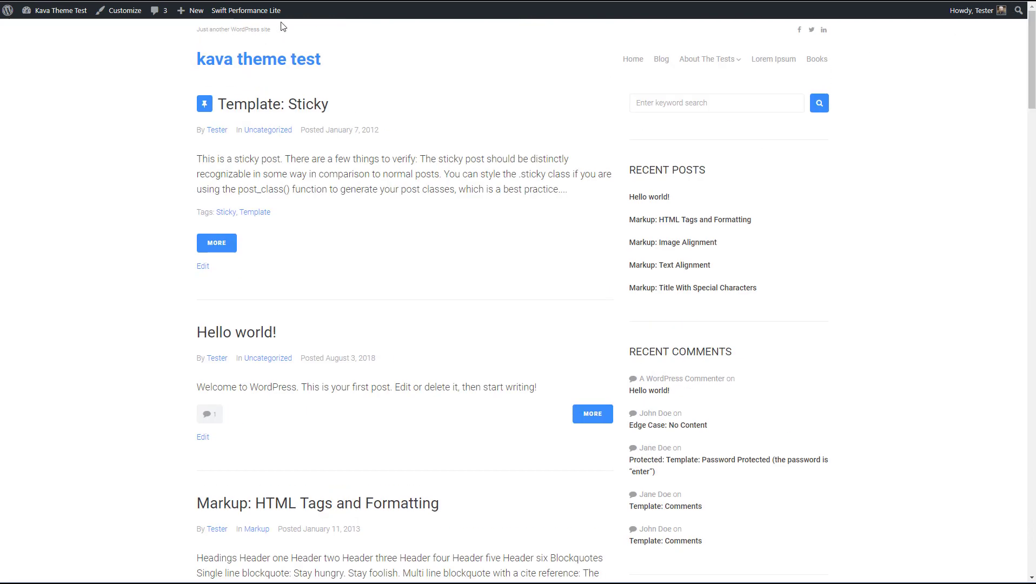
mouse_move(263, 31)
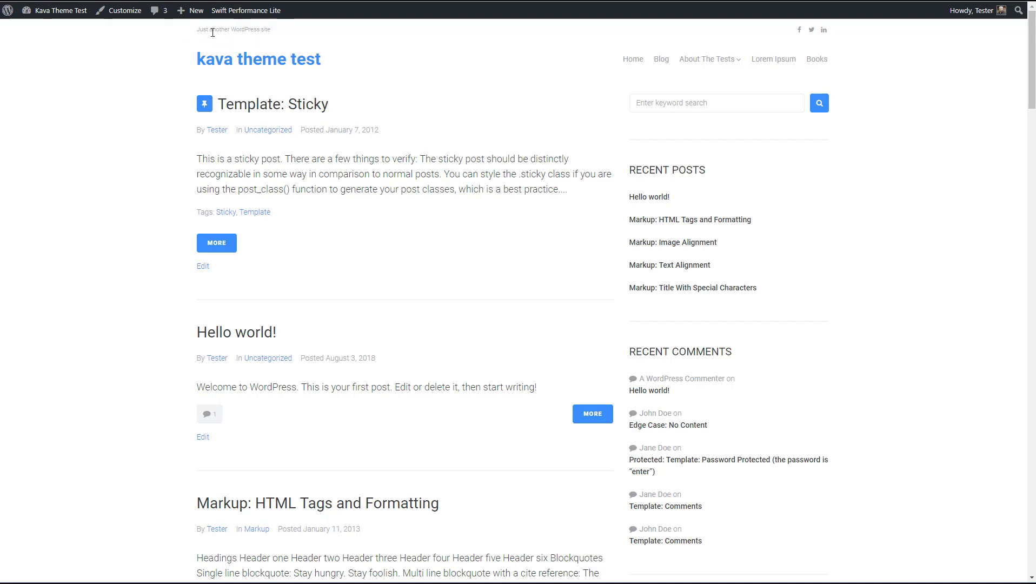
mouse_move(342, 77)
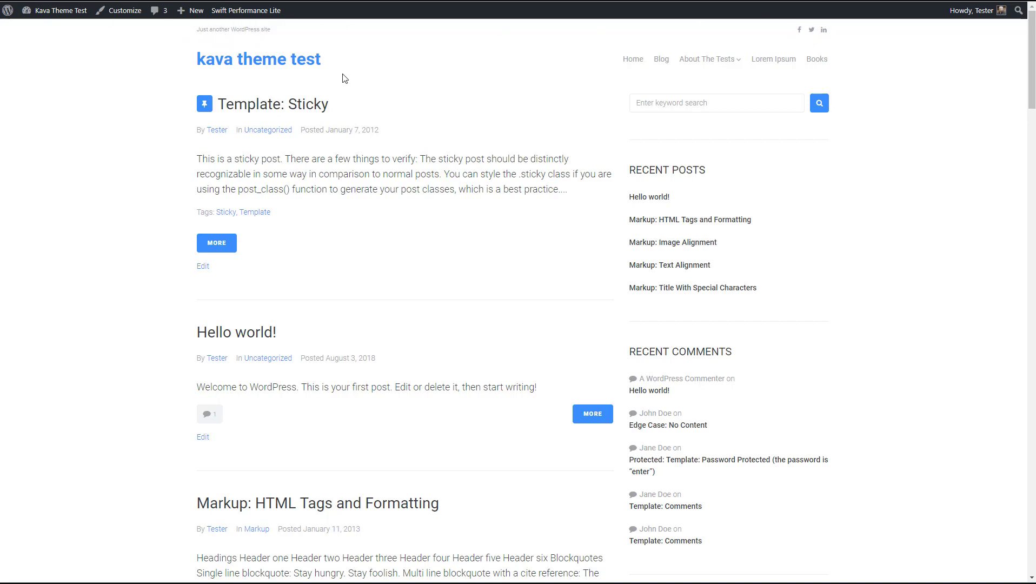
mouse_move(247, 46)
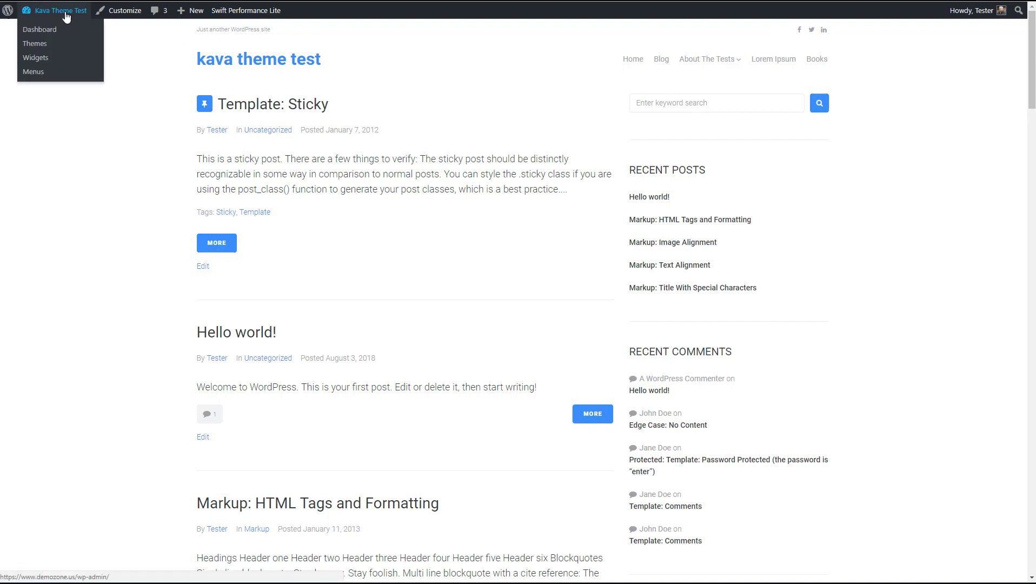
mouse_move(35, 30)
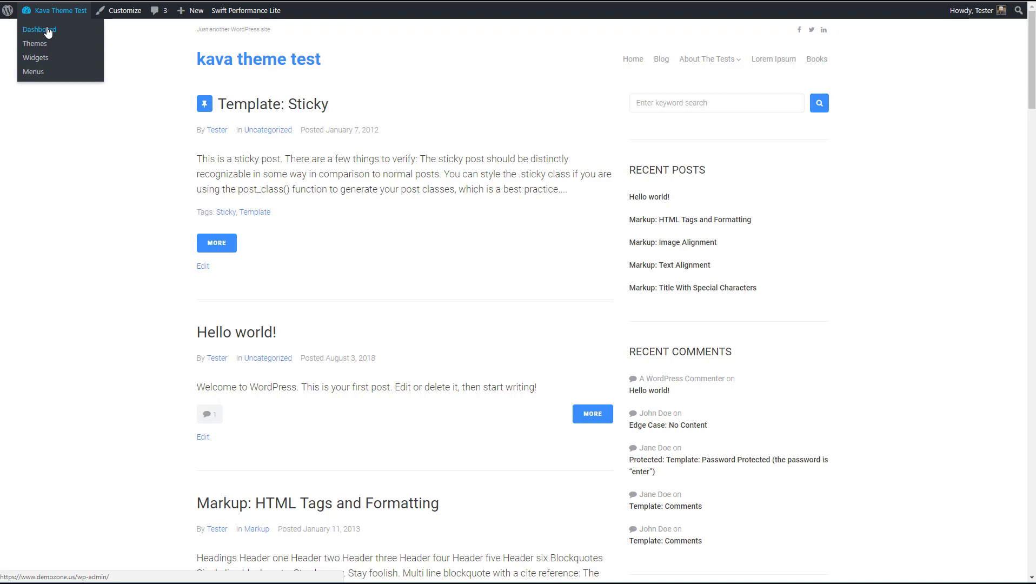
Return to the dashboard, open Plugins, and scroll down past Kava Extra to WP Mail SMTP.
click(38, 30)
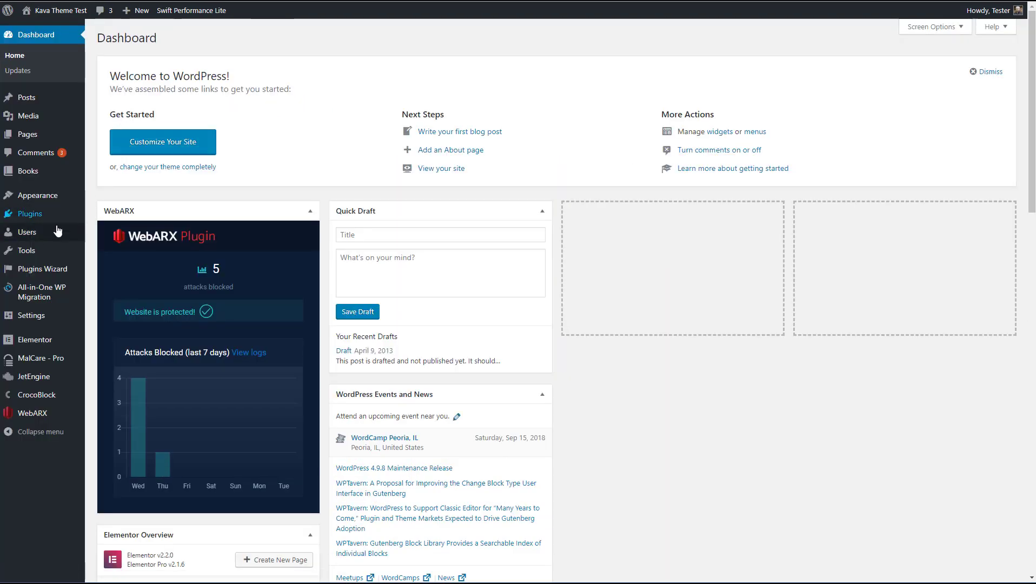
click(30, 213)
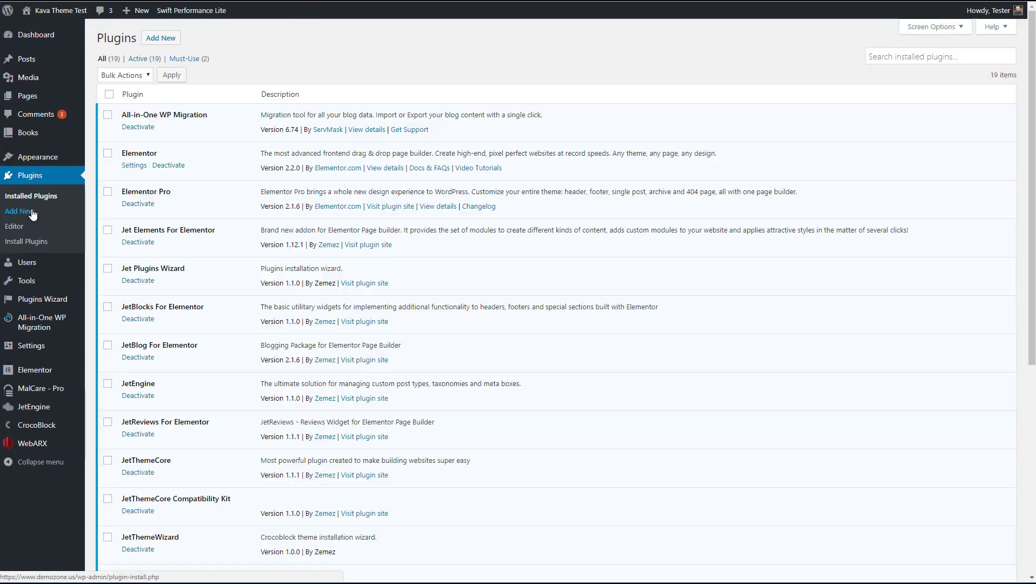
scroll(down, 3)
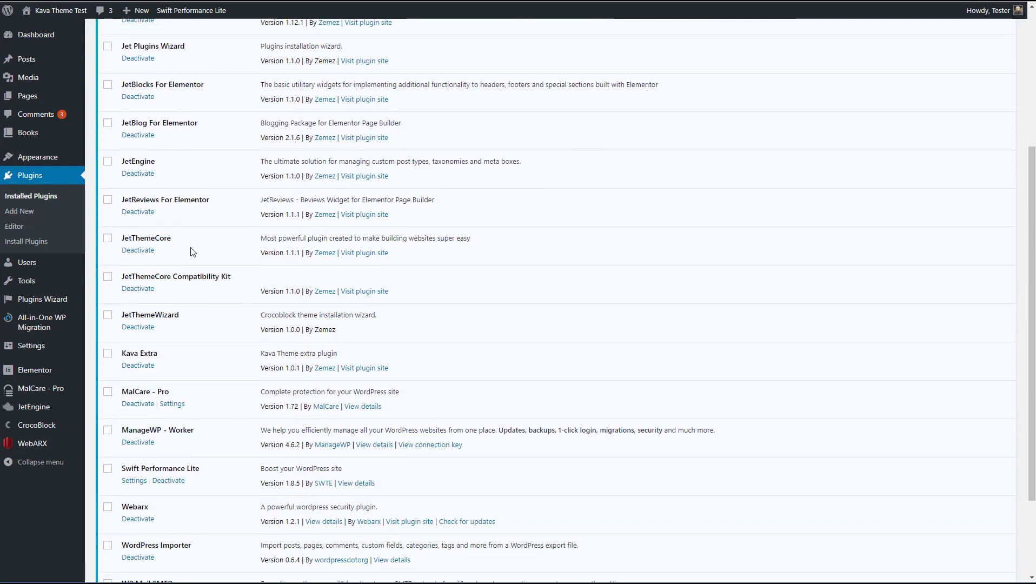
scroll(down, 3)
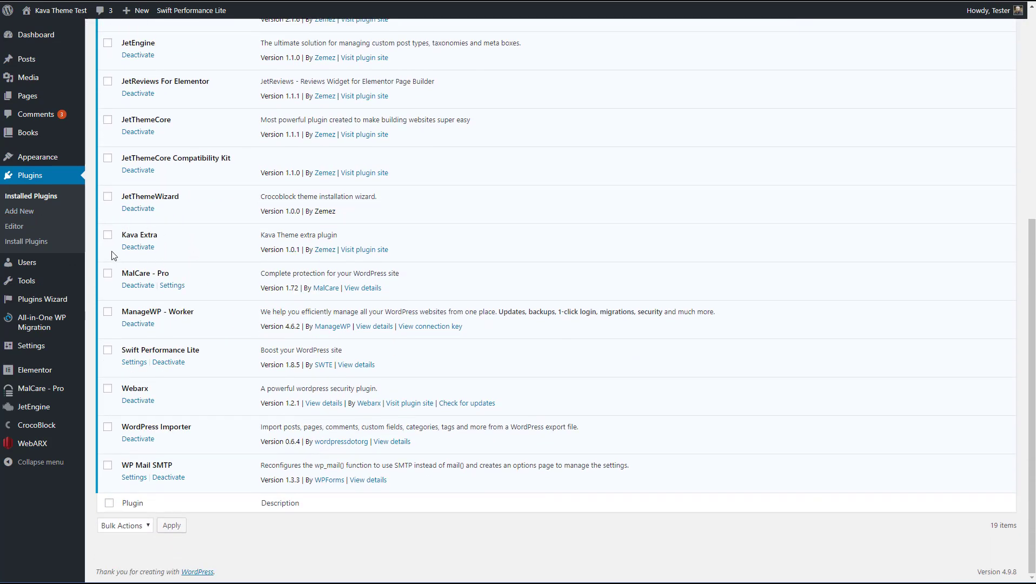
mouse_move(124, 238)
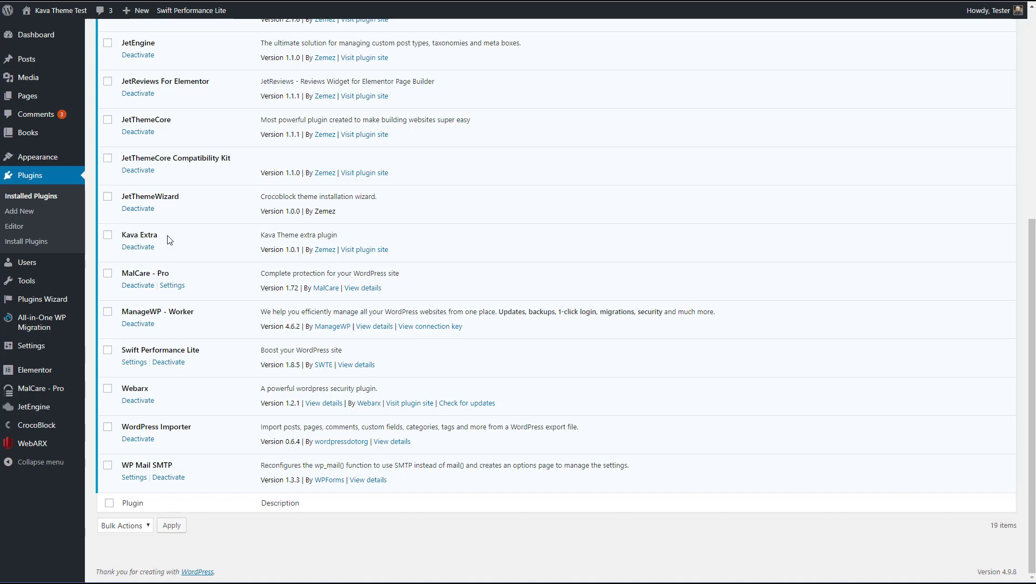
mouse_move(140, 224)
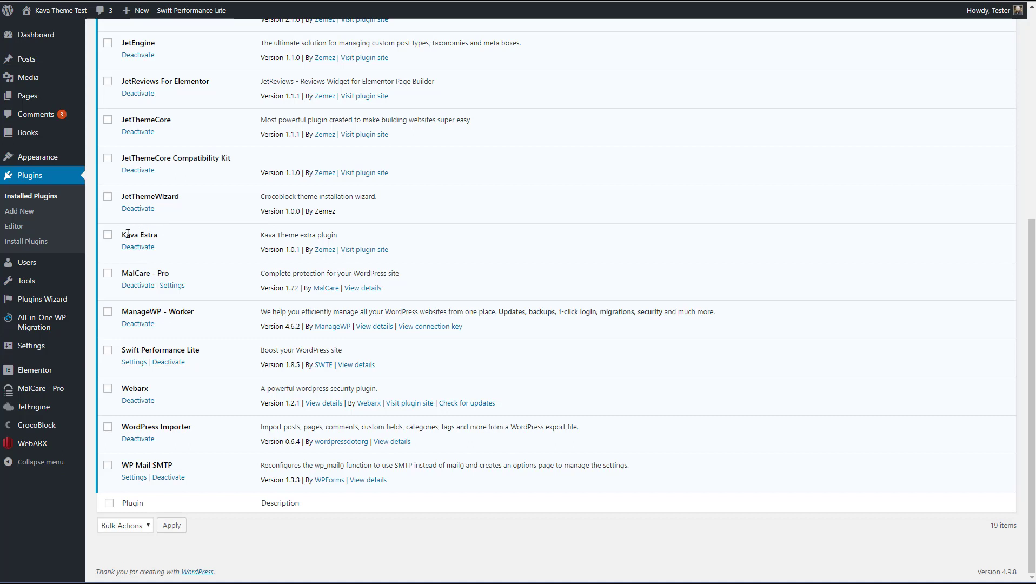
mouse_move(122, 239)
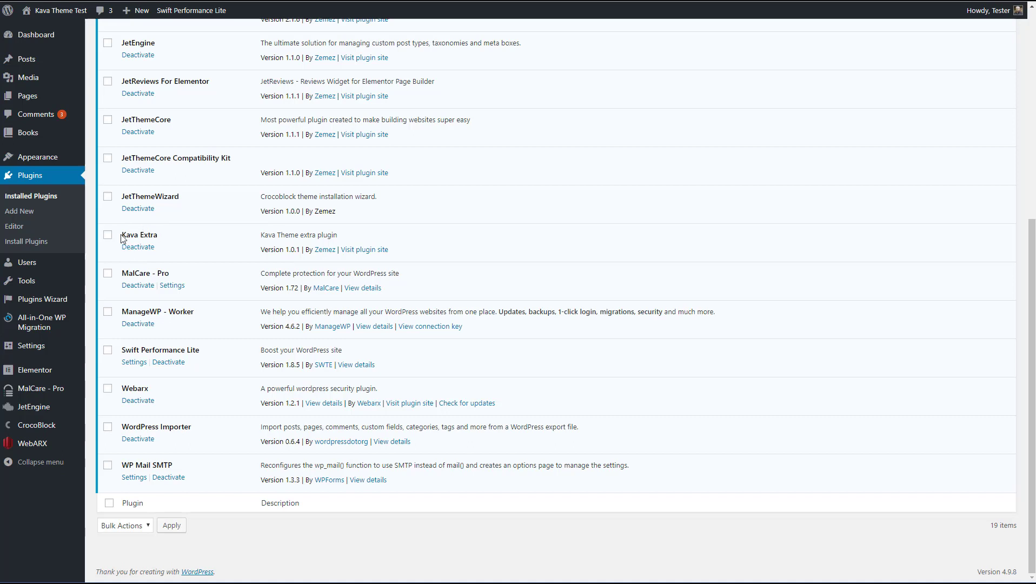
mouse_move(169, 240)
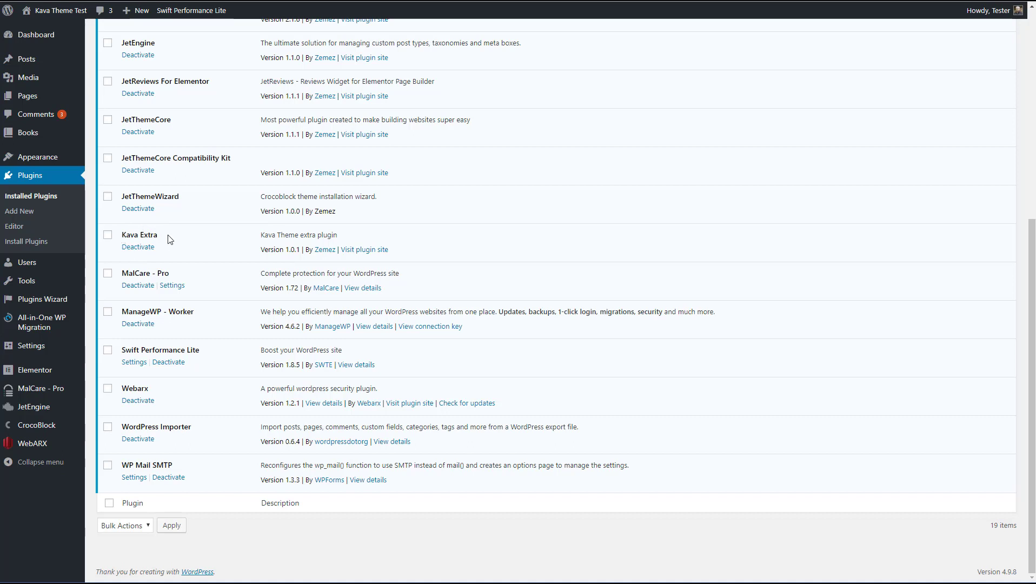
mouse_move(145, 267)
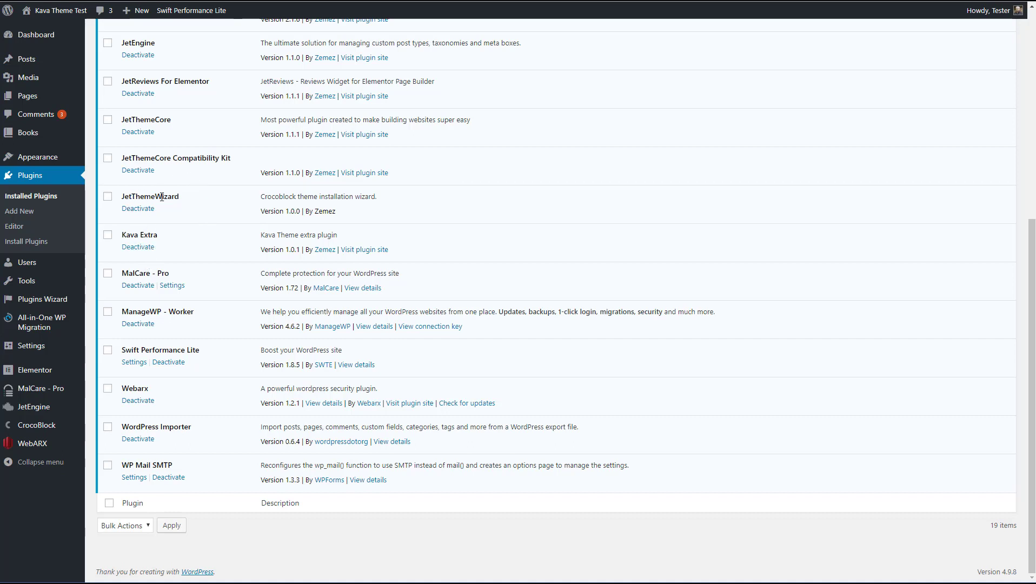
mouse_move(183, 204)
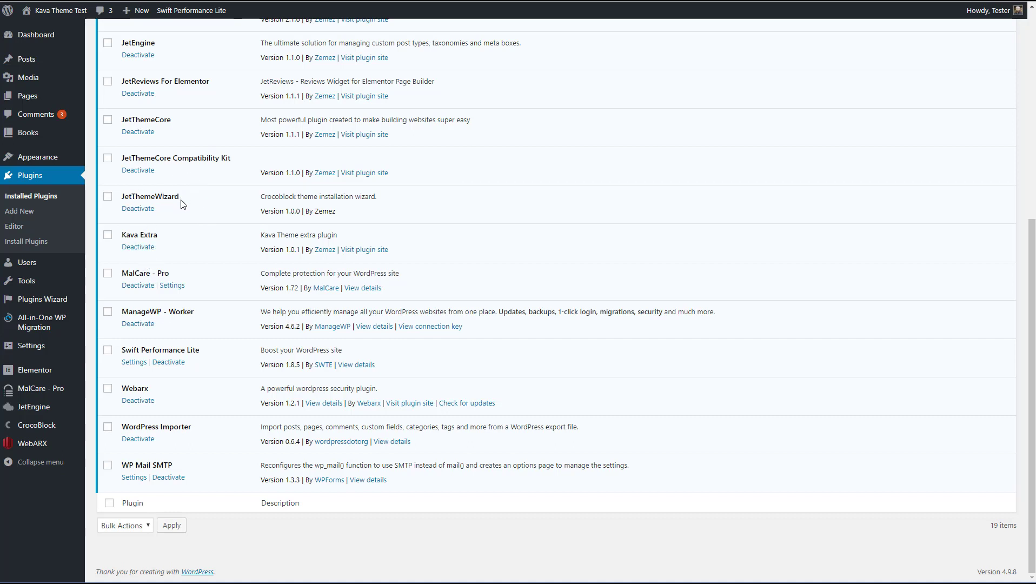
mouse_move(176, 206)
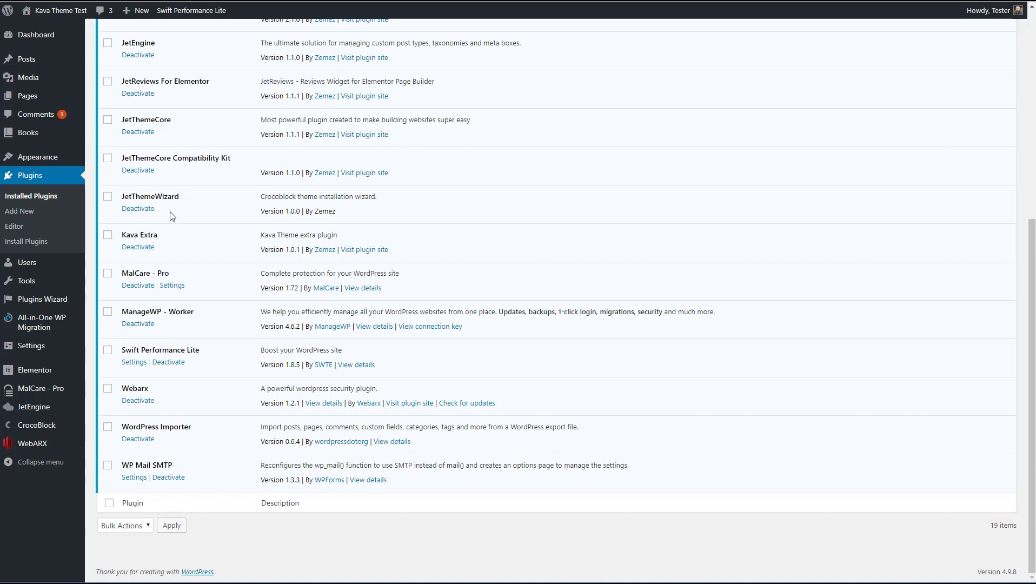
mouse_move(145, 239)
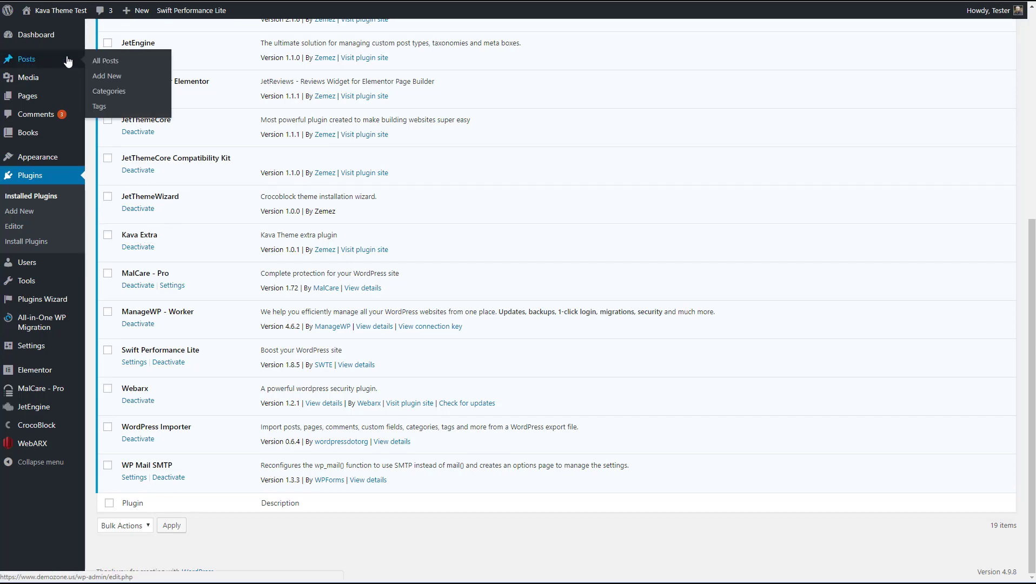
click(105, 61)
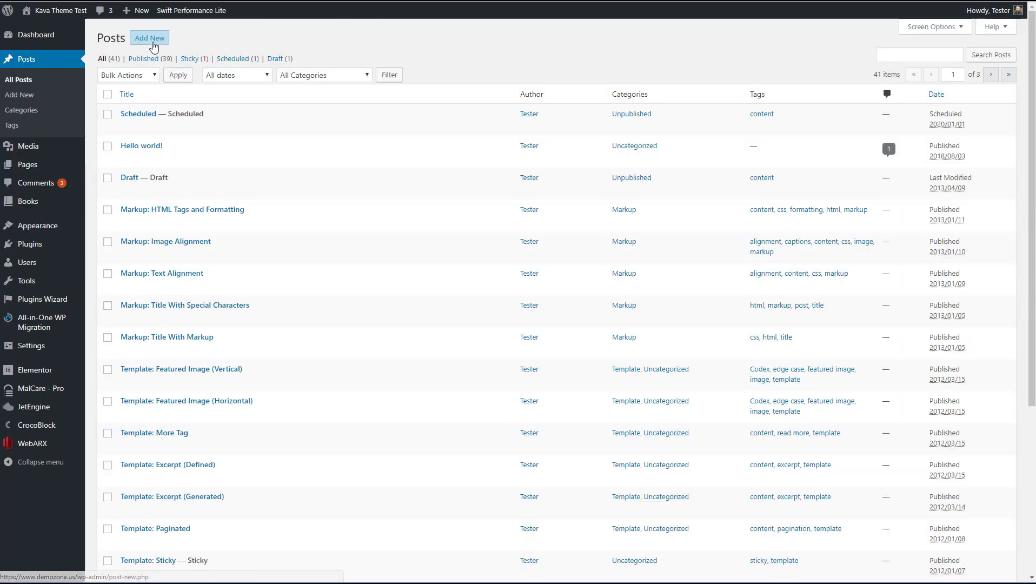
click(150, 38)
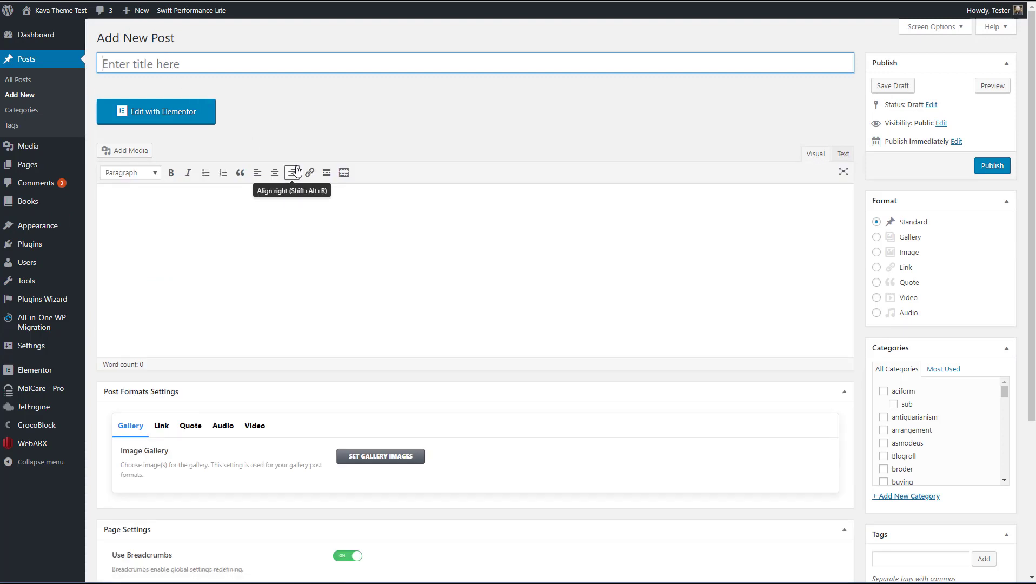
scroll(down, 3)
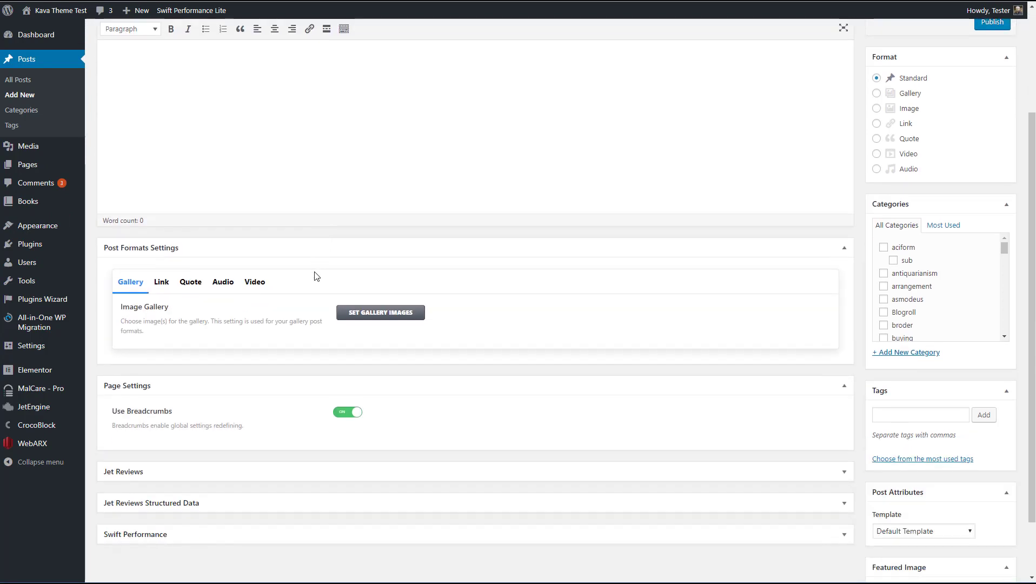
mouse_move(247, 337)
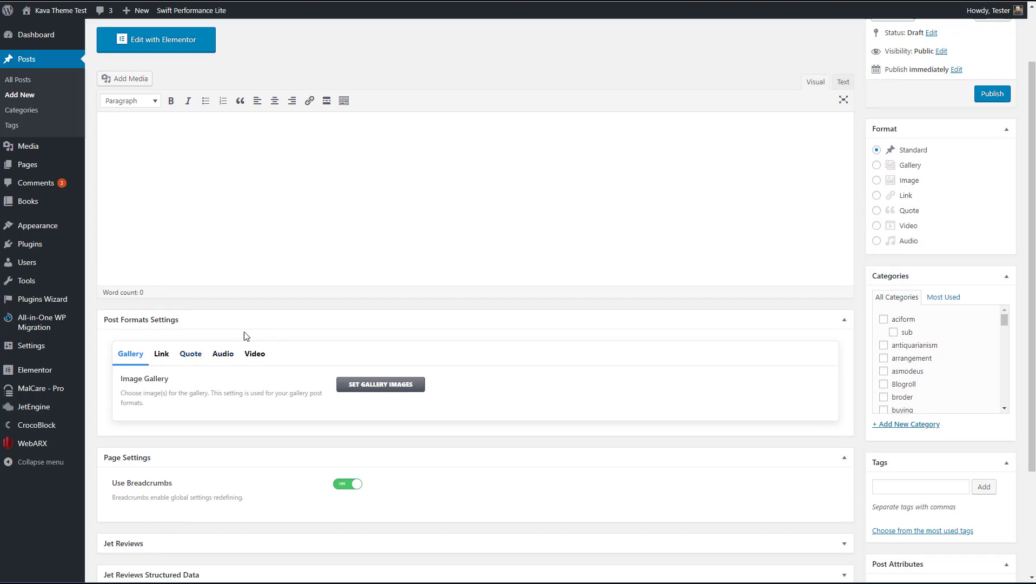
mouse_move(892, 193)
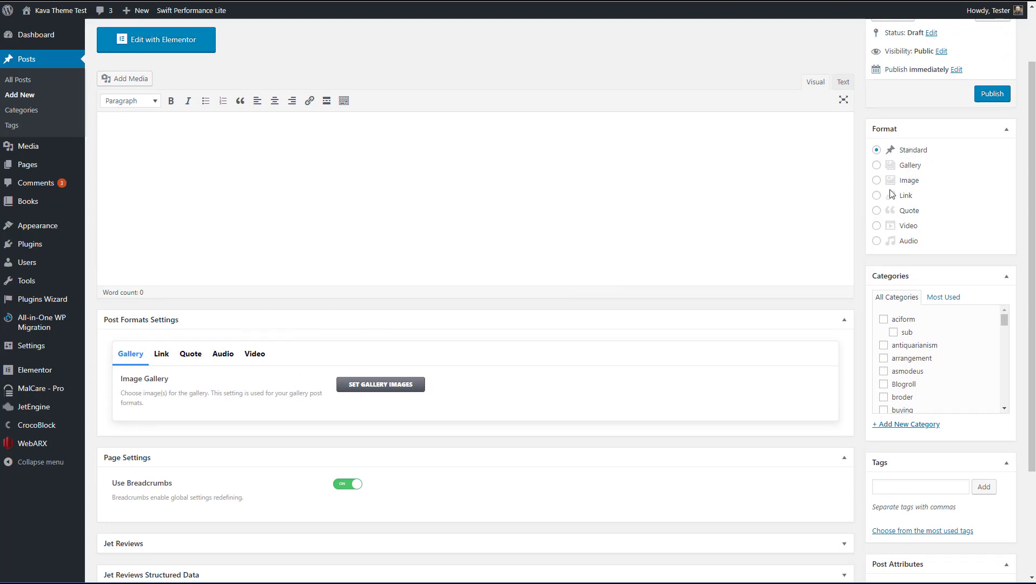
mouse_move(880, 245)
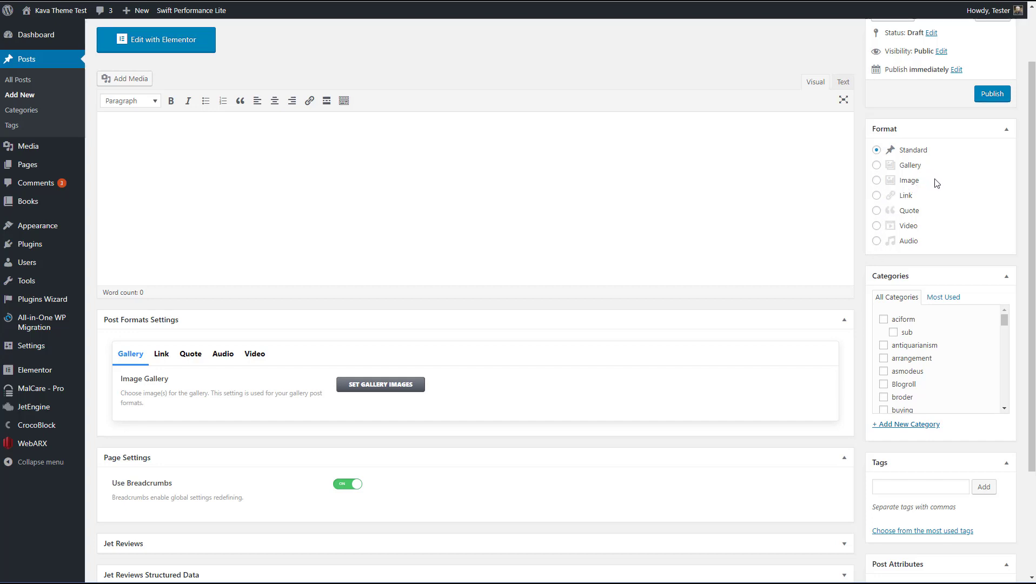
mouse_move(905, 198)
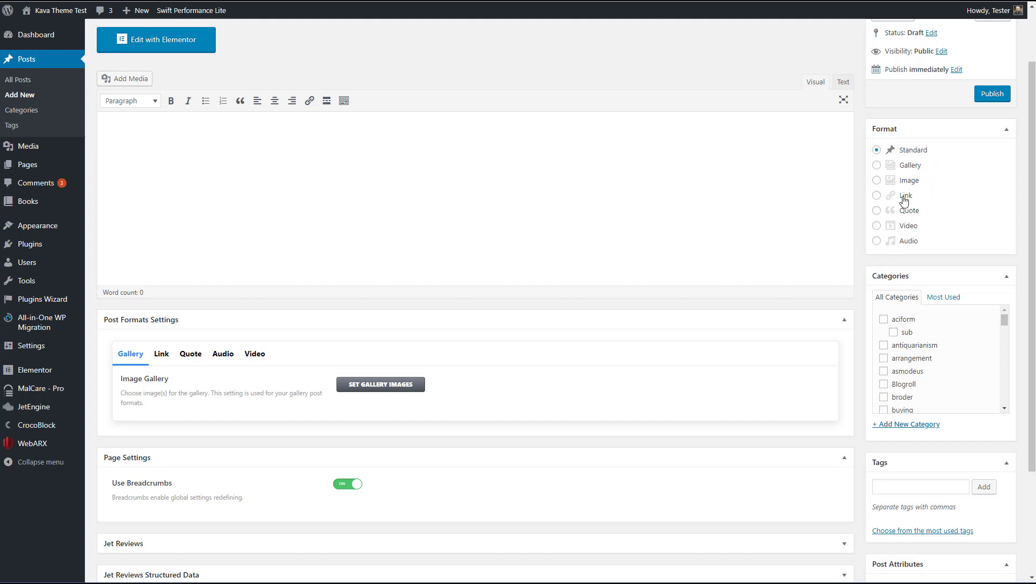
mouse_move(928, 201)
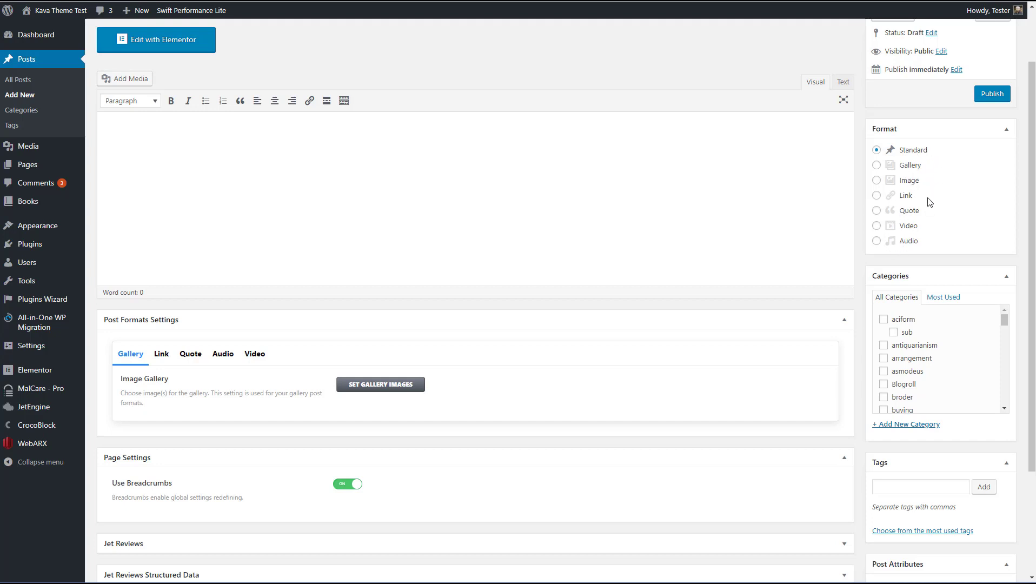
mouse_move(905, 168)
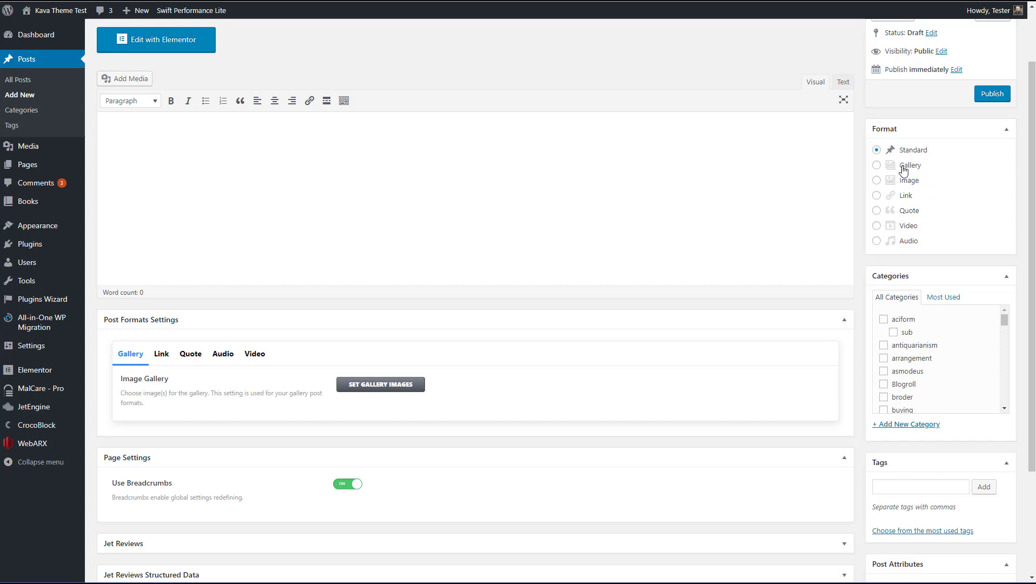
mouse_move(912, 170)
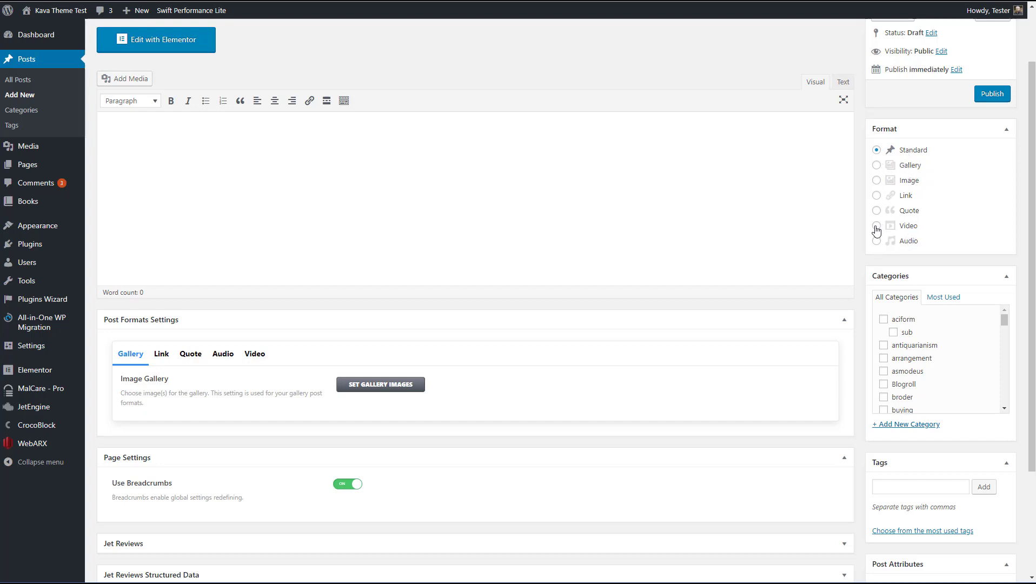
mouse_move(728, 253)
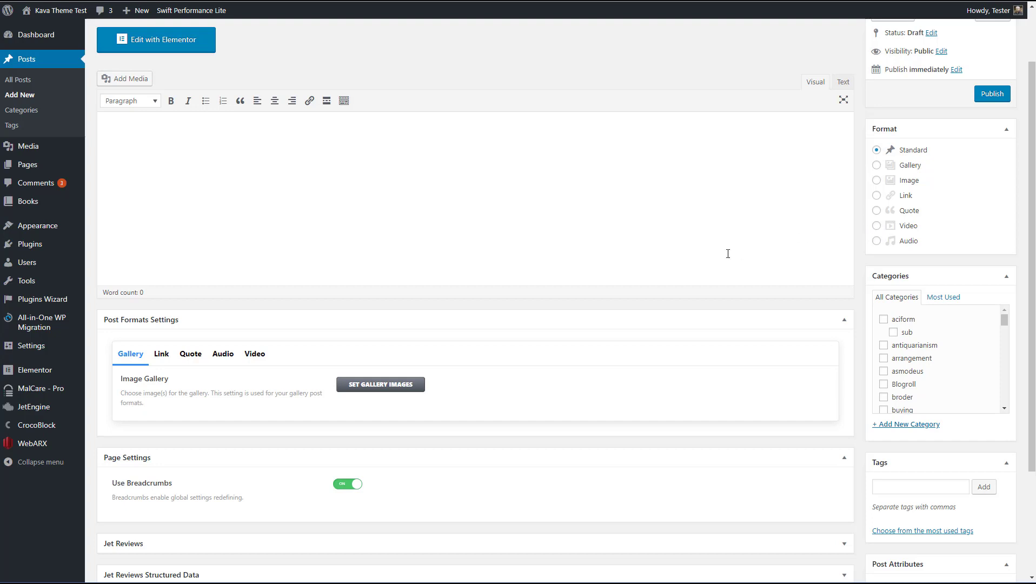
mouse_move(313, 396)
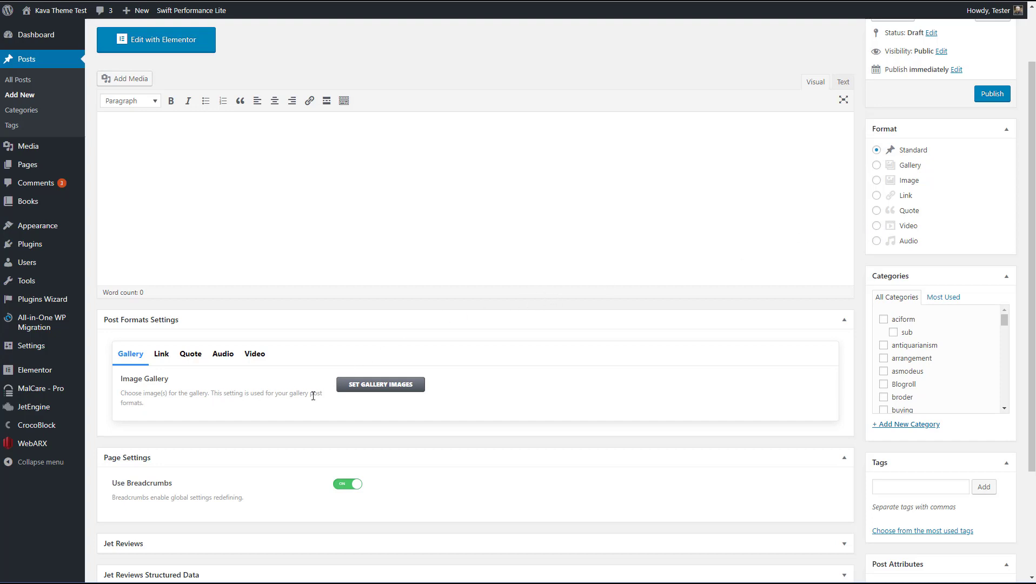
mouse_move(163, 353)
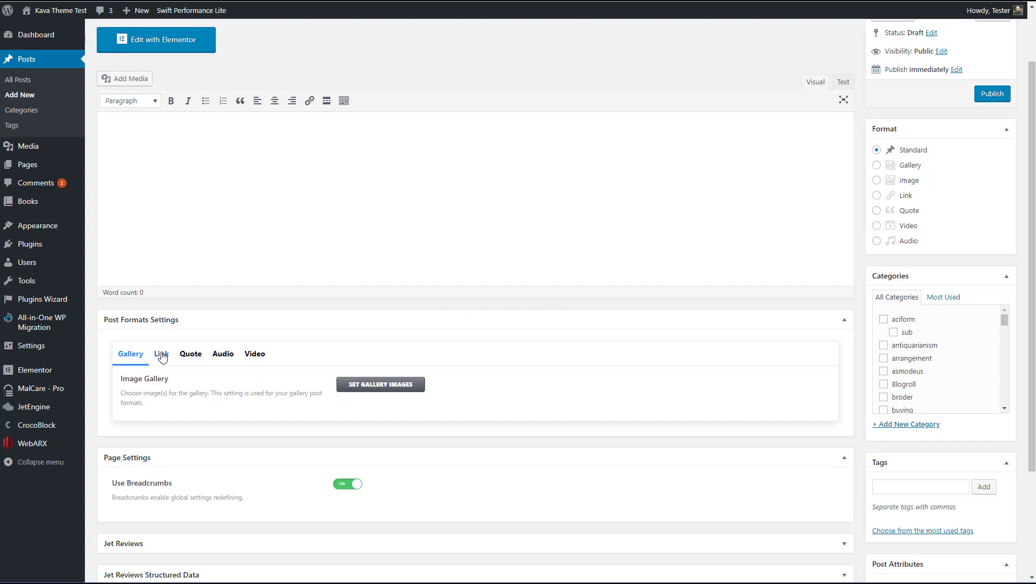
Browse the Link, Quote and Audio post format settings, scrolling through the audio options.
click(162, 353)
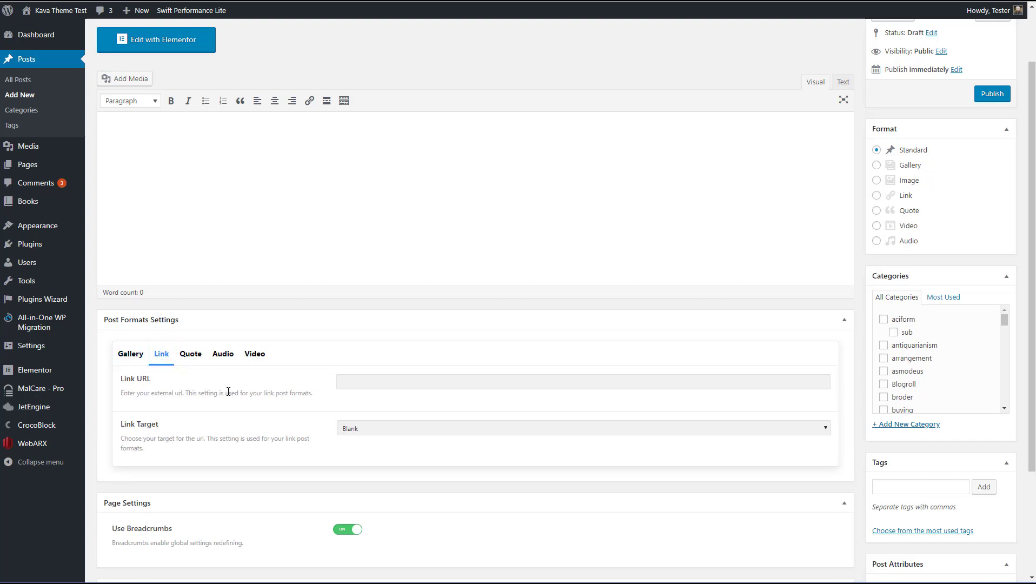
mouse_move(189, 406)
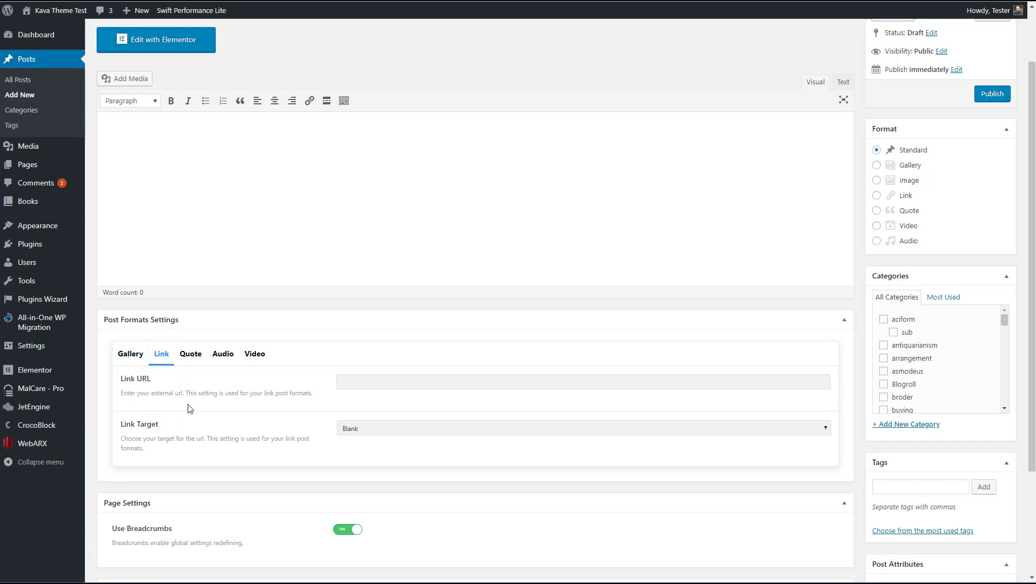
click(190, 354)
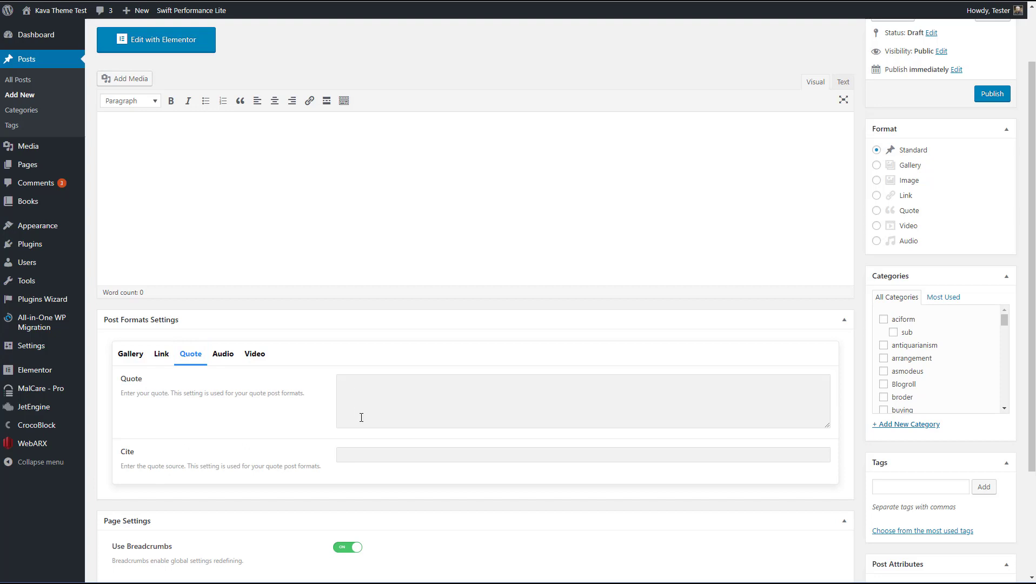
mouse_move(223, 354)
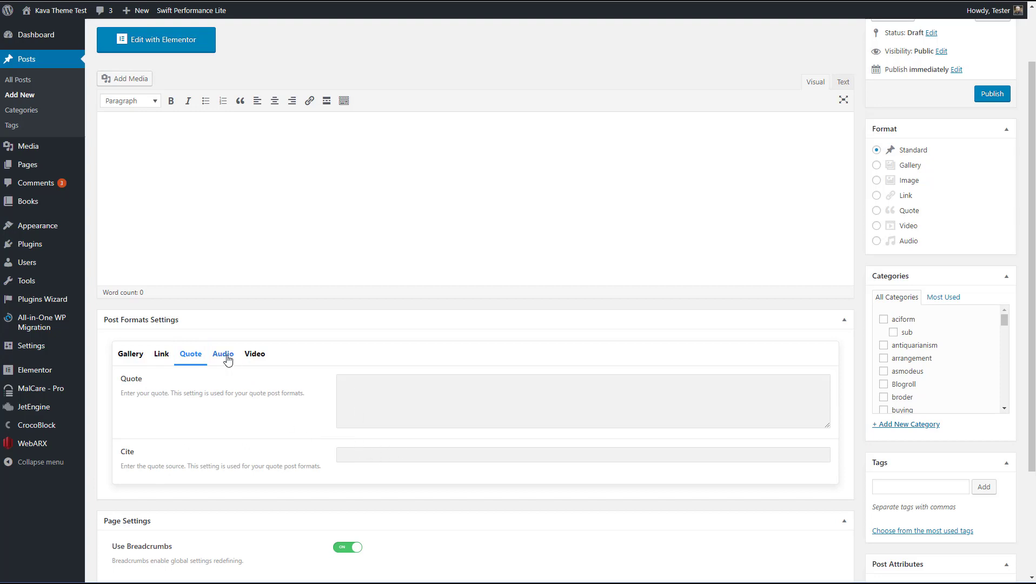
click(223, 354)
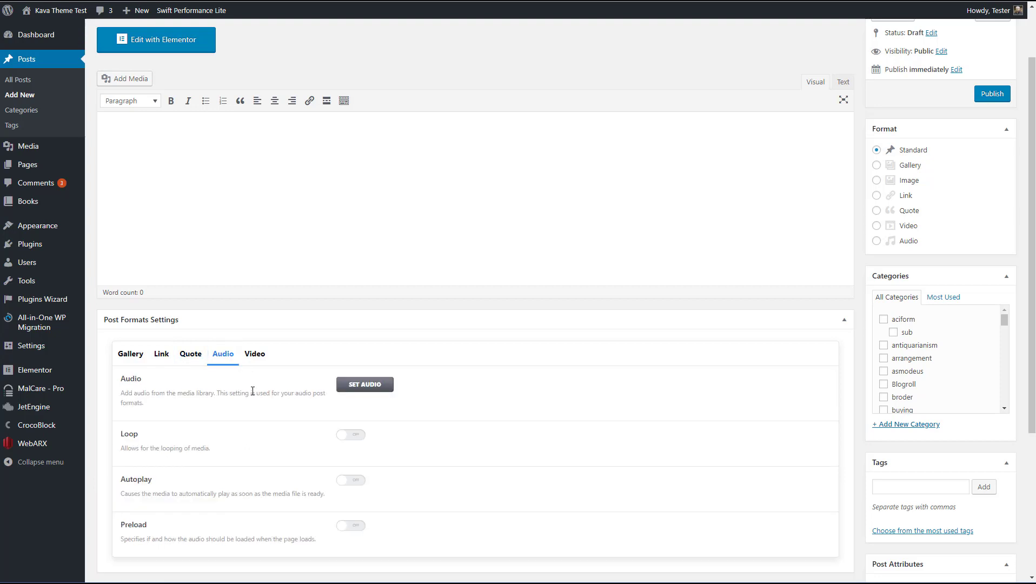
scroll(down, 3)
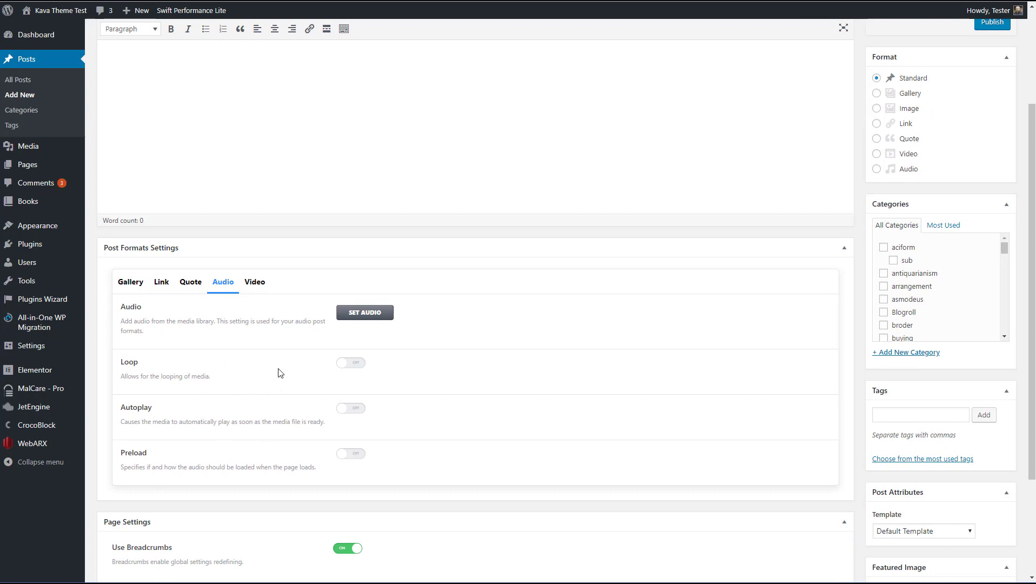
mouse_move(273, 325)
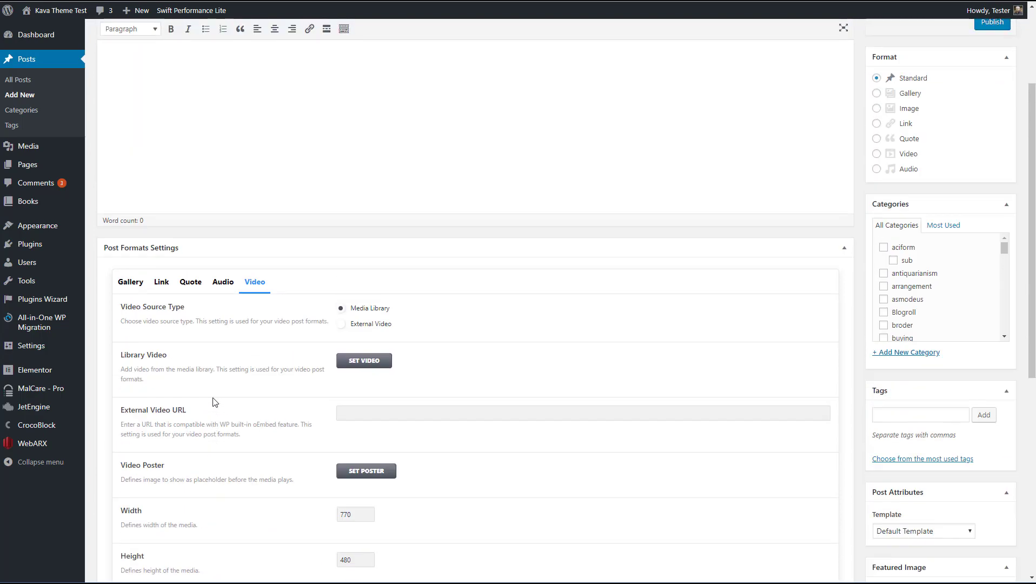
mouse_move(454, 282)
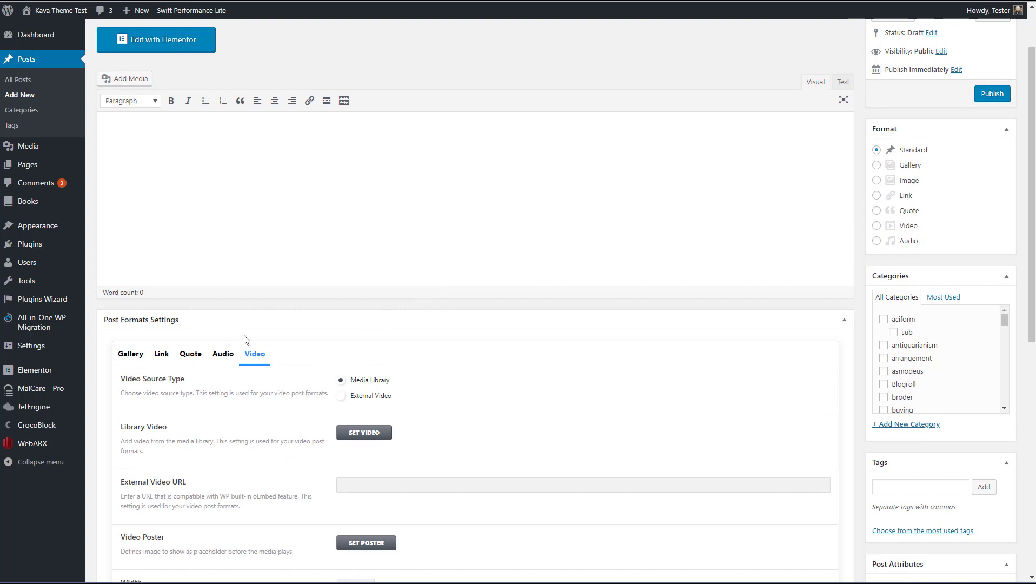
mouse_move(275, 339)
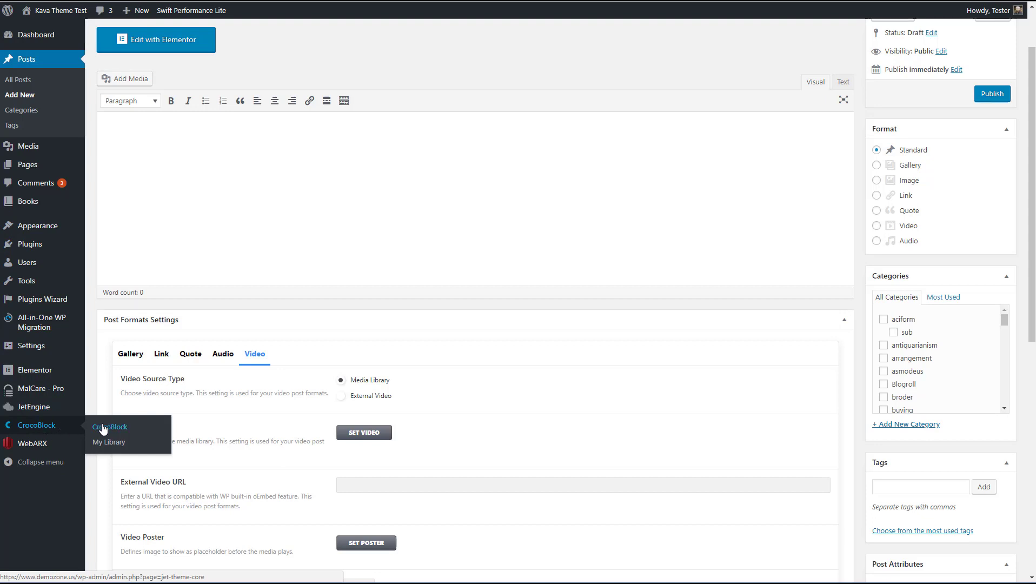
Open CrocoBlock's Theme tab showing Kava 1.2.0 active and the child theme not installed.
click(110, 427)
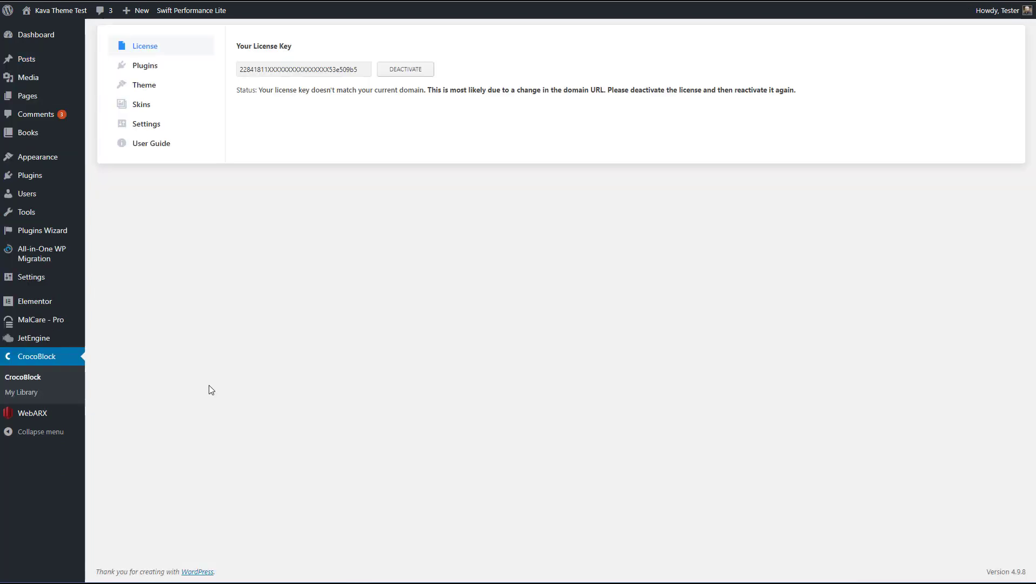
mouse_move(19, 382)
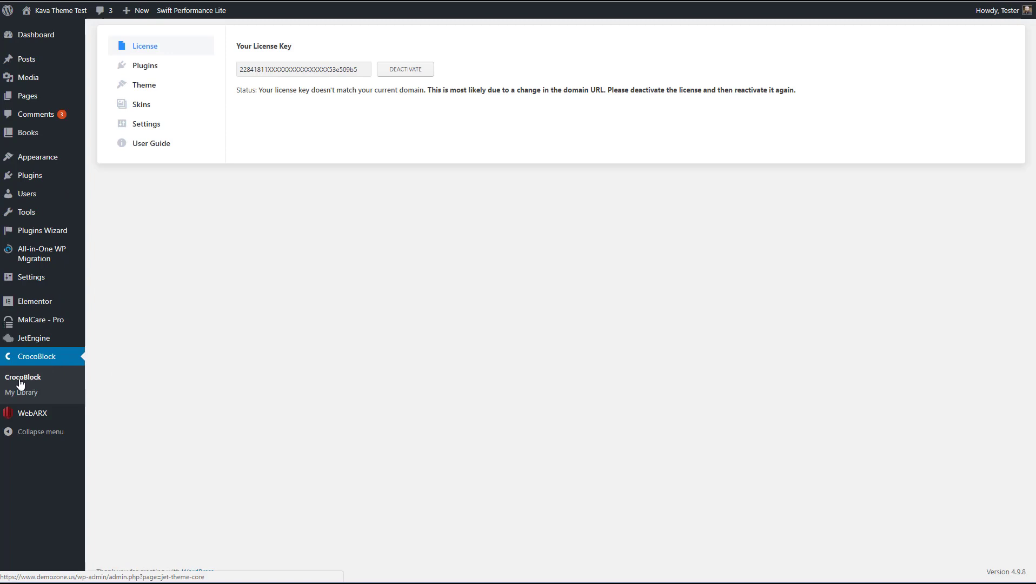
mouse_move(35, 389)
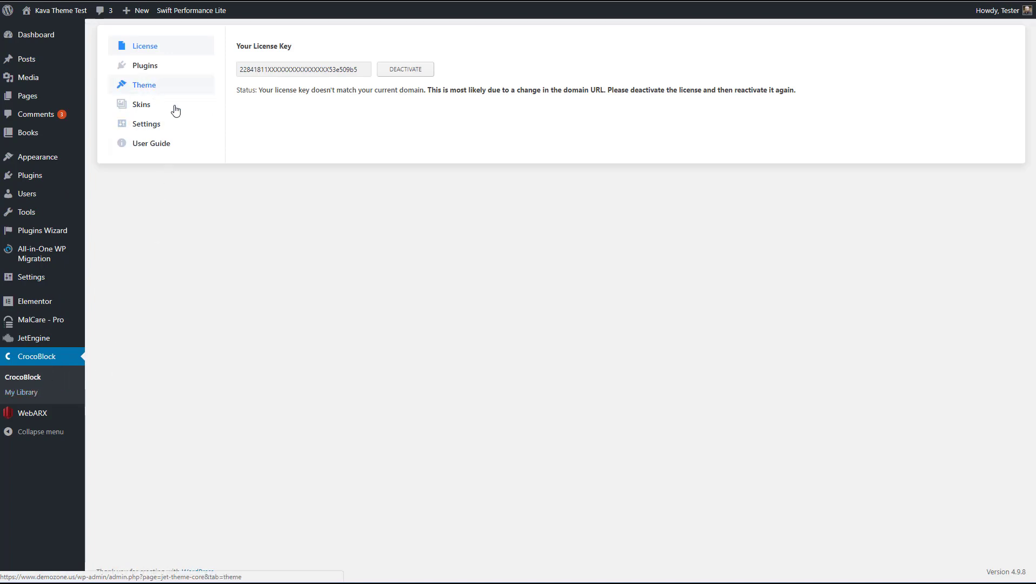
click(145, 85)
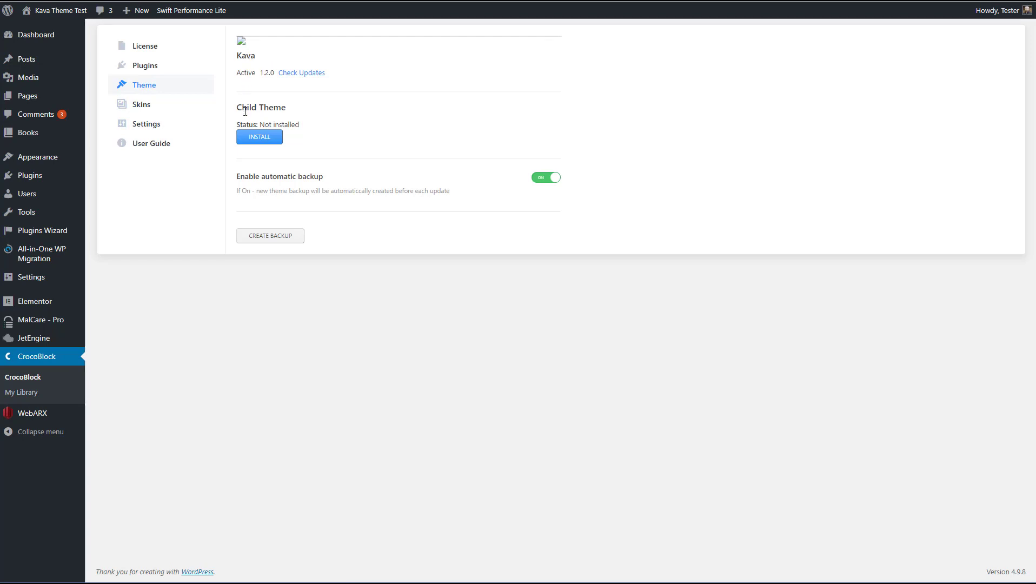
mouse_move(280, 96)
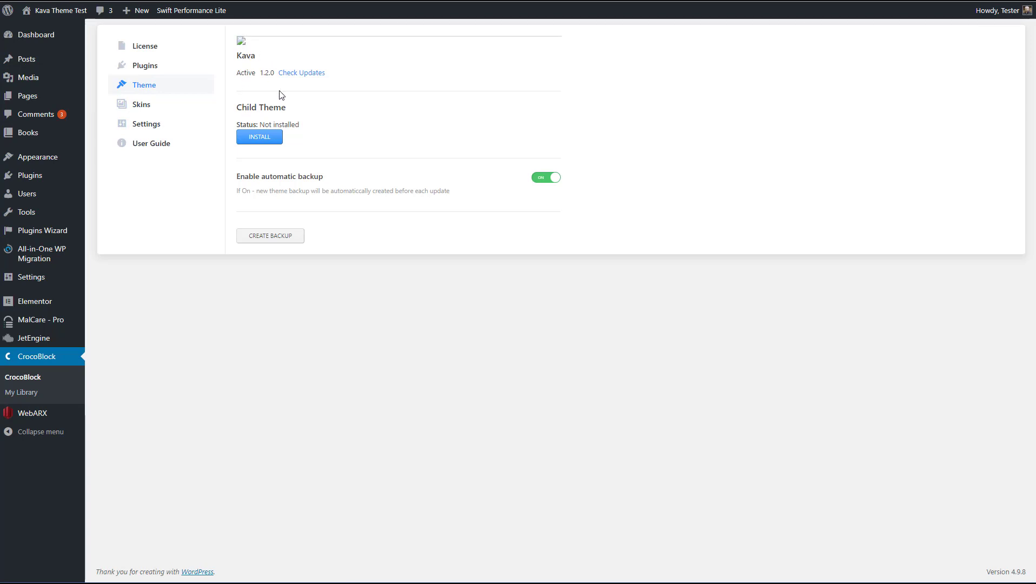
mouse_move(284, 107)
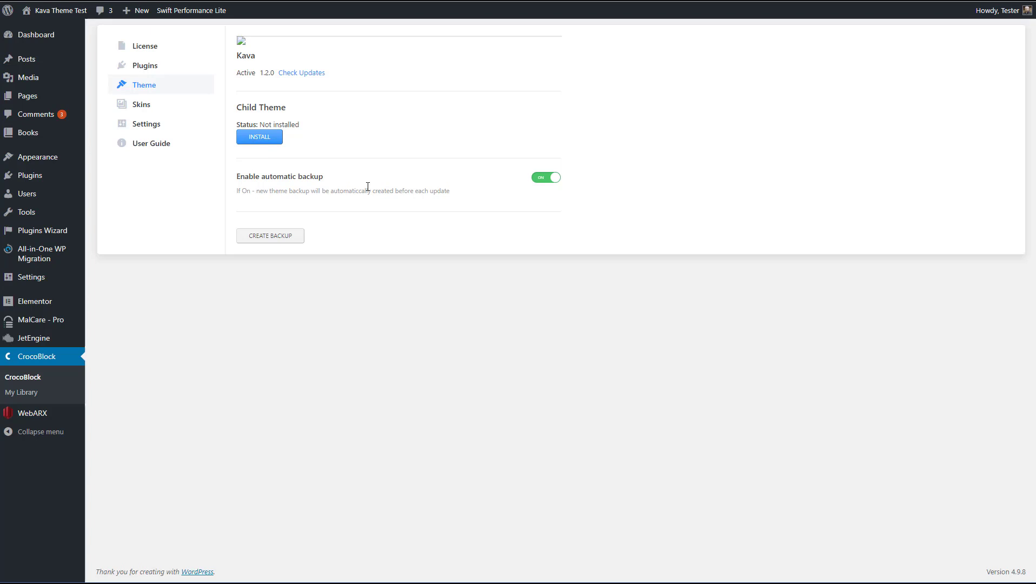
mouse_move(459, 186)
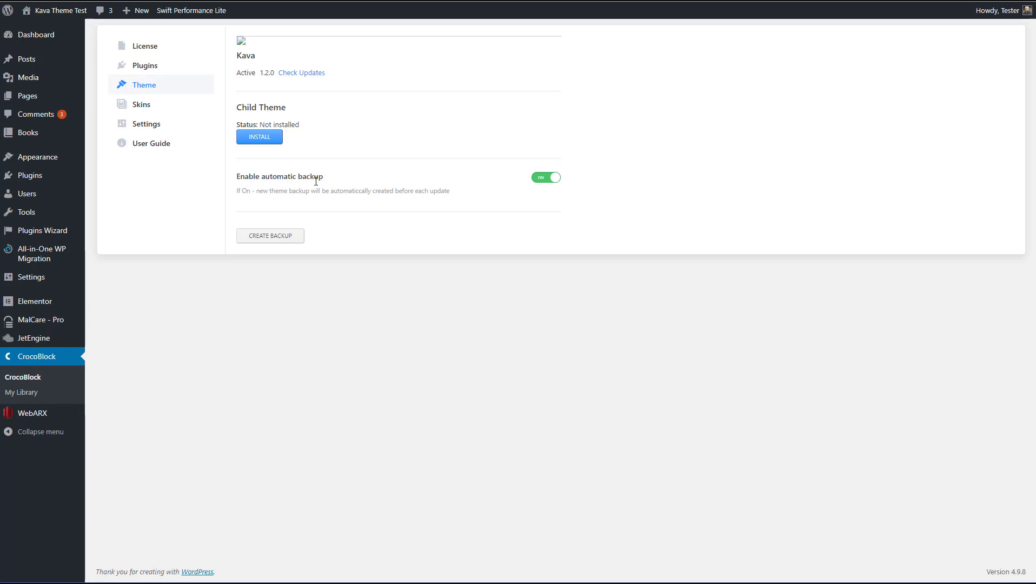
mouse_move(364, 191)
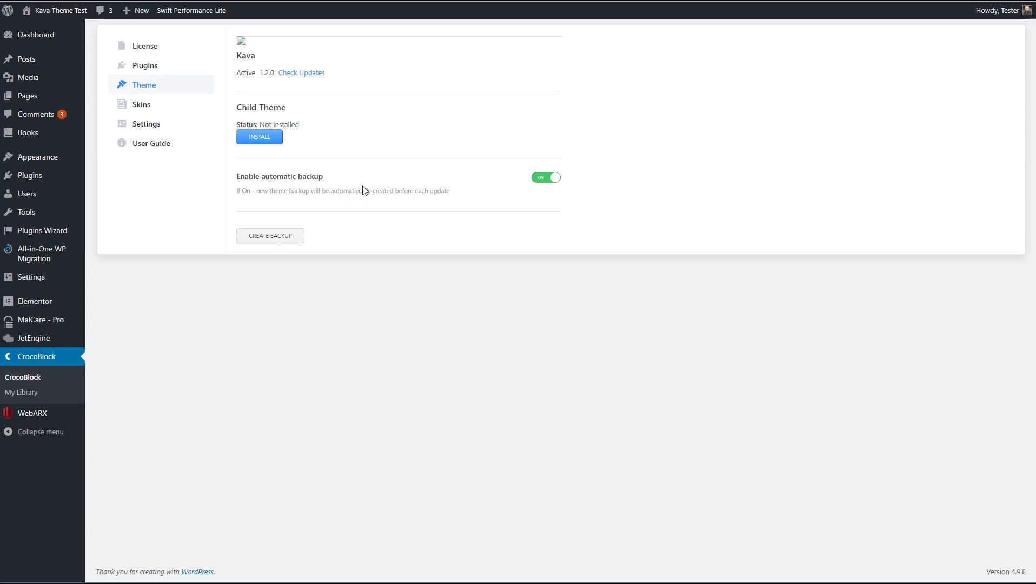
mouse_move(291, 236)
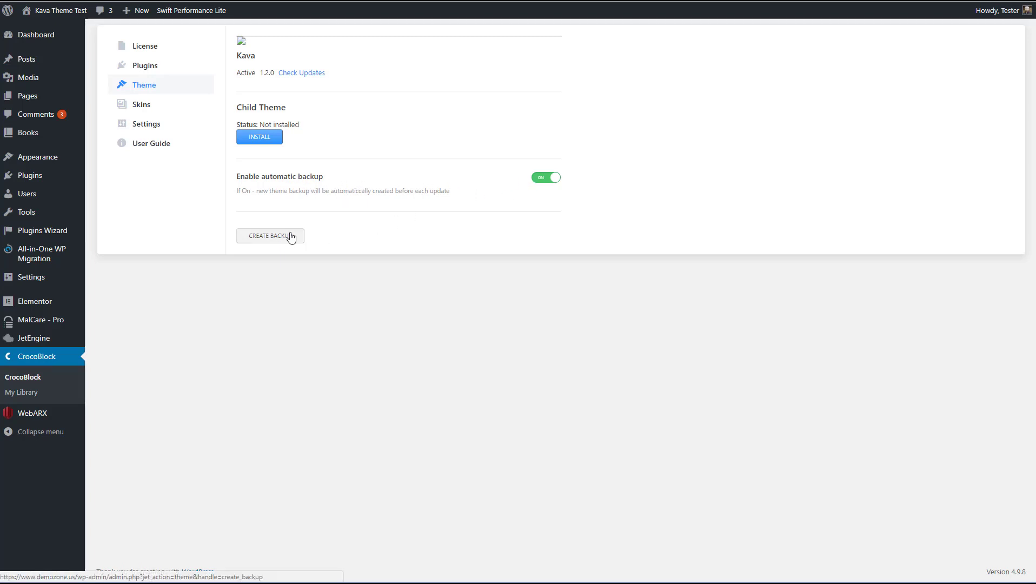
mouse_move(268, 216)
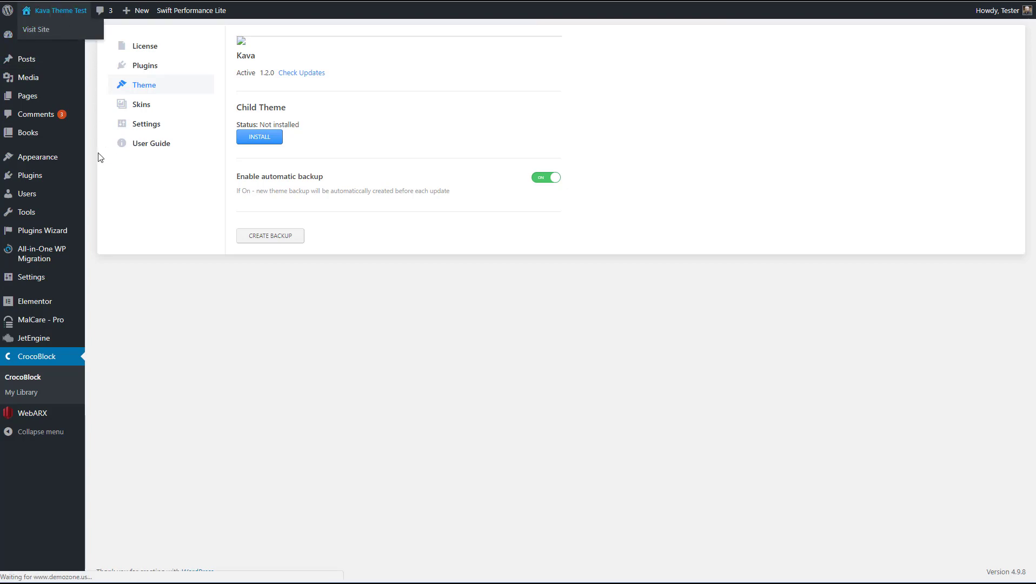
Visit the Kava Theme Test front page with its sticky post and sidebar.
click(36, 29)
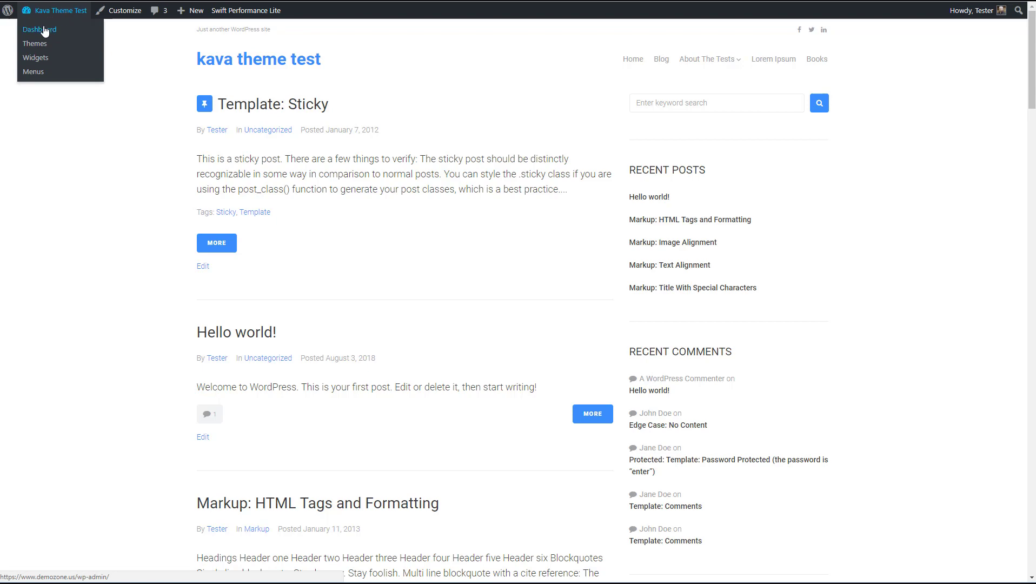
Create a new page and browse its template list, keeping Default Template.
click(38, 30)
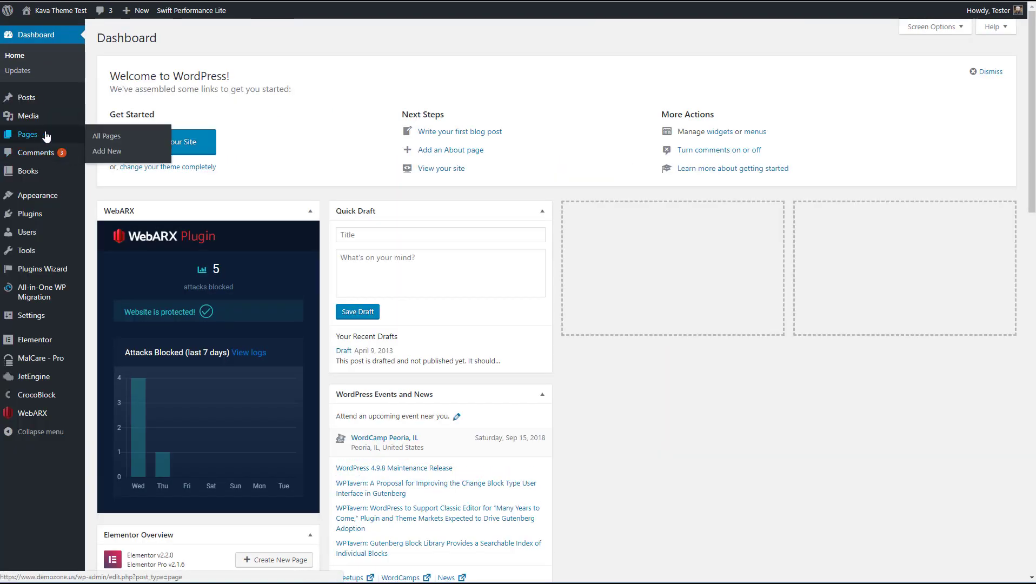
click(107, 151)
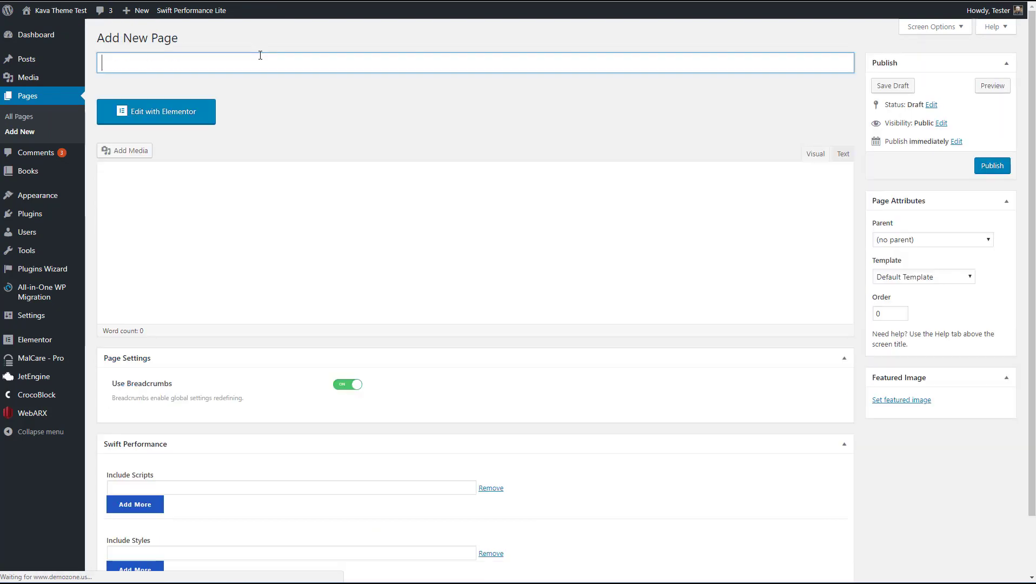
click(923, 277)
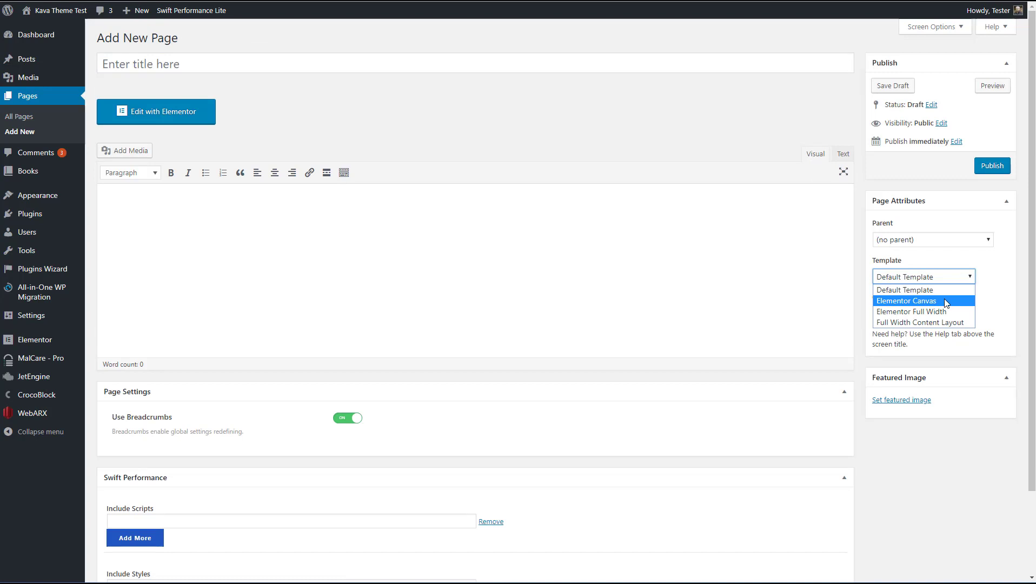
mouse_move(935, 311)
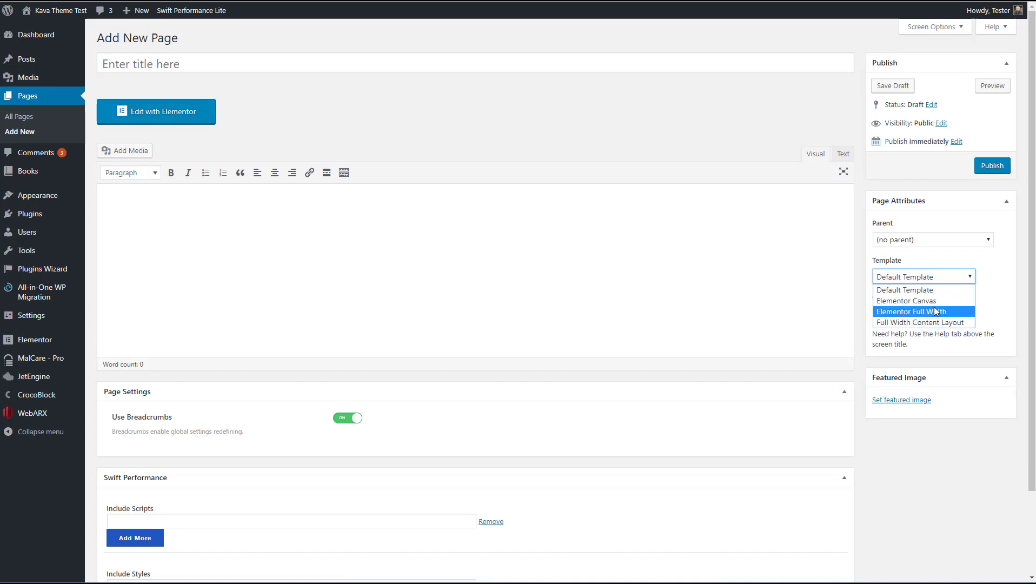
click(910, 290)
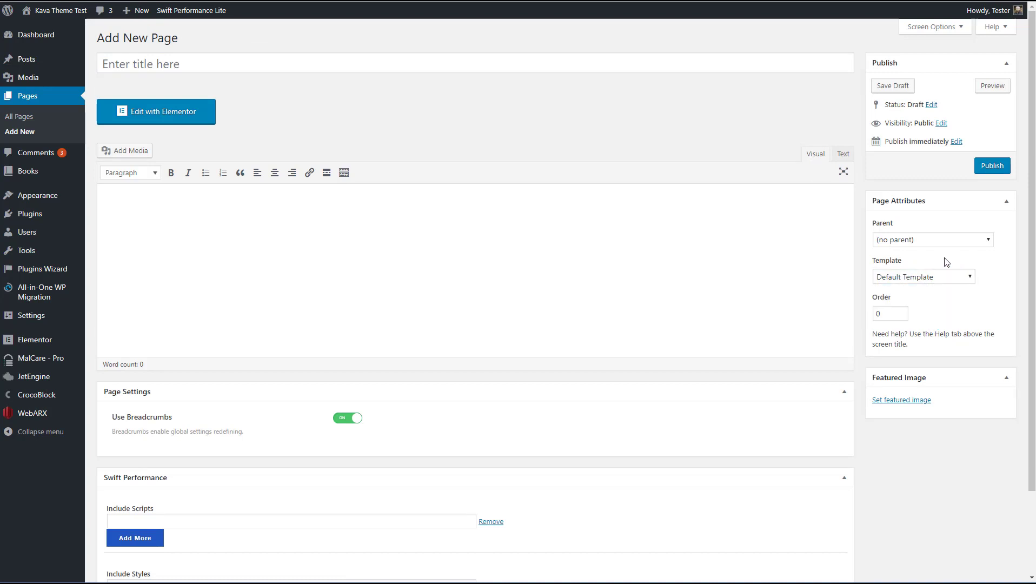